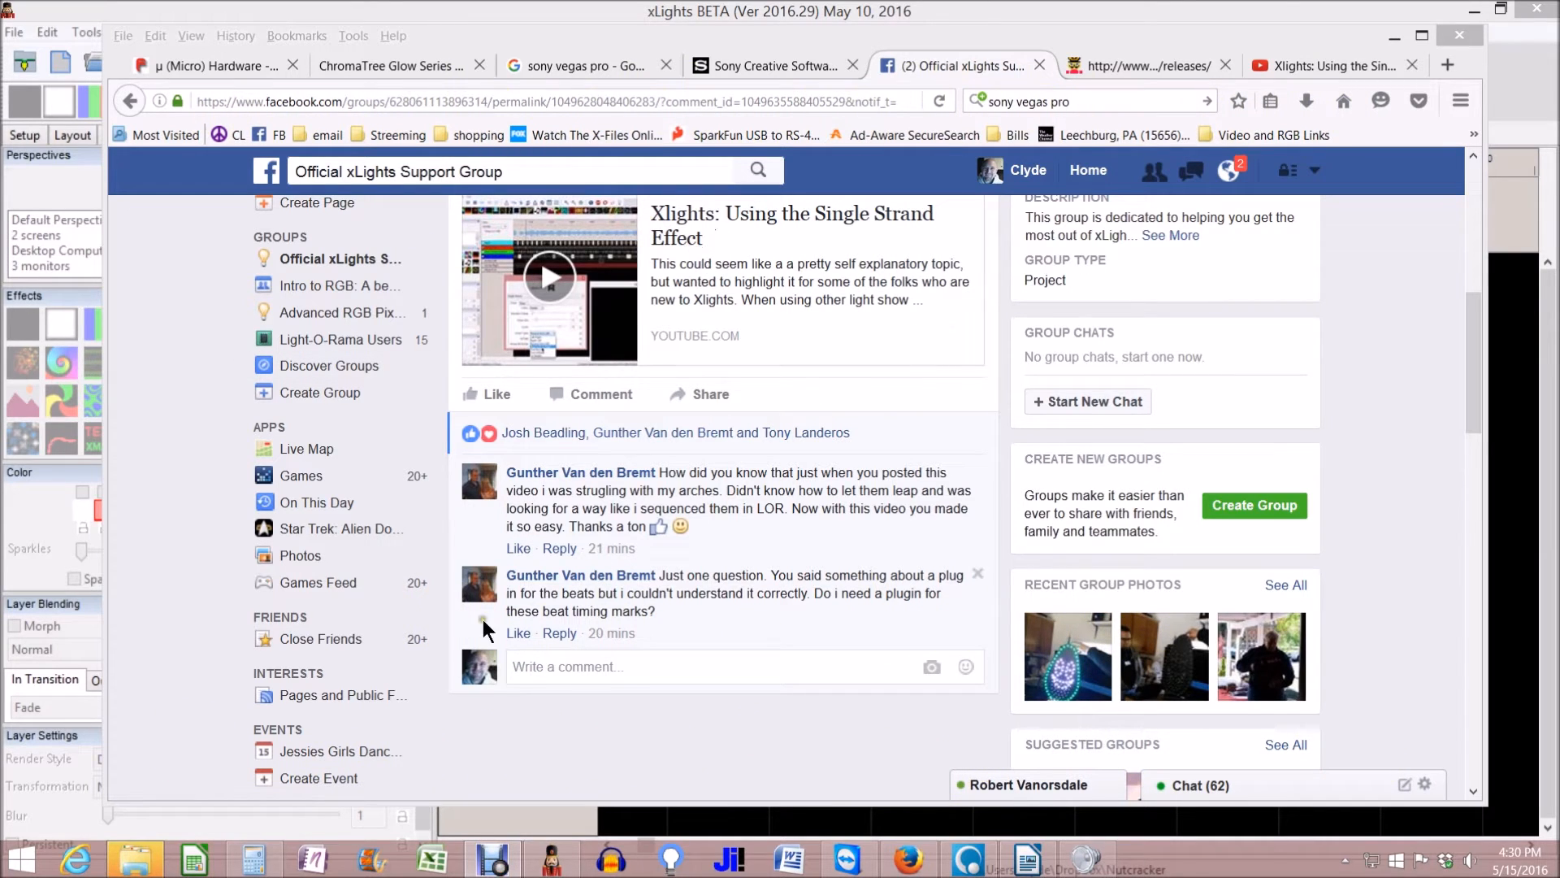
pyautogui.moveTo(671, 476)
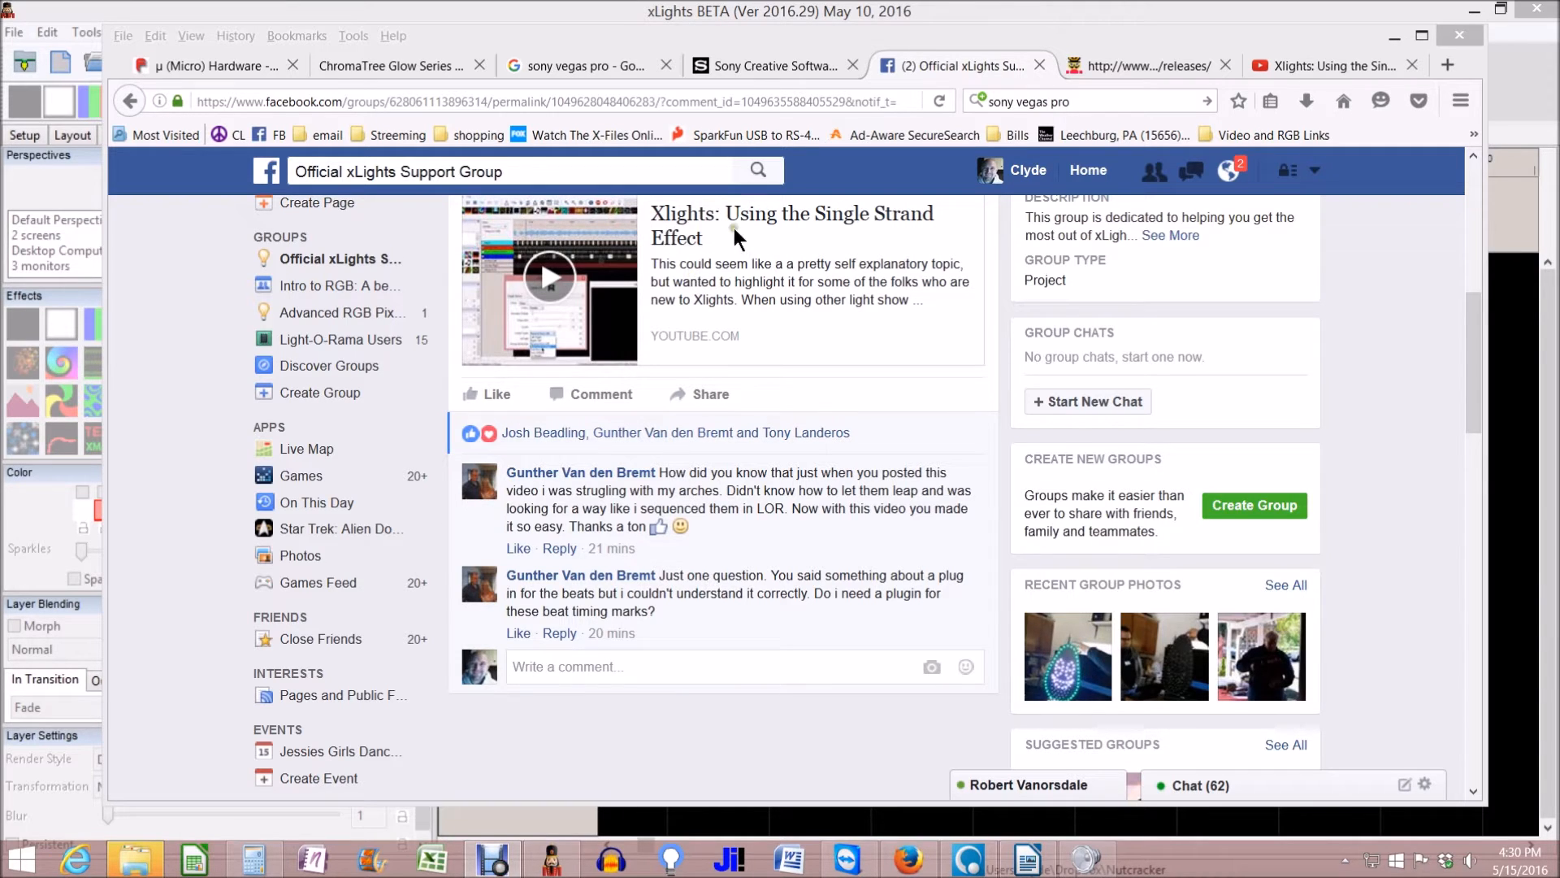
pyautogui.moveTo(642, 460)
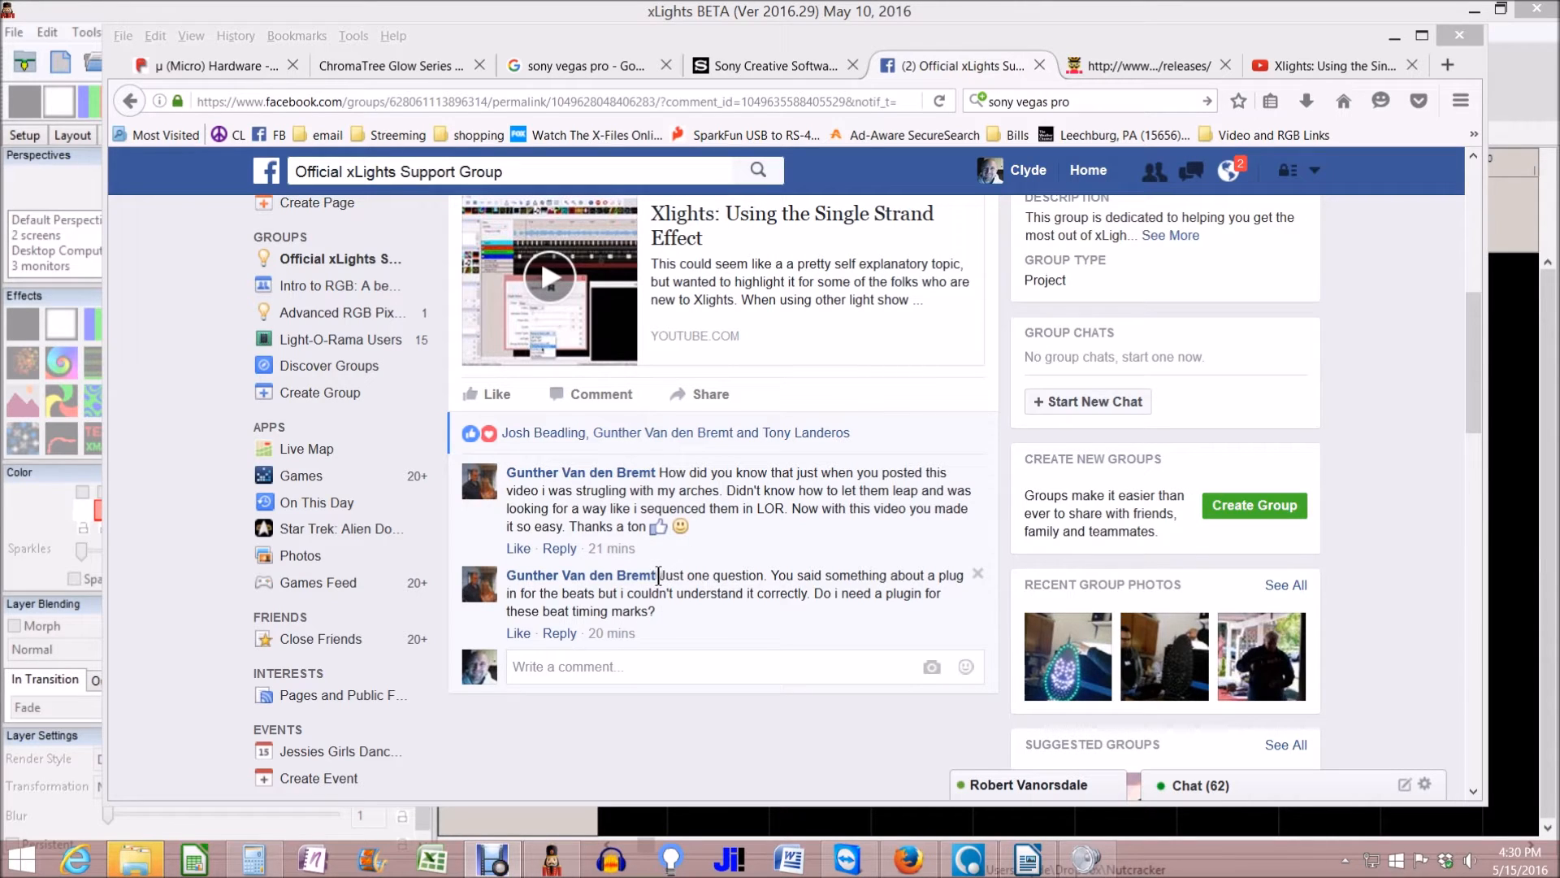
# Save the Queen Mary Vamp plugins Windows self-install file from the releases page
pyautogui.moveTo(770, 574); pyautogui.dragTo(928, 574)
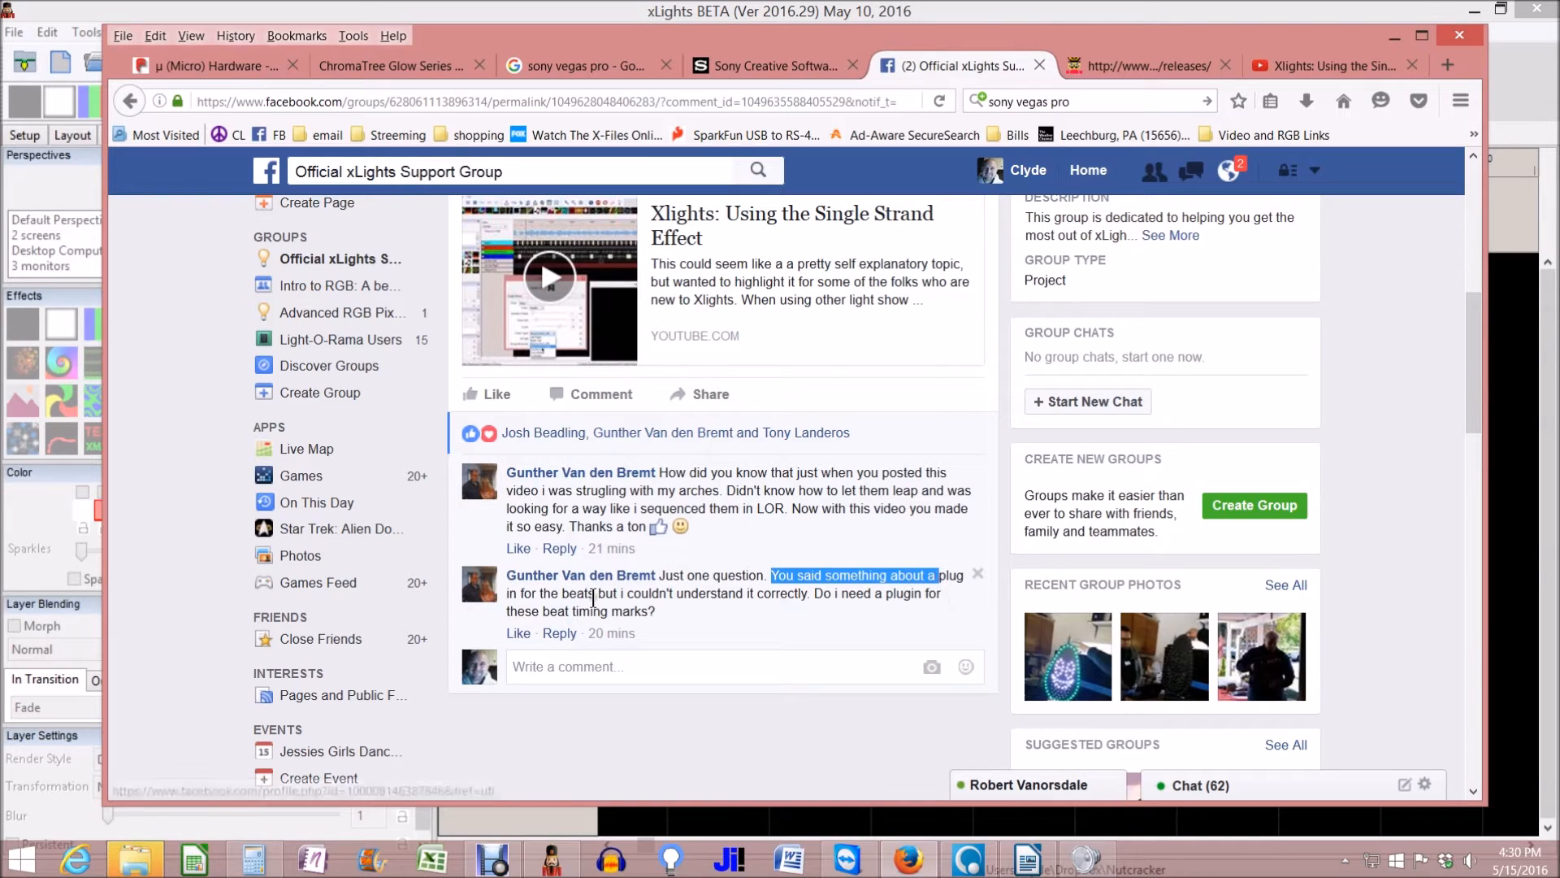
pyautogui.moveTo(642, 611)
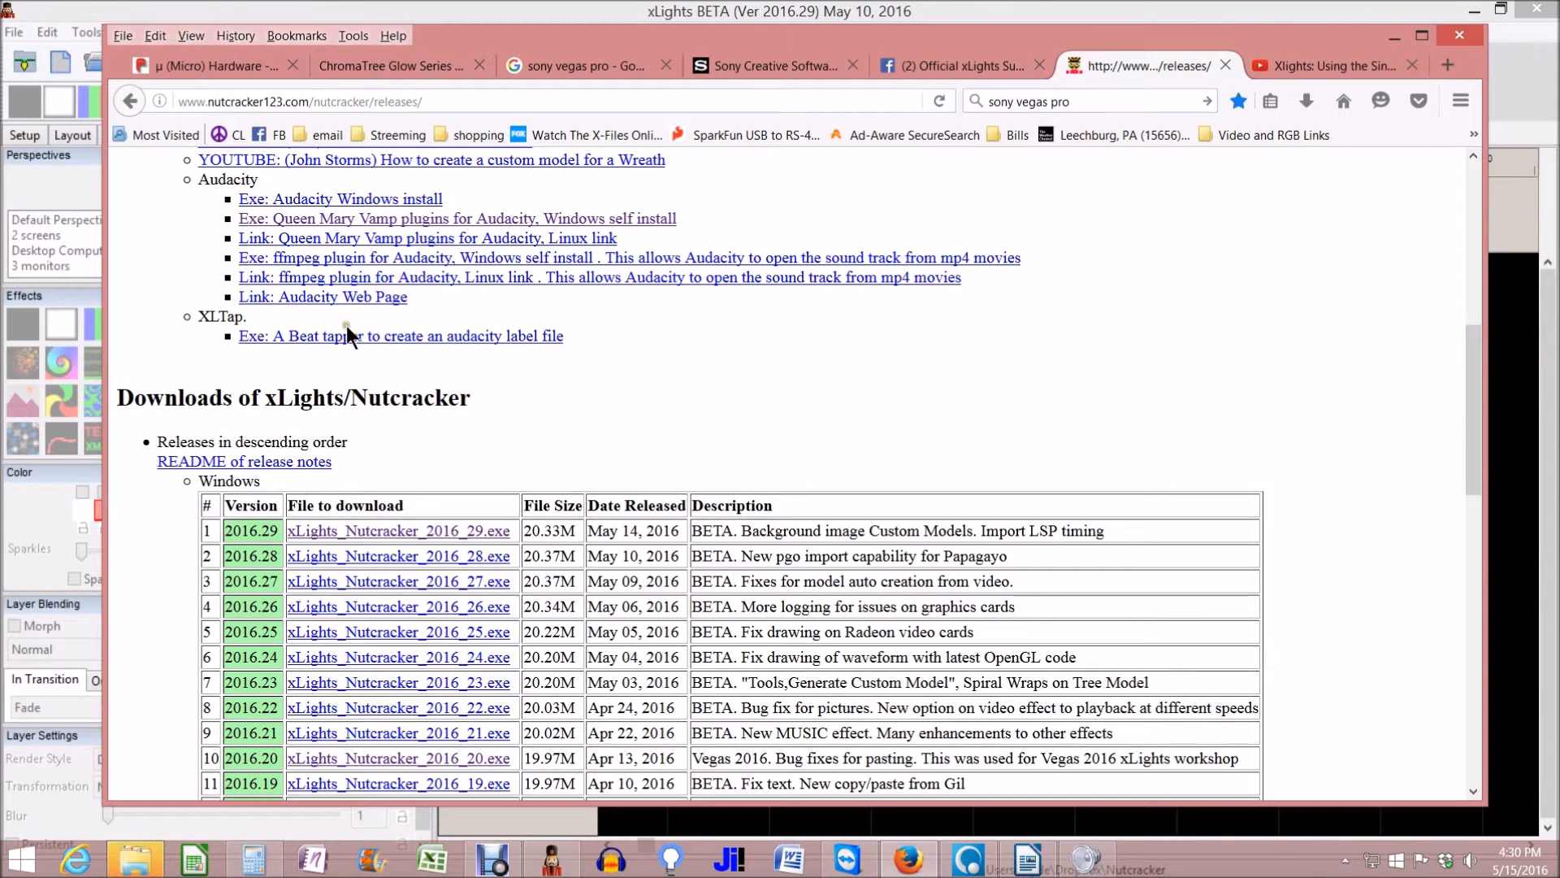
pyautogui.moveTo(429, 190)
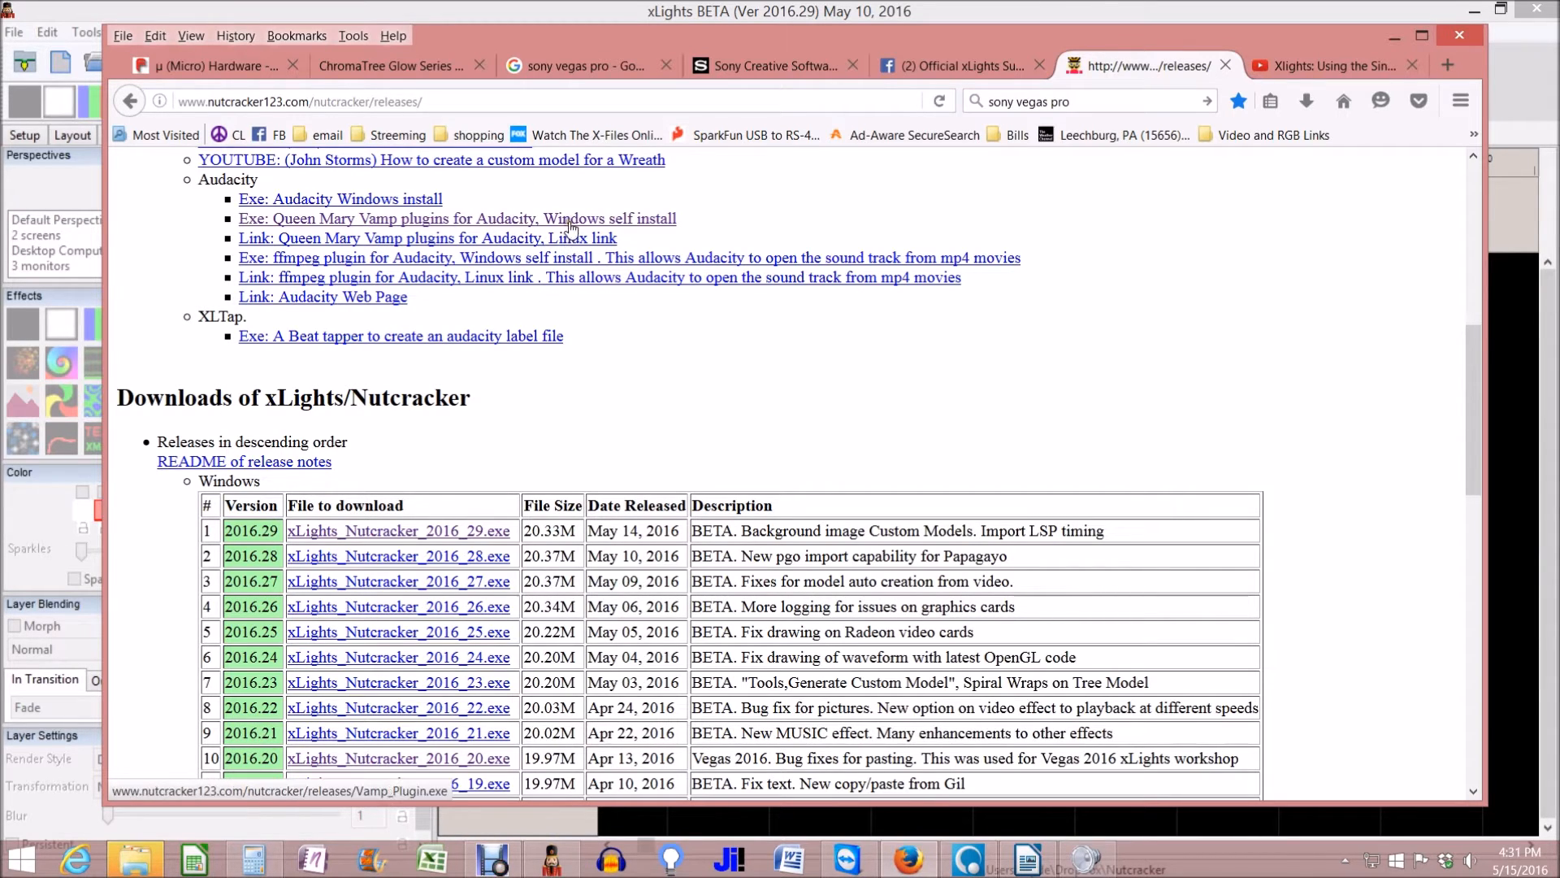
pyautogui.moveTo(646, 221)
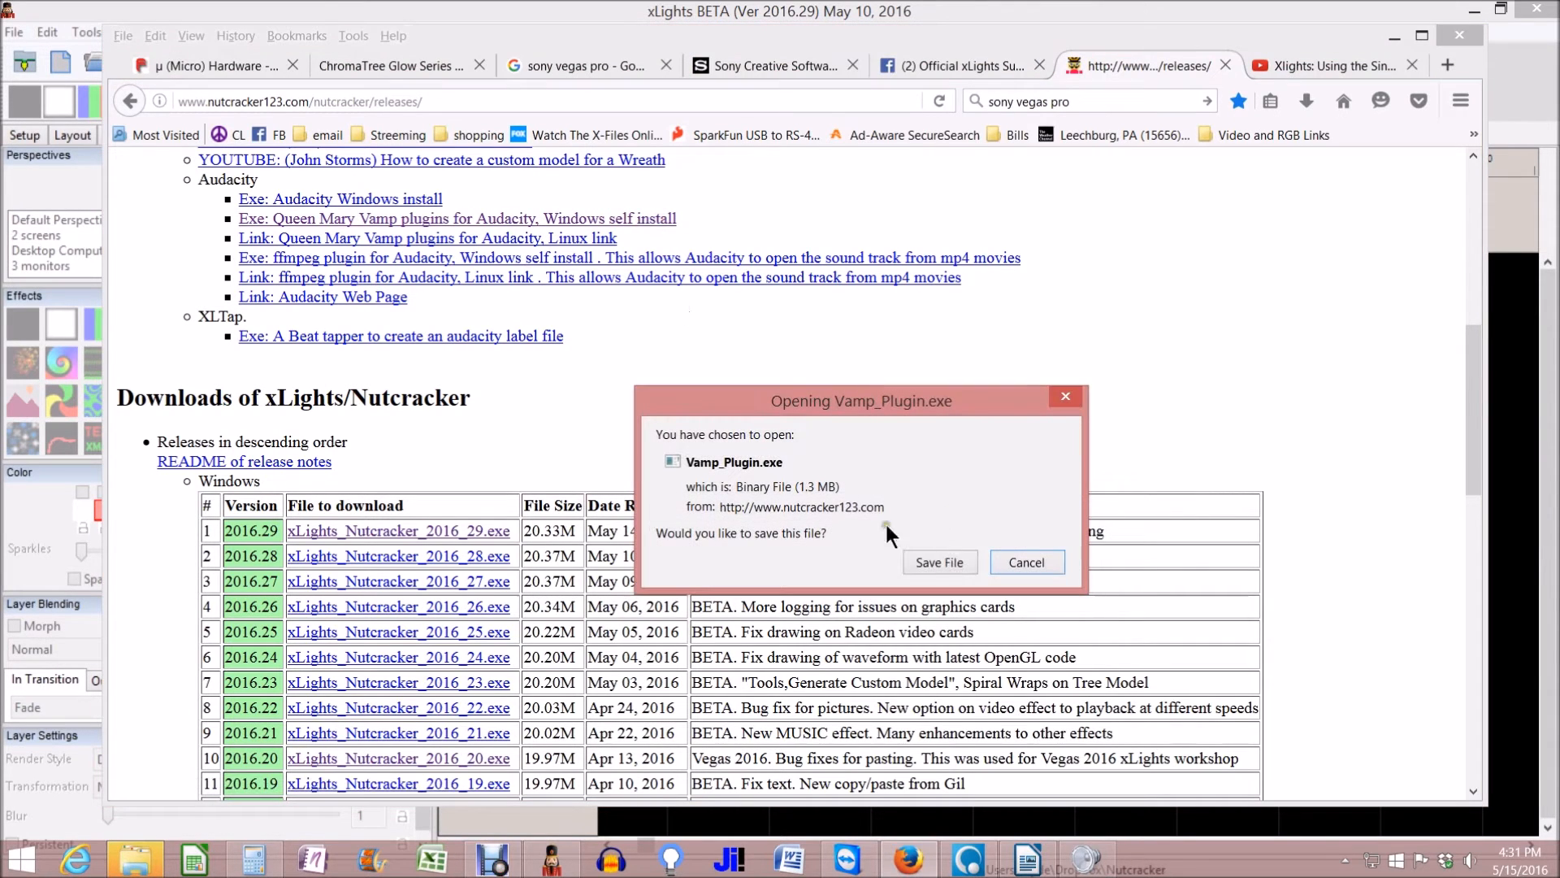
pyautogui.click(1026, 562)
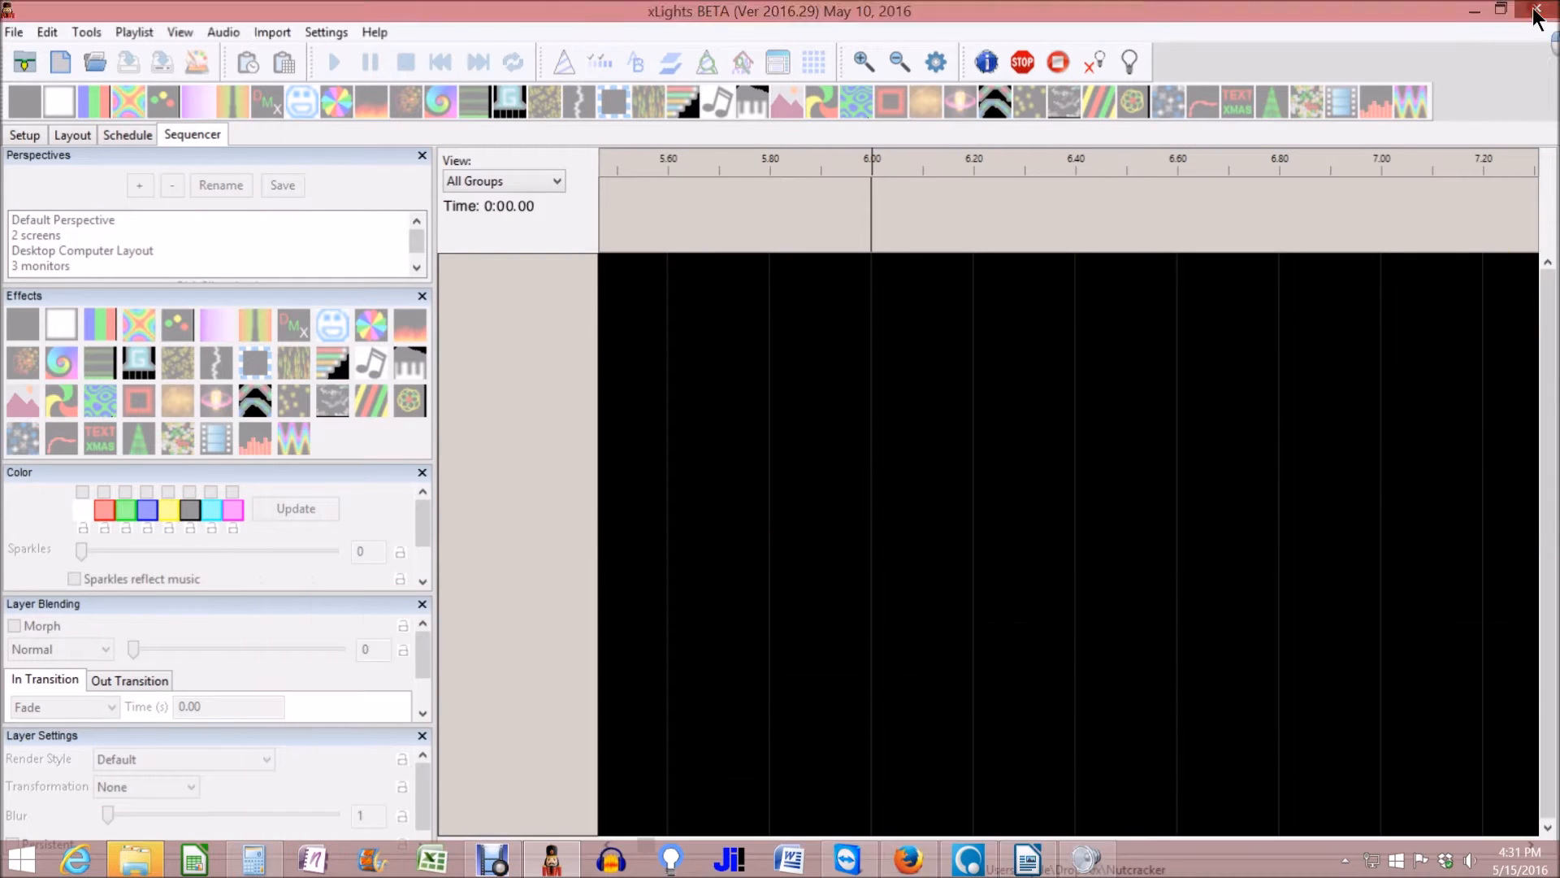
# Run Vamp_Plugin.exe into the default folder, skipping the README, and finish the wizard
pyautogui.click(1536, 11)
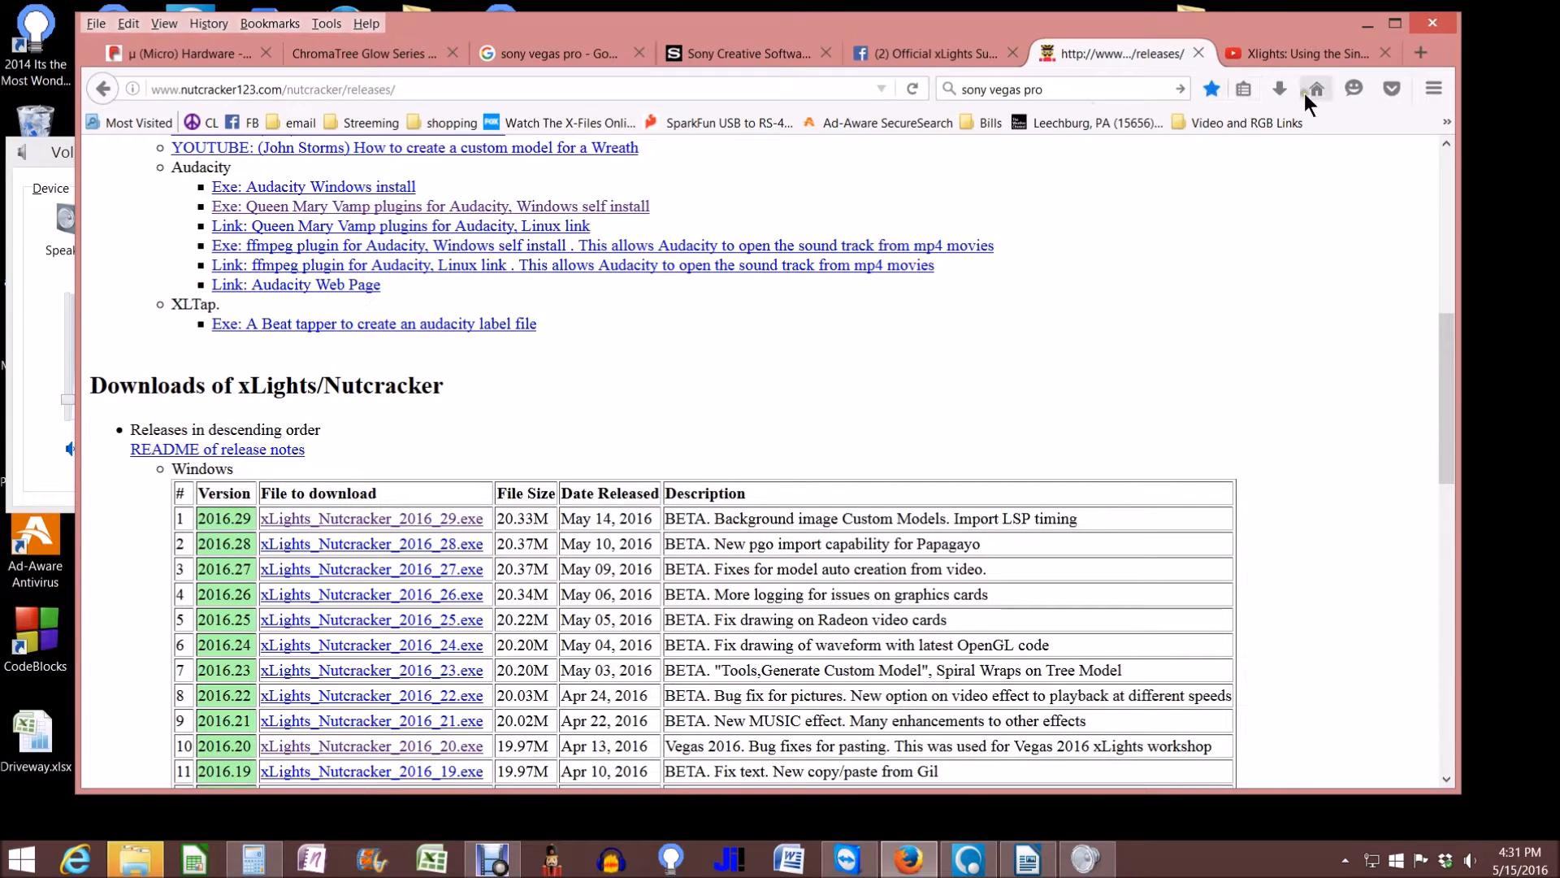
pyautogui.click(1281, 87)
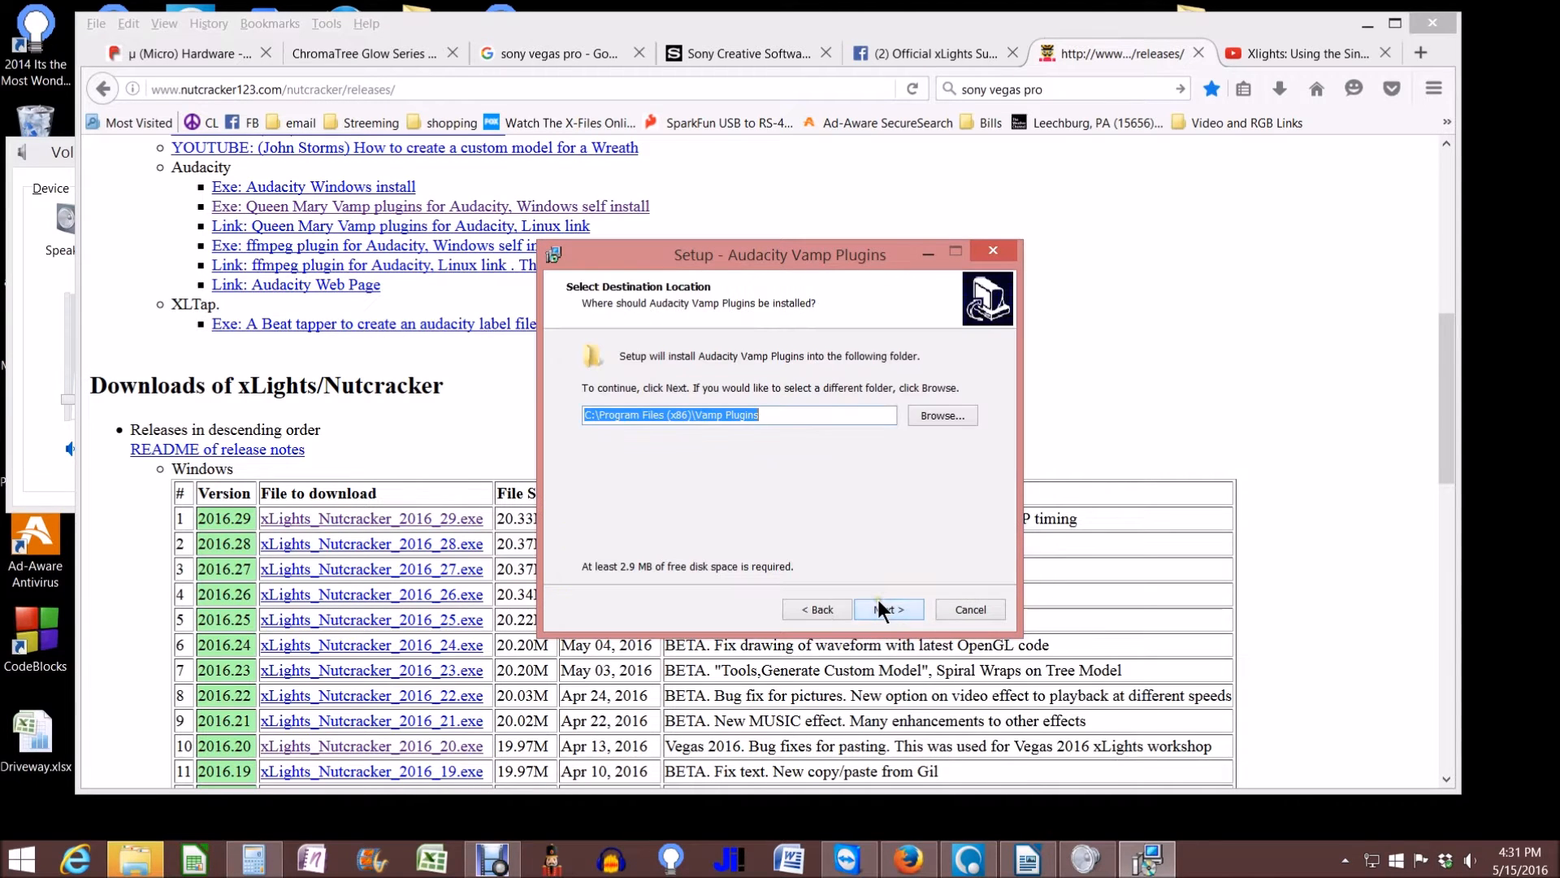
pyautogui.click(886, 610)
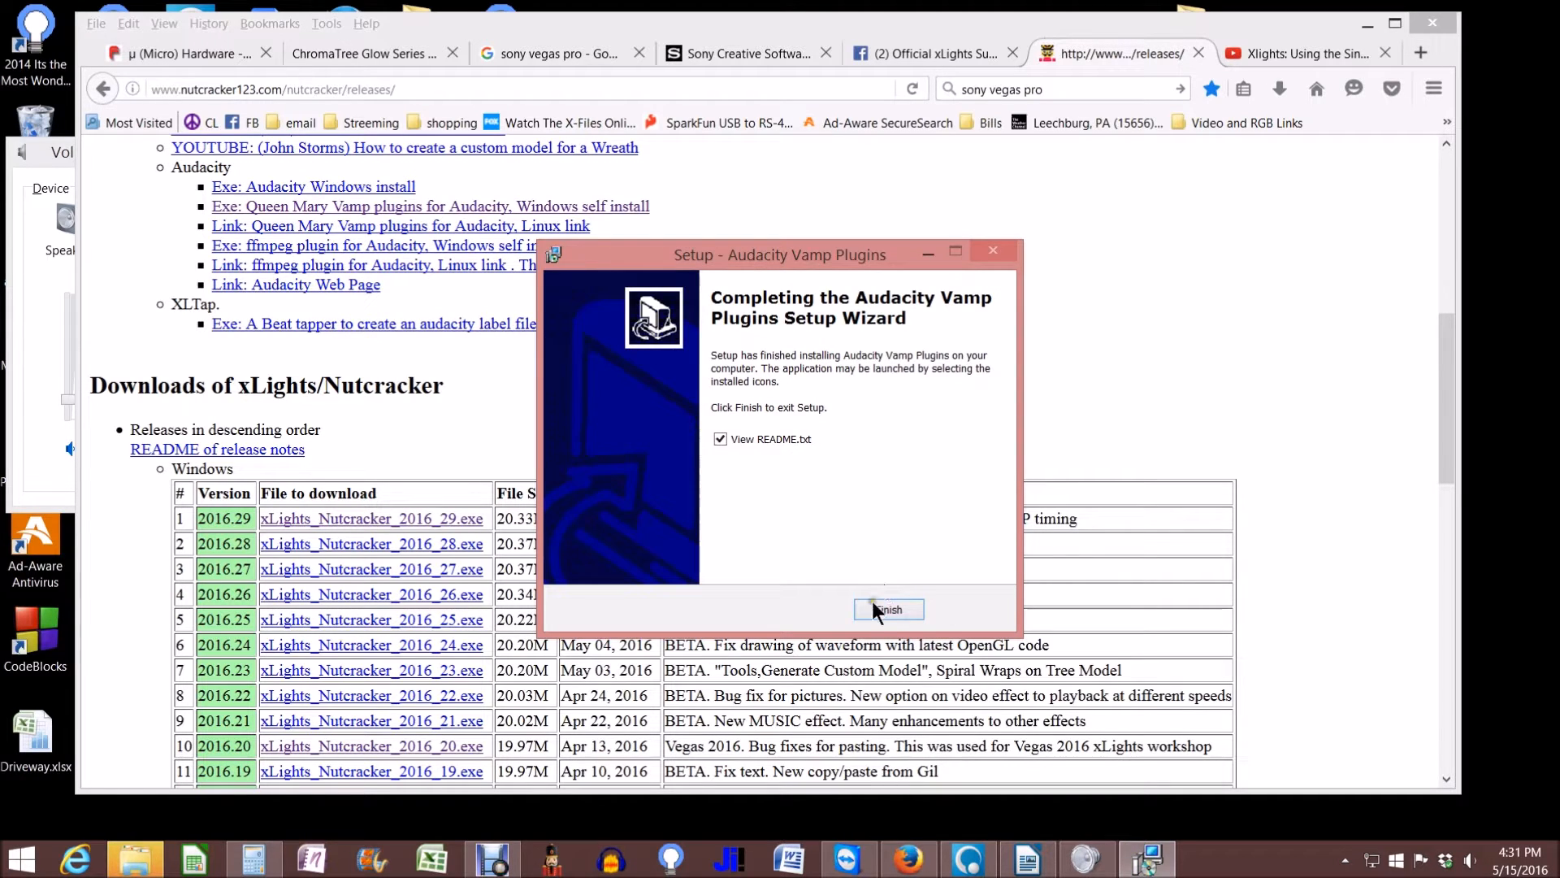
pyautogui.click(720, 439)
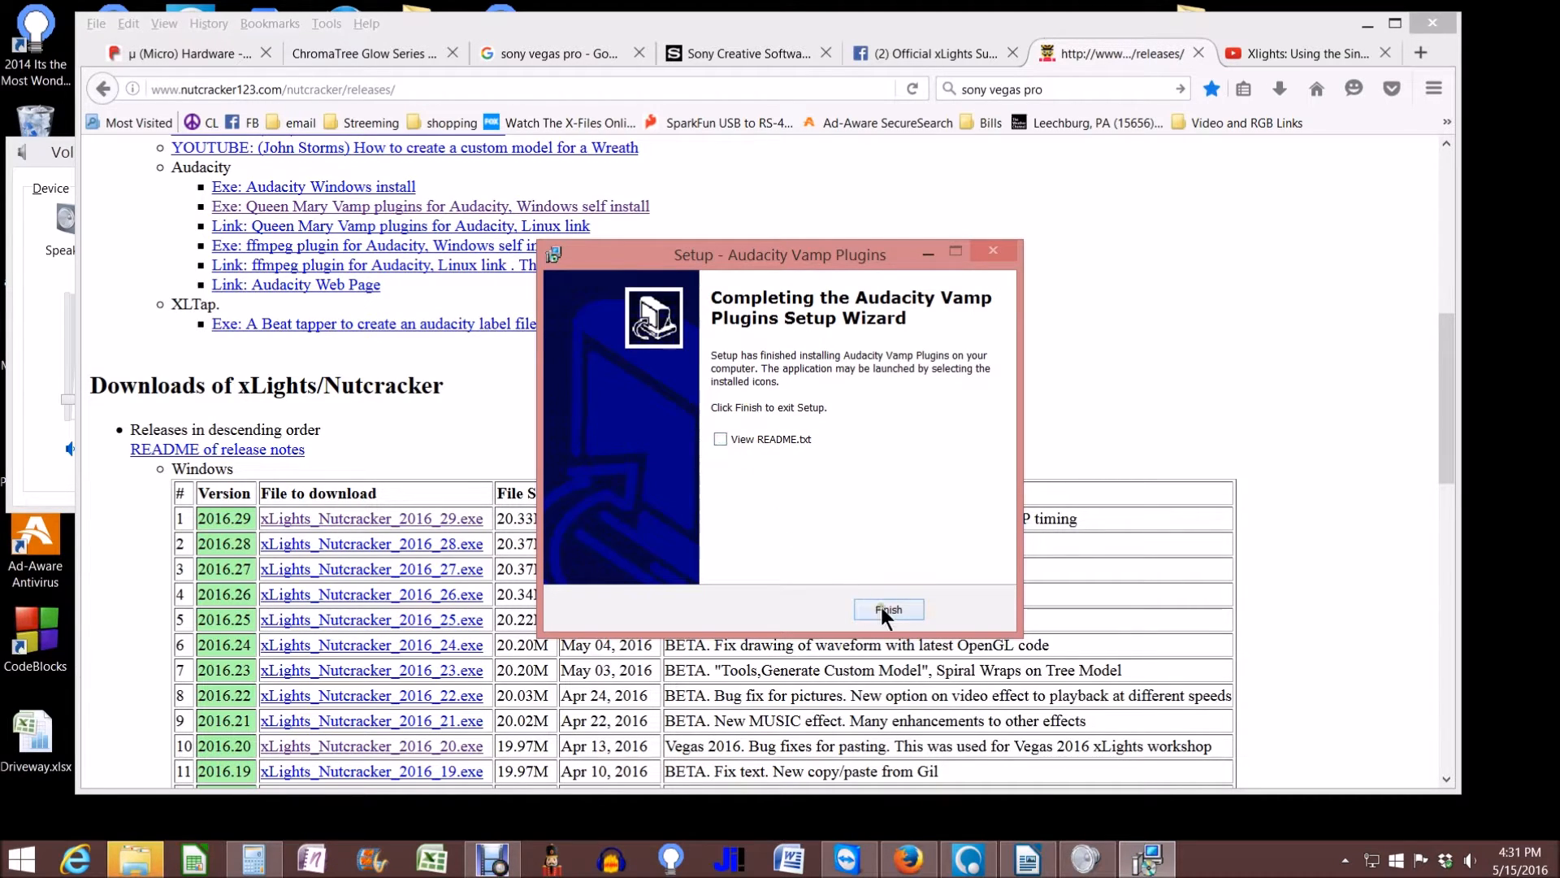
pyautogui.click(887, 610)
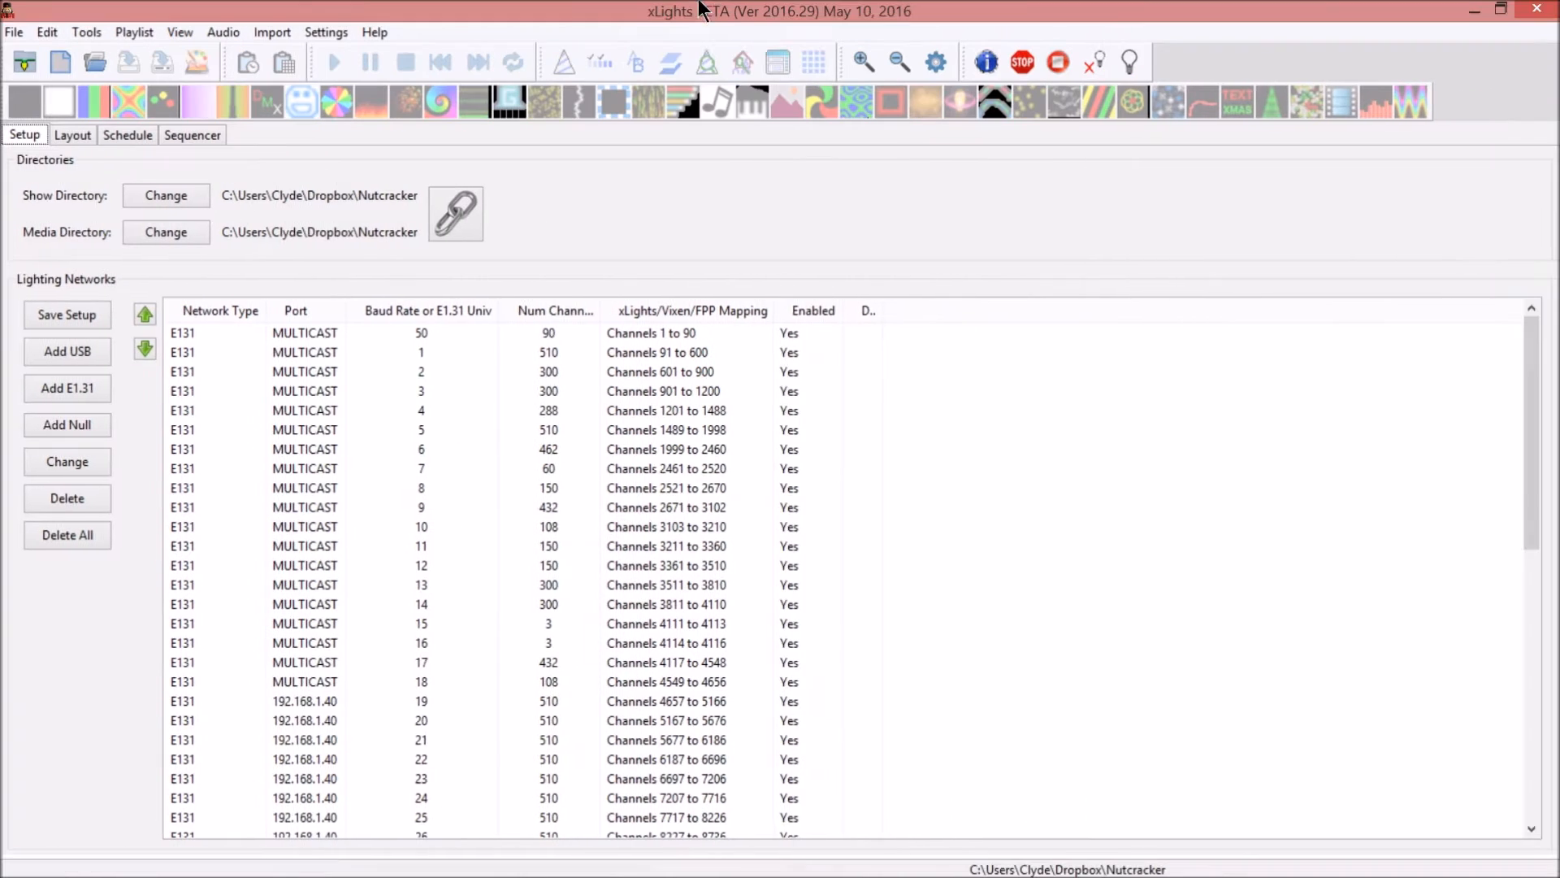
pyautogui.moveTo(651, 56)
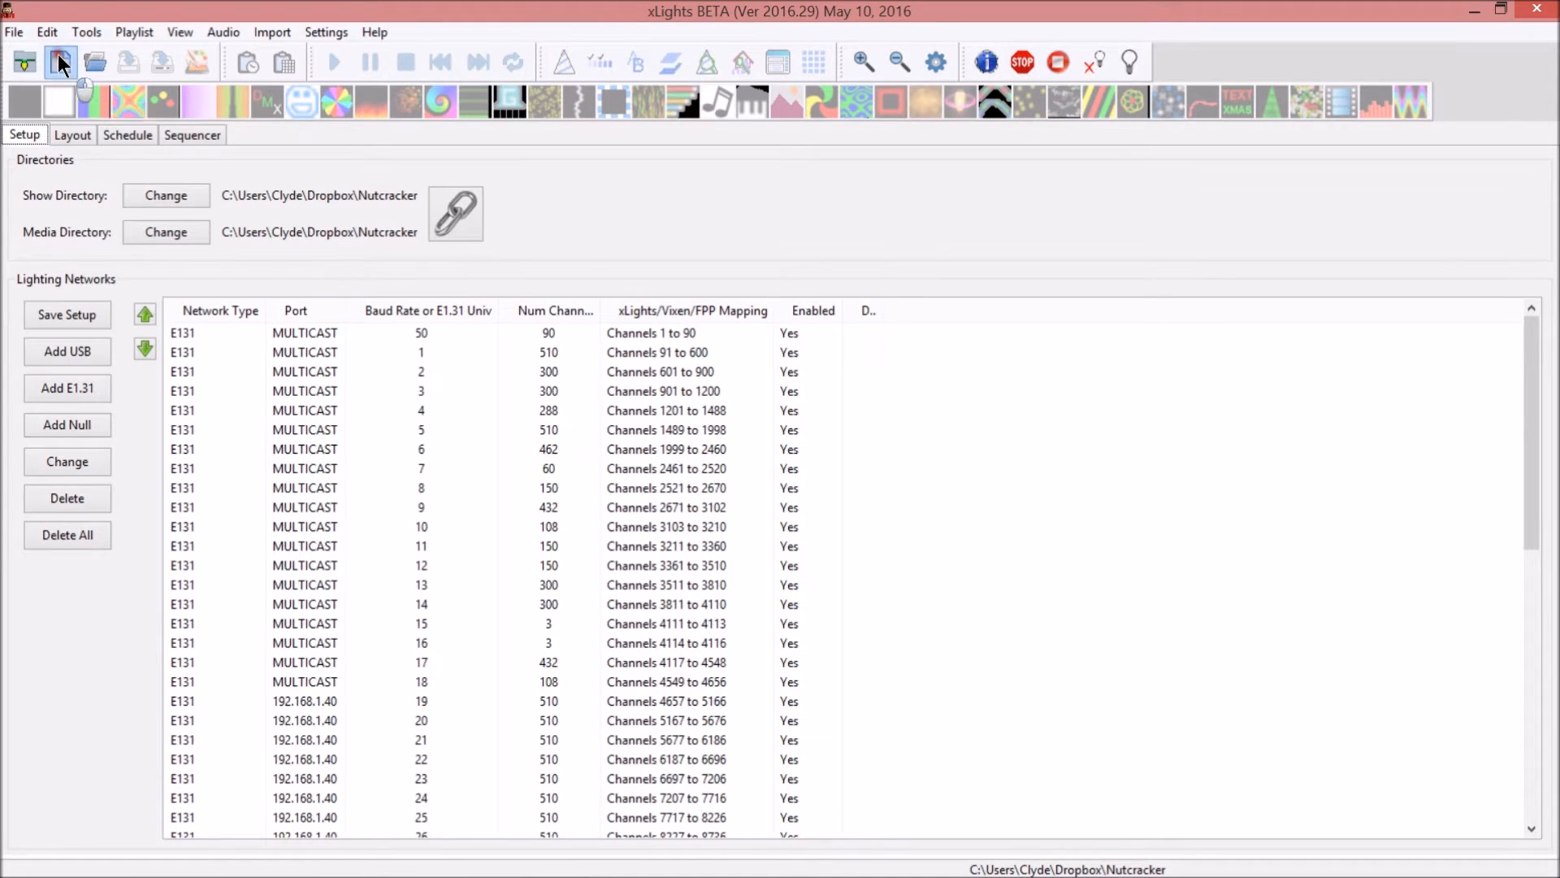
# Create a musical sequence with '01 - Light of Christmas.mp3' at 20fps (50ms)
pyautogui.click(60, 62)
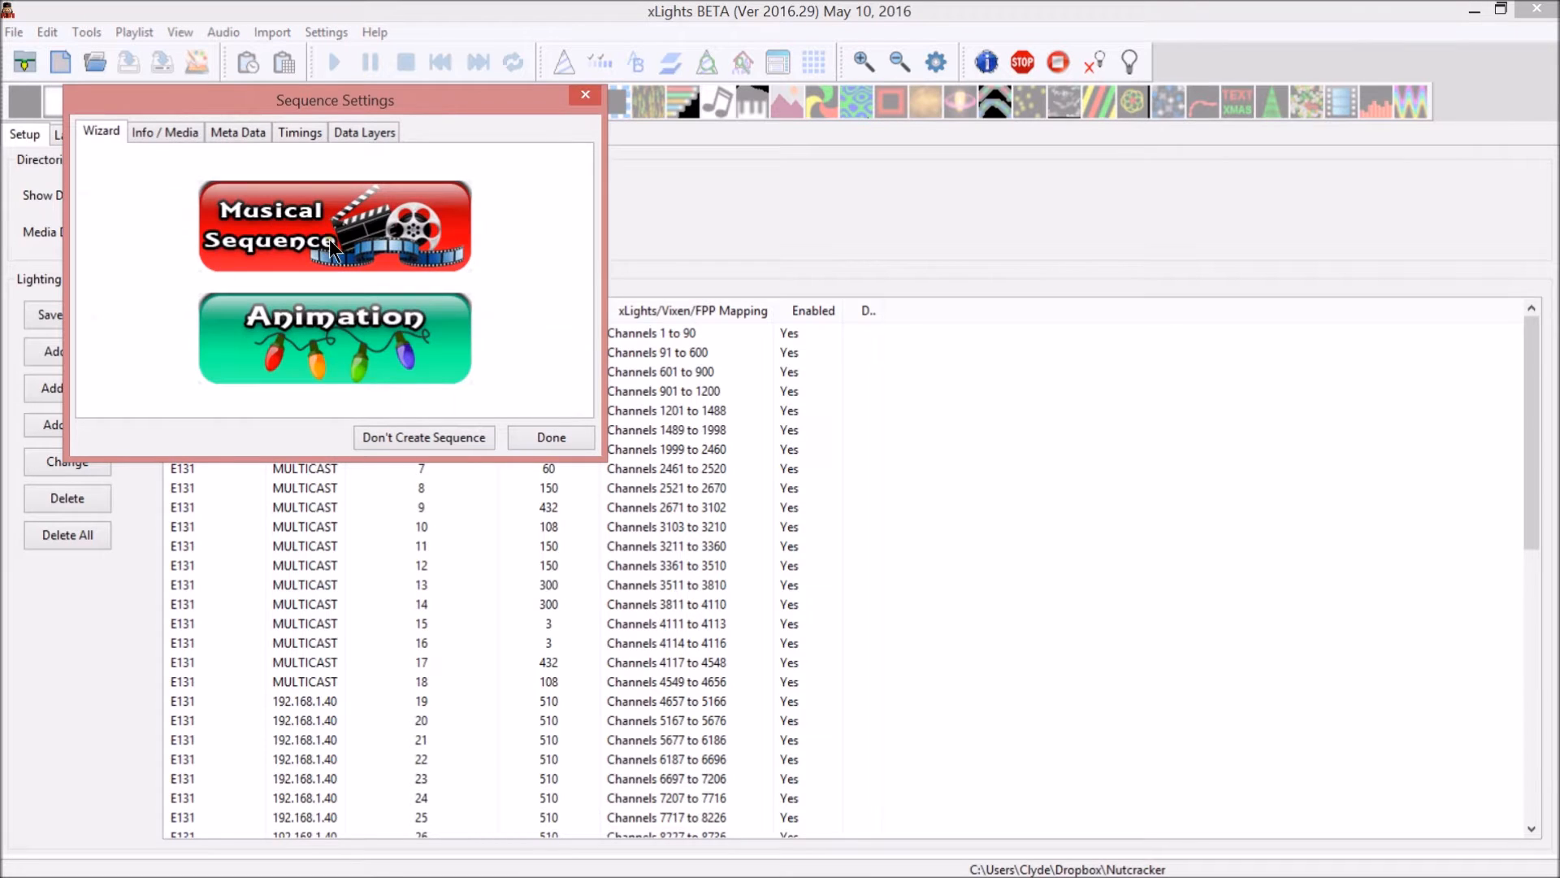
pyautogui.click(334, 226)
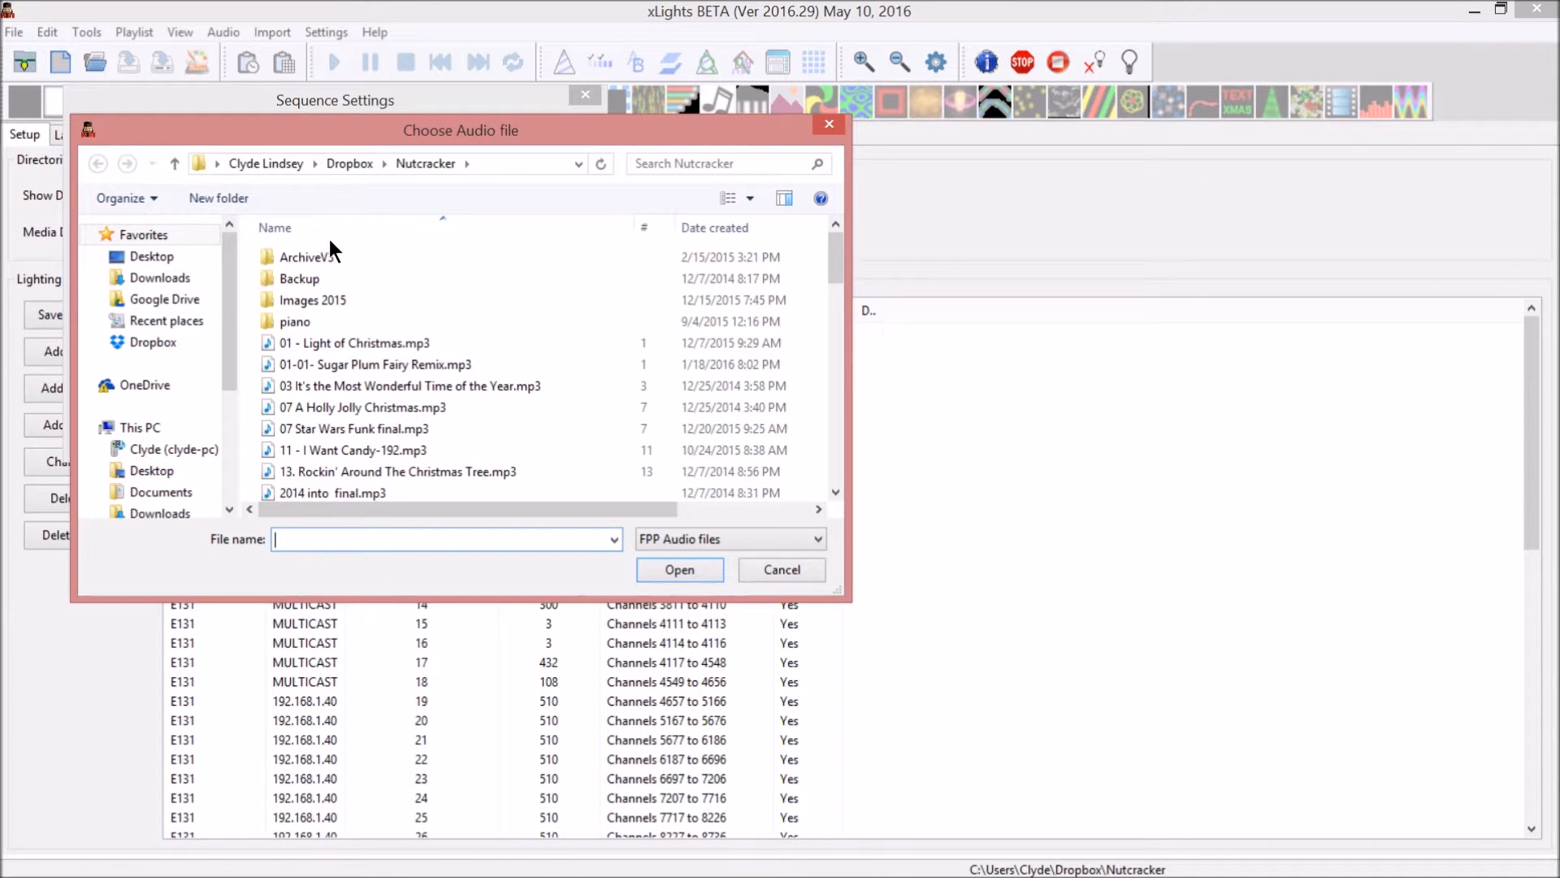
pyautogui.click(356, 343)
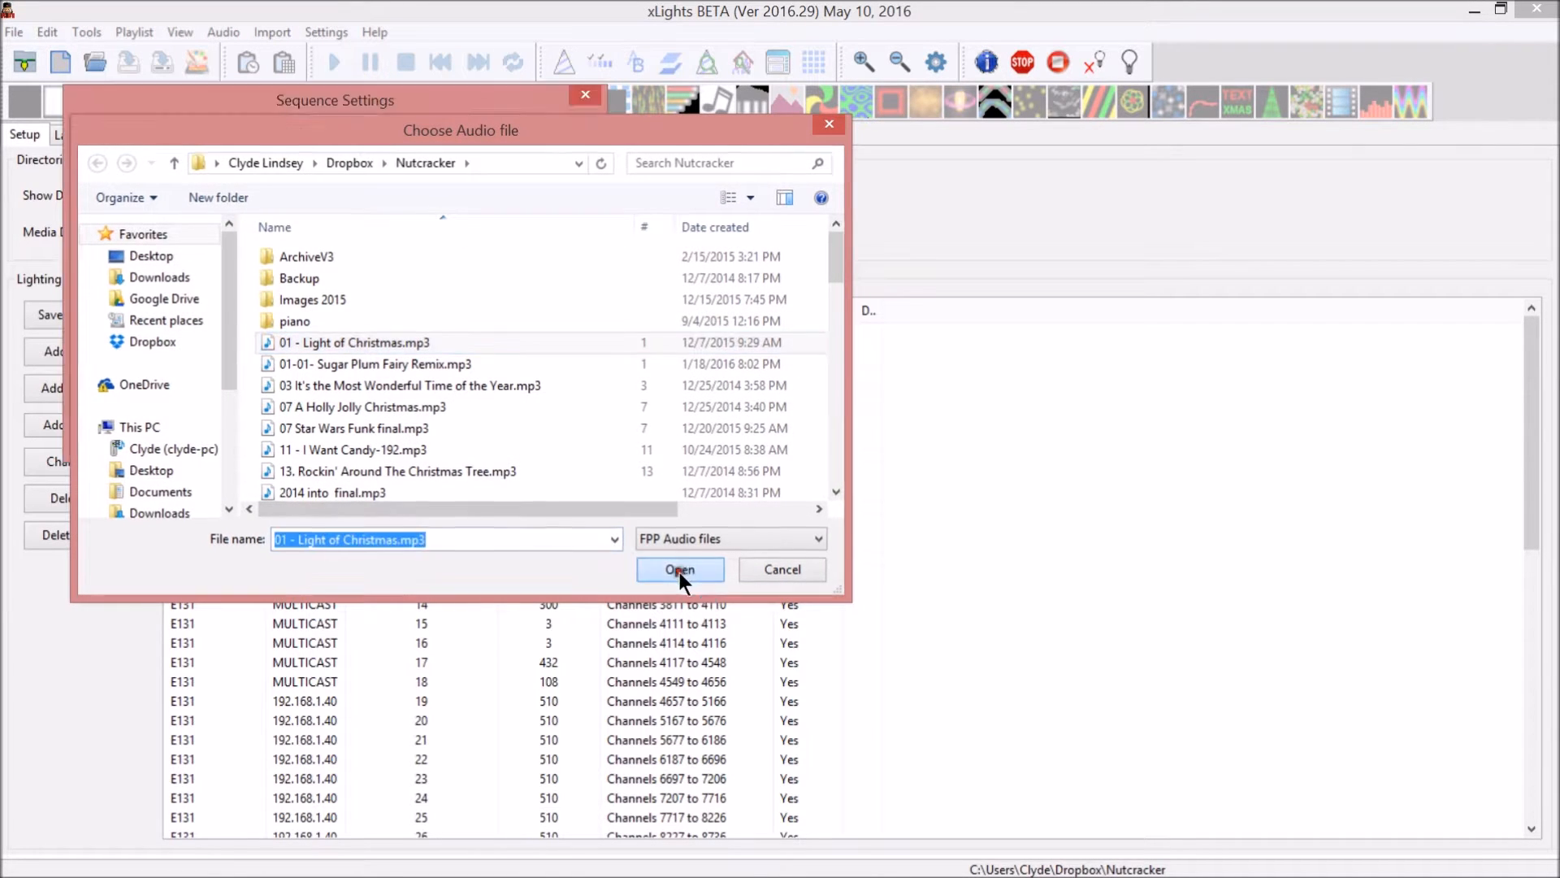
pyautogui.click(680, 569)
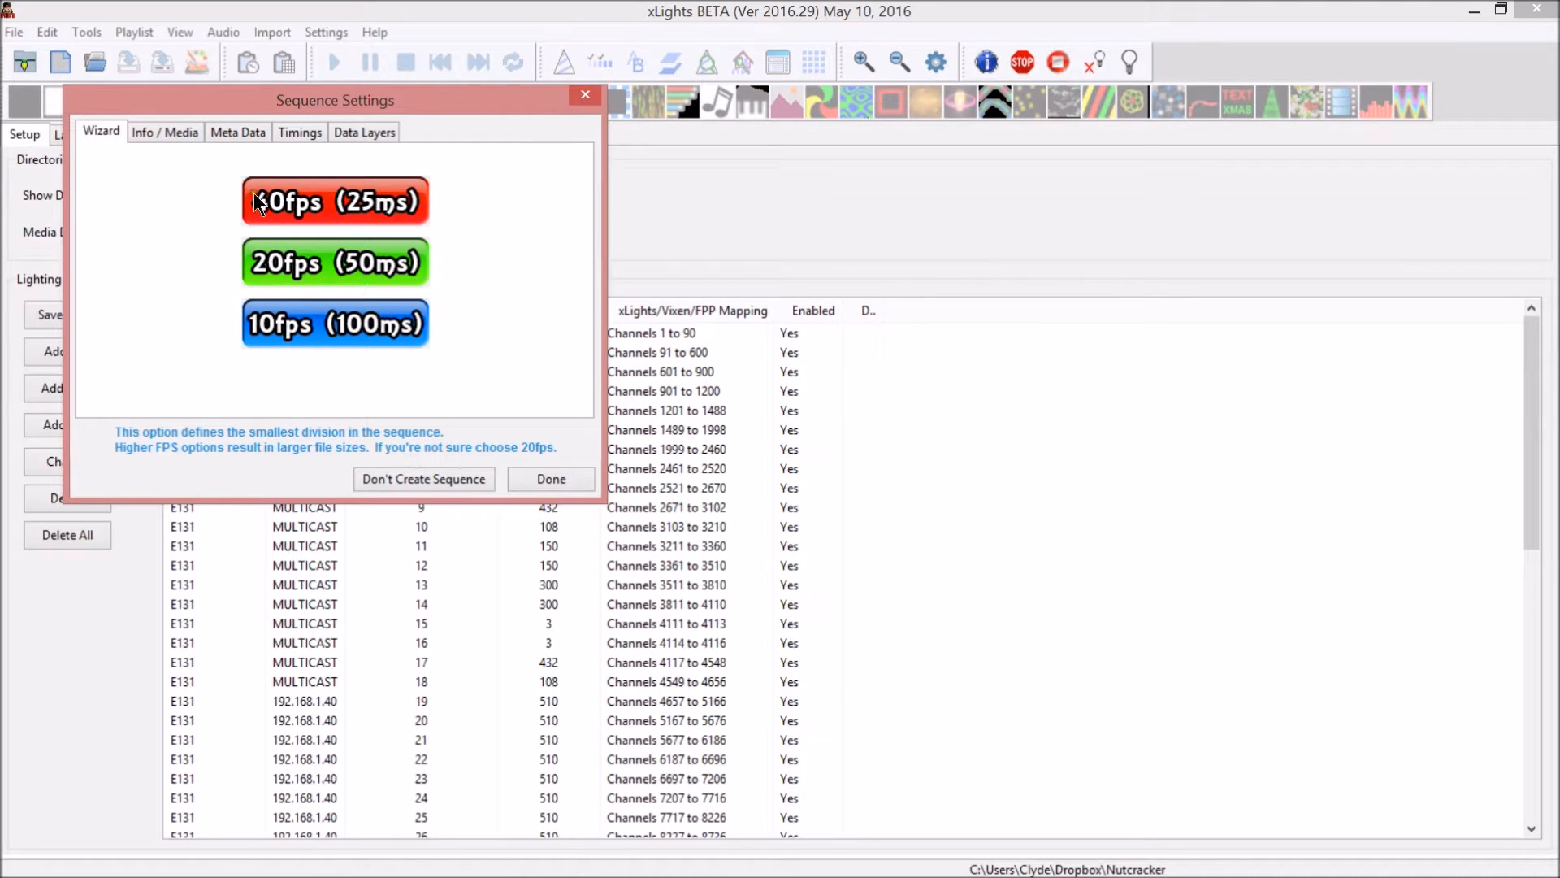
pyautogui.moveTo(319, 204)
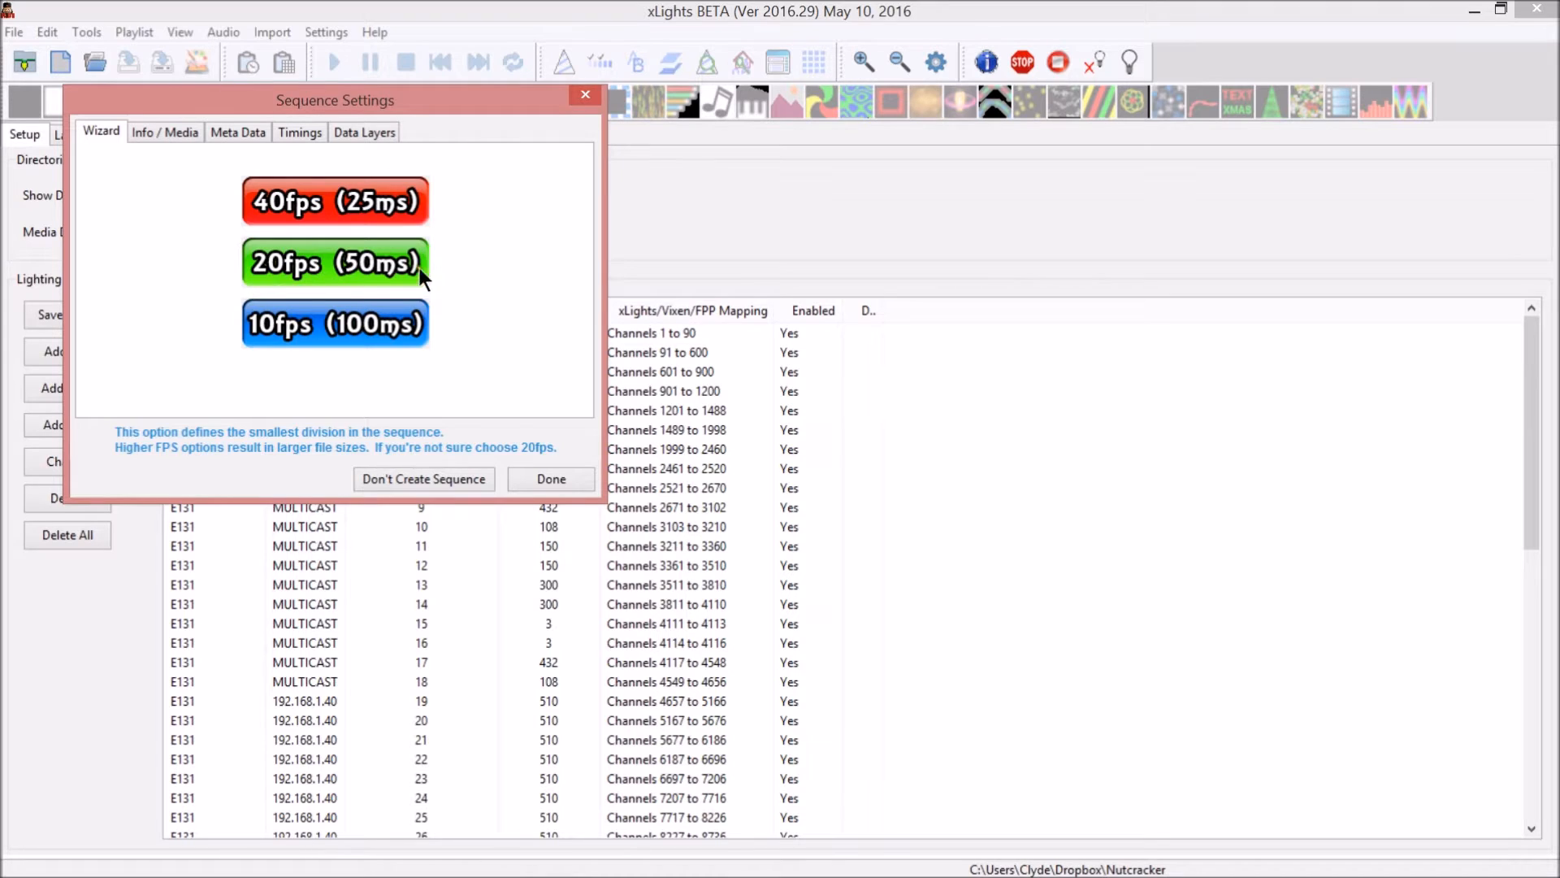
pyautogui.click(335, 263)
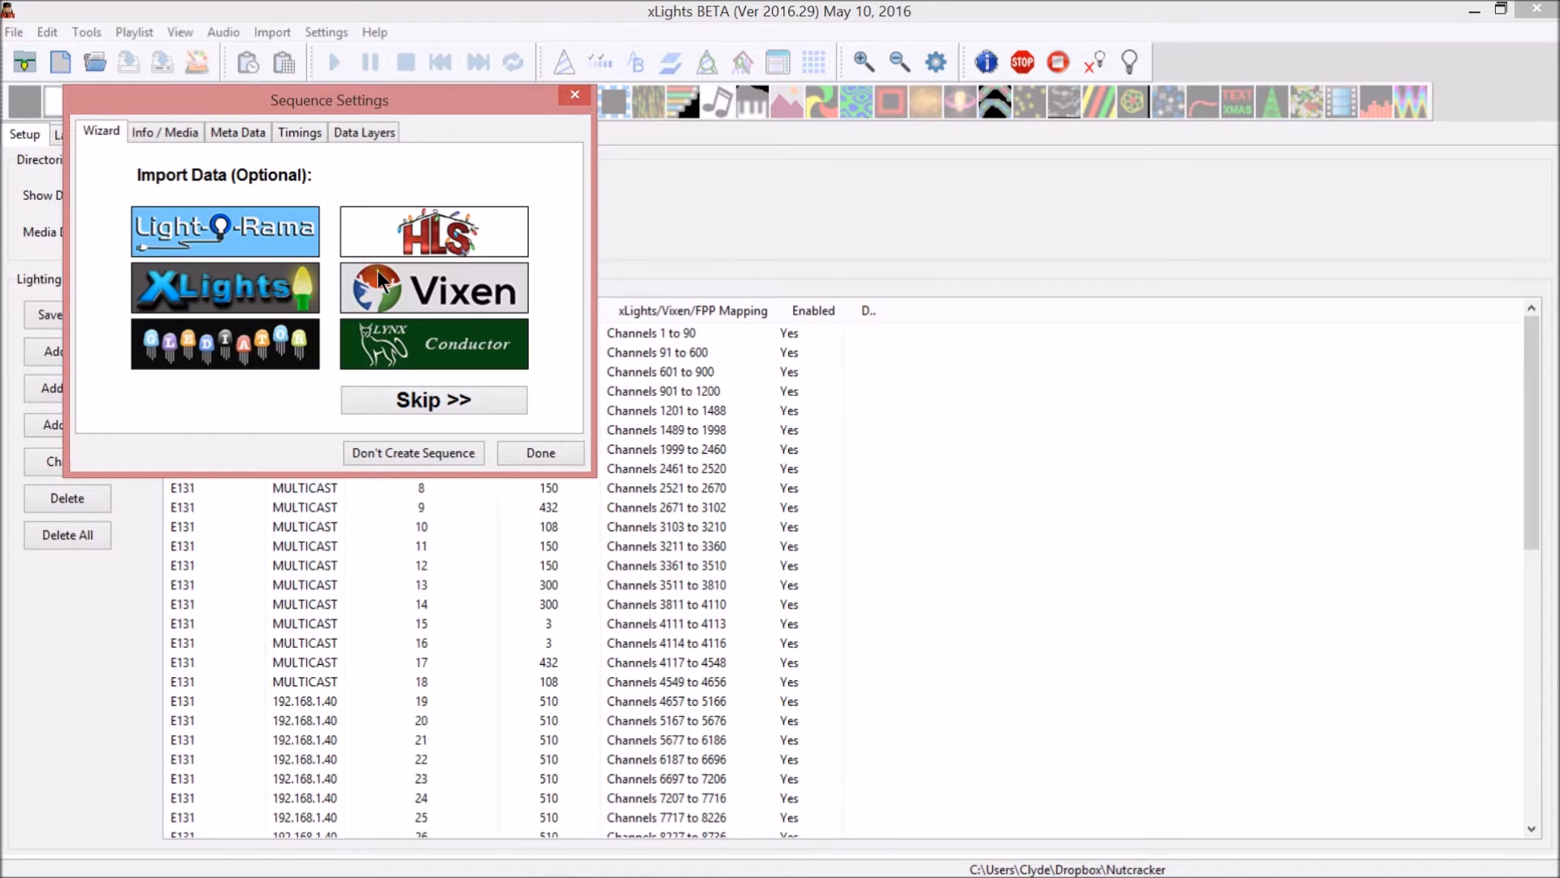
pyautogui.moveTo(210, 89)
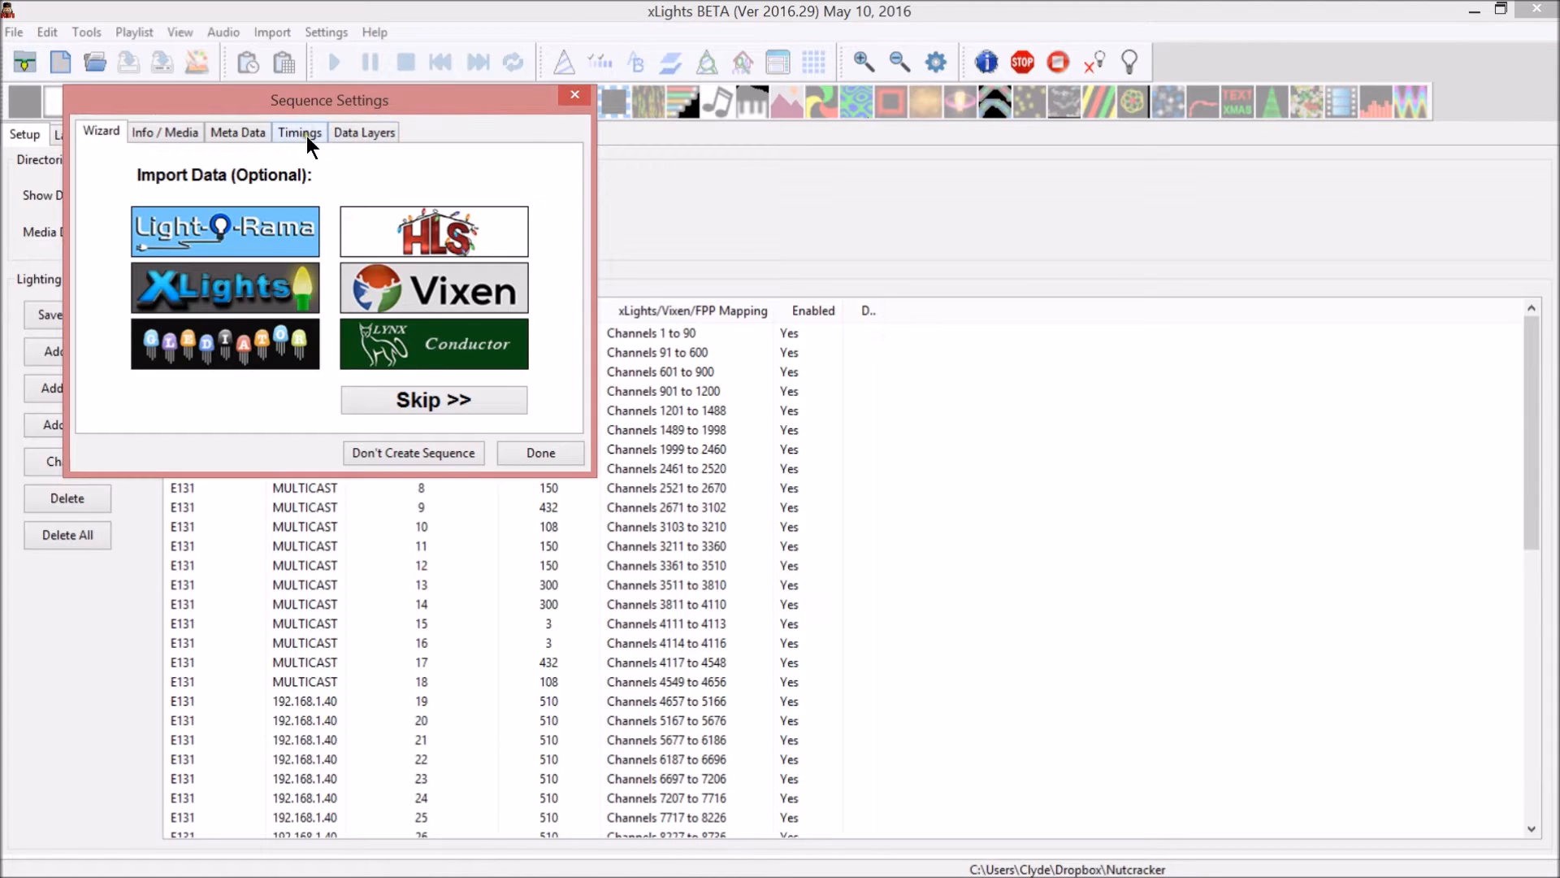
pyautogui.click(299, 132)
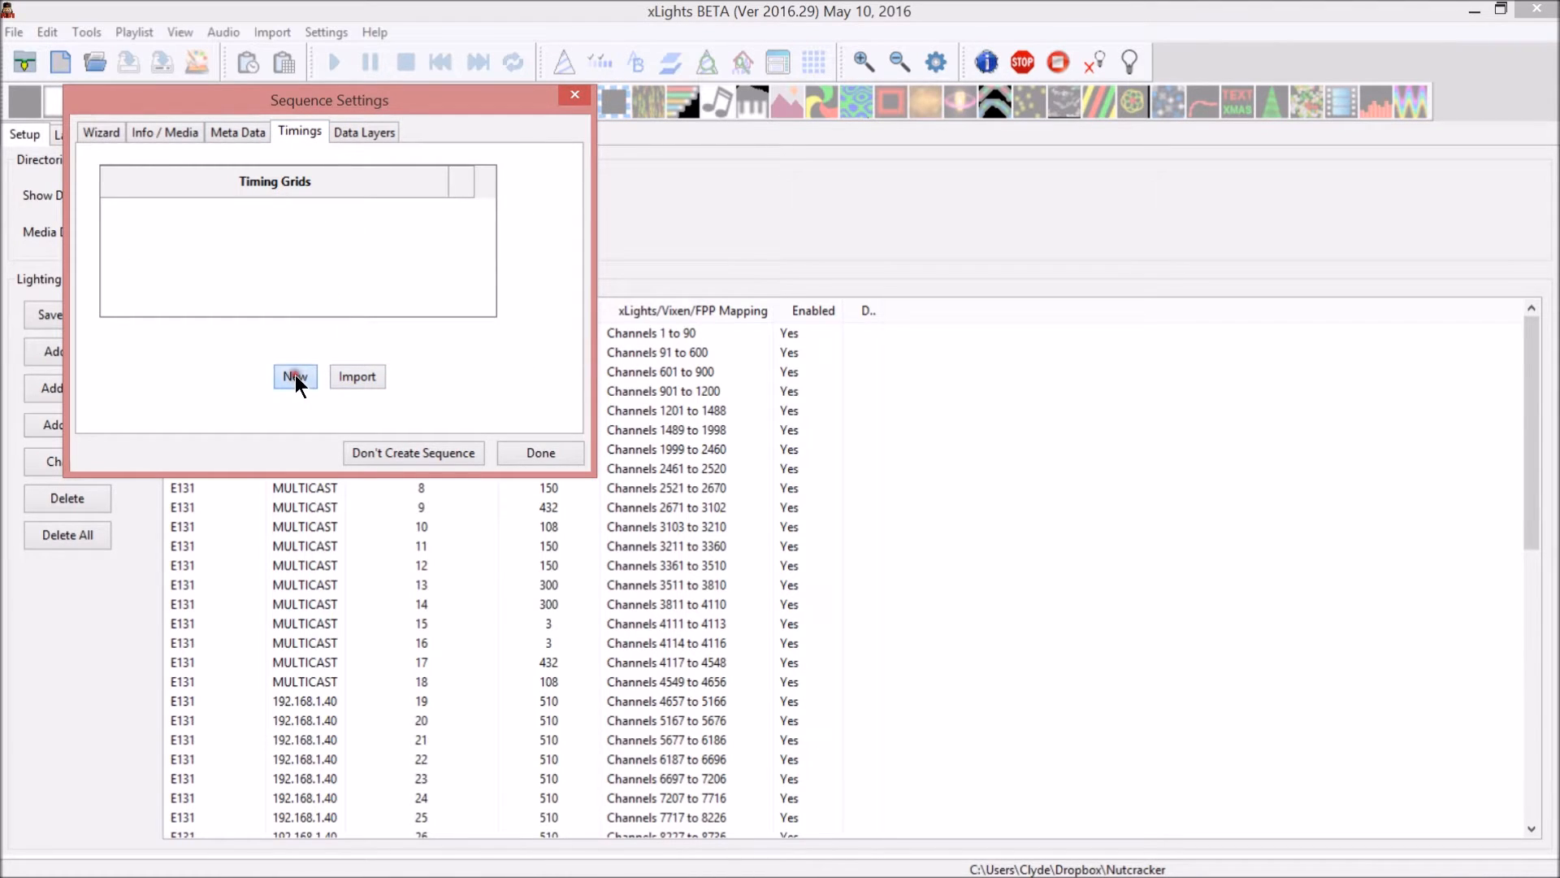
# Add a new timing grid using the 'Bar and Beat Tracker: Beats' interval
pyautogui.click(294, 376)
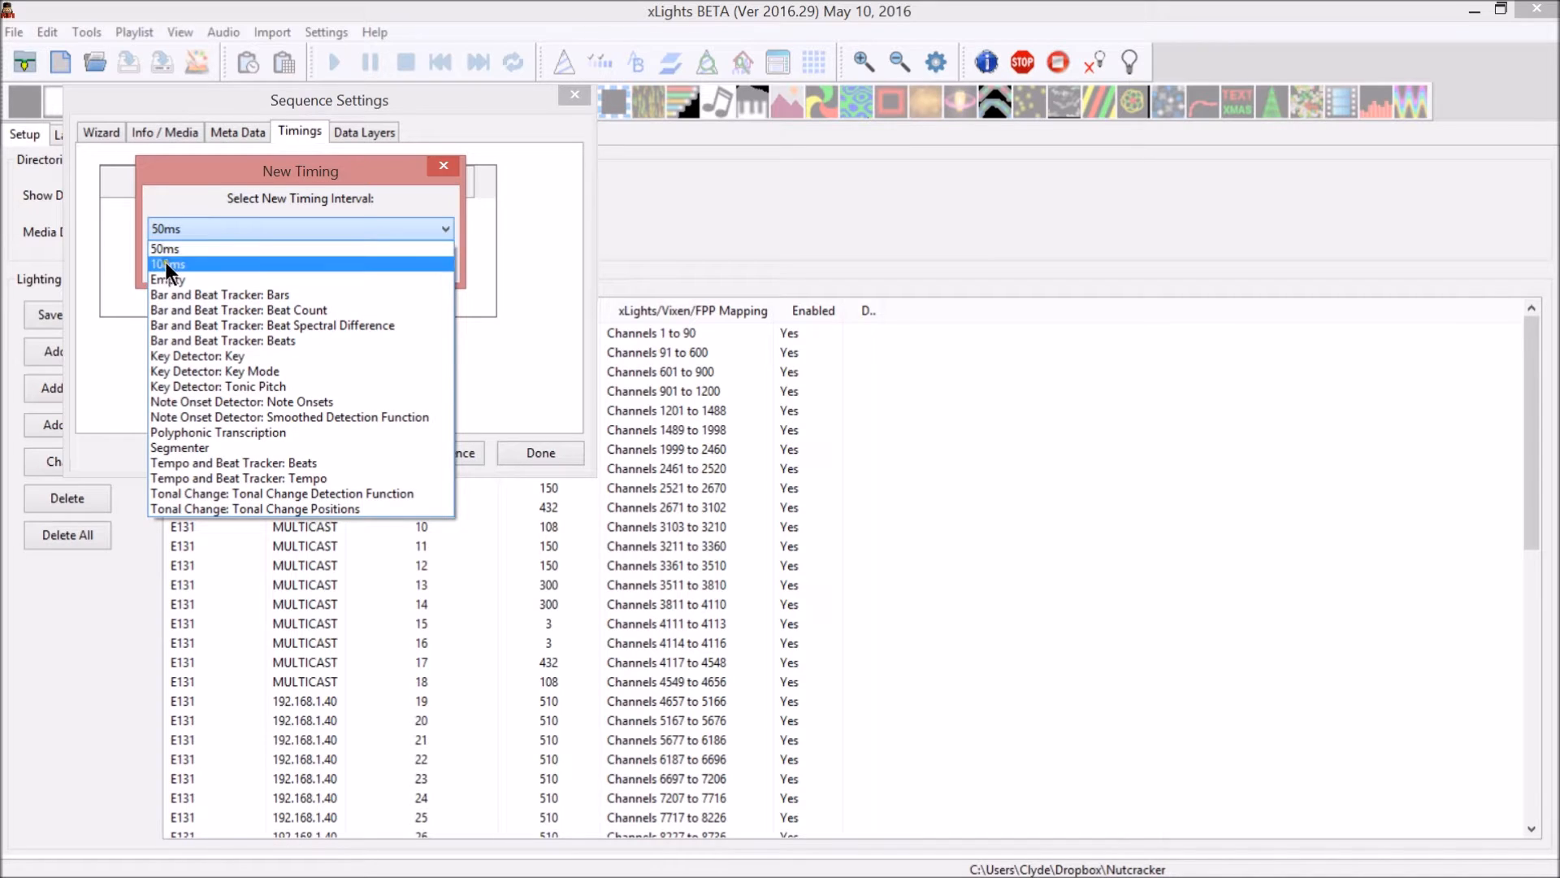
pyautogui.moveTo(179, 279)
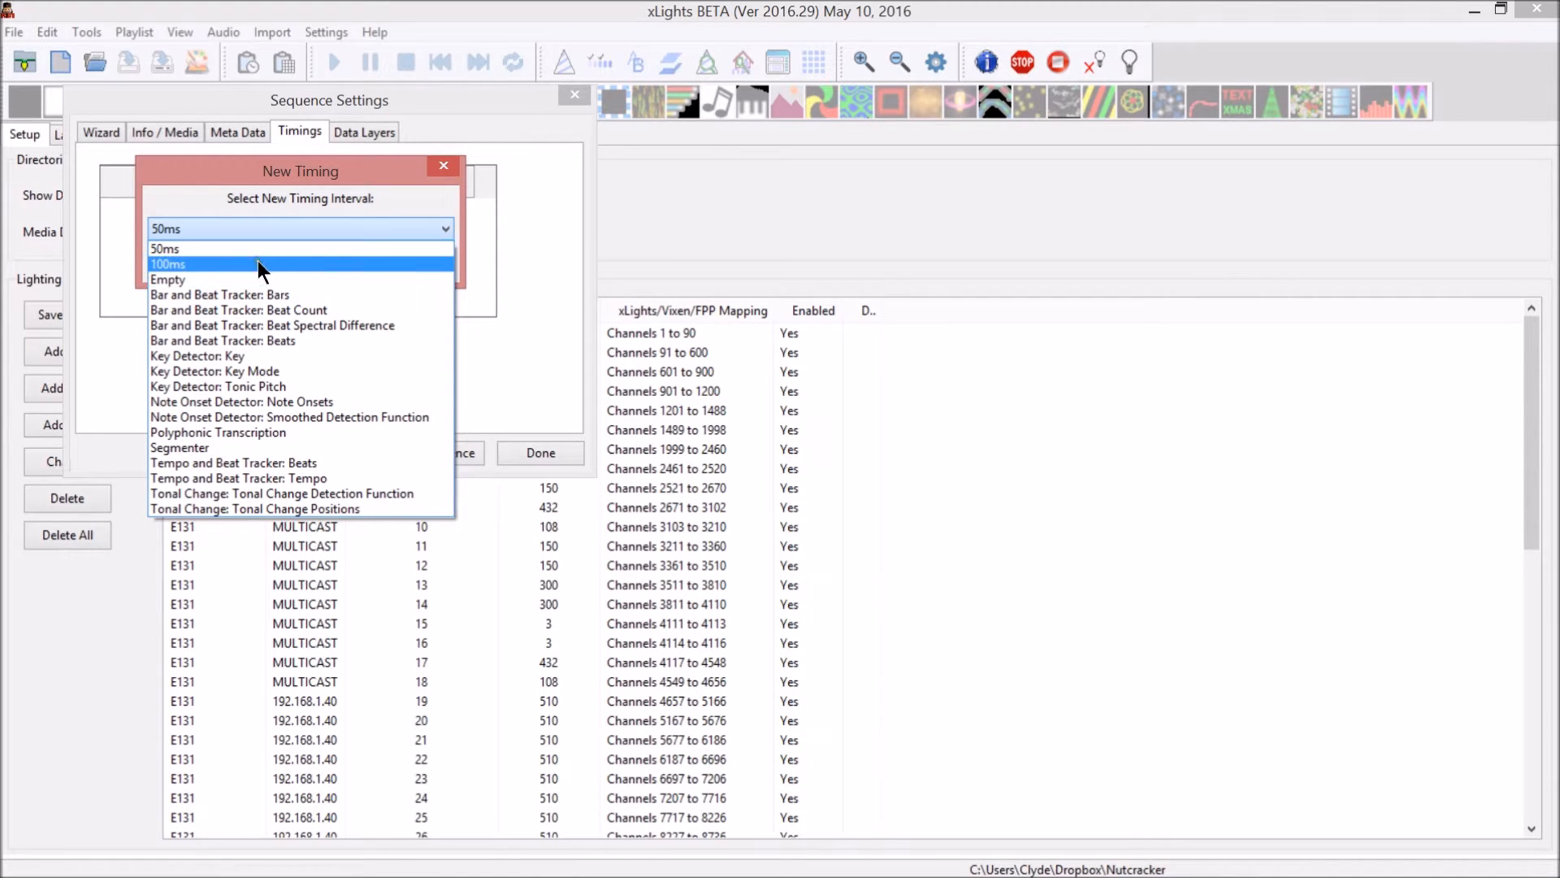
pyautogui.moveTo(220, 294)
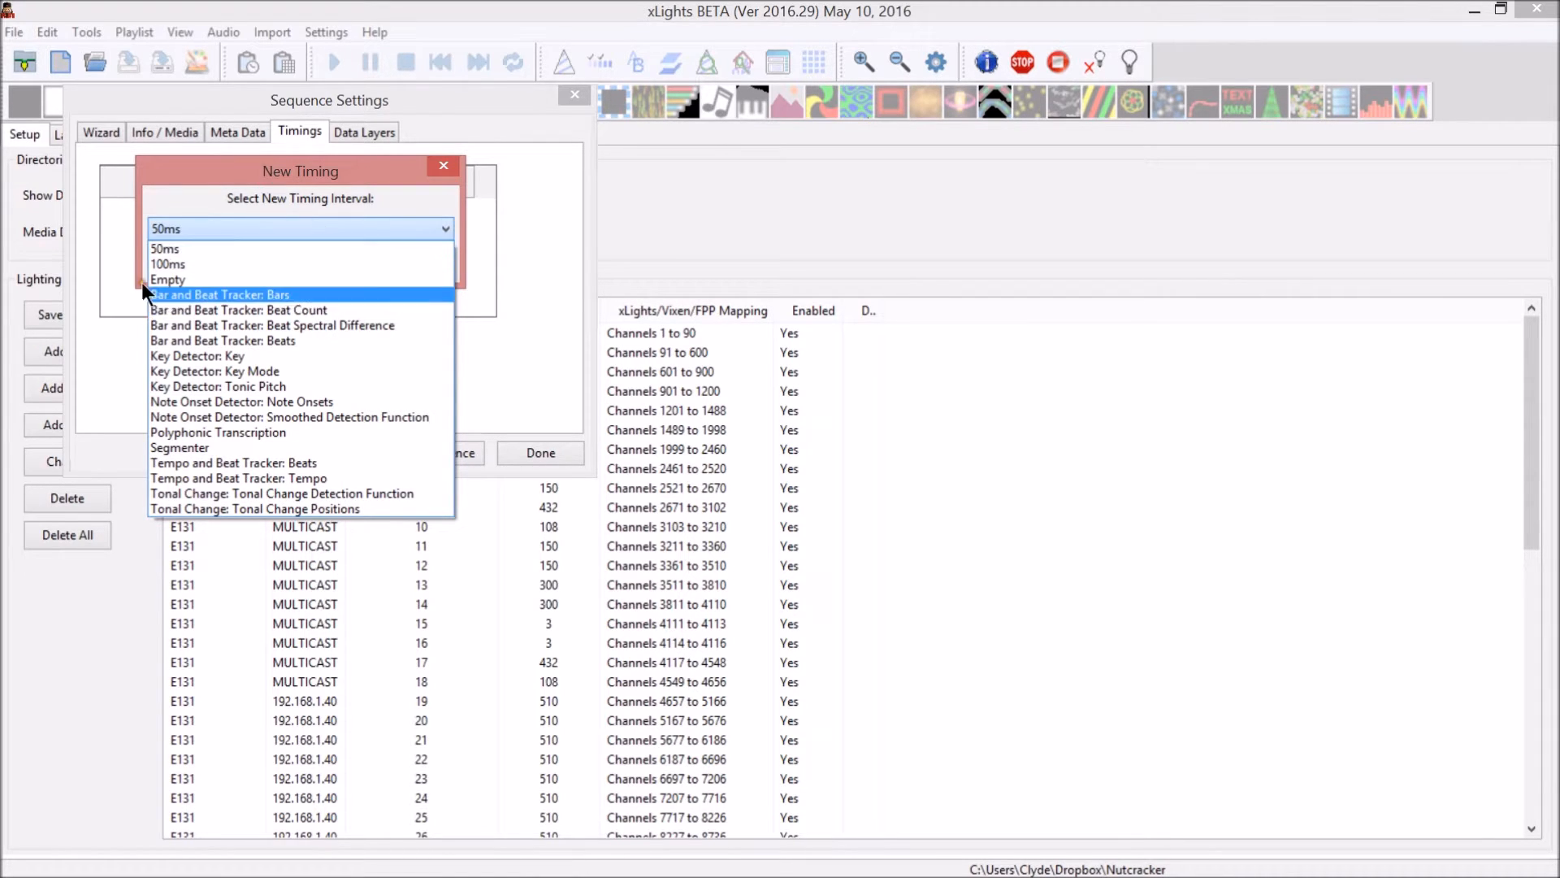
pyautogui.moveTo(221, 356)
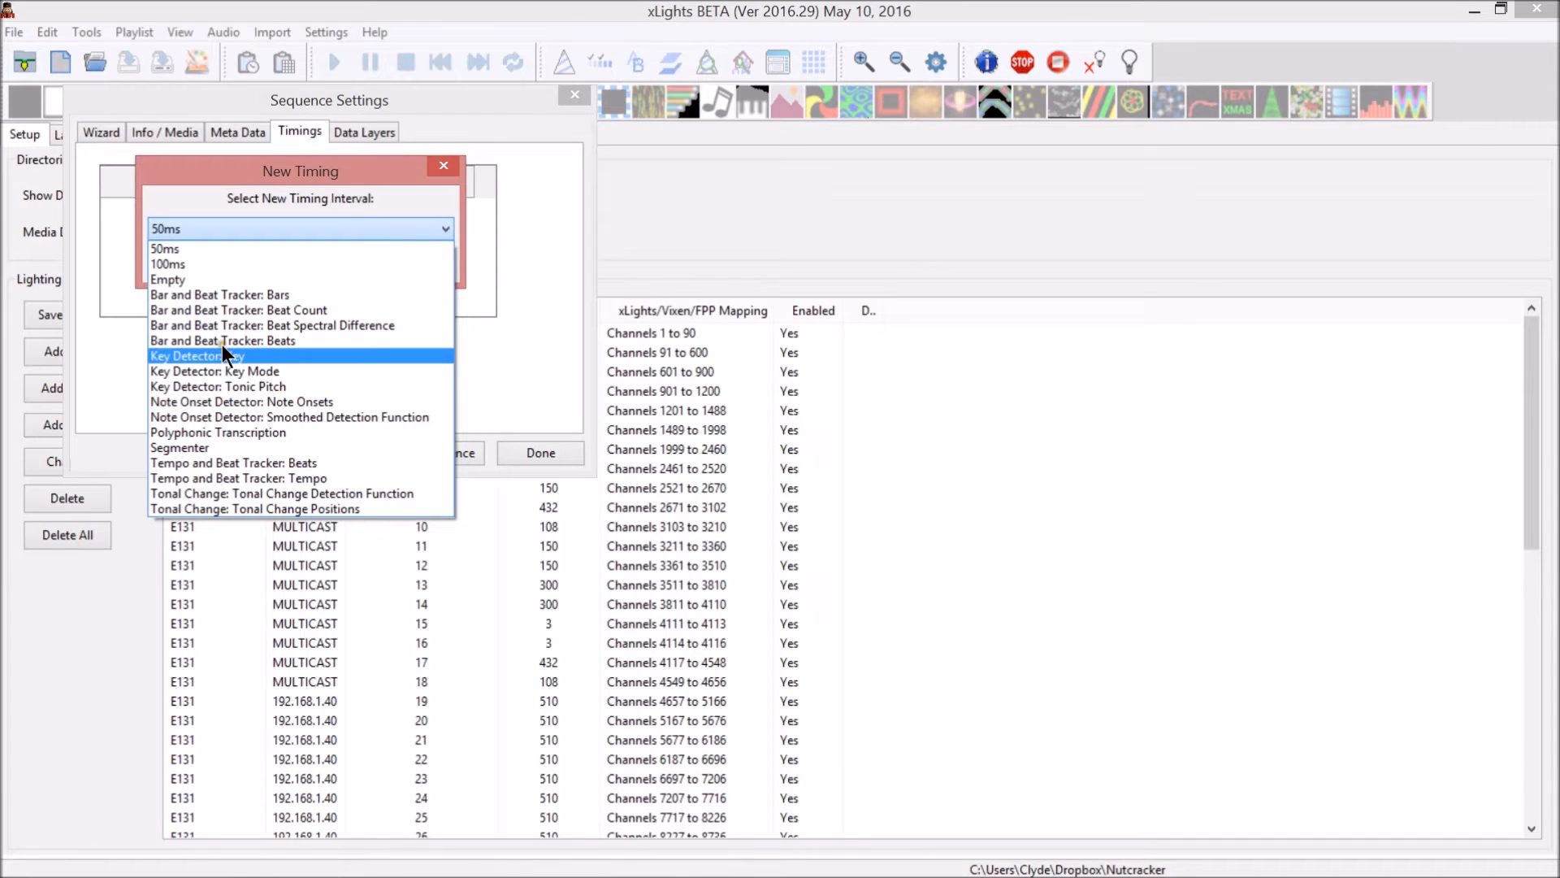
pyautogui.moveTo(237, 494)
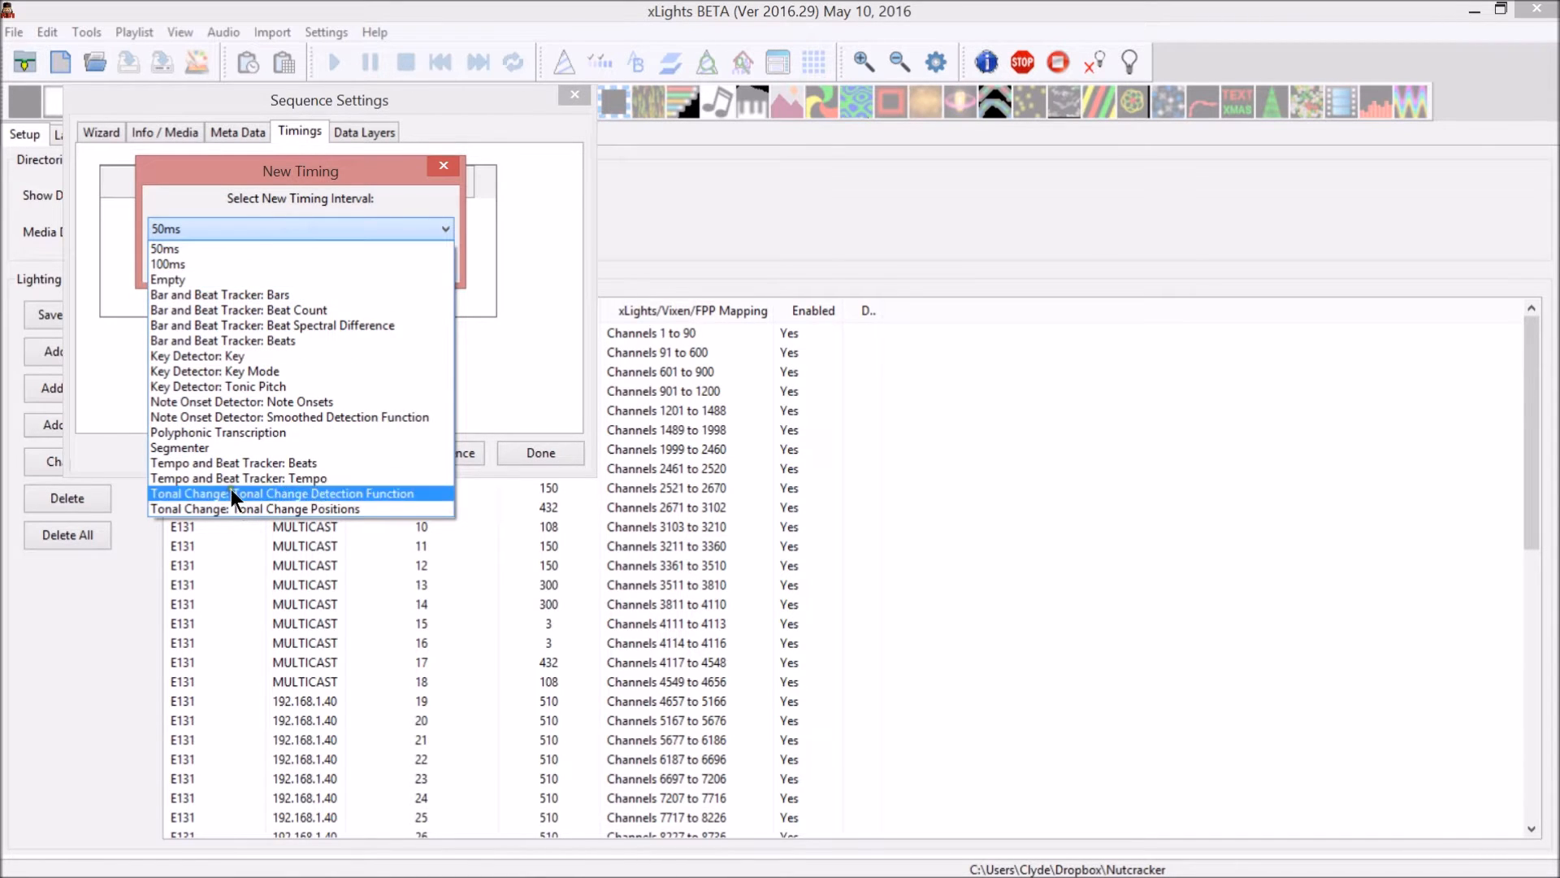
pyautogui.moveTo(319, 370)
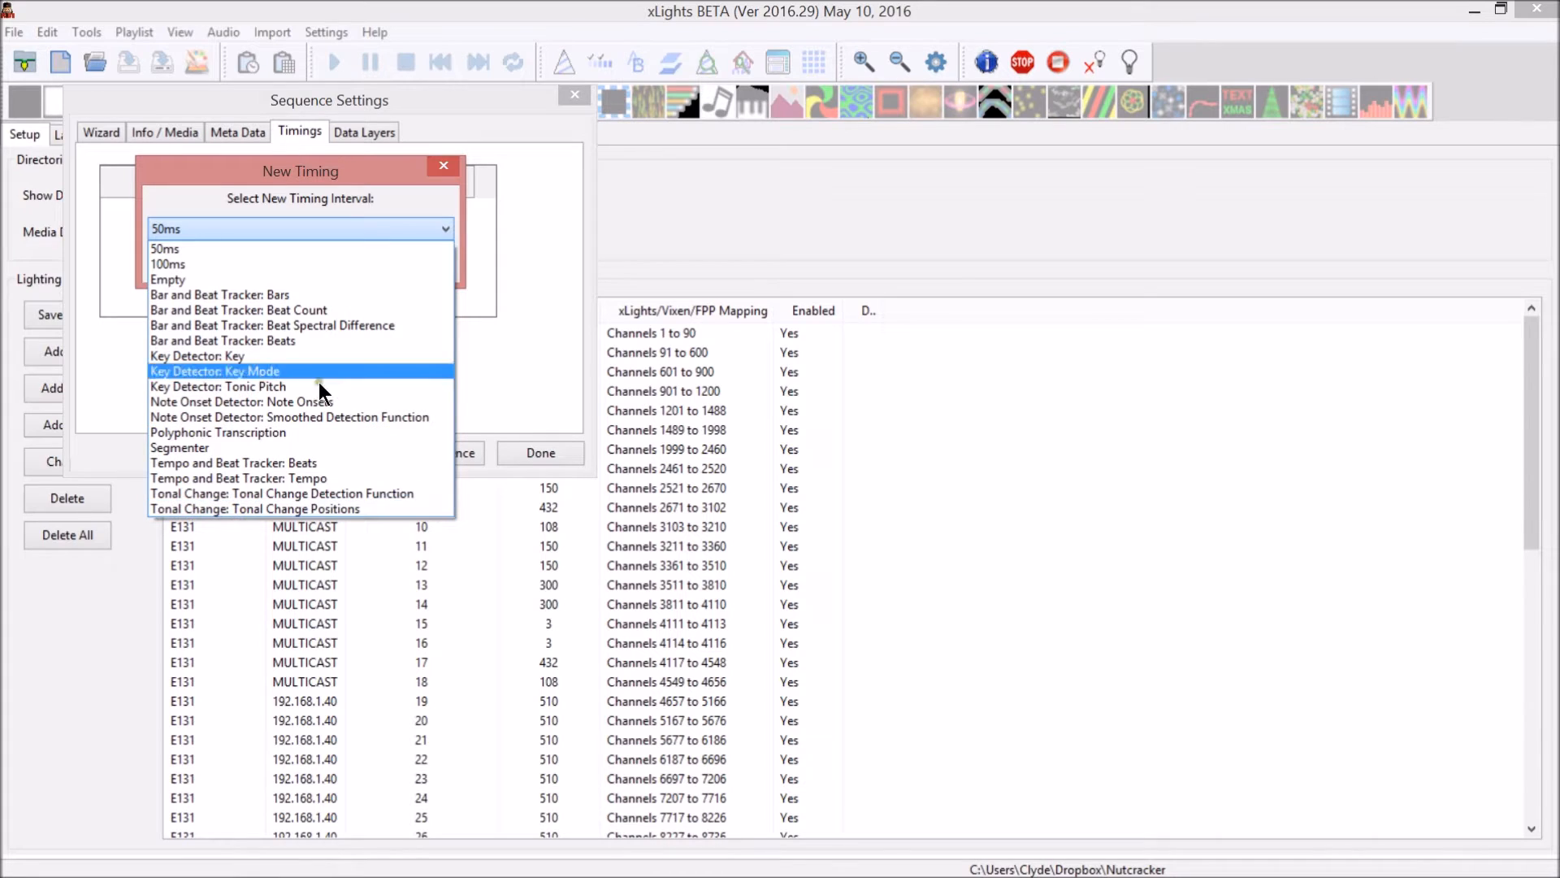
pyautogui.click(299, 228)
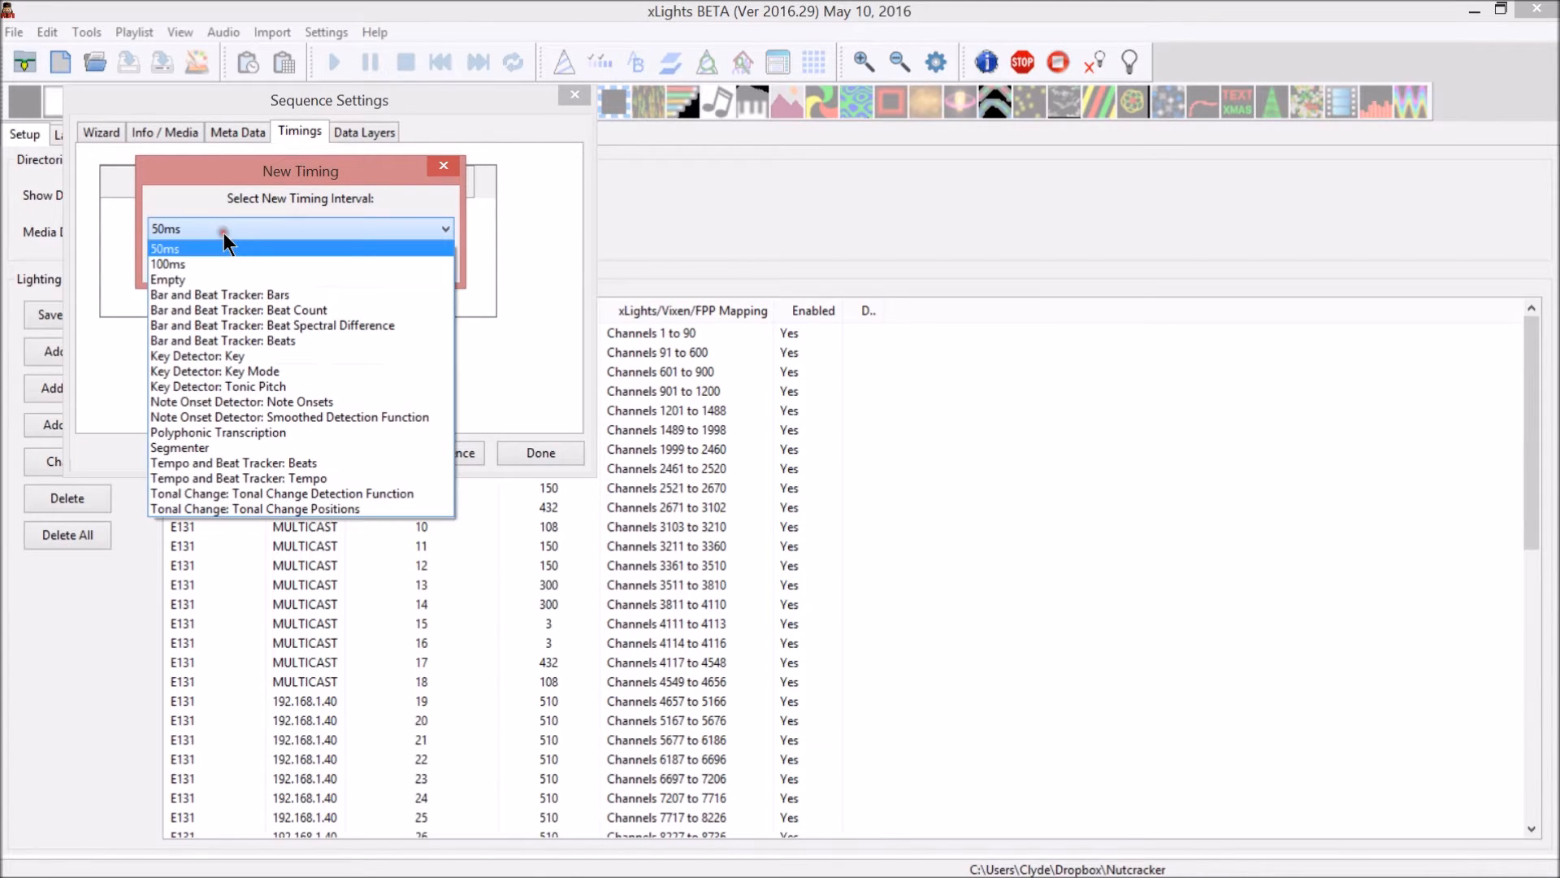
pyautogui.moveTo(237, 294)
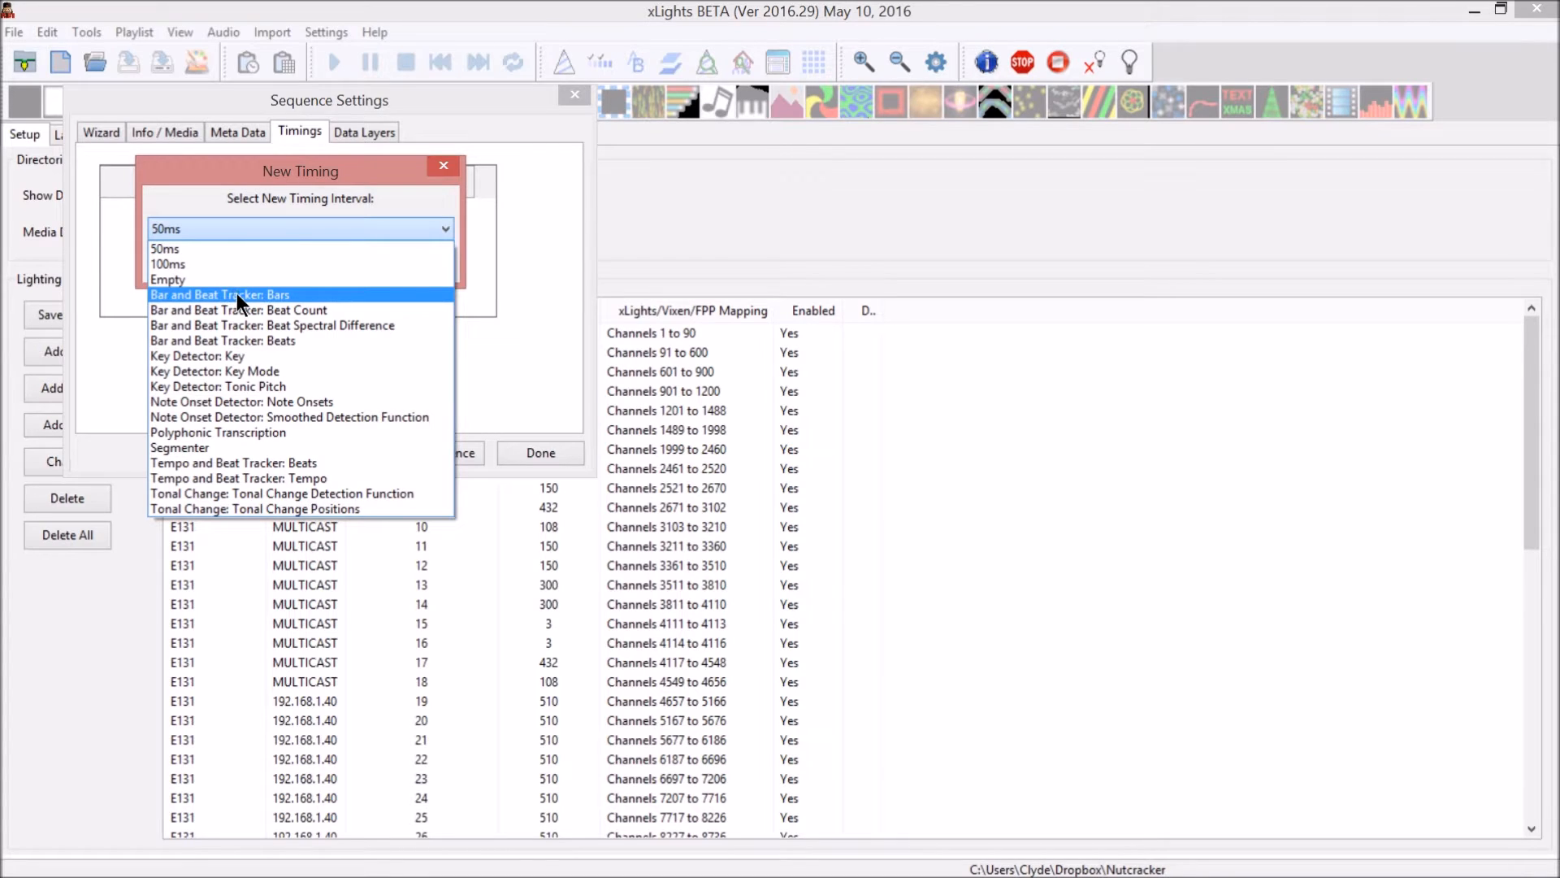
pyautogui.moveTo(231, 304)
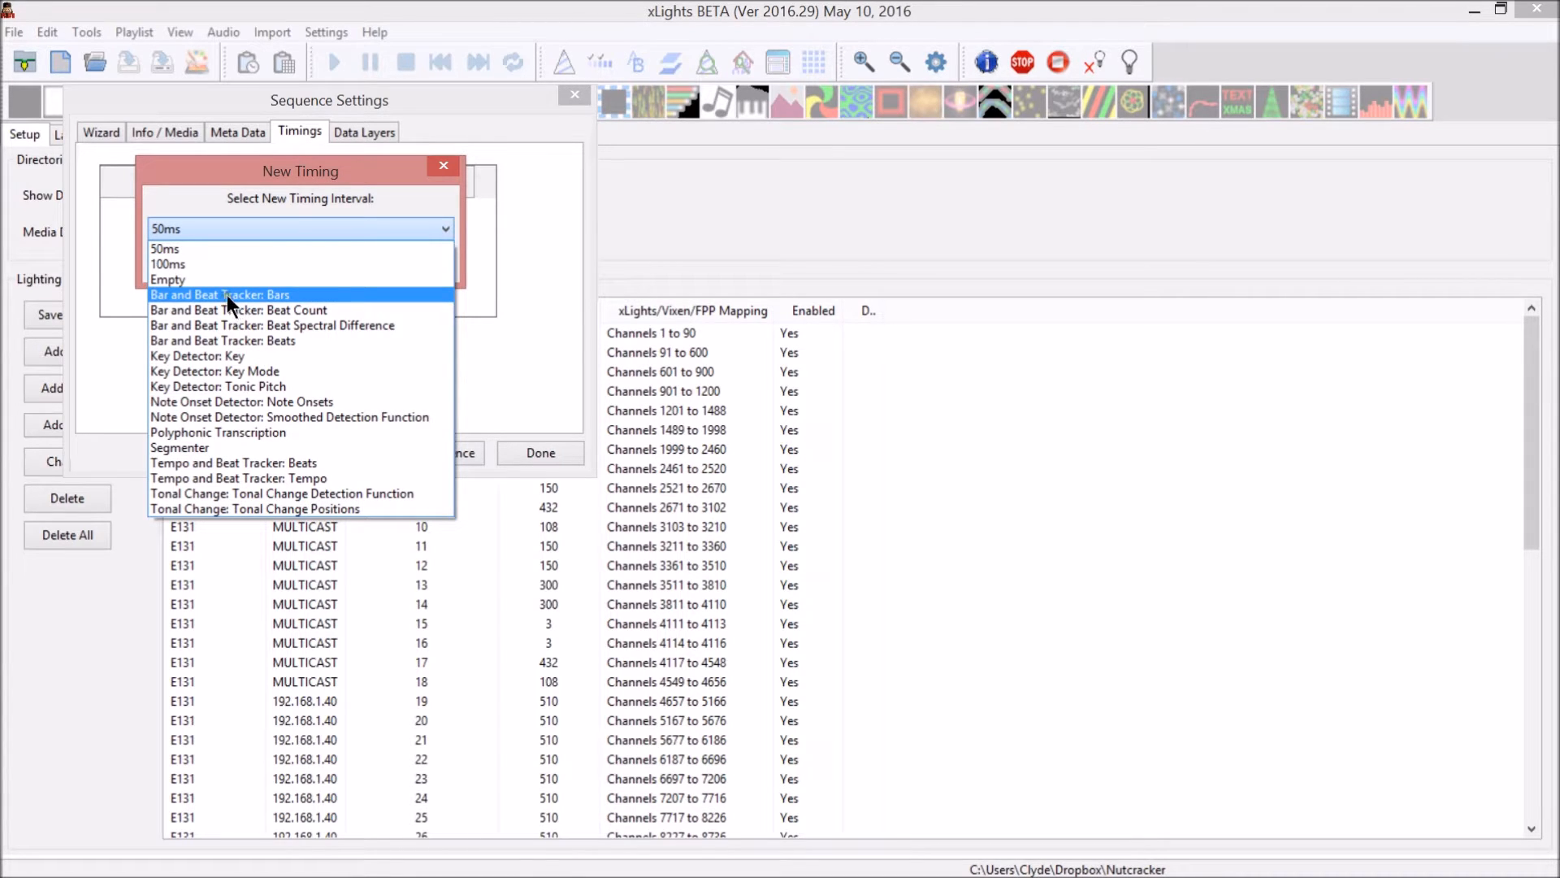
pyautogui.moveTo(257, 302)
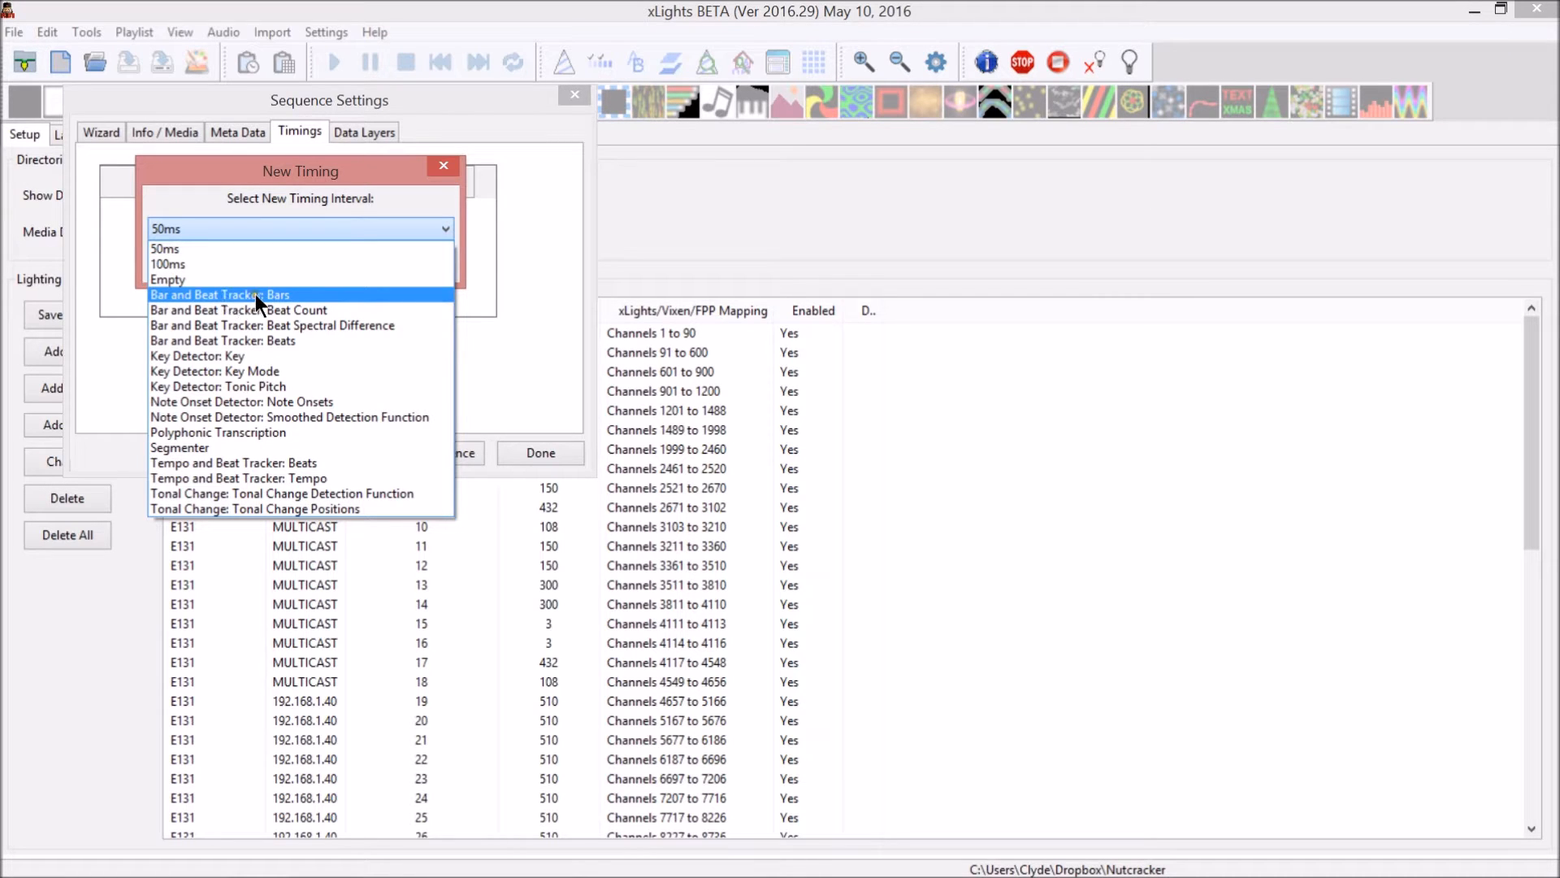
pyautogui.click(223, 340)
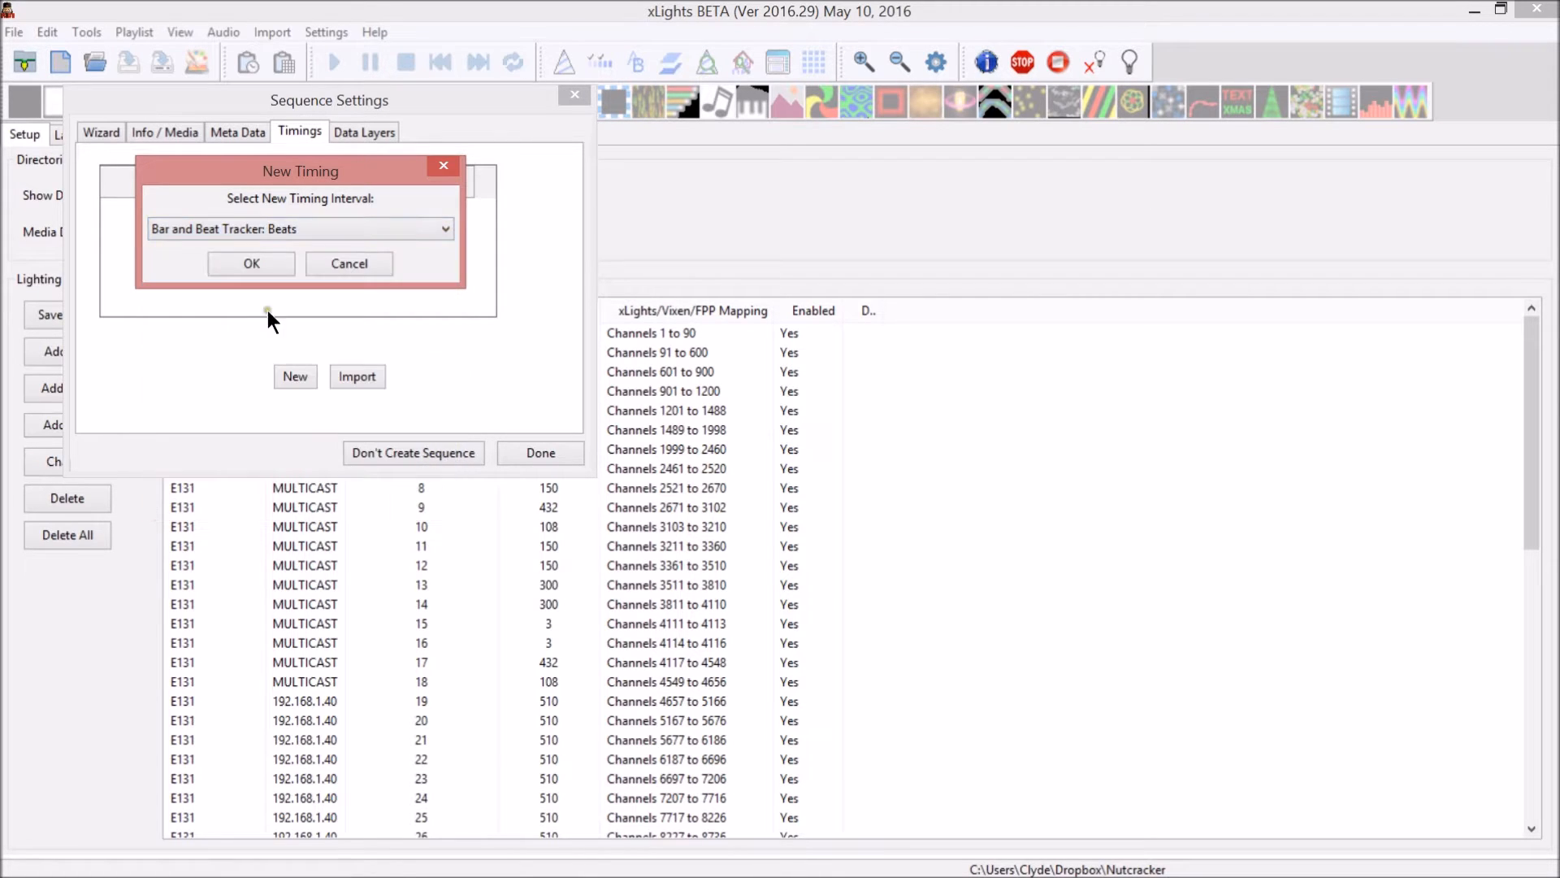
pyautogui.click(299, 229)
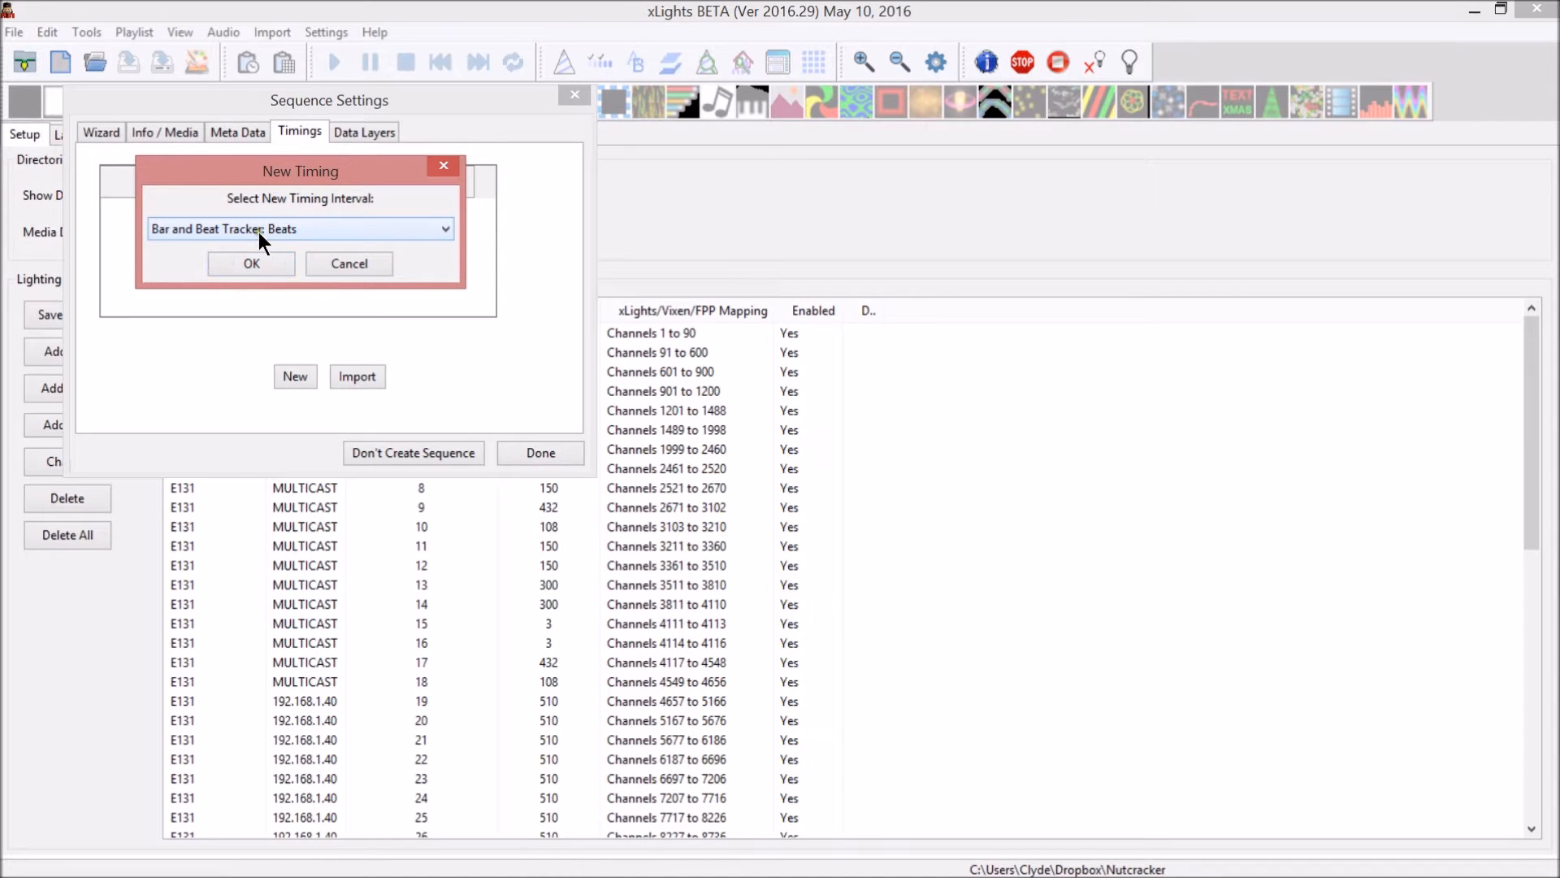
pyautogui.click(250, 264)
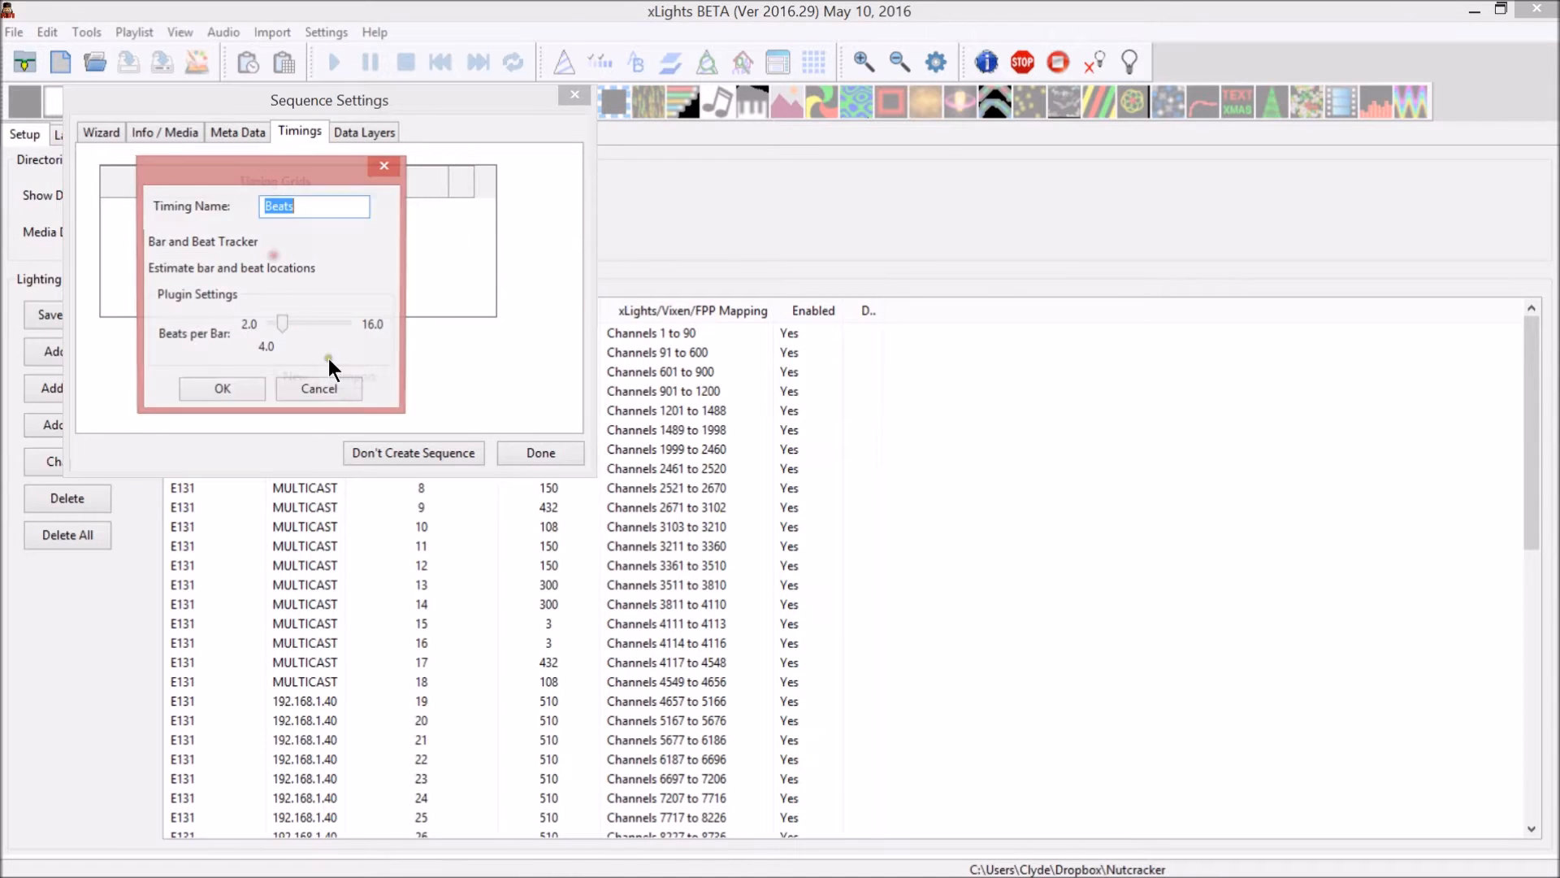
# Run Beats detection at 4 beats per bar, add a 50ms grid, and create the sequence
pyautogui.click(223, 389)
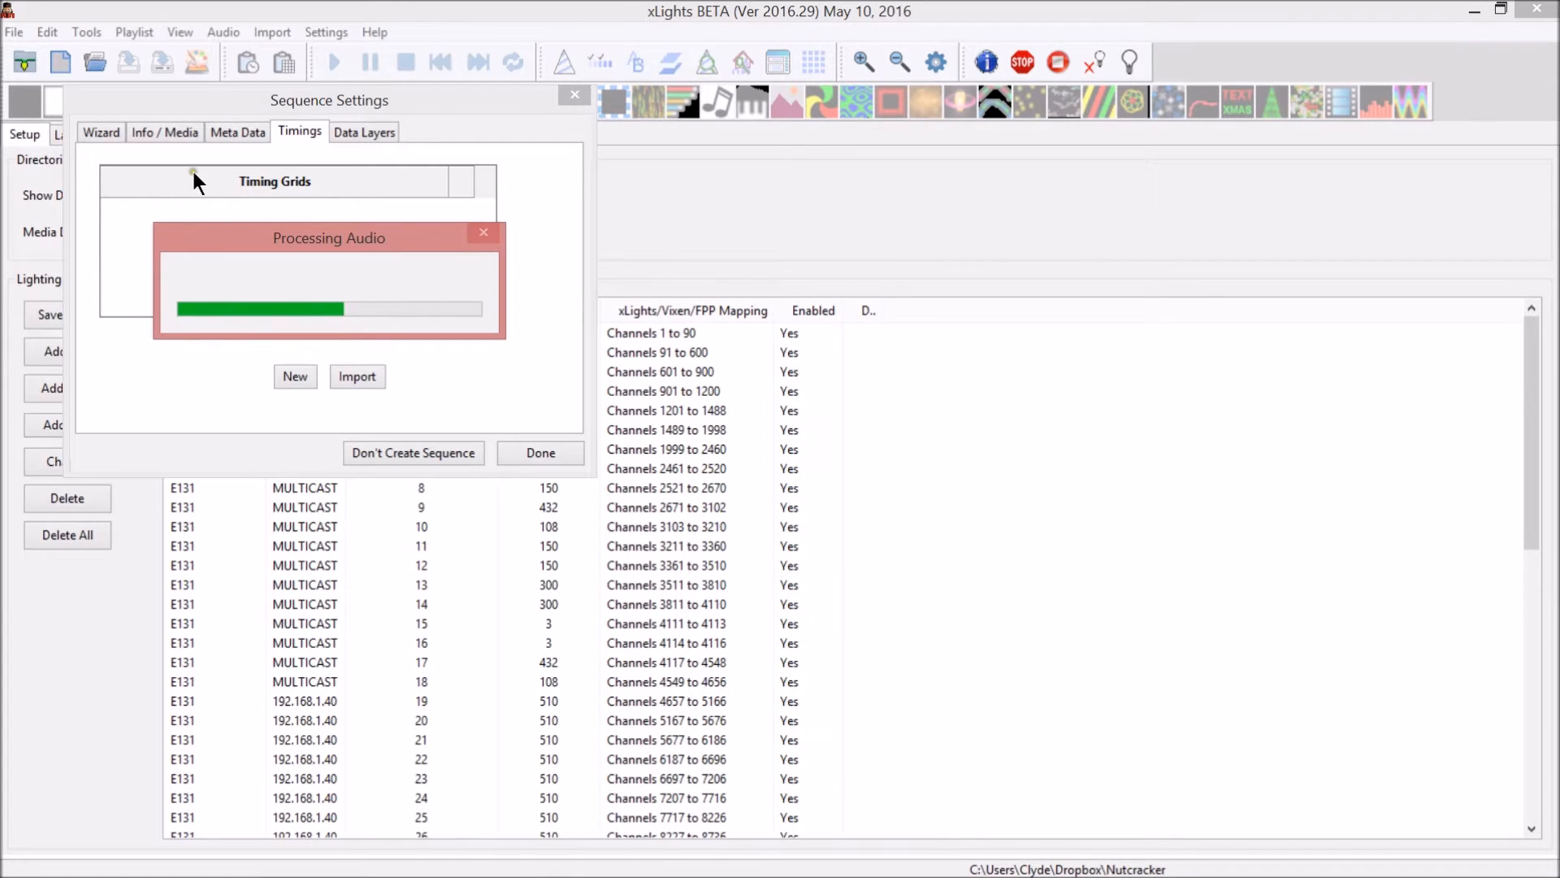
pyautogui.moveTo(780, 219)
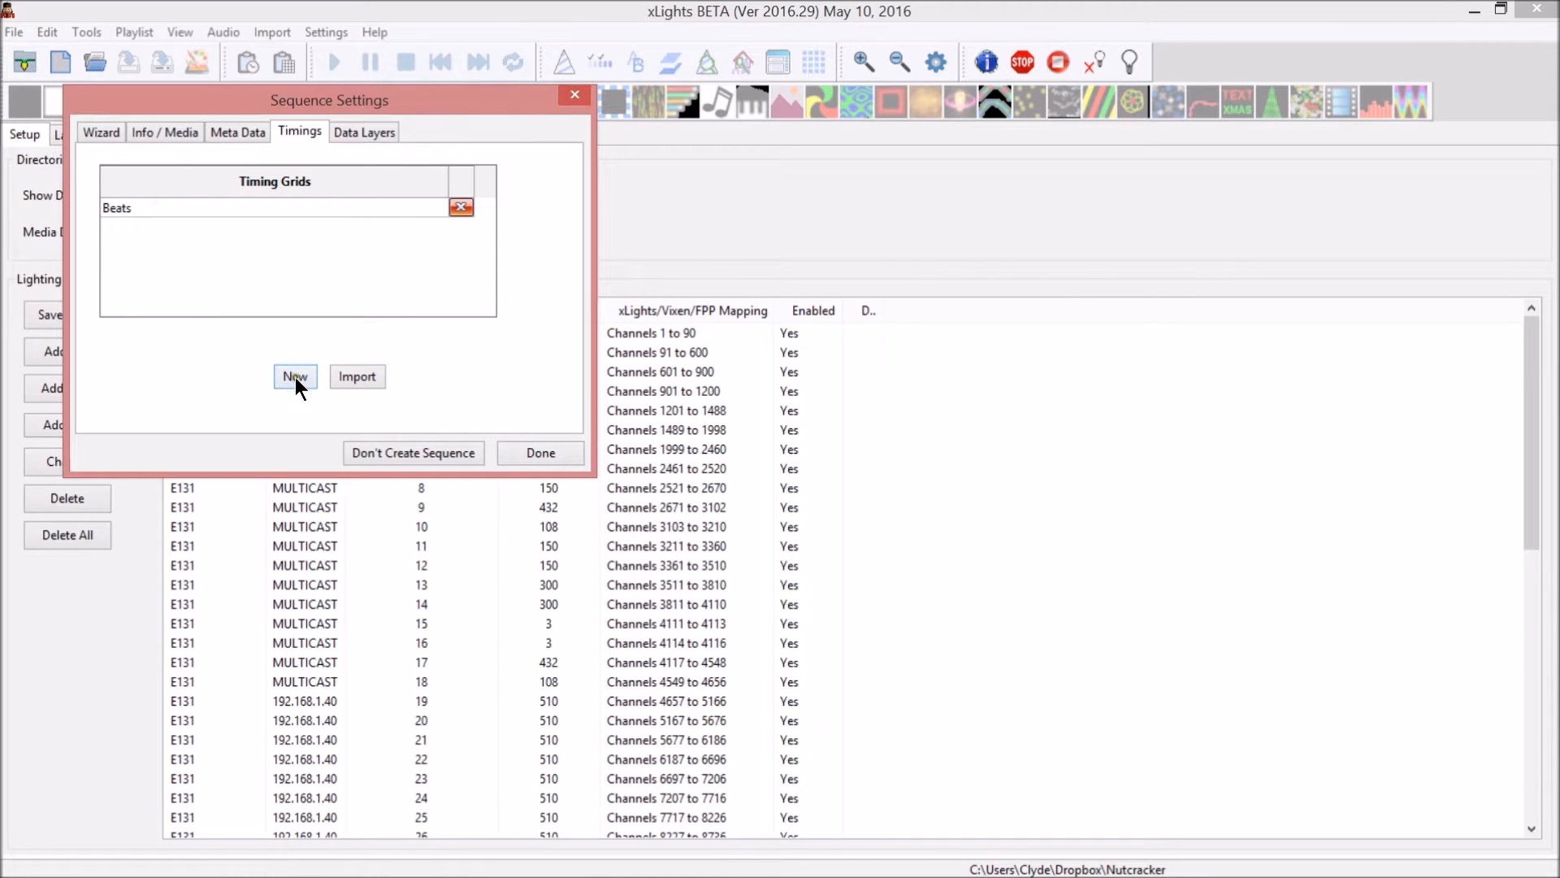
pyautogui.click(294, 375)
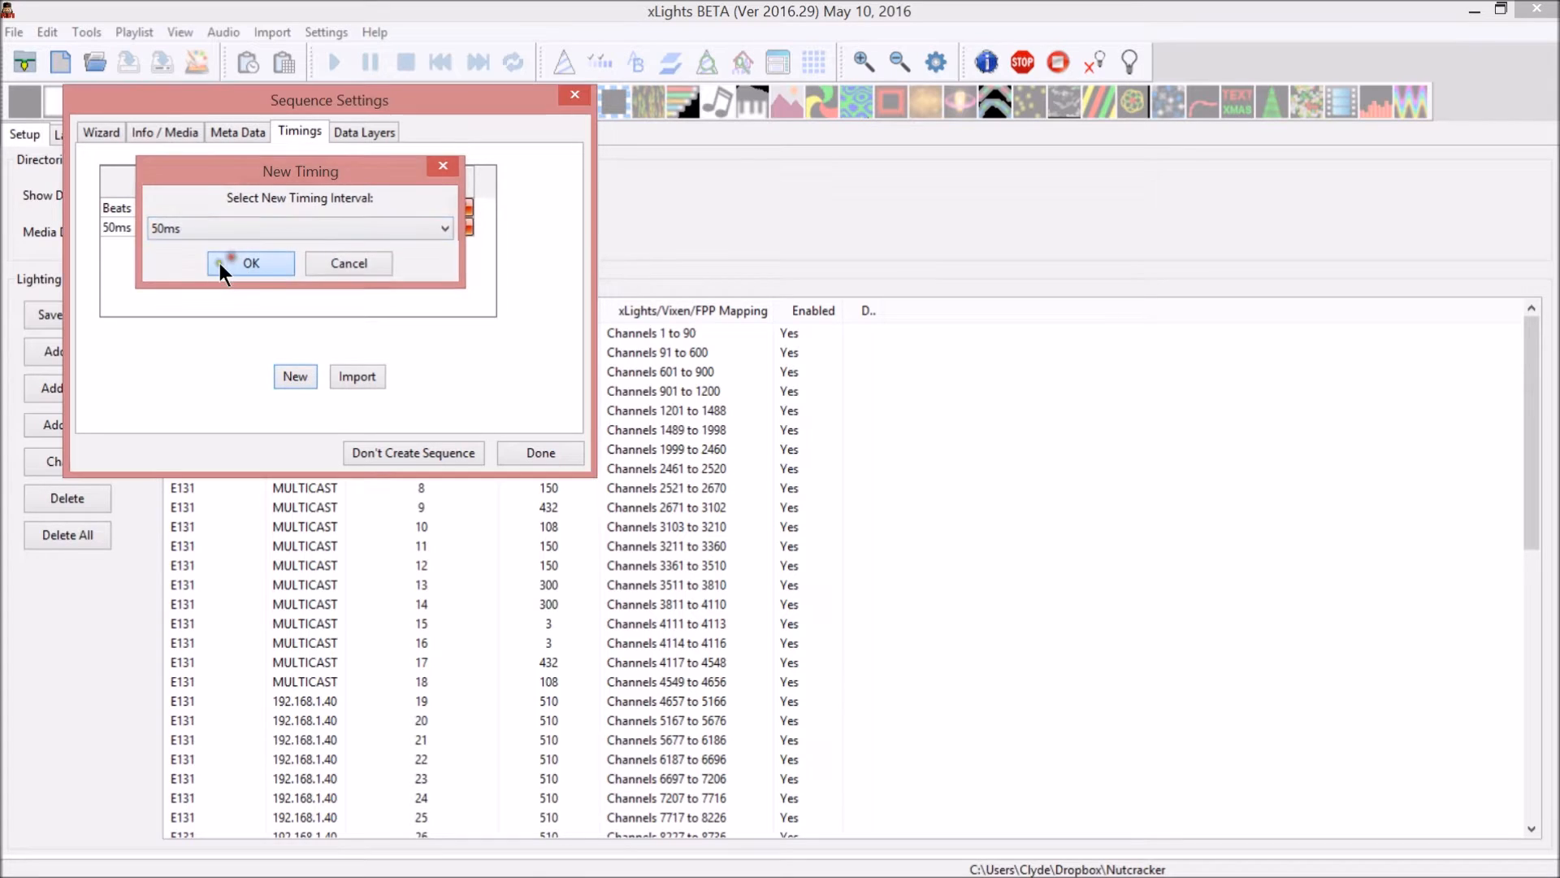
pyautogui.click(250, 263)
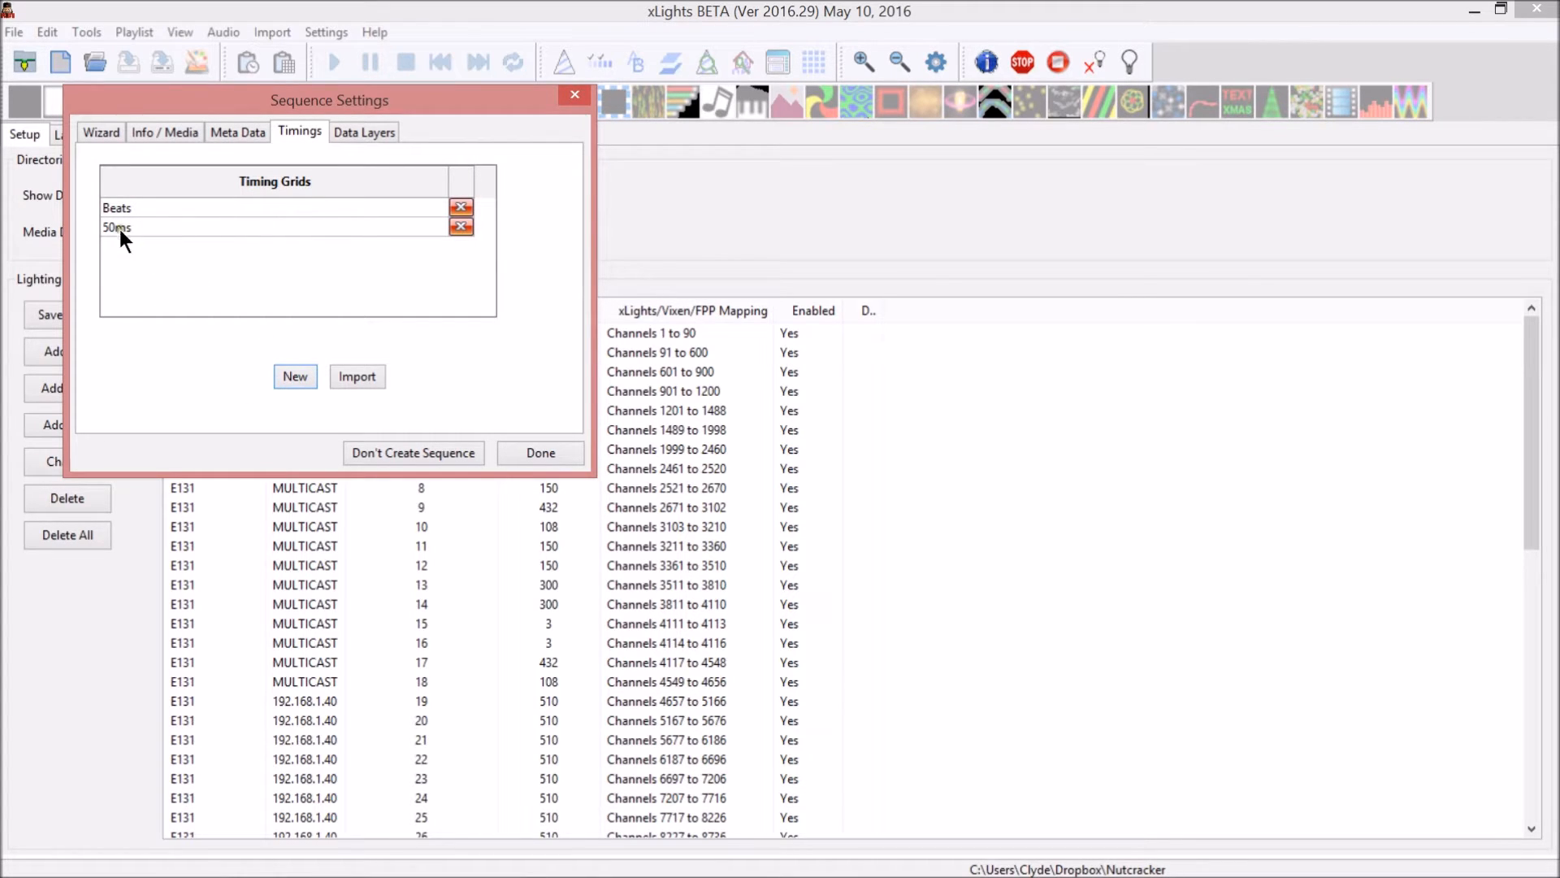
pyautogui.moveTo(137, 238)
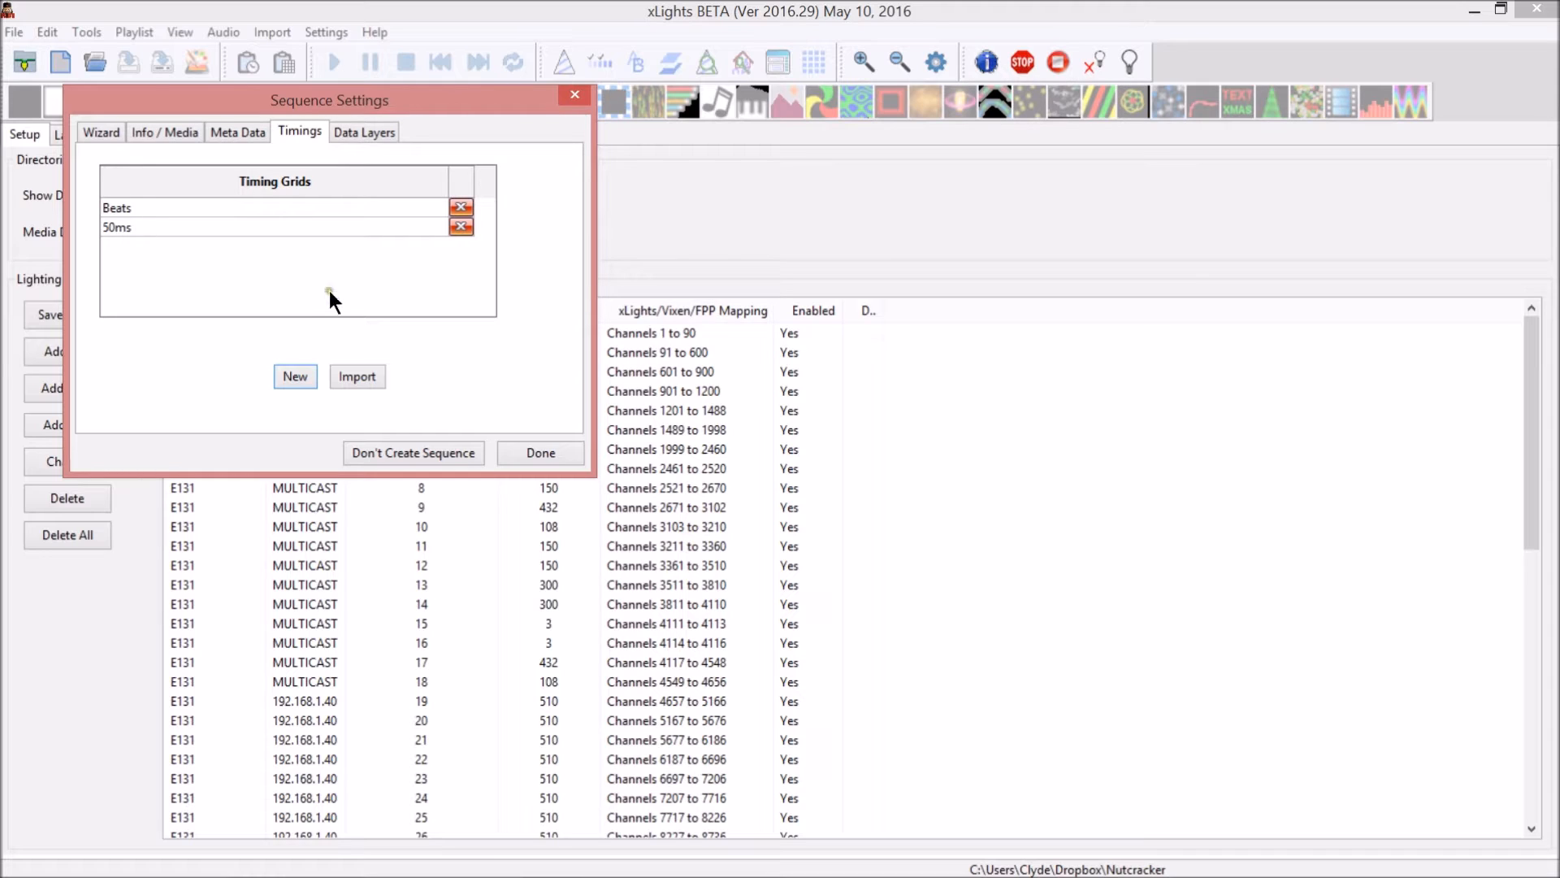
pyautogui.moveTo(260, 283)
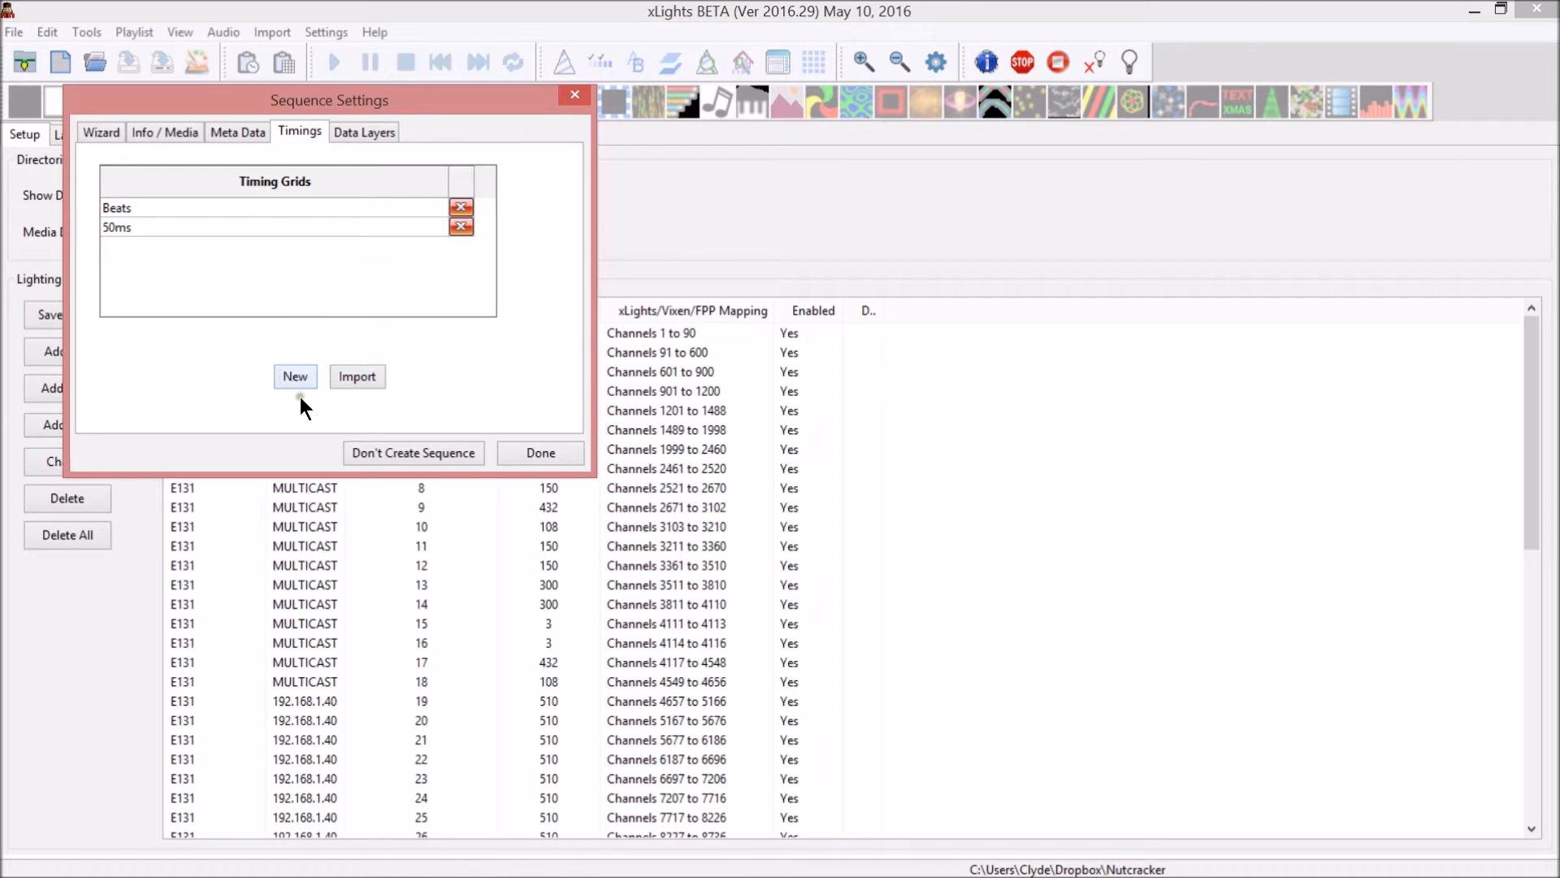
pyautogui.click(540, 453)
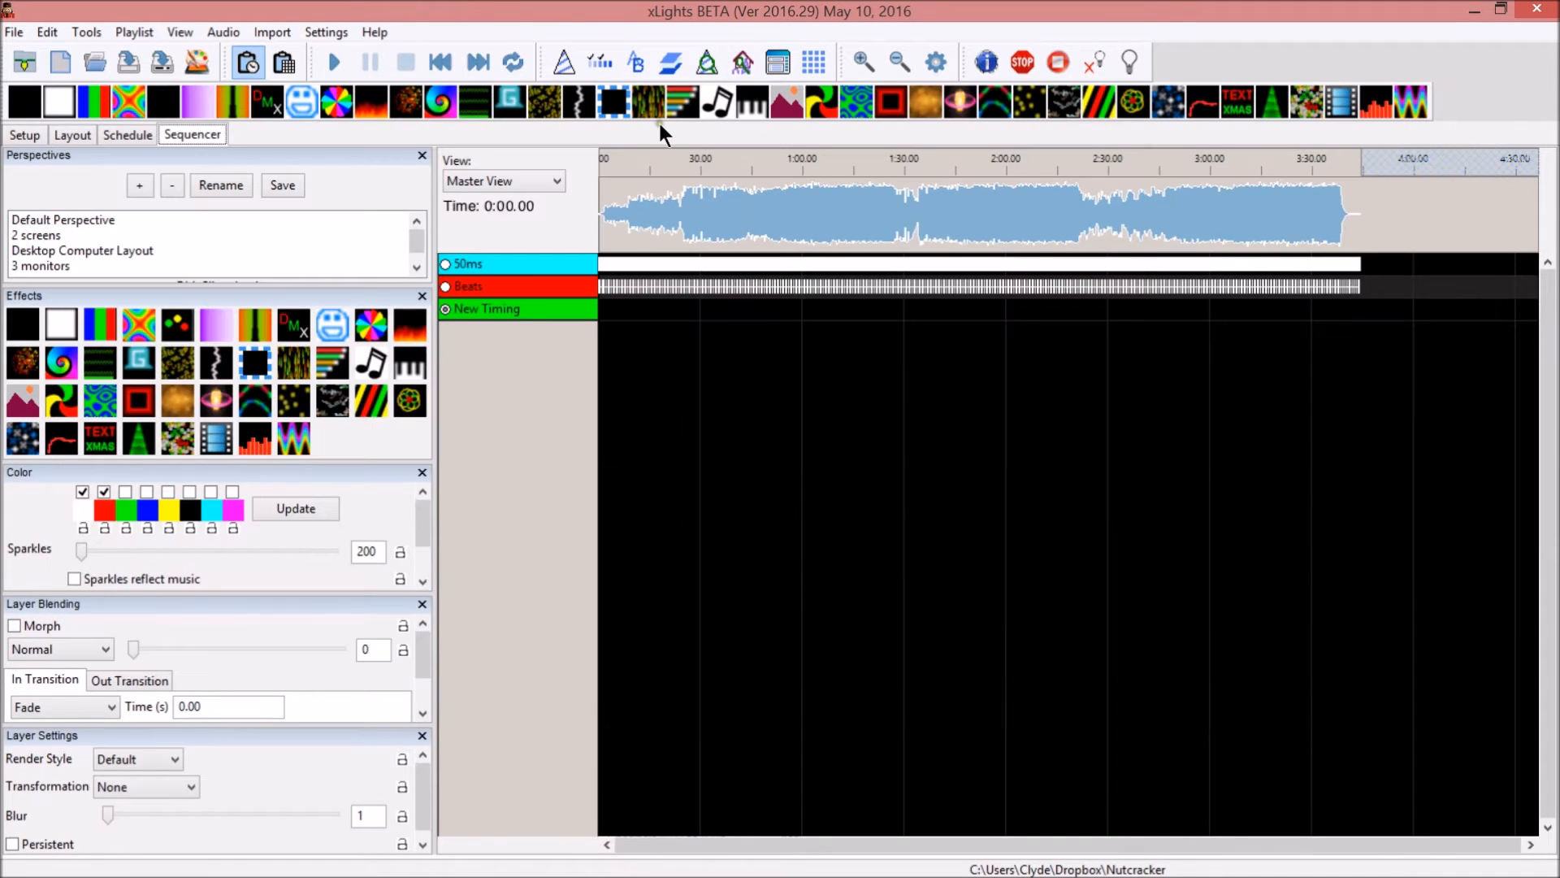
# Activate the 50ms timing track and zoom into the song's opening beats
pyautogui.click(678, 214)
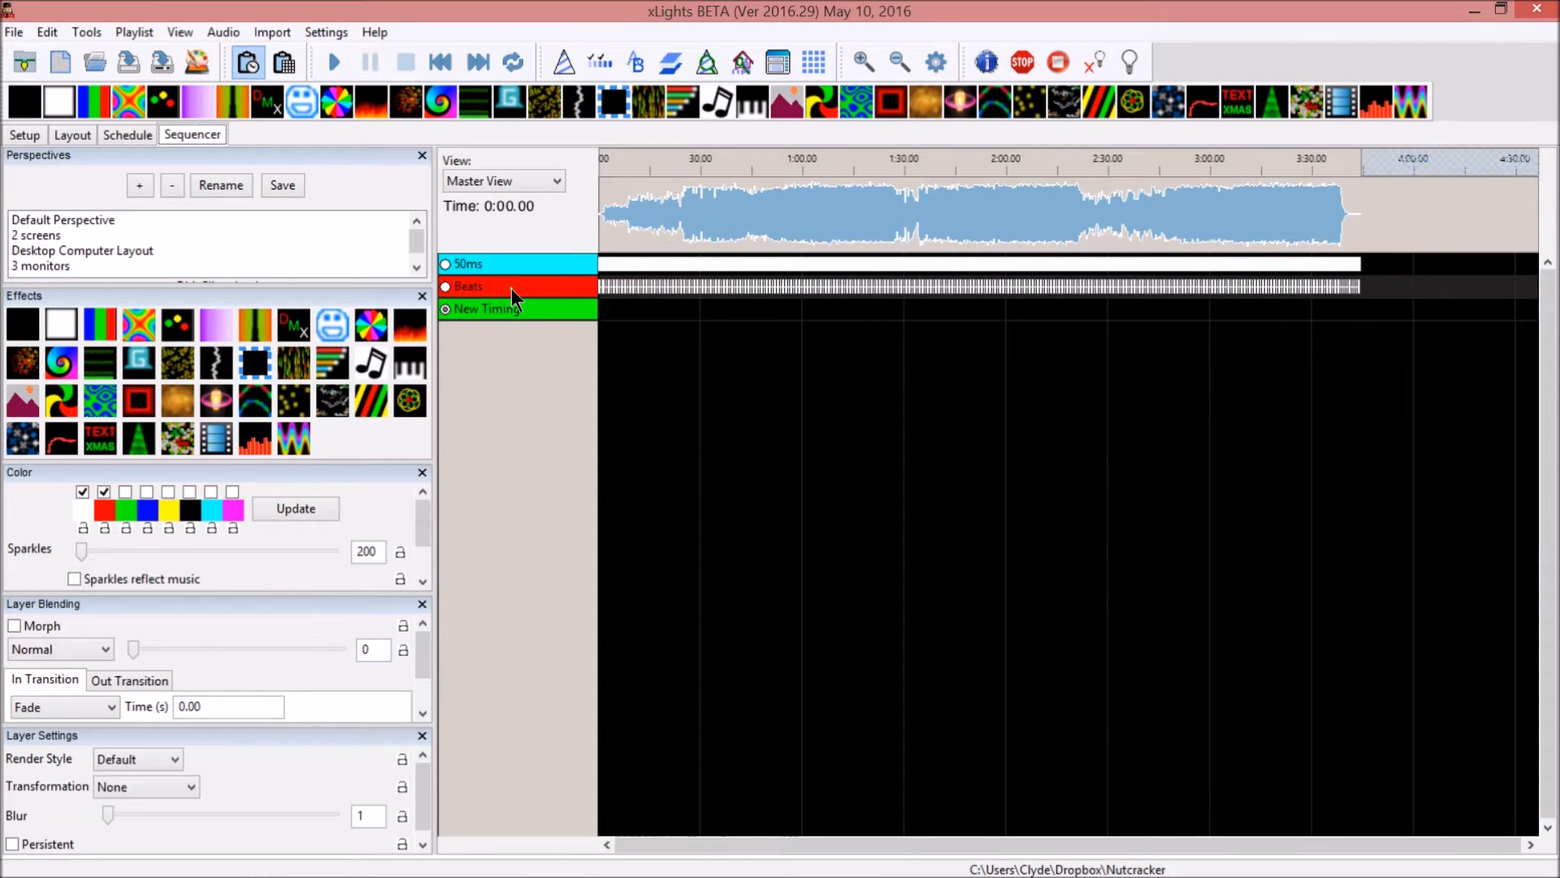
pyautogui.click(468, 263)
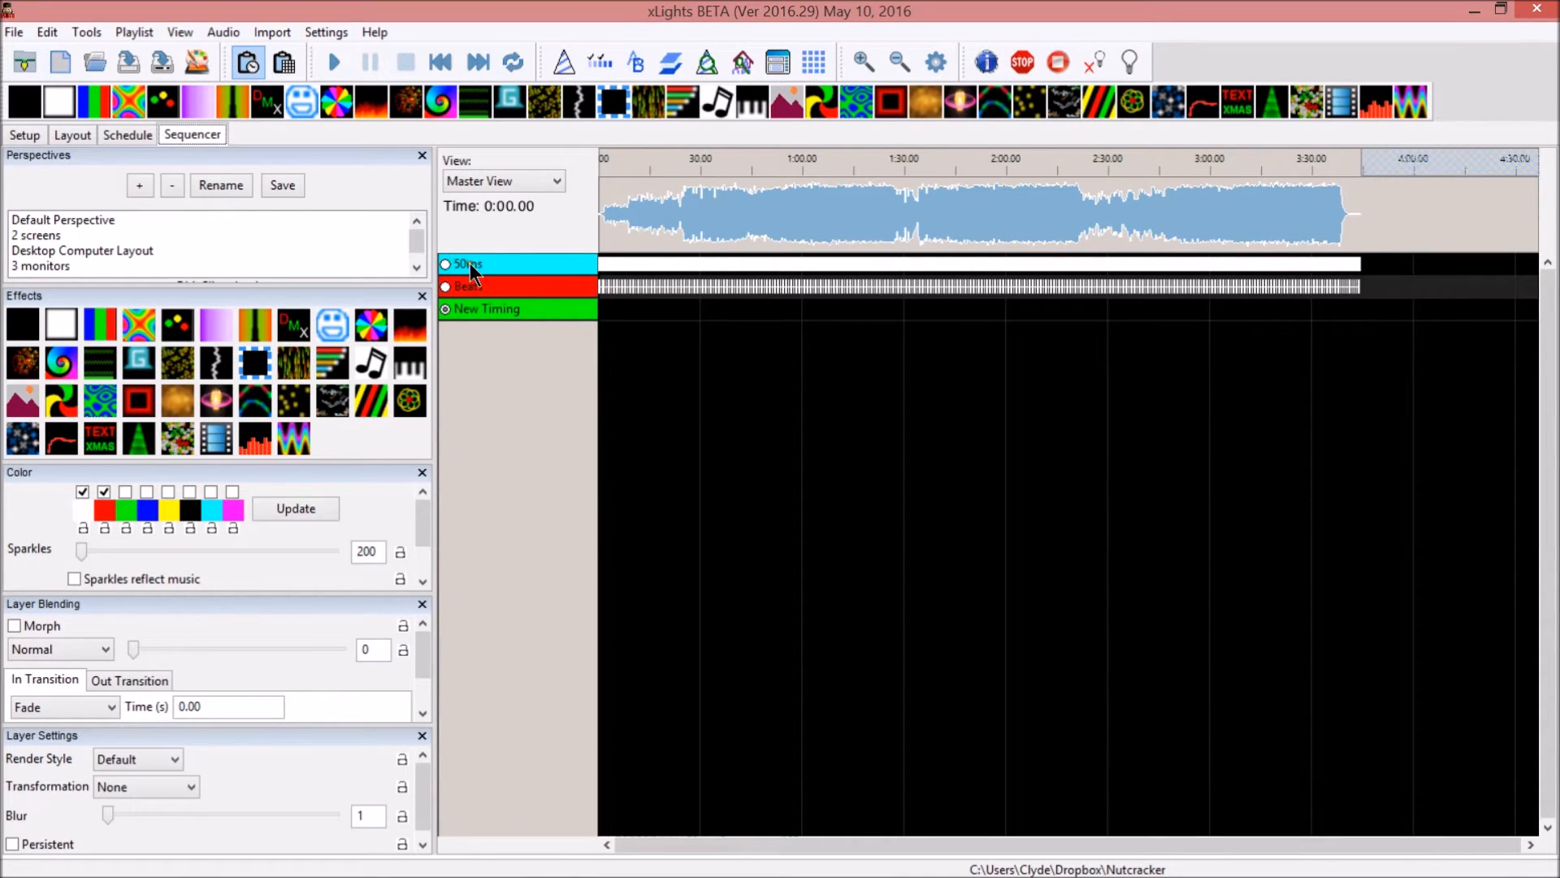
pyautogui.click(445, 263)
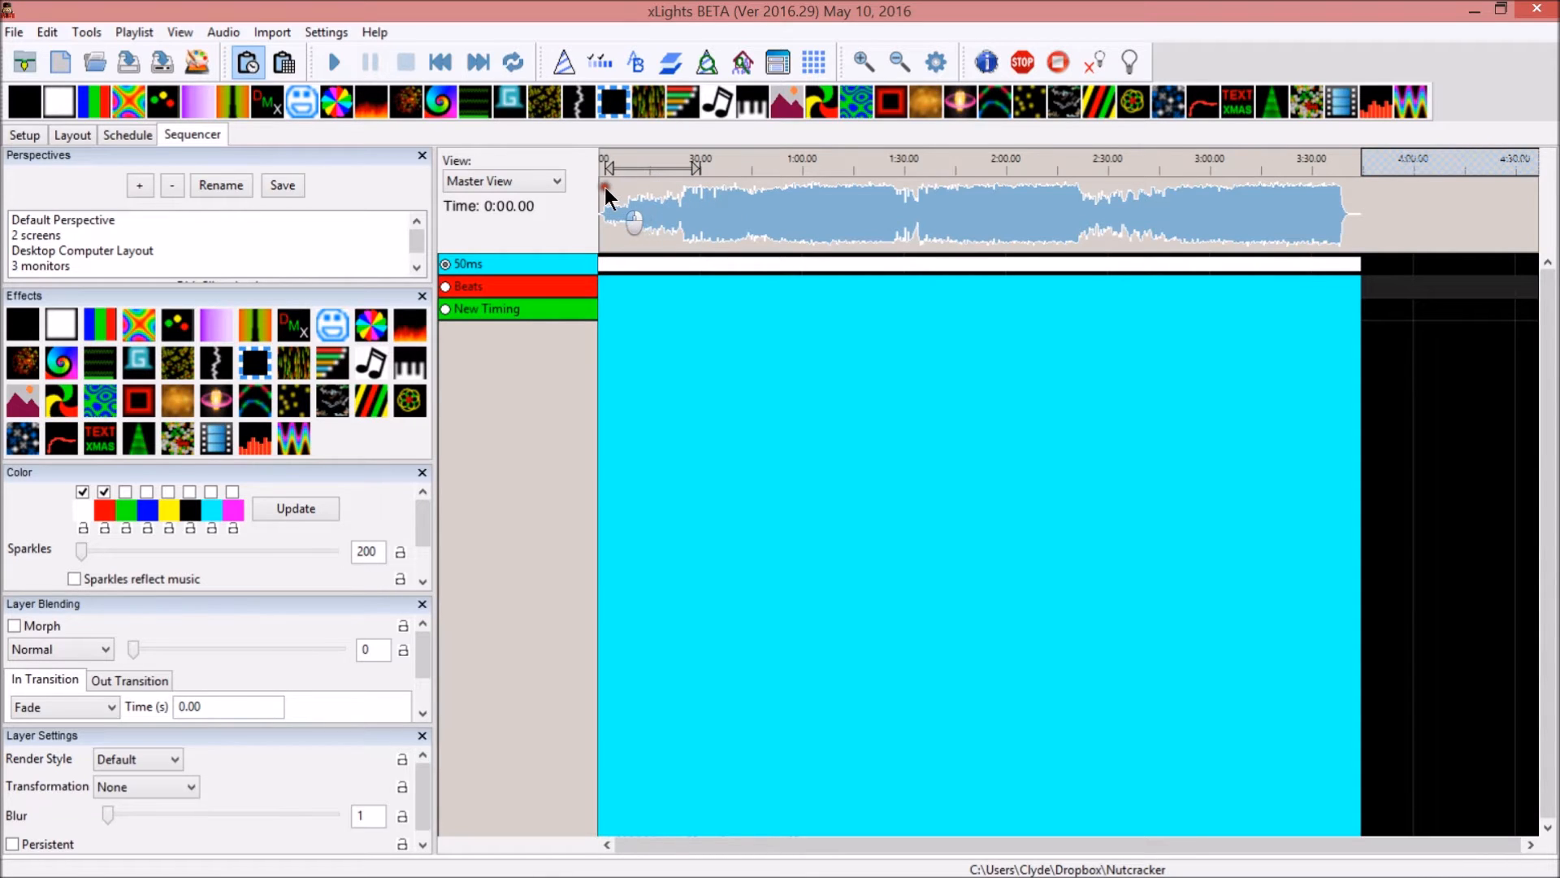
pyautogui.click(335, 61)
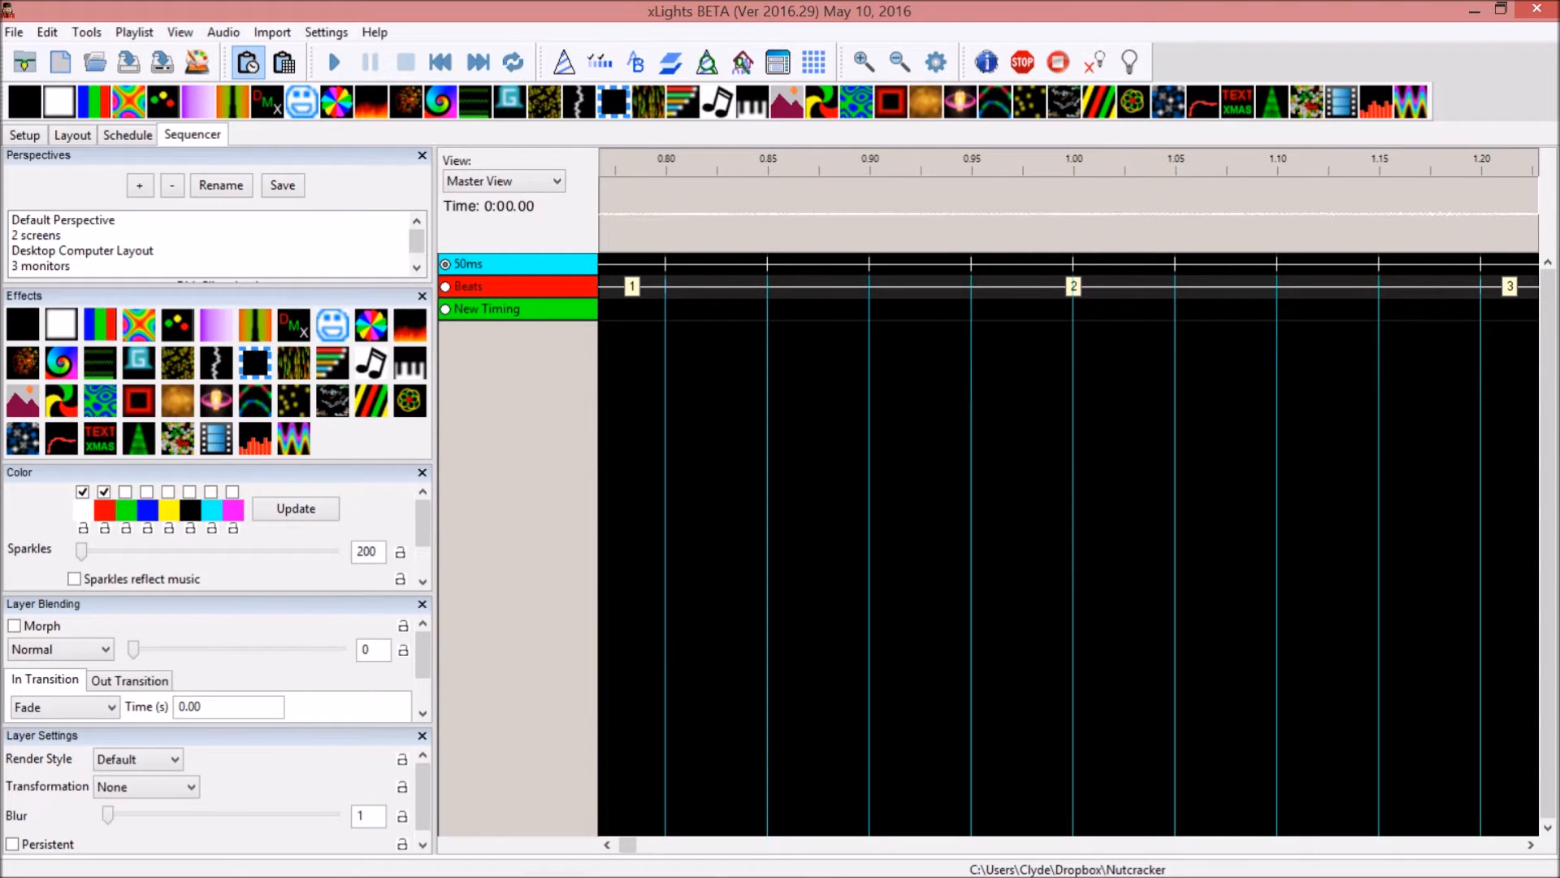
pyautogui.click(335, 61)
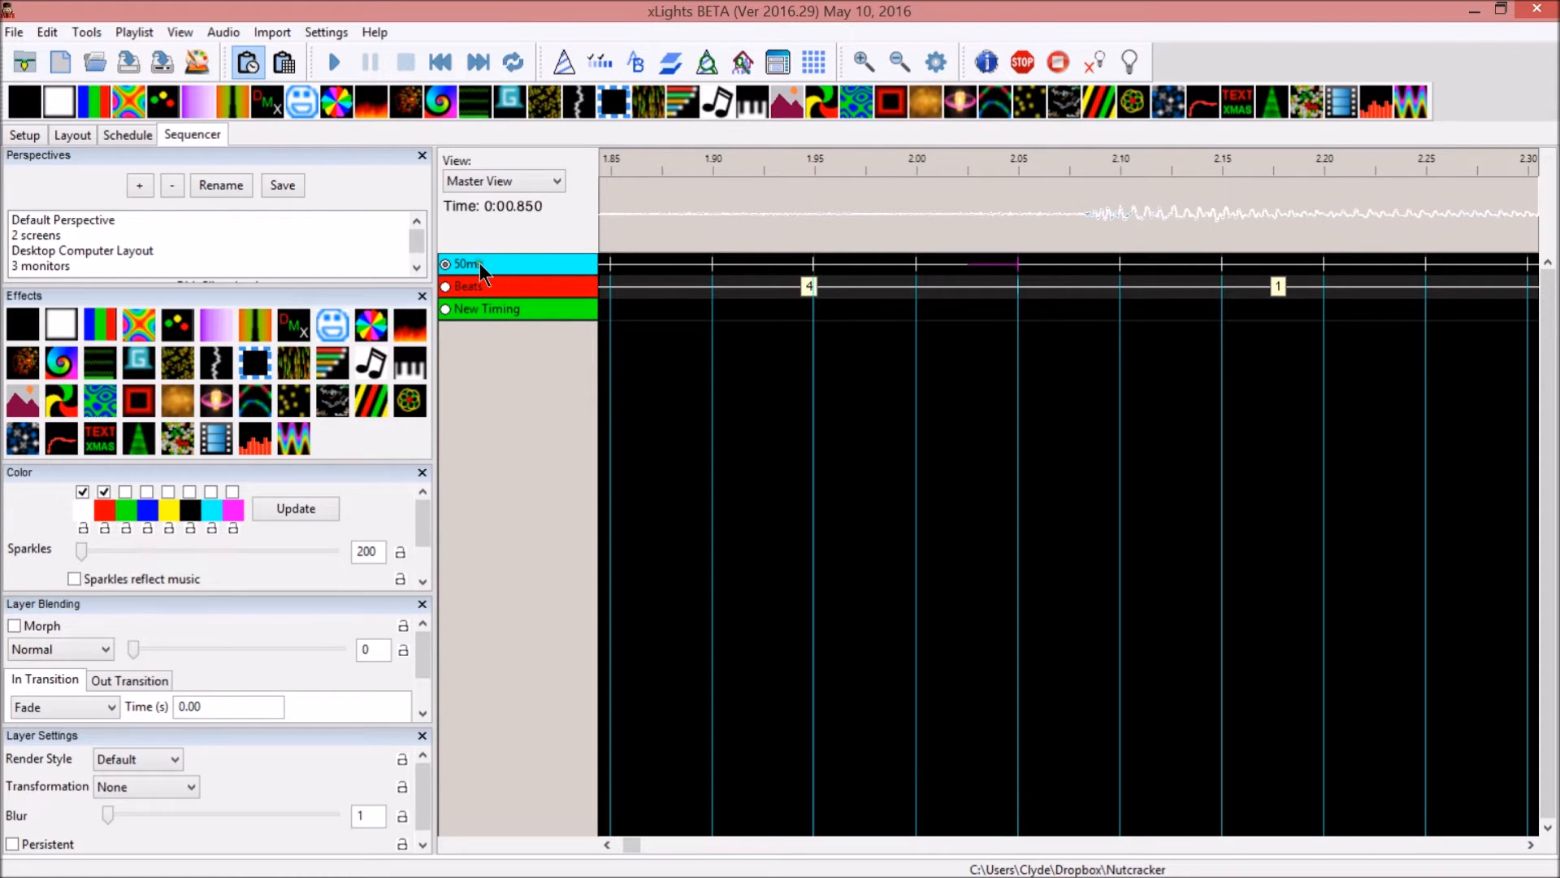
pyautogui.moveTo(663, 171)
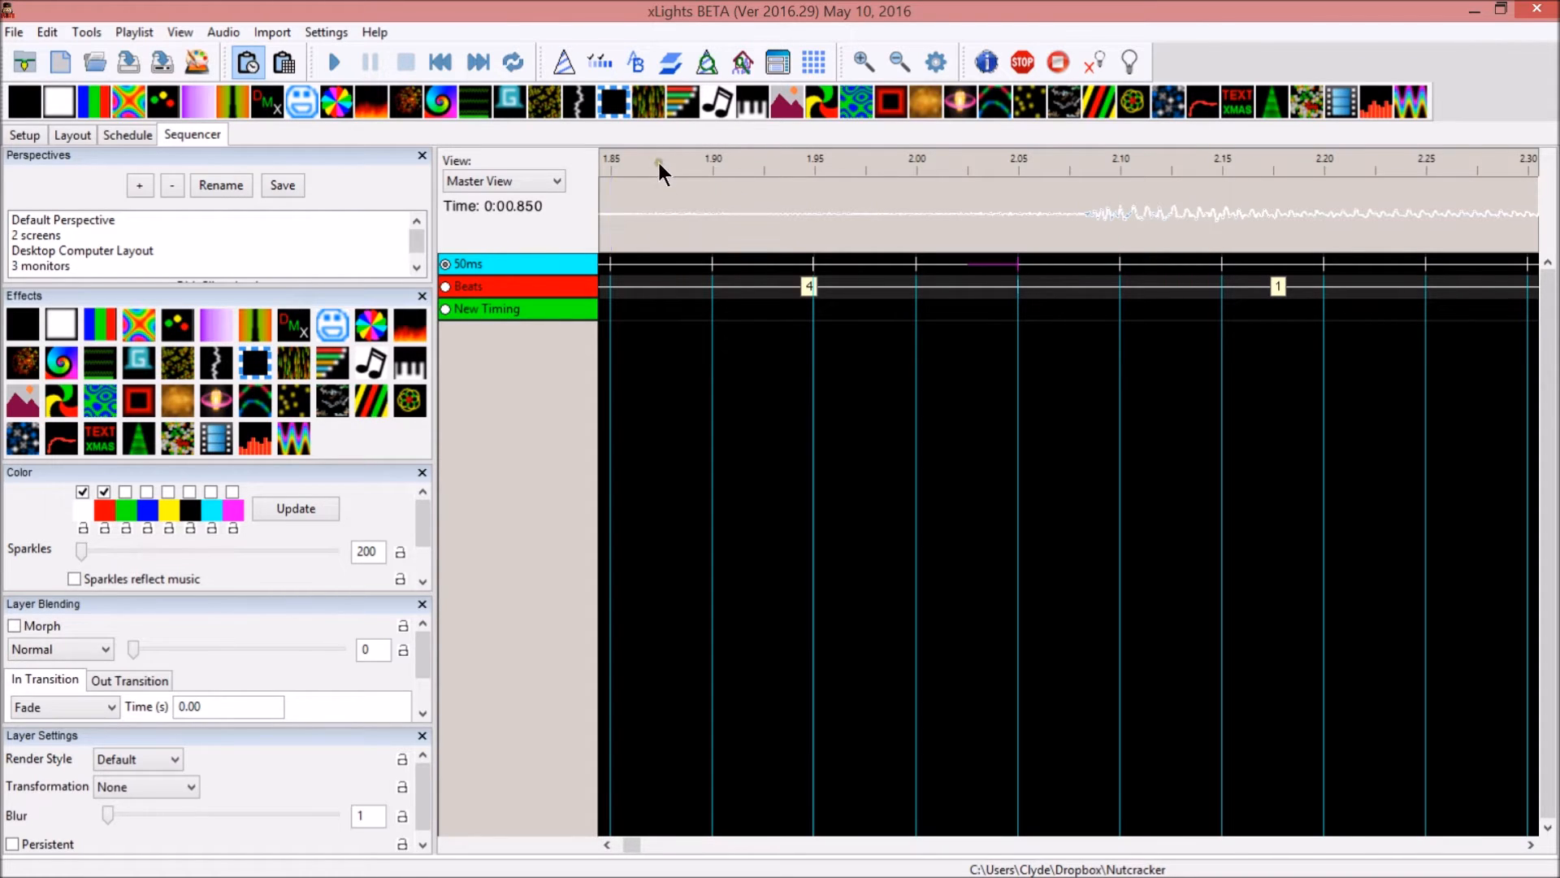
pyautogui.moveTo(765, 183)
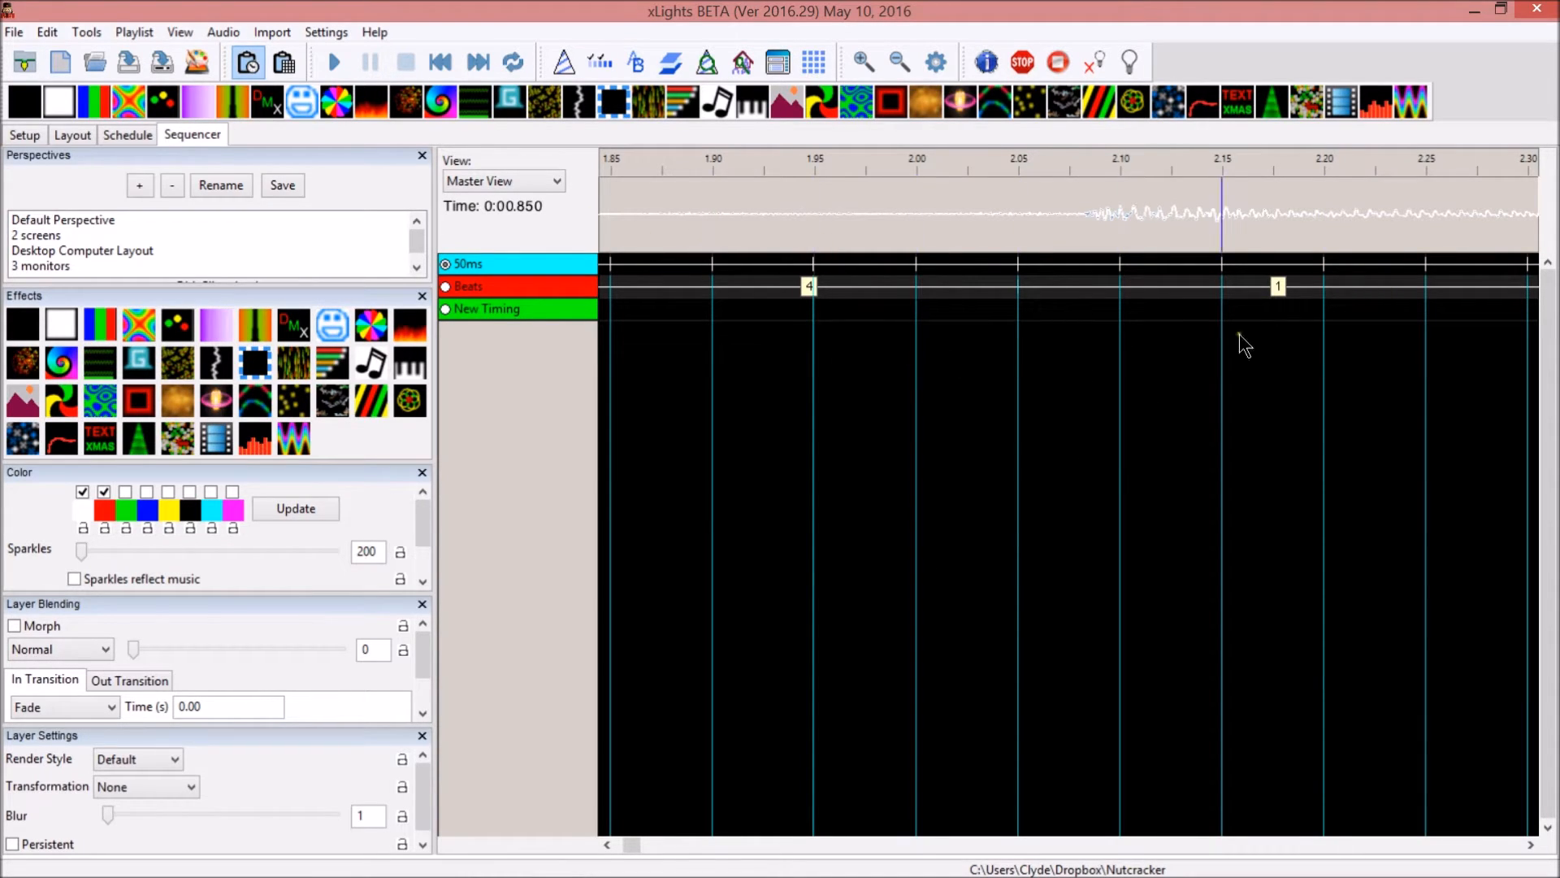
pyautogui.click(627, 219)
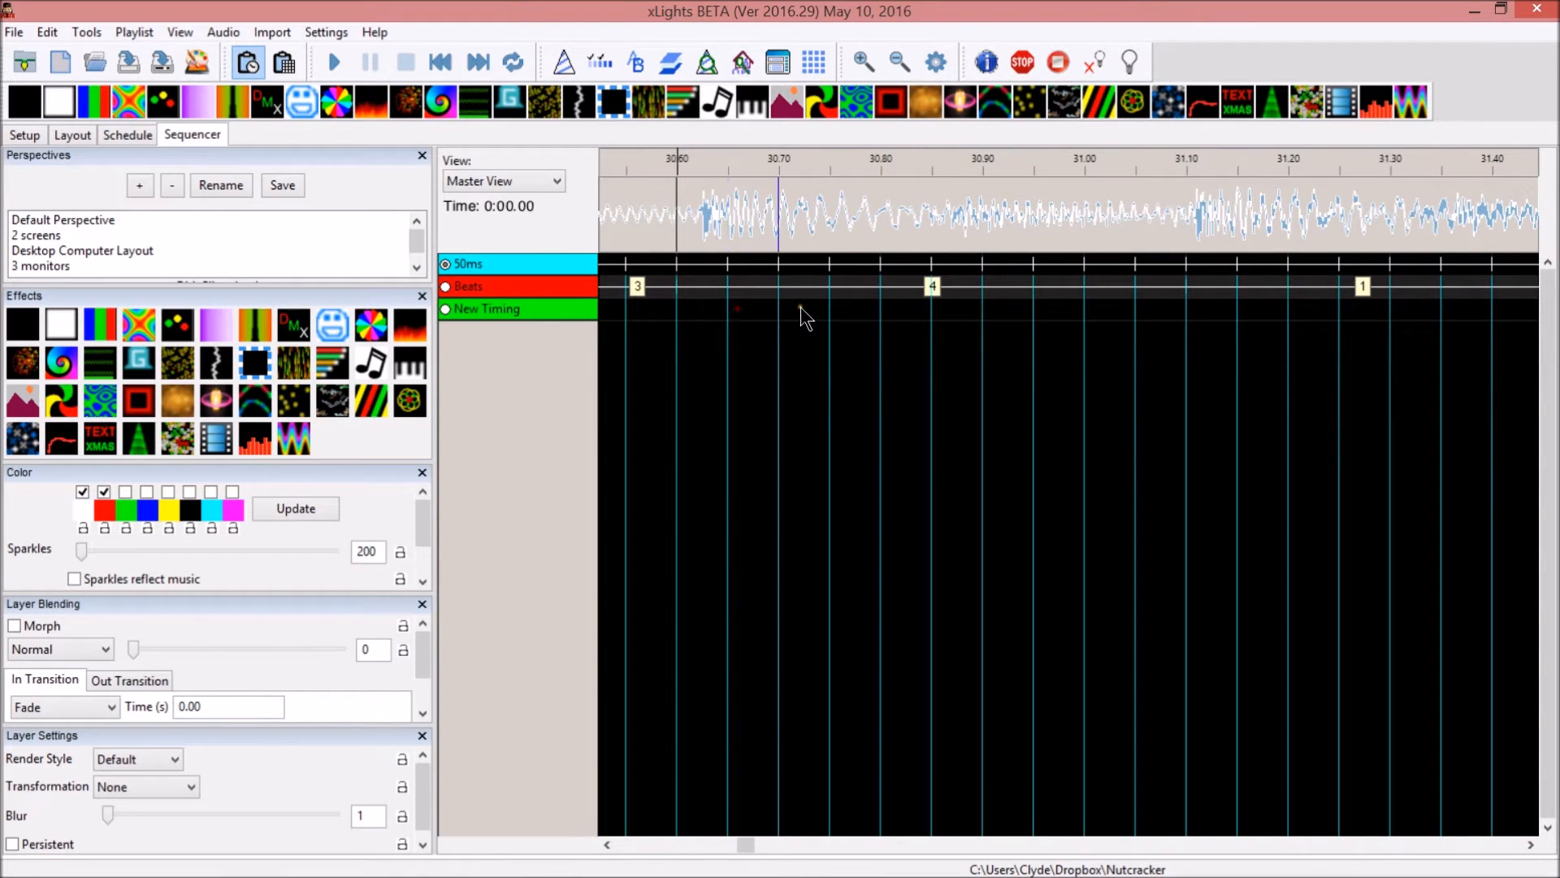
pyautogui.moveTo(304, 317)
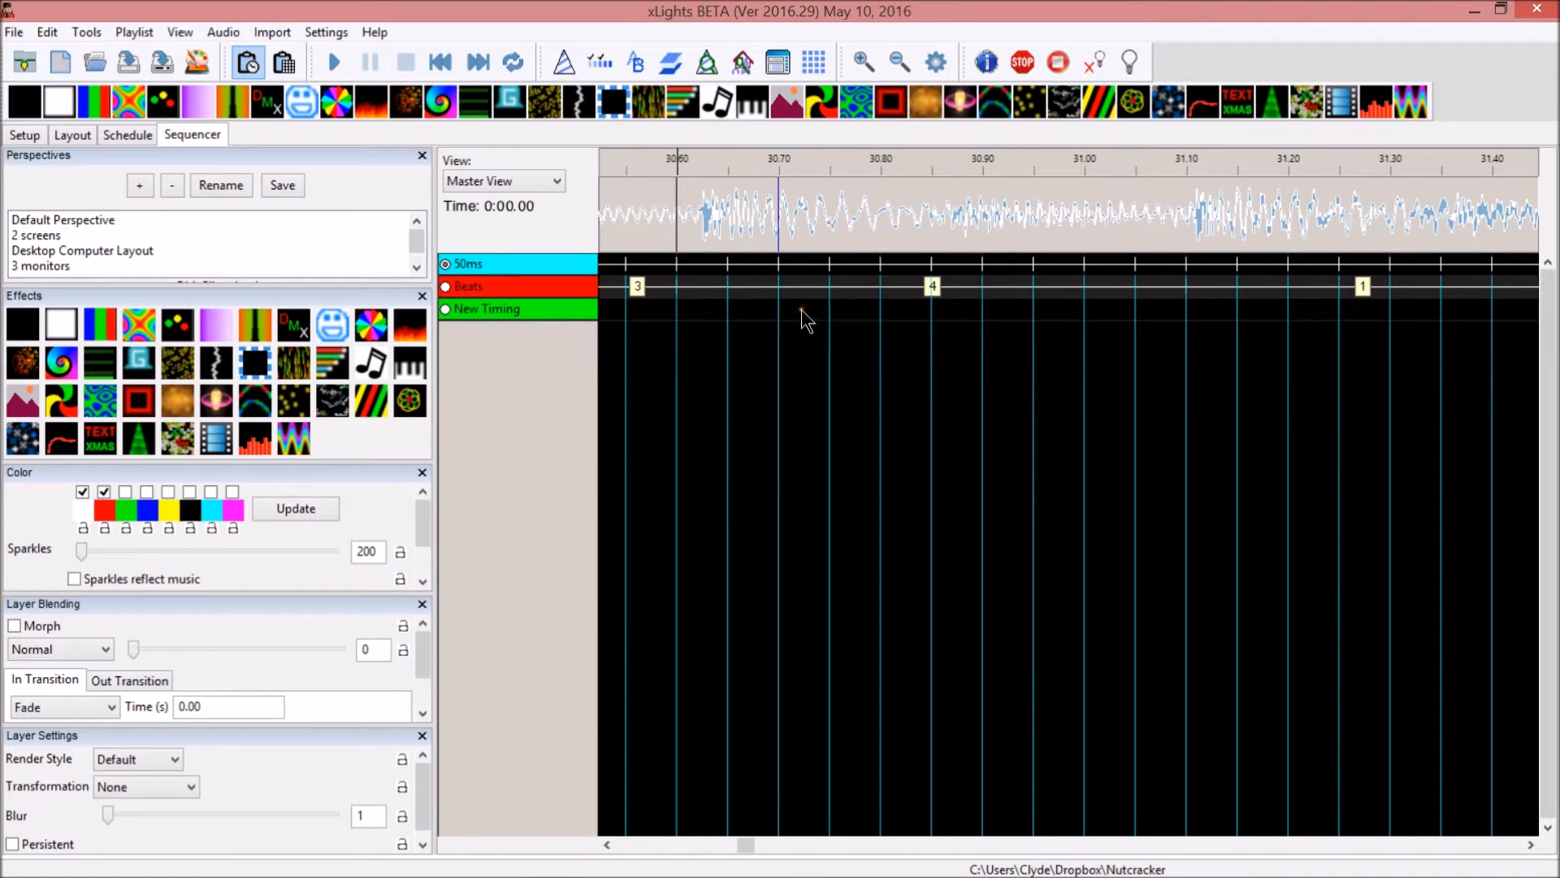
# Switch to All Groups and add the 50ms and Beats timings via Display Elements
pyautogui.click(502, 180)
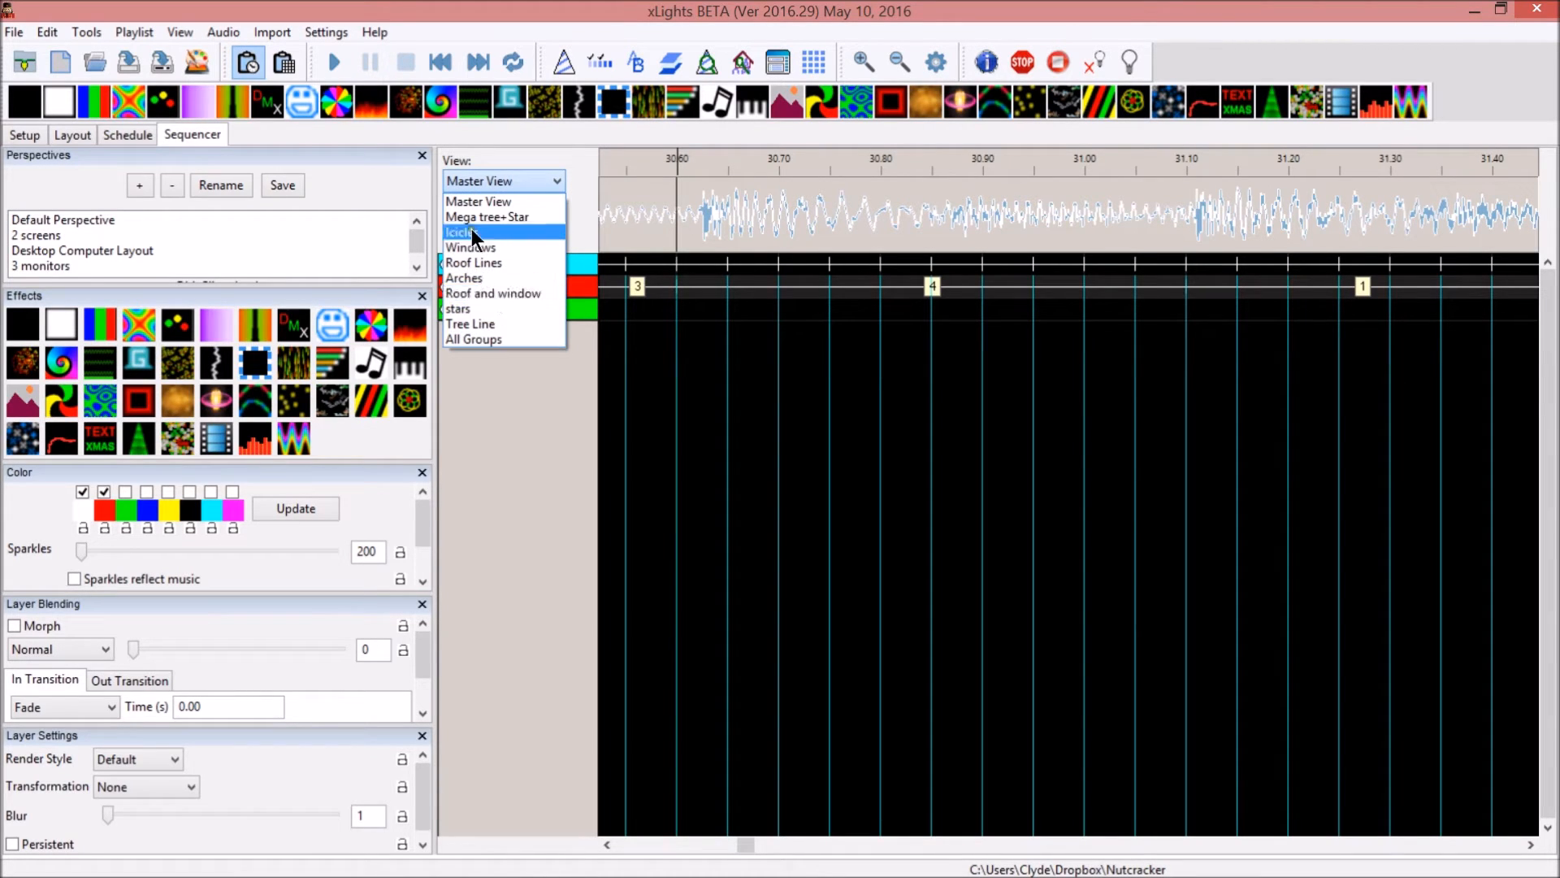
pyautogui.moveTo(502, 201)
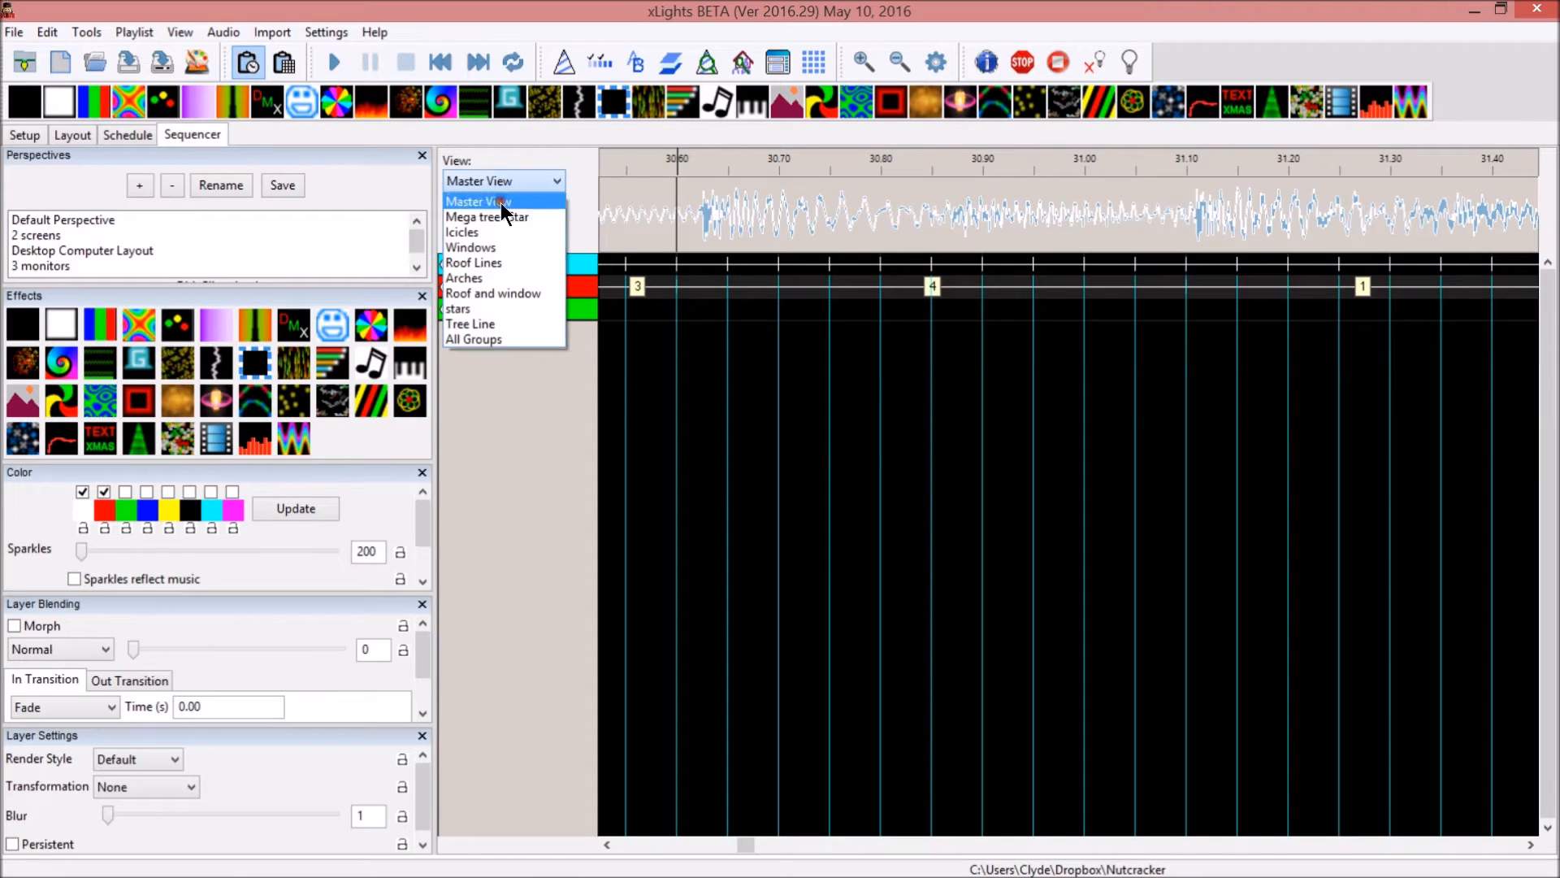
pyautogui.click(486, 216)
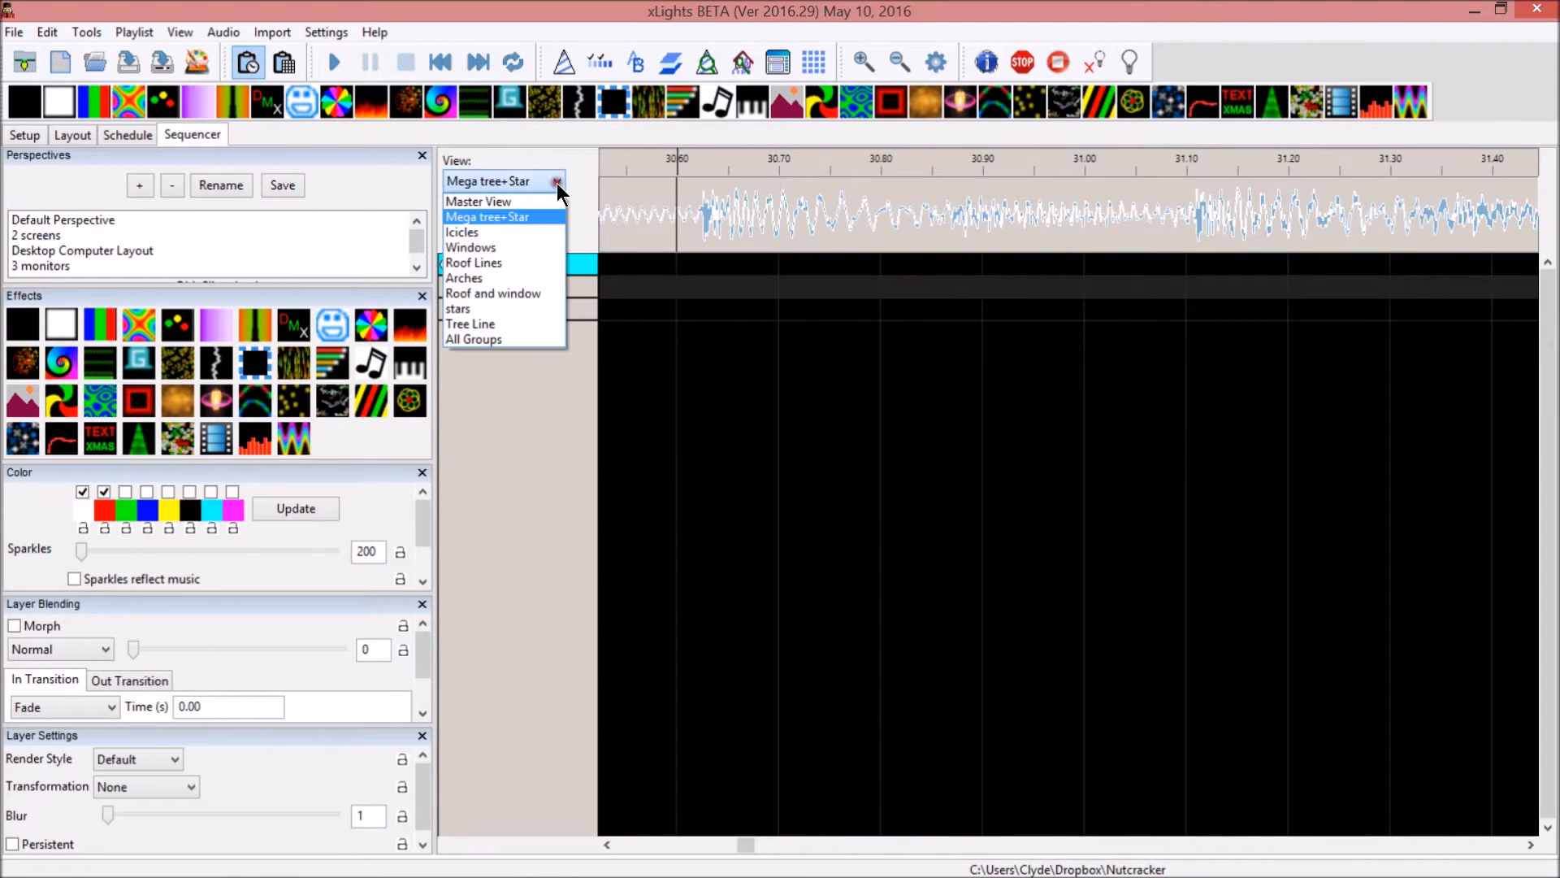
pyautogui.click(473, 338)
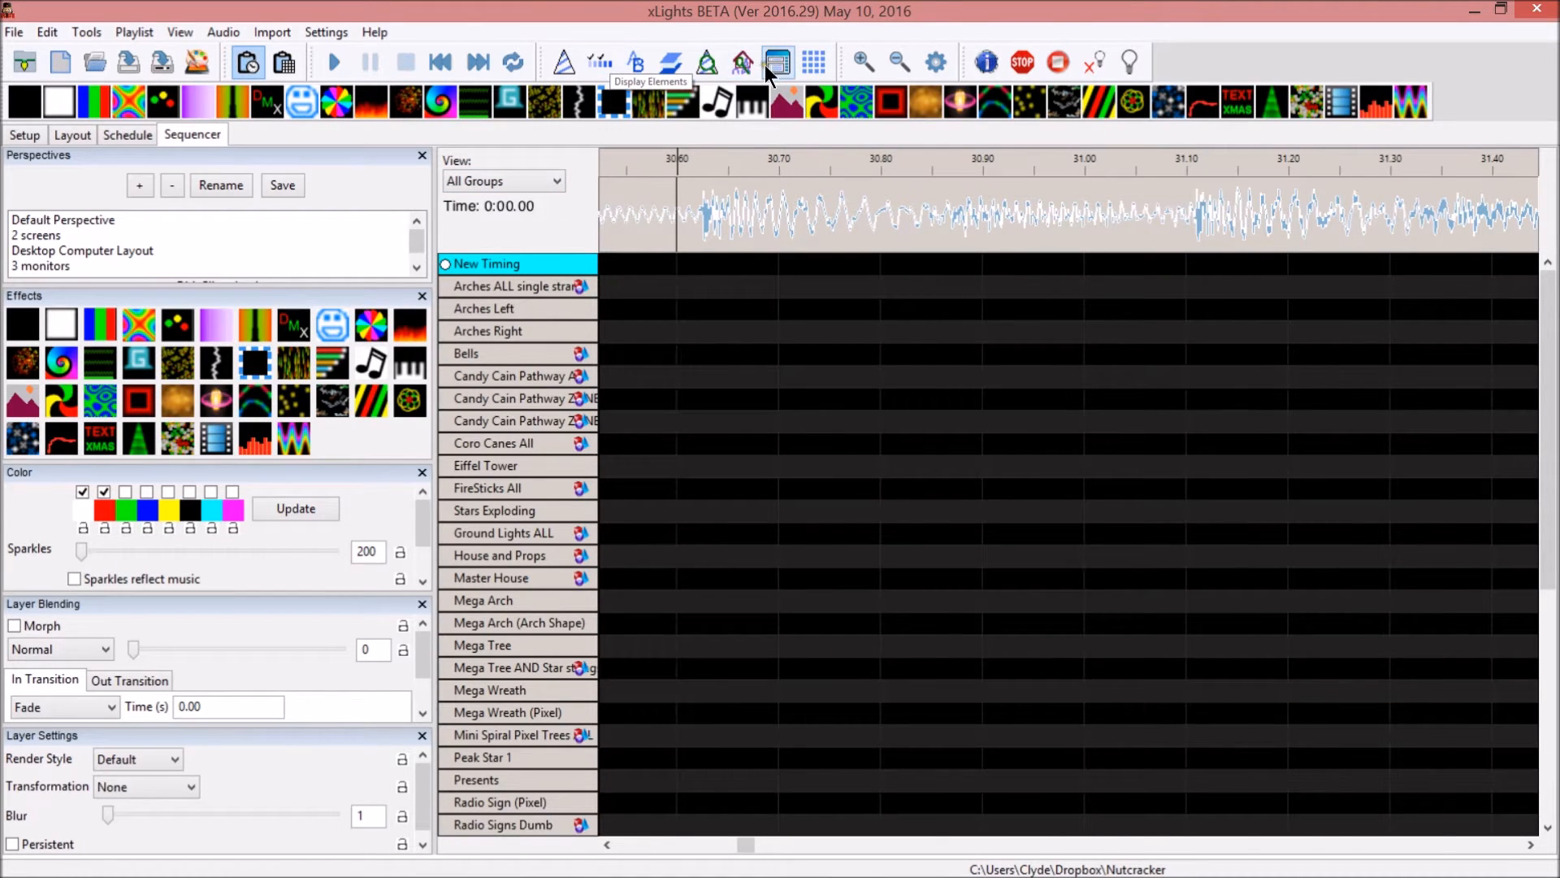
pyautogui.click(777, 61)
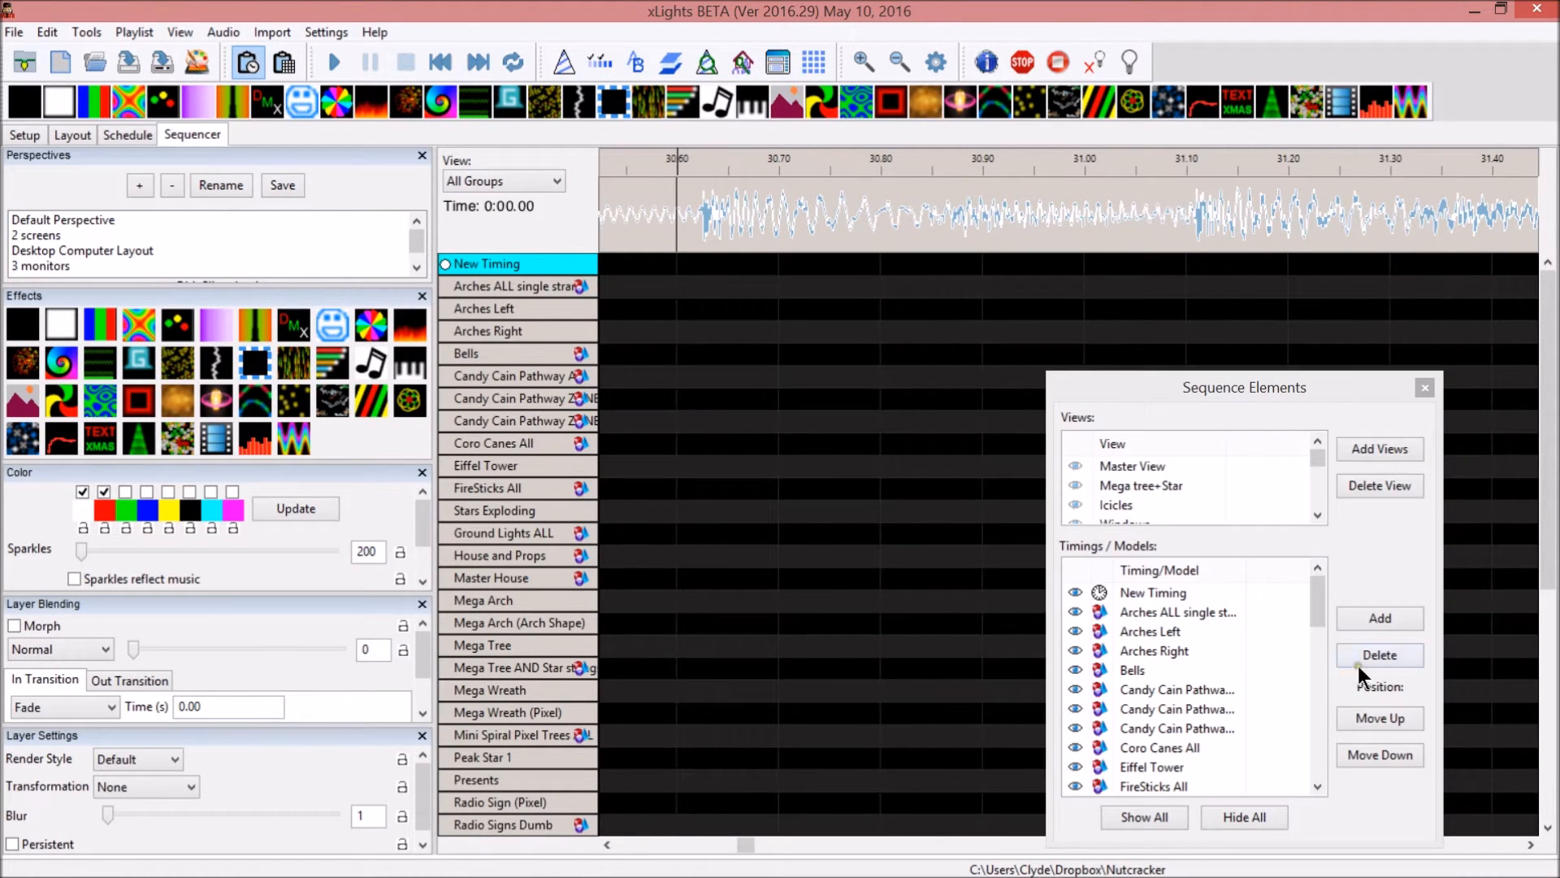
pyautogui.click(1377, 618)
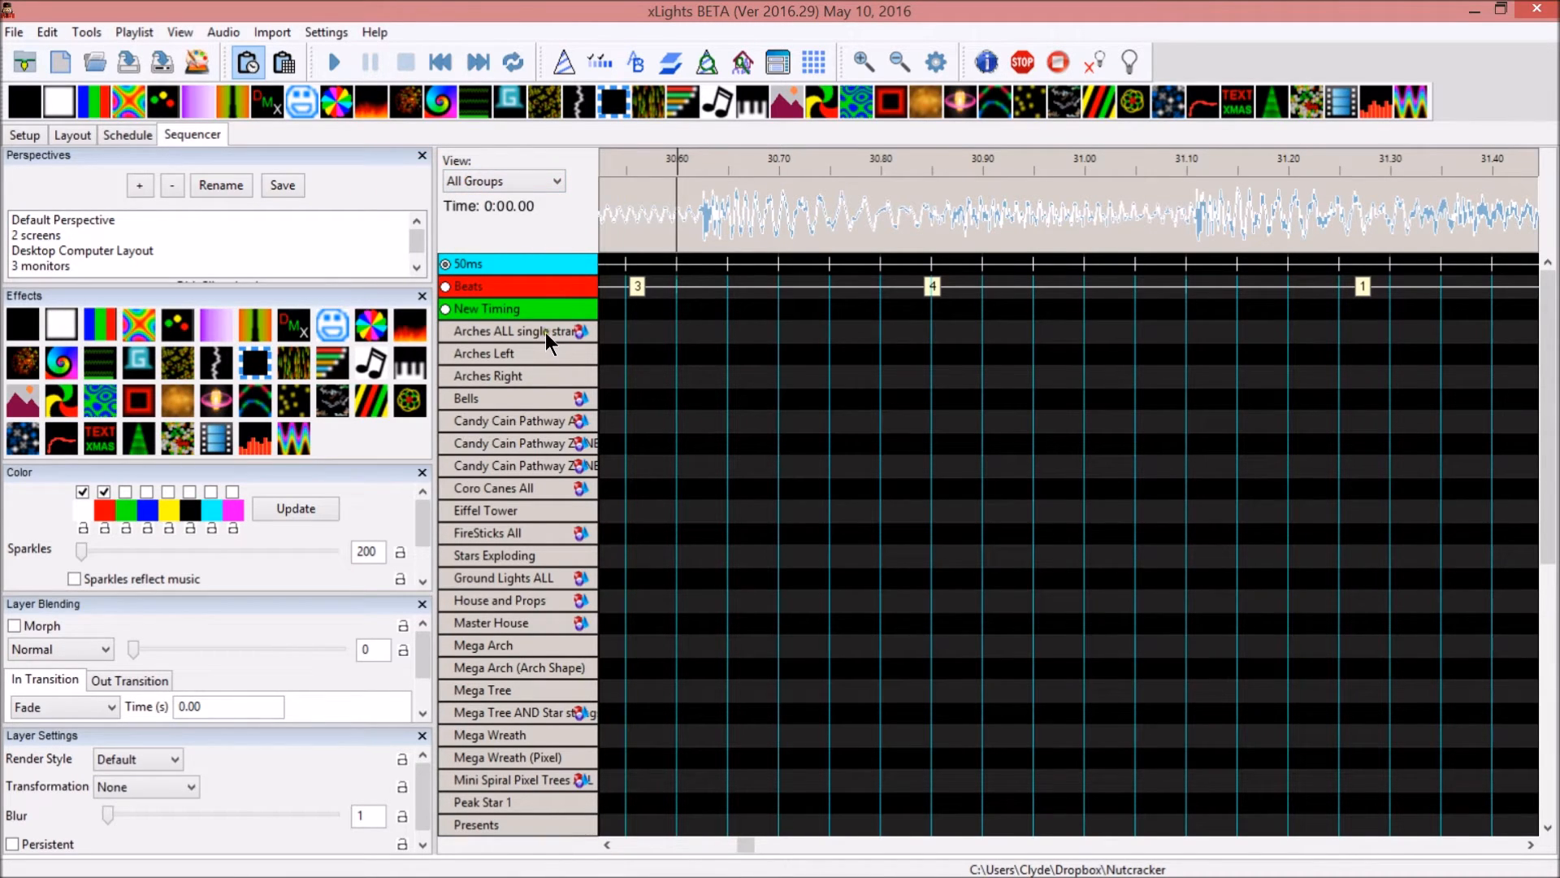
pyautogui.click(702, 331)
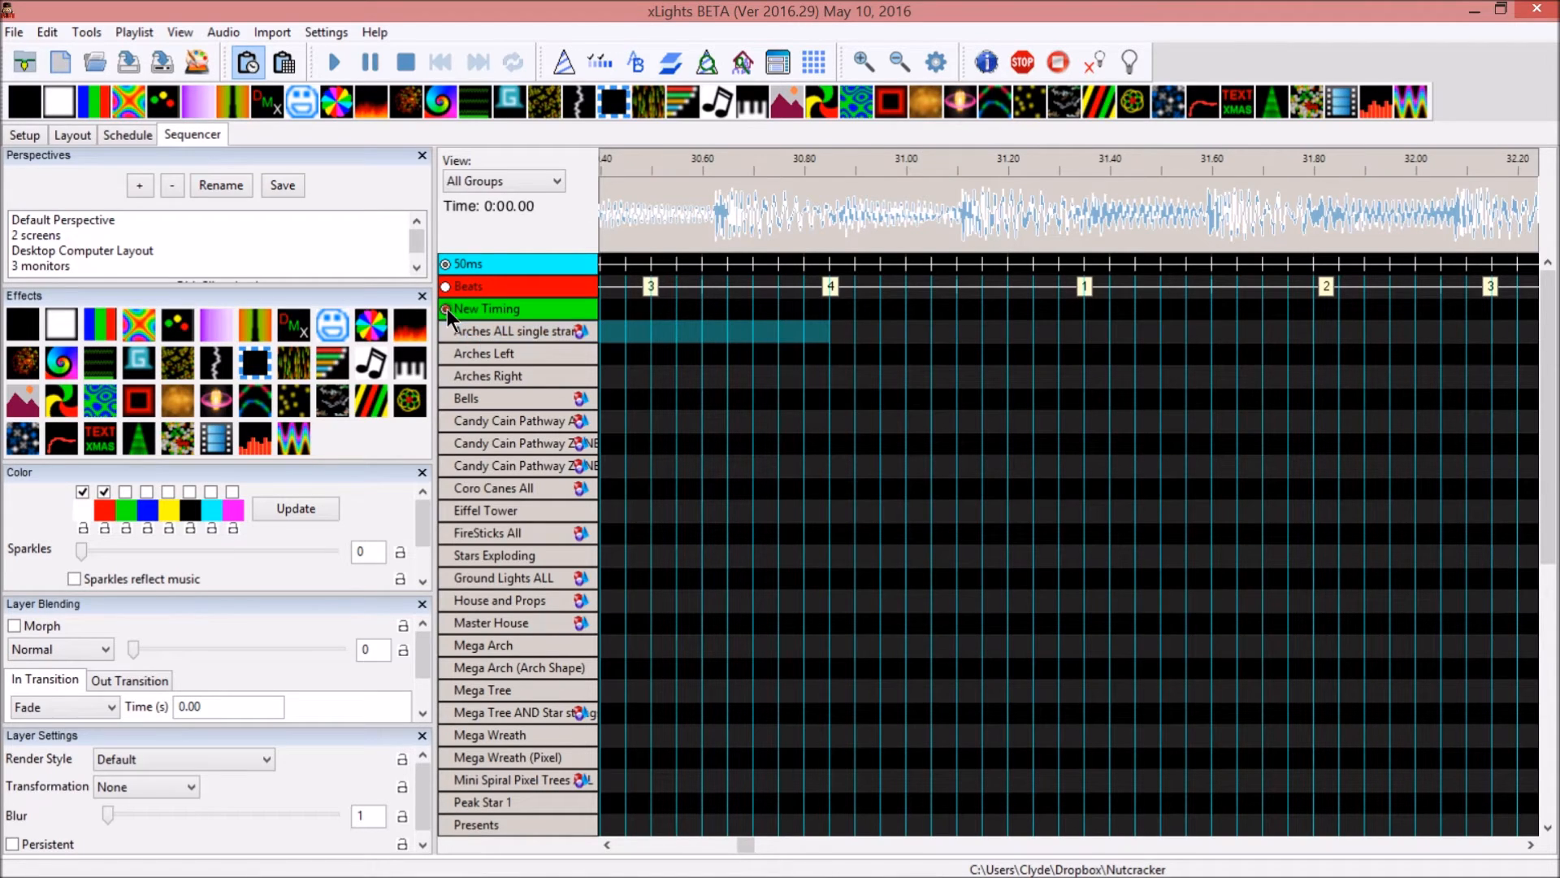
# With Beats active, drop a Single Strand effect across about 31-39 s on Arches ALL
pyautogui.click(469, 263)
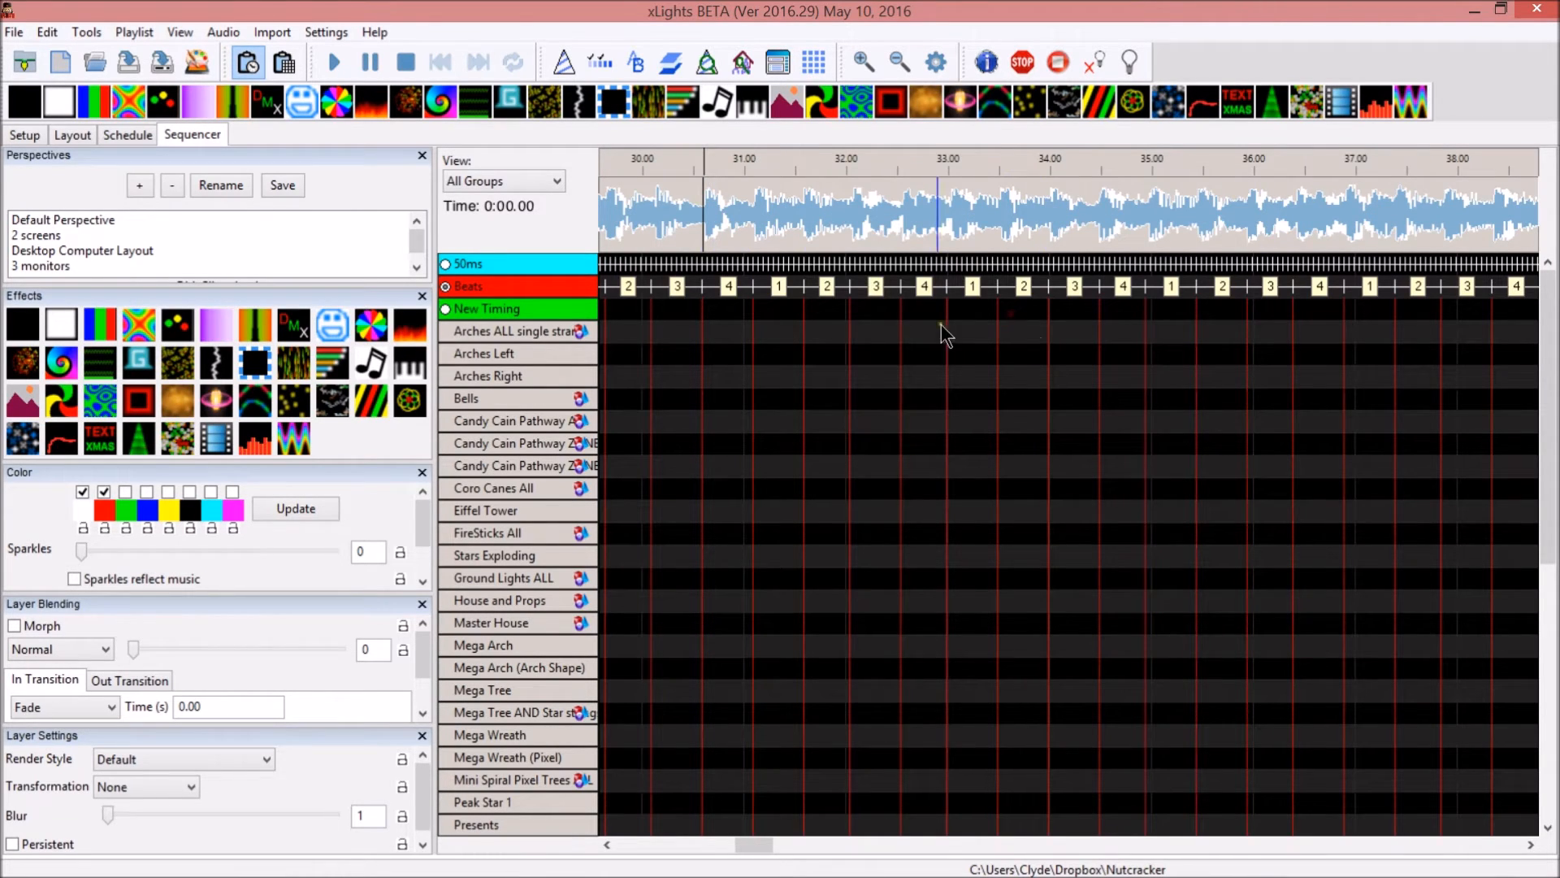
pyautogui.click(777, 332)
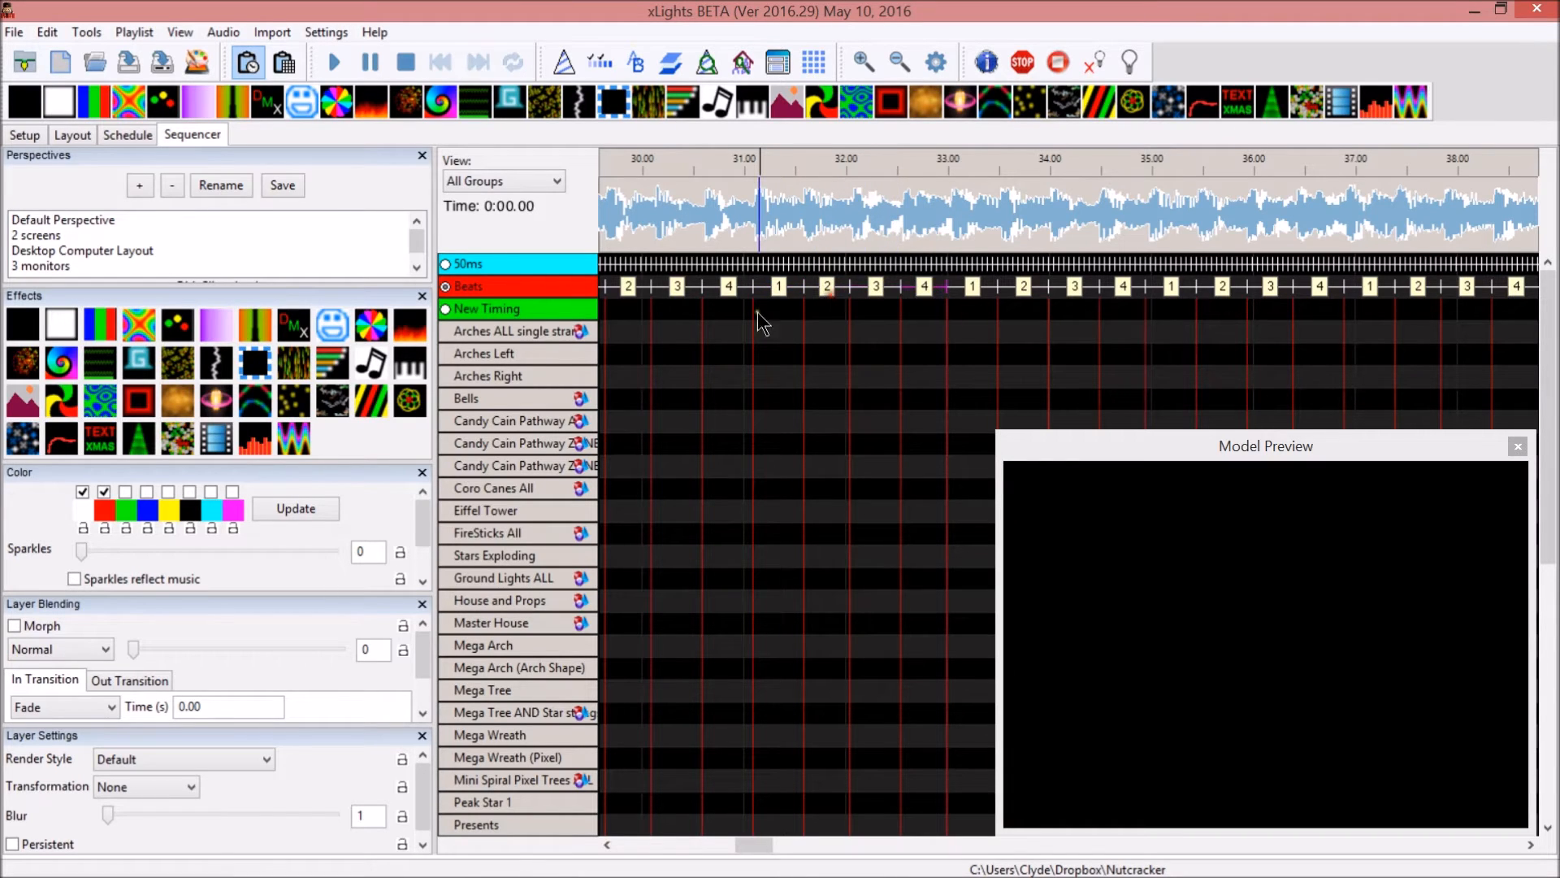
pyautogui.moveTo(759, 332); pyautogui.dragTo(1115, 332)
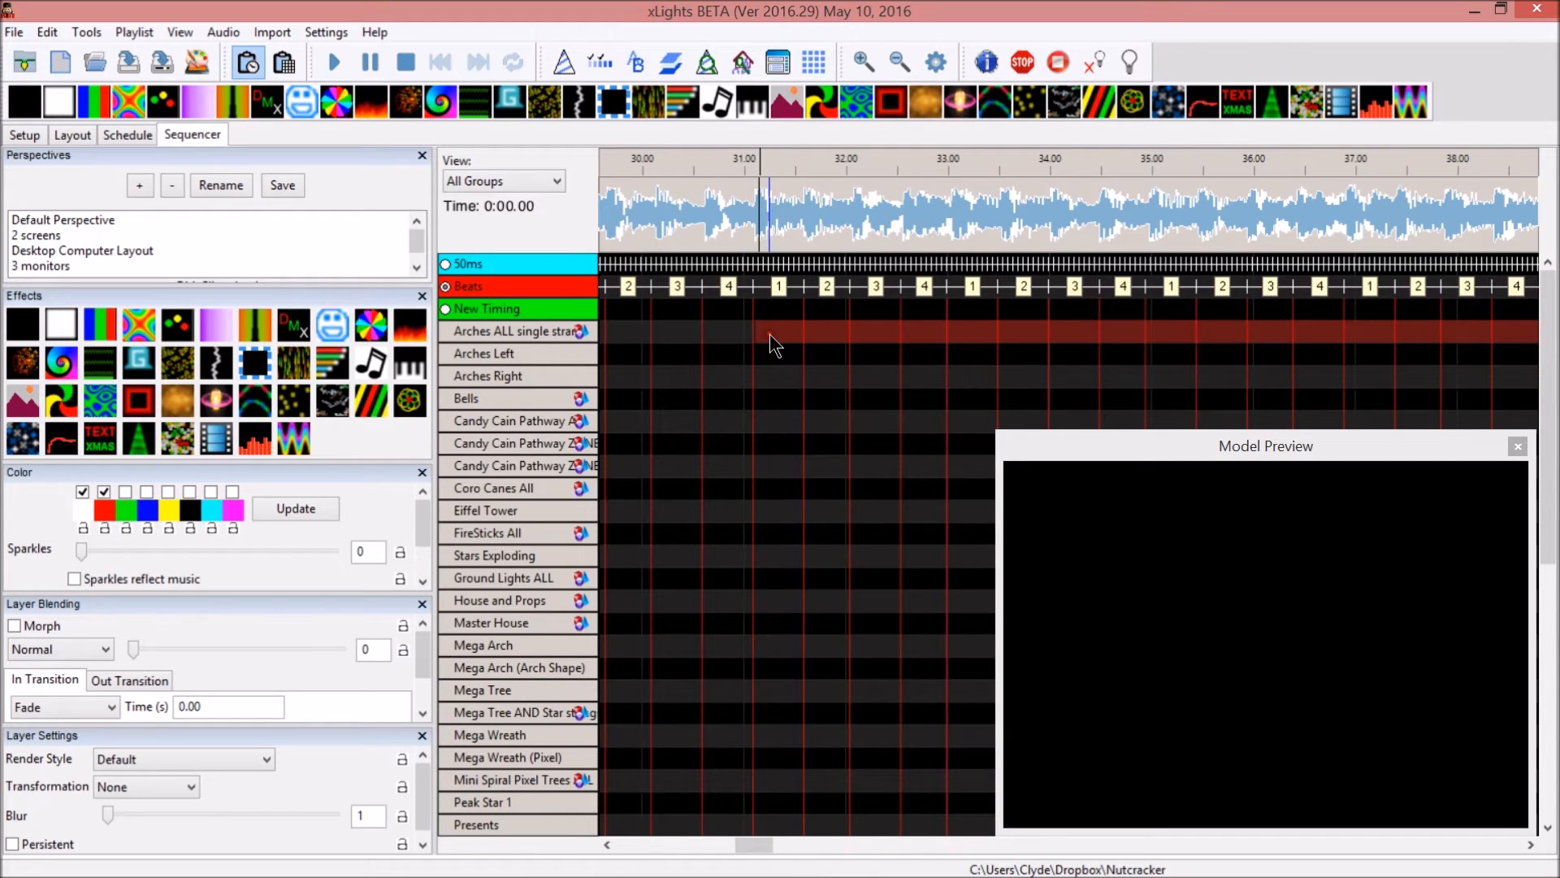
pyautogui.moveTo(291, 375)
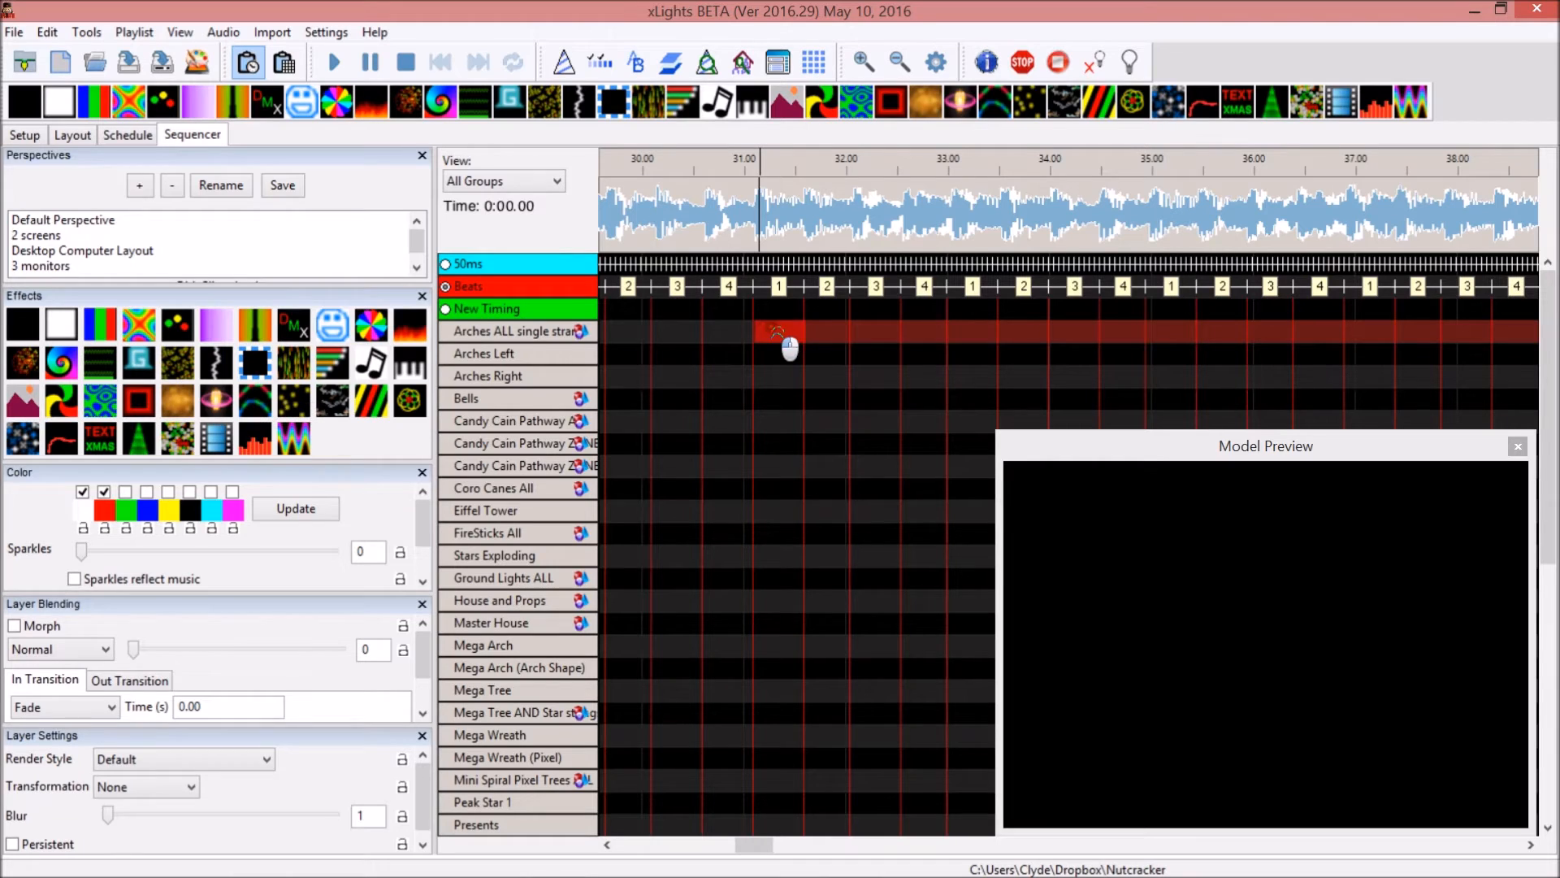
pyautogui.moveTo(787, 332); pyautogui.dragTo(1424, 338)
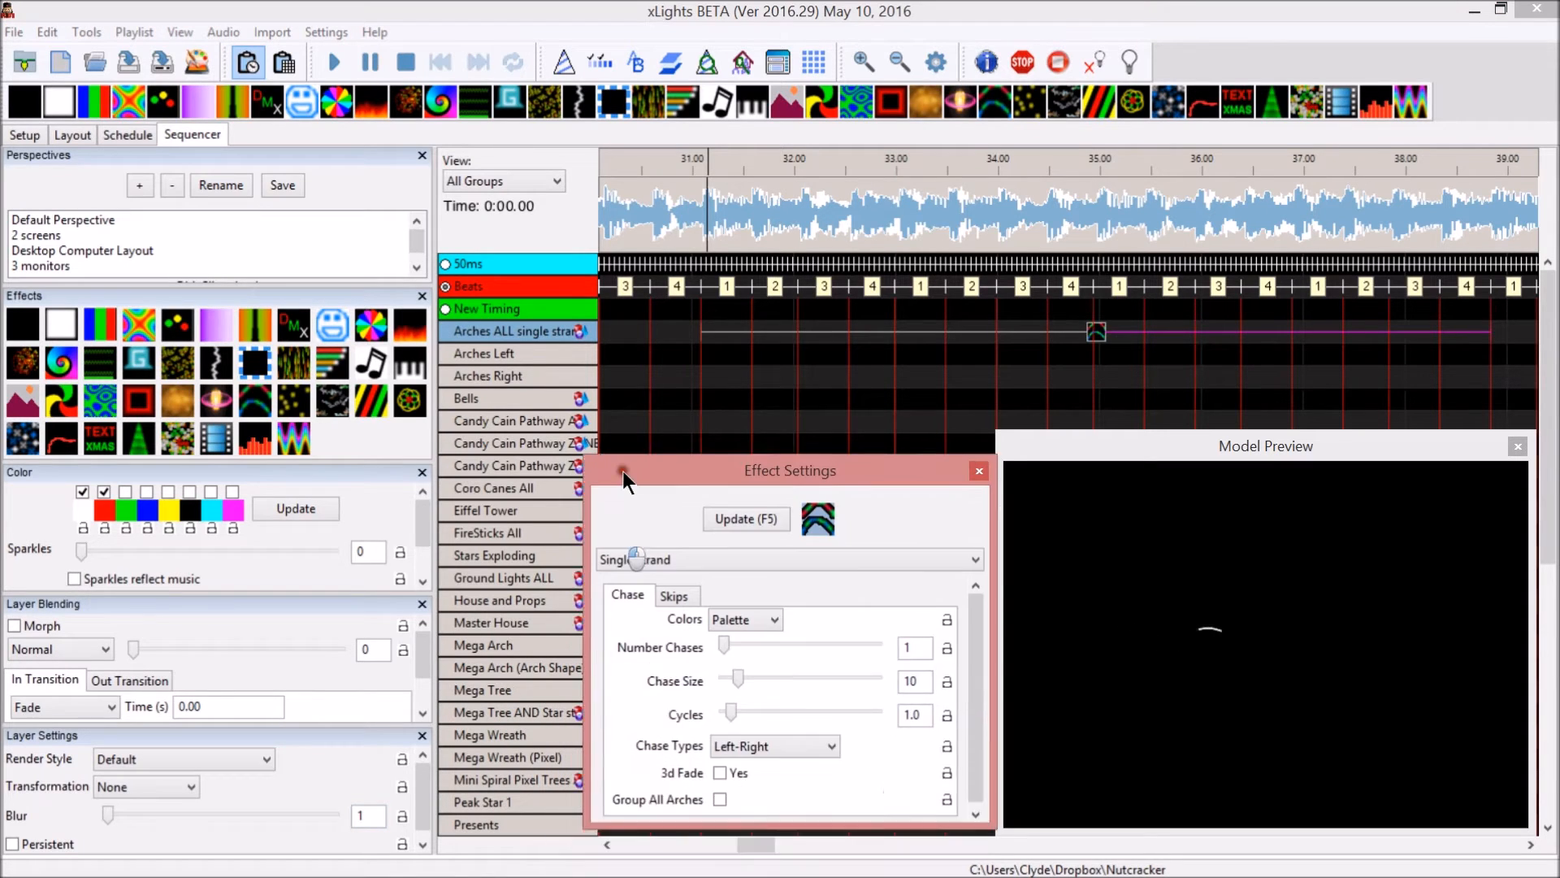
# Set the chase to Bounce from Left, Group All Arches, with 8 cycles
pyautogui.moveTo(790, 470); pyautogui.dragTo(810, 431)
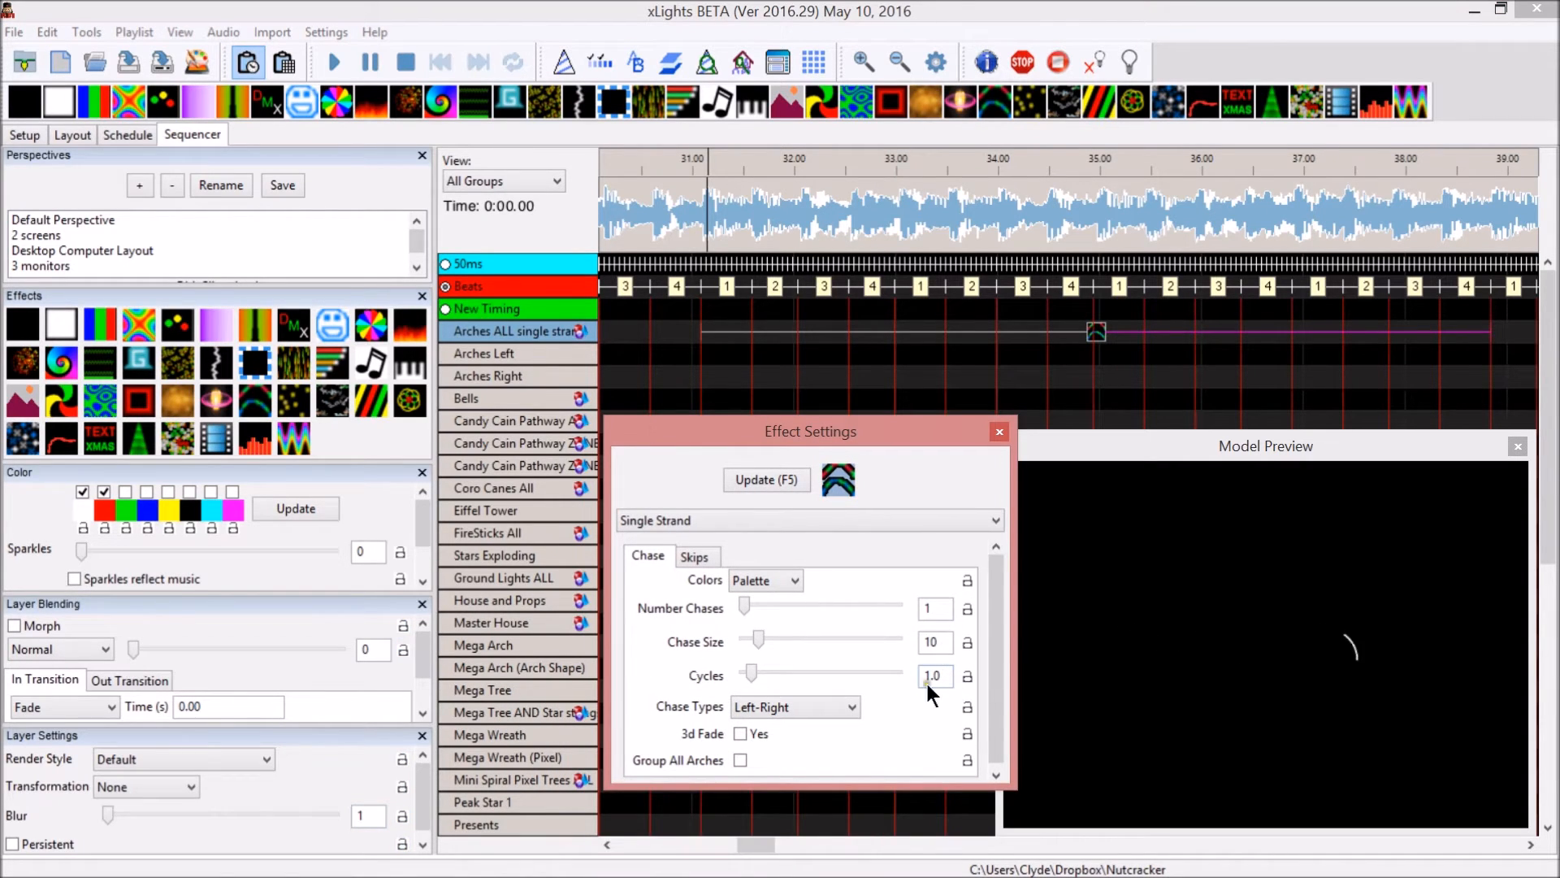
pyautogui.click(795, 707)
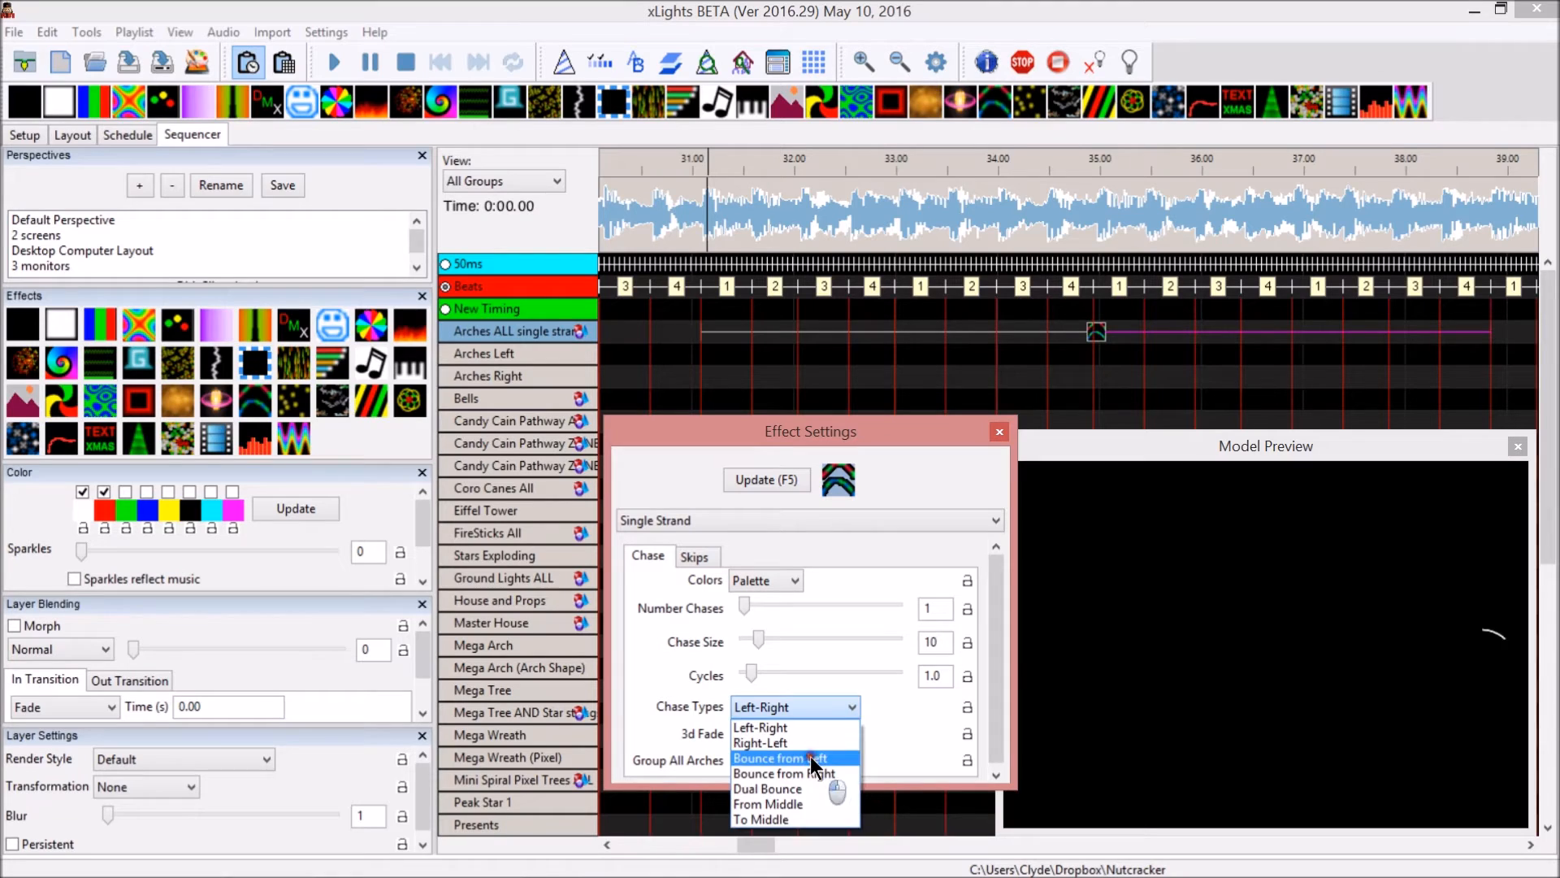
pyautogui.click(785, 757)
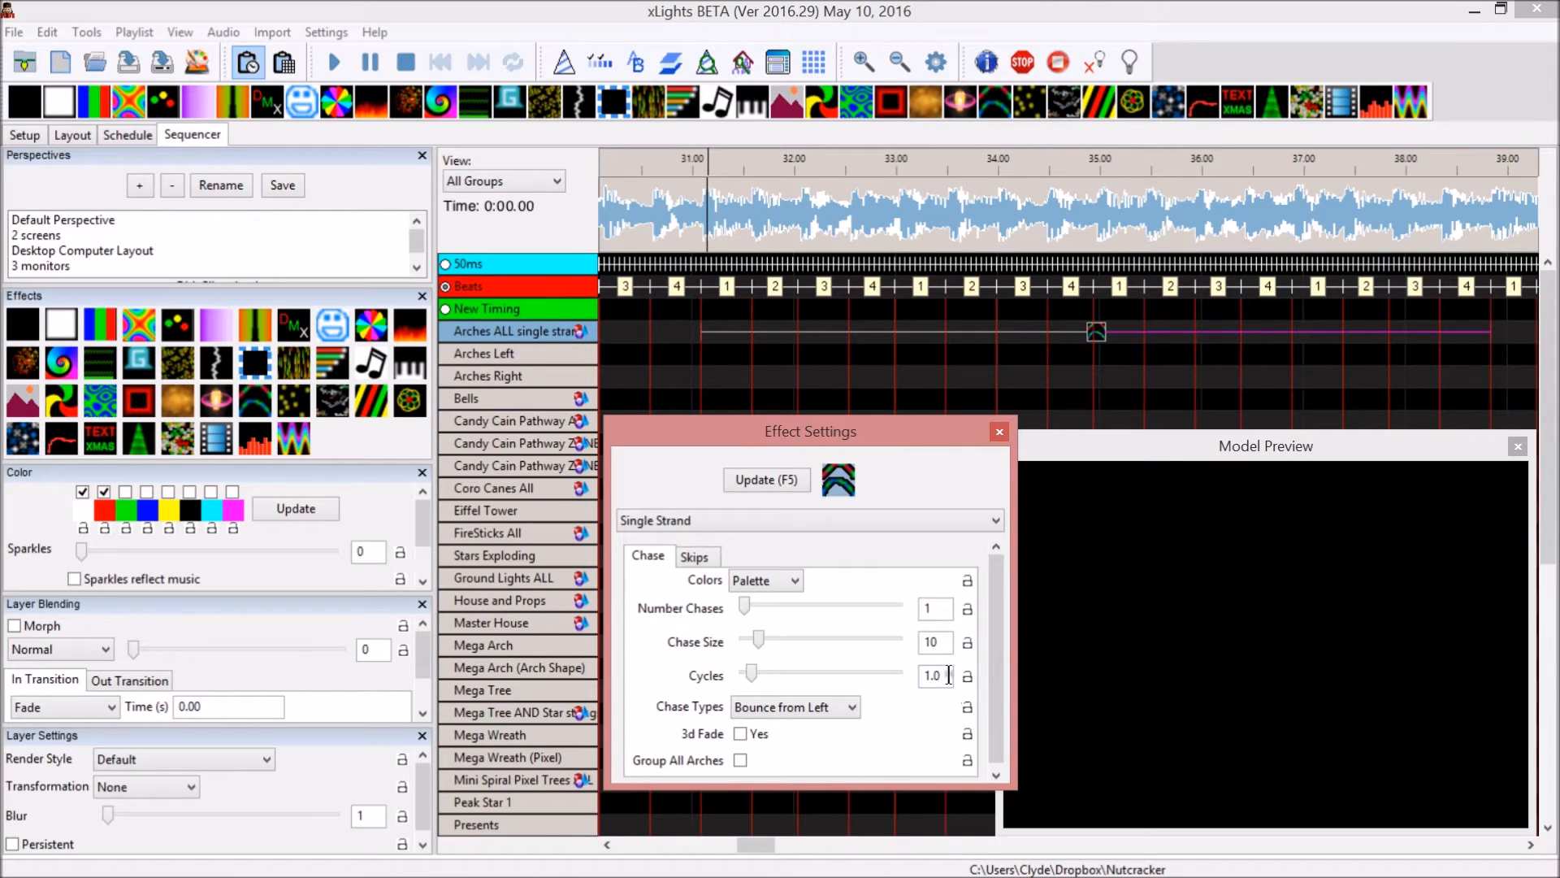
pyautogui.click(742, 760)
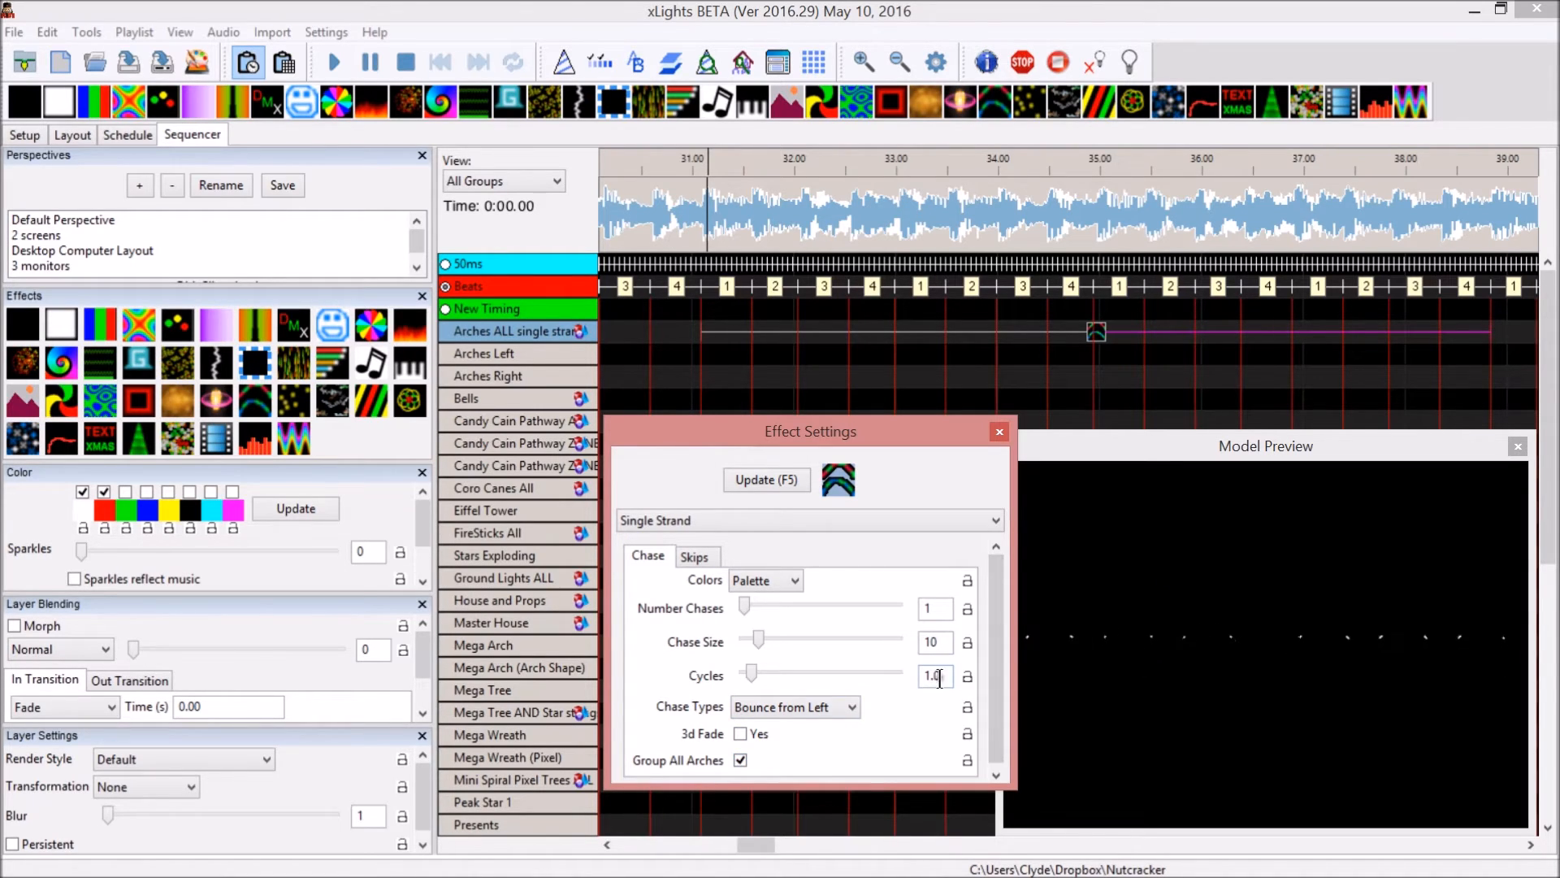
pyautogui.moveTo(756, 673); pyautogui.dragTo(806, 673)
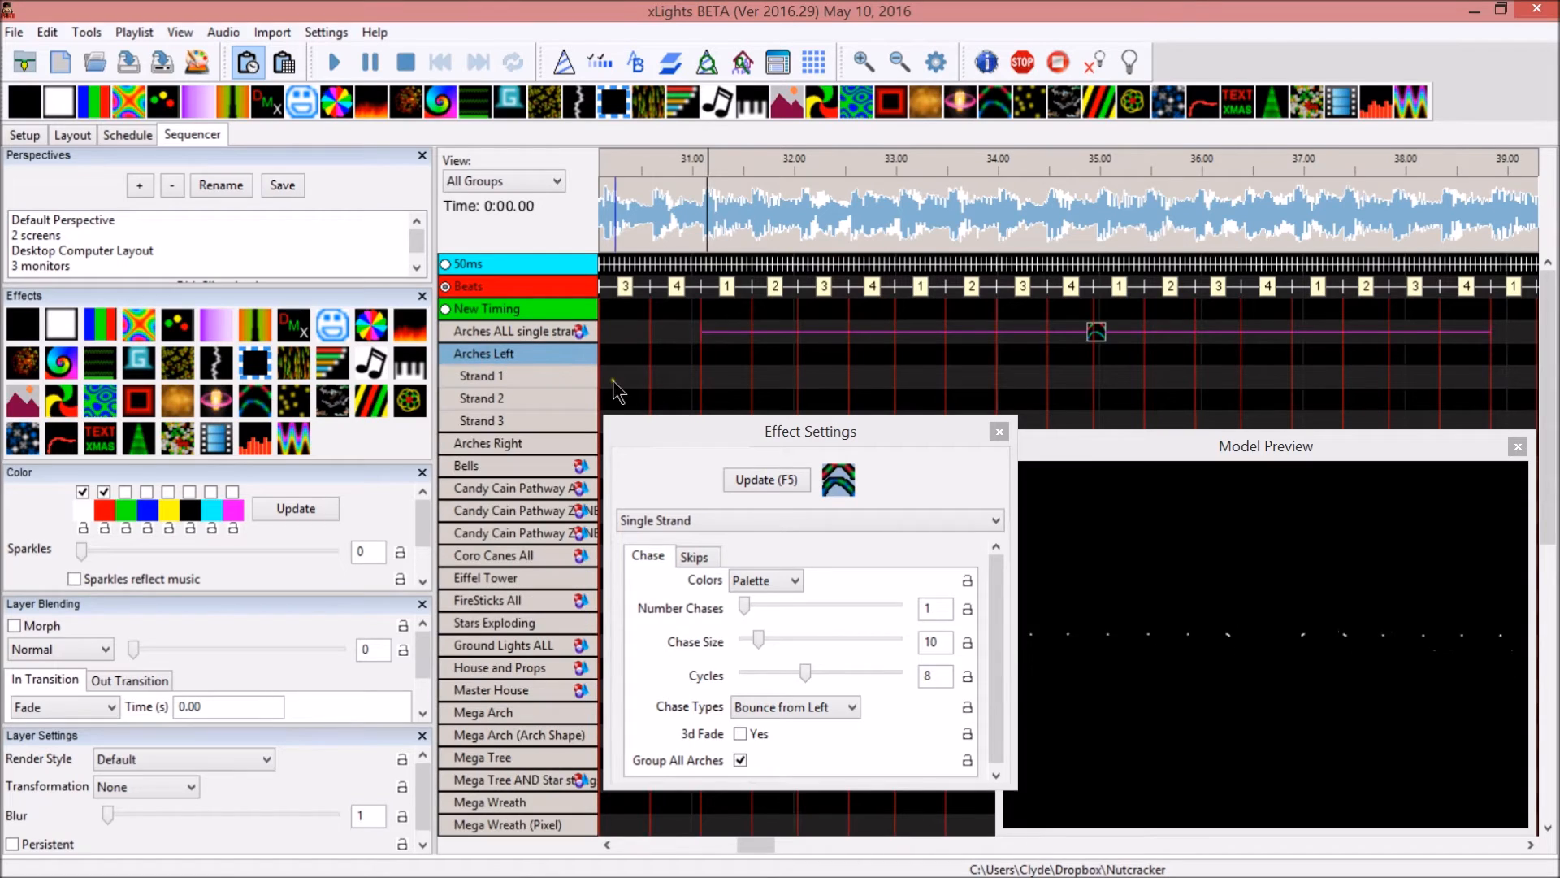
# Copy the chase effect and paste it onto the Arches Left row
pyautogui.click(484, 353)
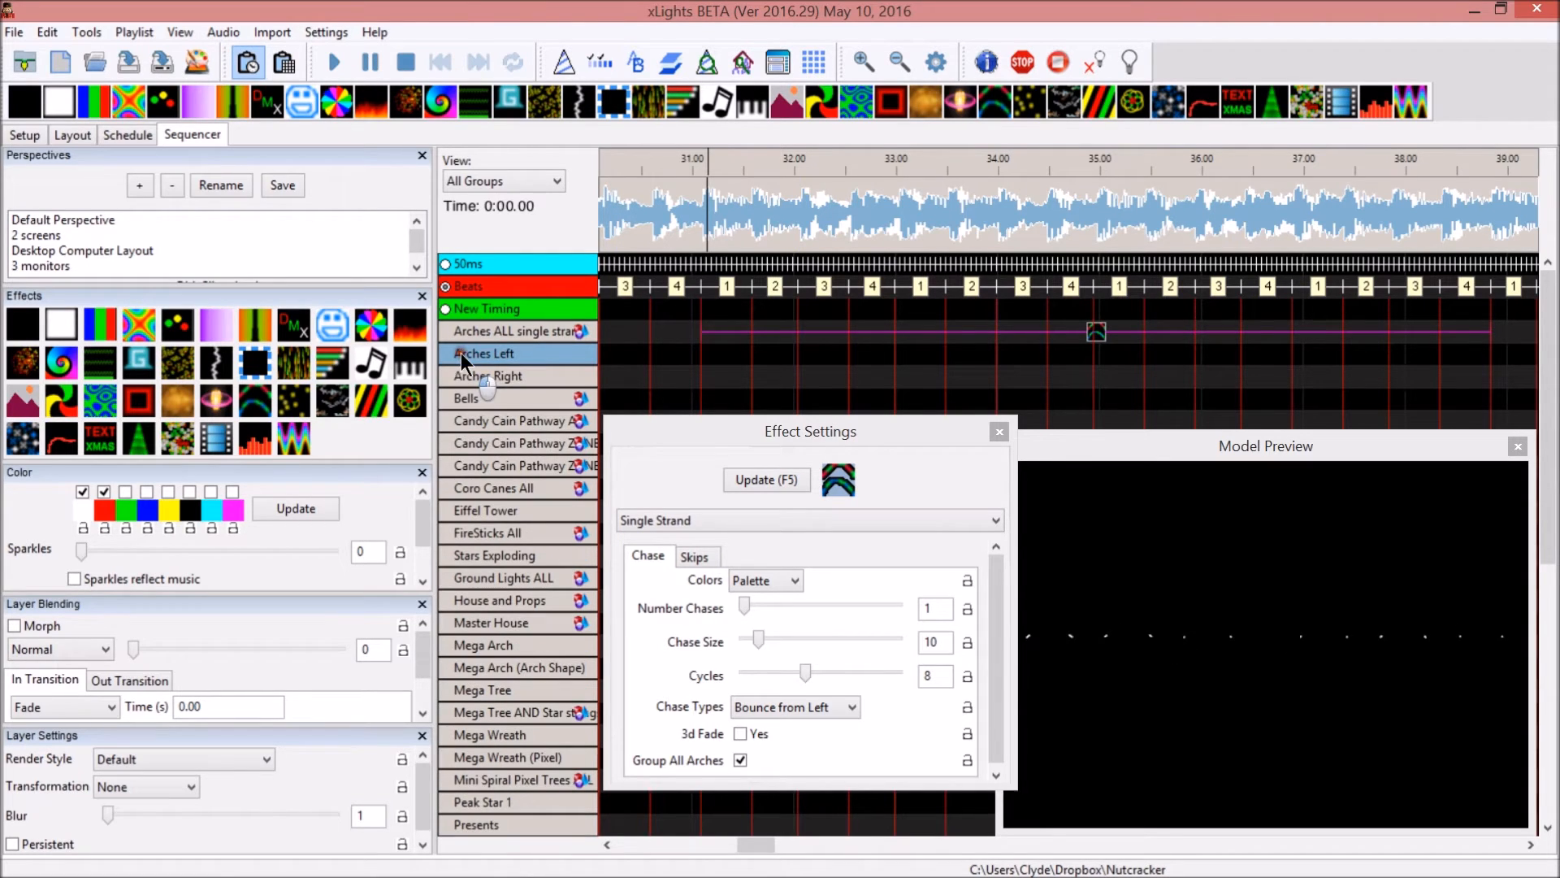
pyautogui.rightClick(1094, 332)
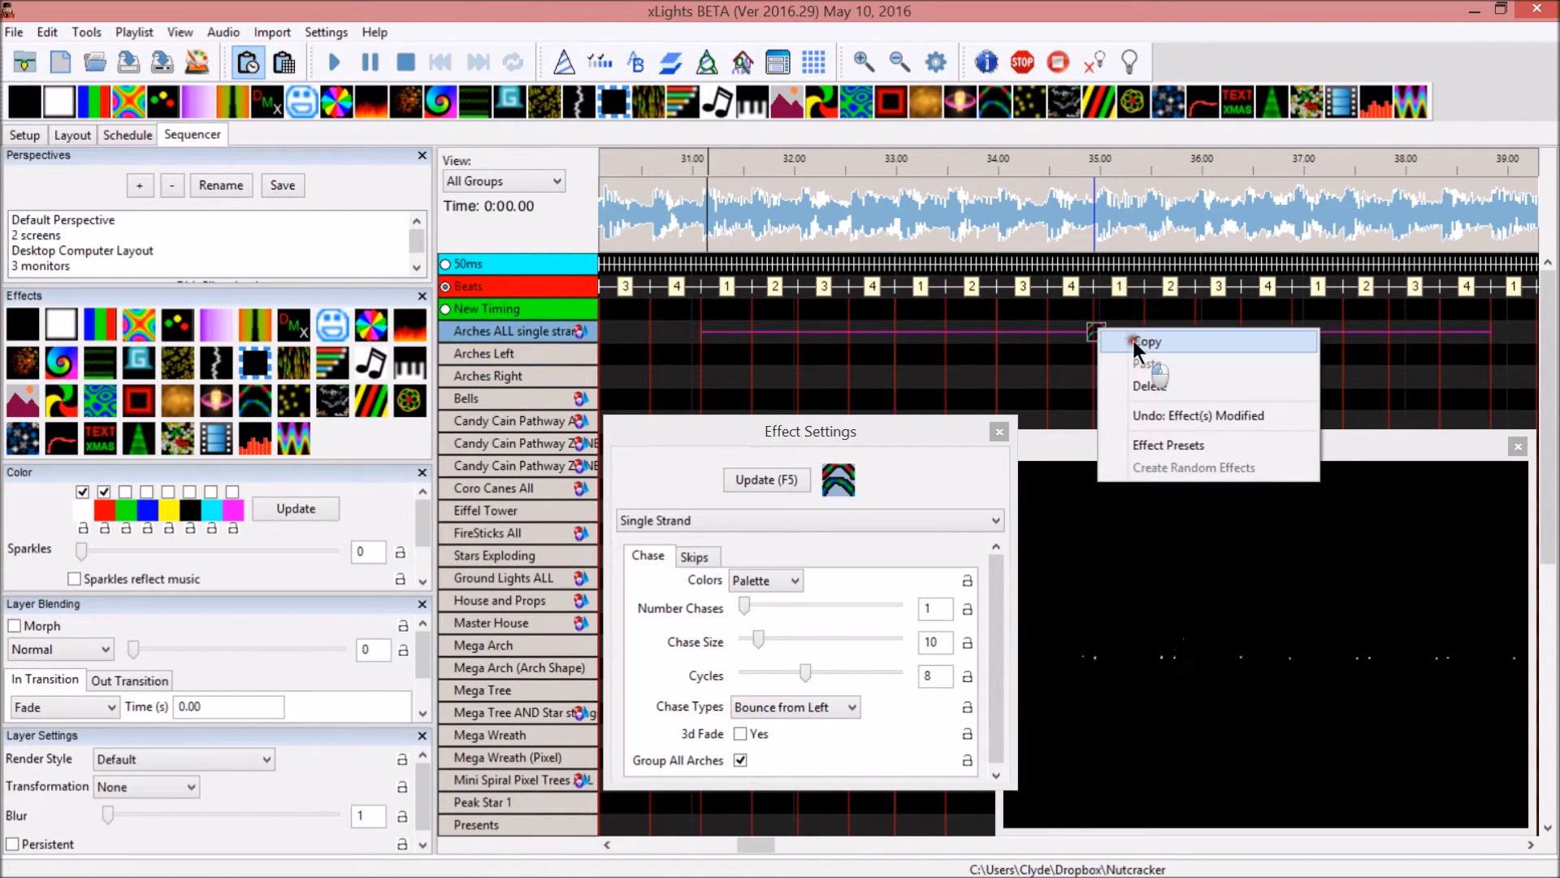
pyautogui.click(1146, 342)
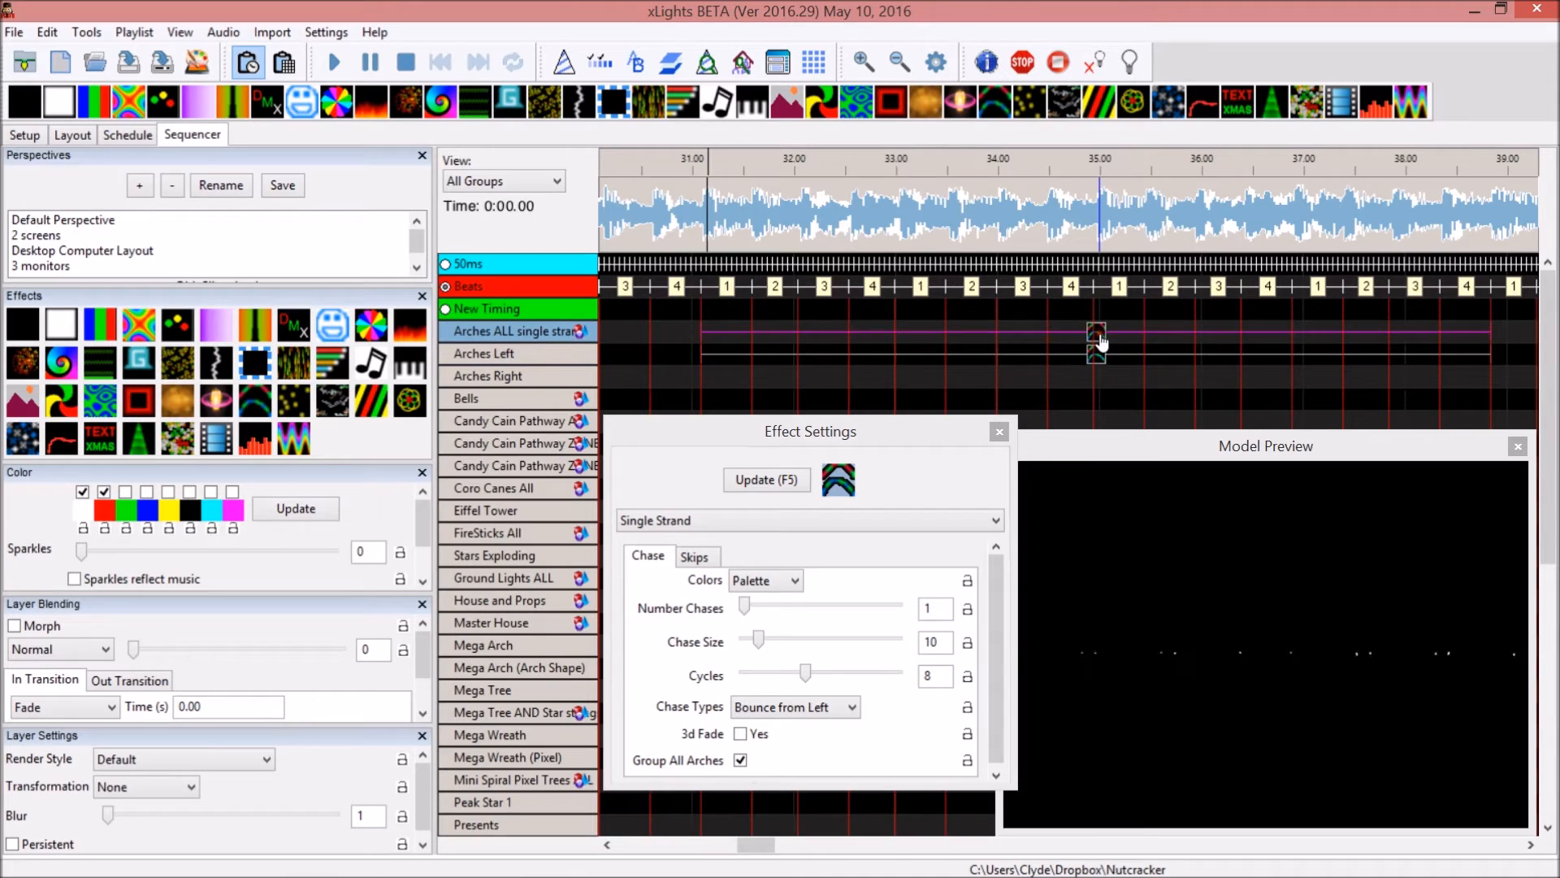
pyautogui.click(487, 352)
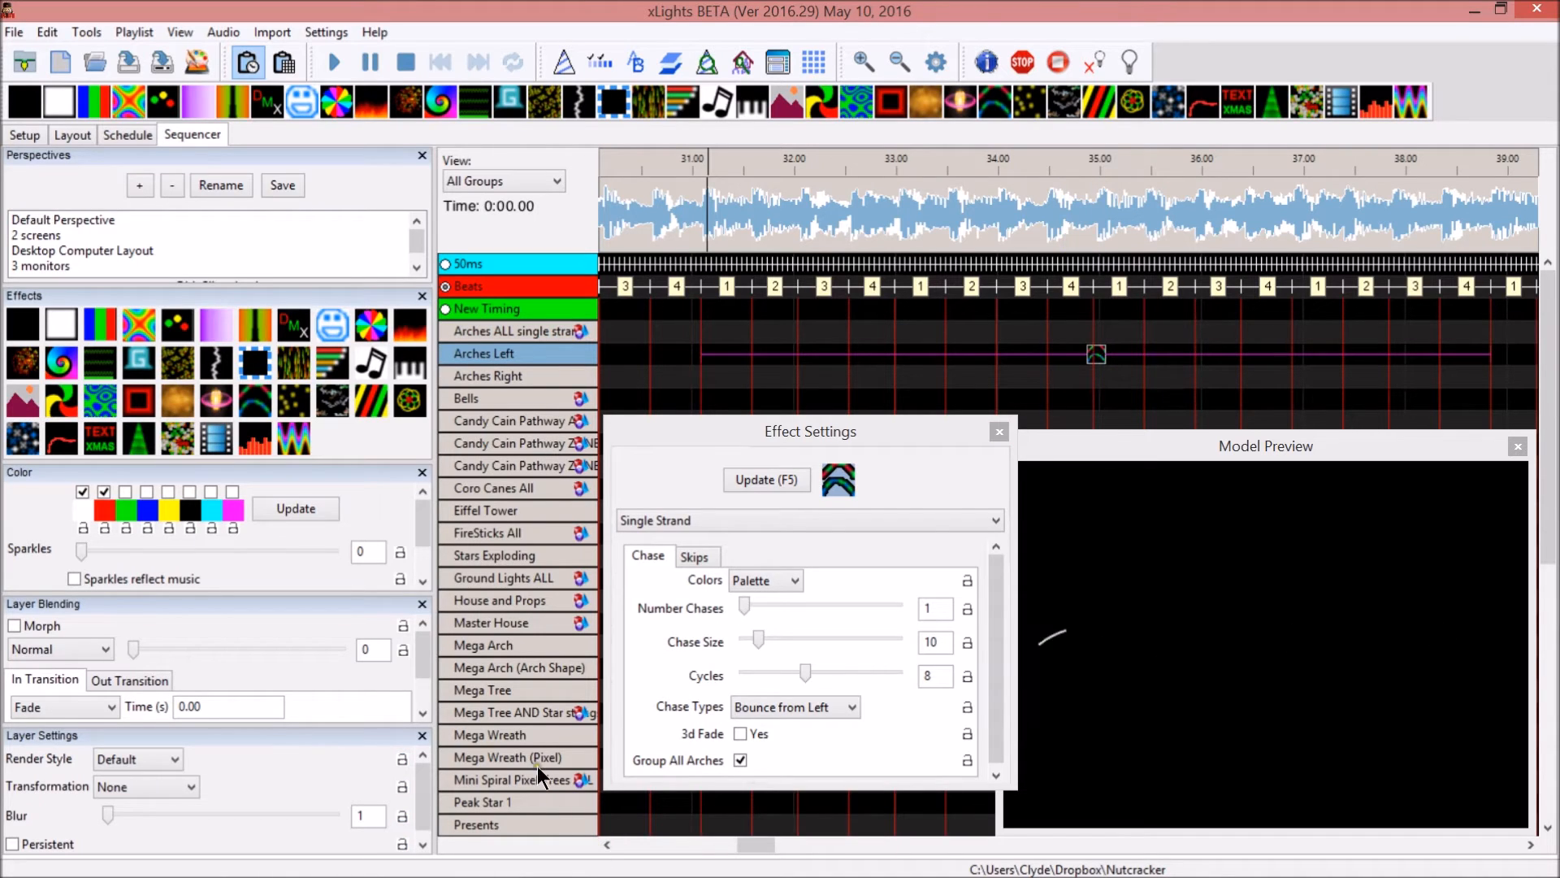
pyautogui.click(741, 759)
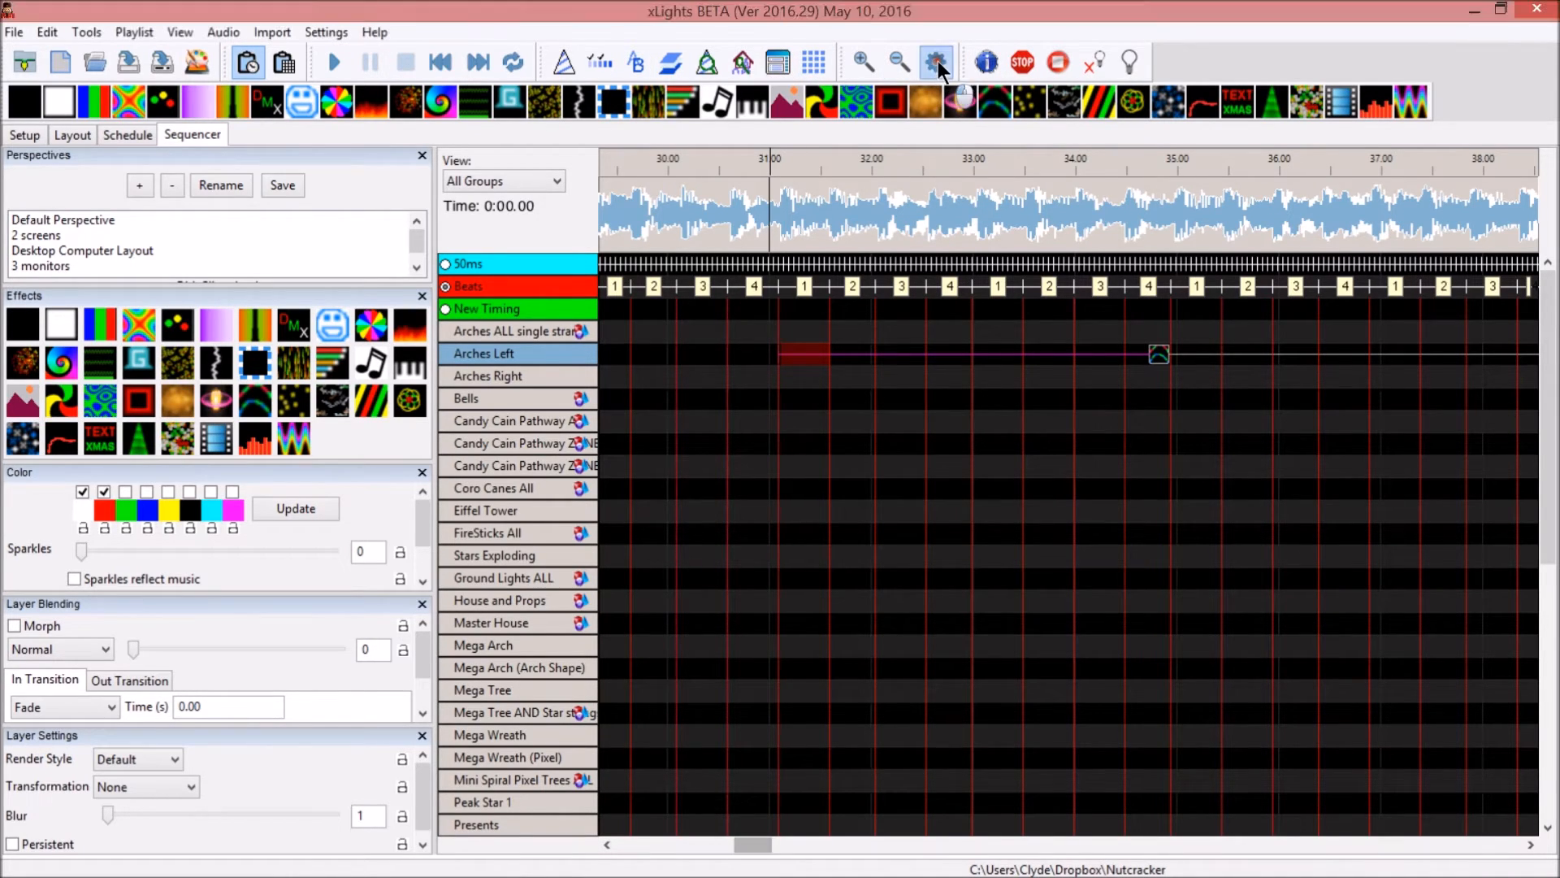
# Review the Timings list (50ms, Beats, New Timing) and cancel adding another grid
pyautogui.click(937, 62)
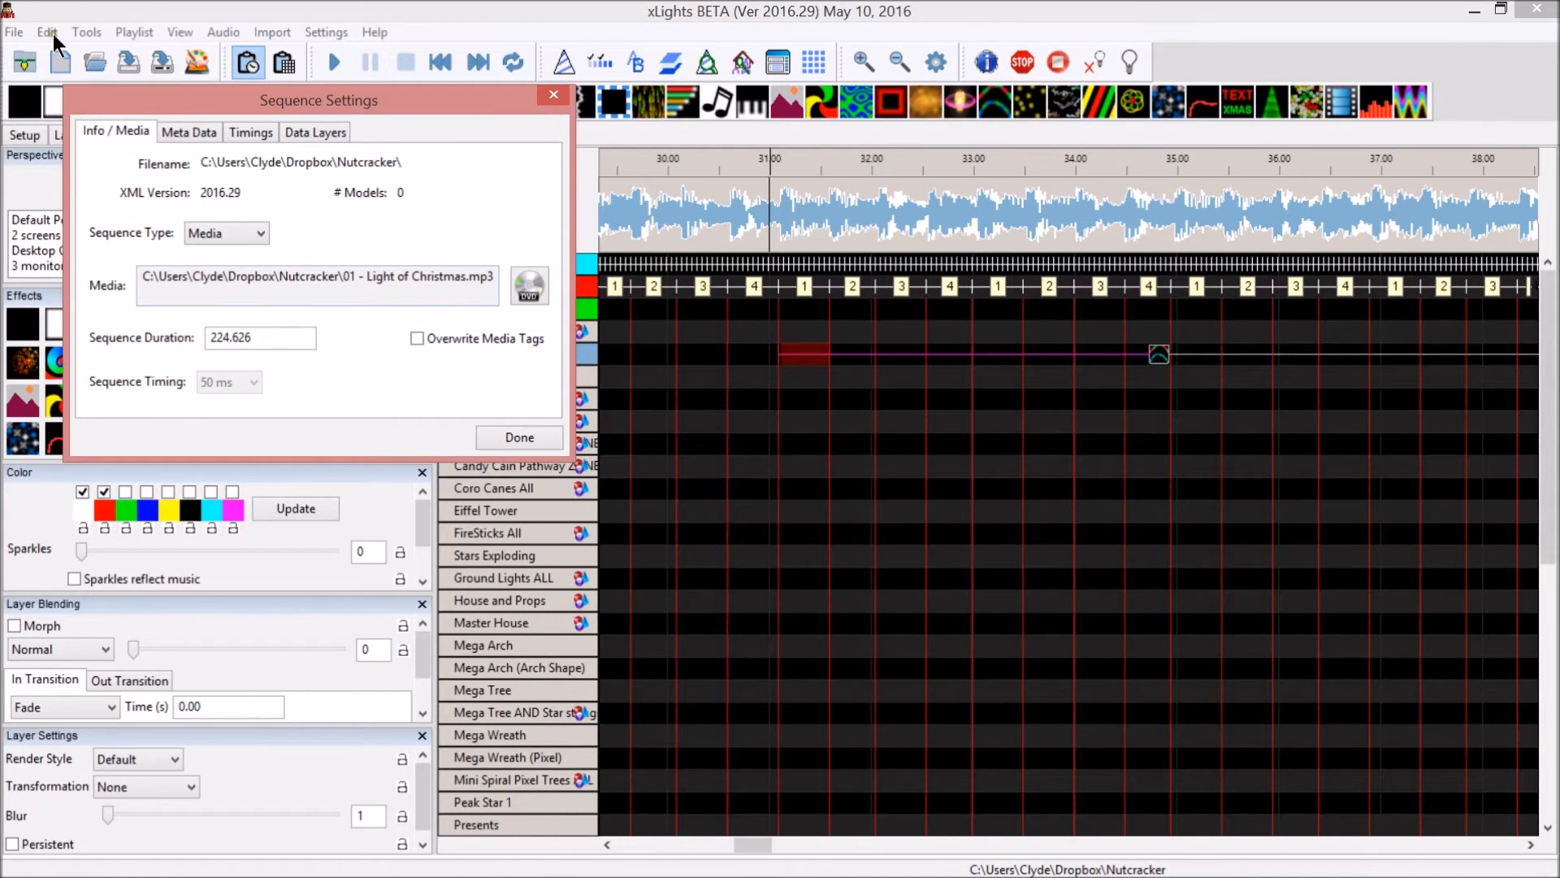
pyautogui.moveTo(313, 140)
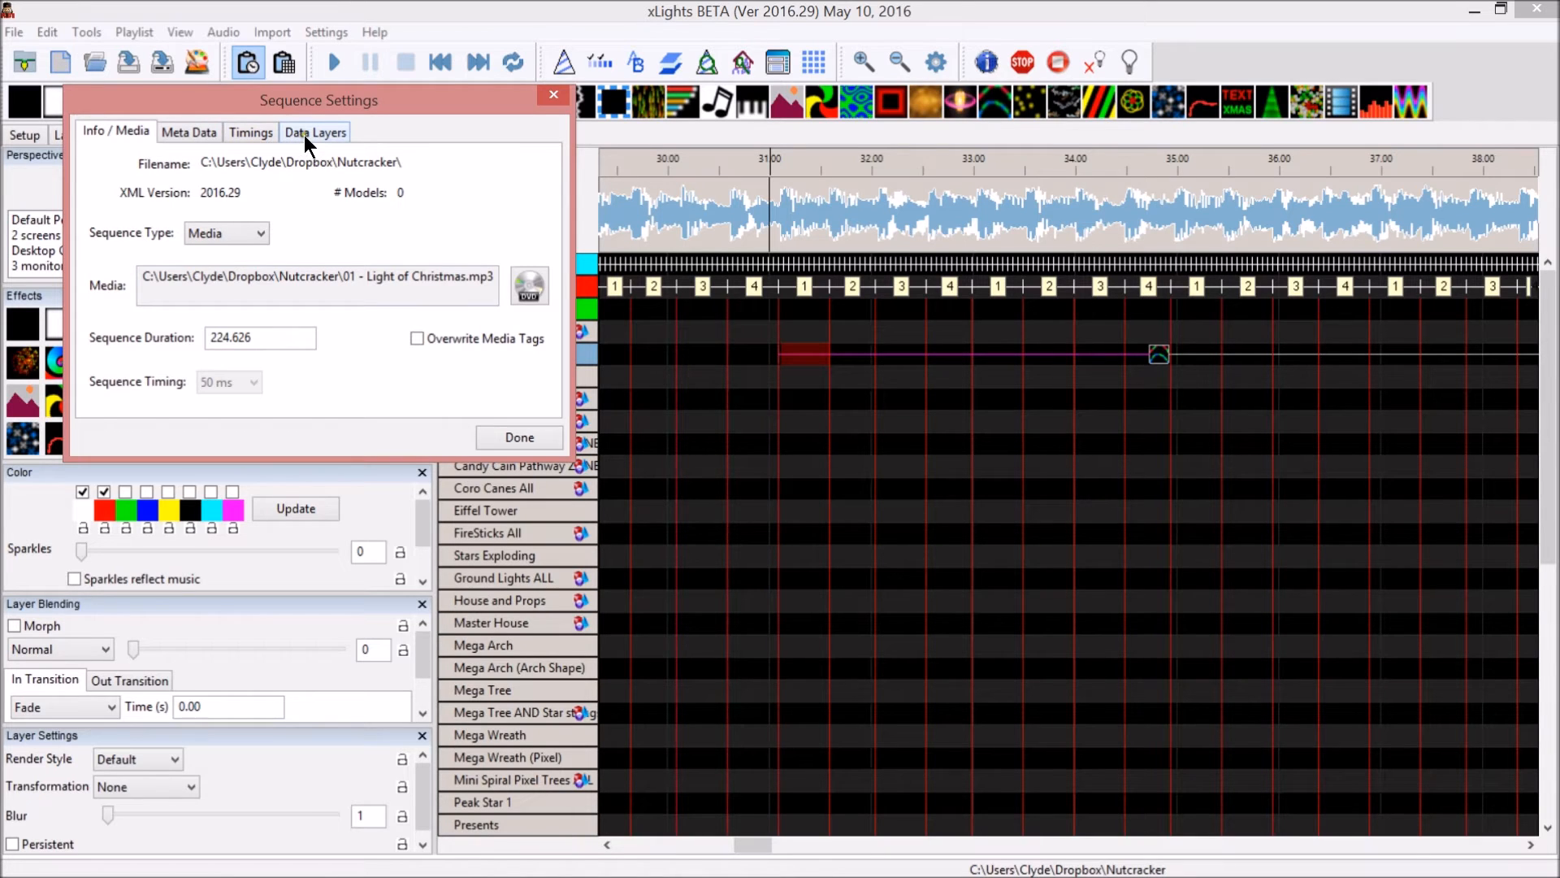
pyautogui.click(250, 131)
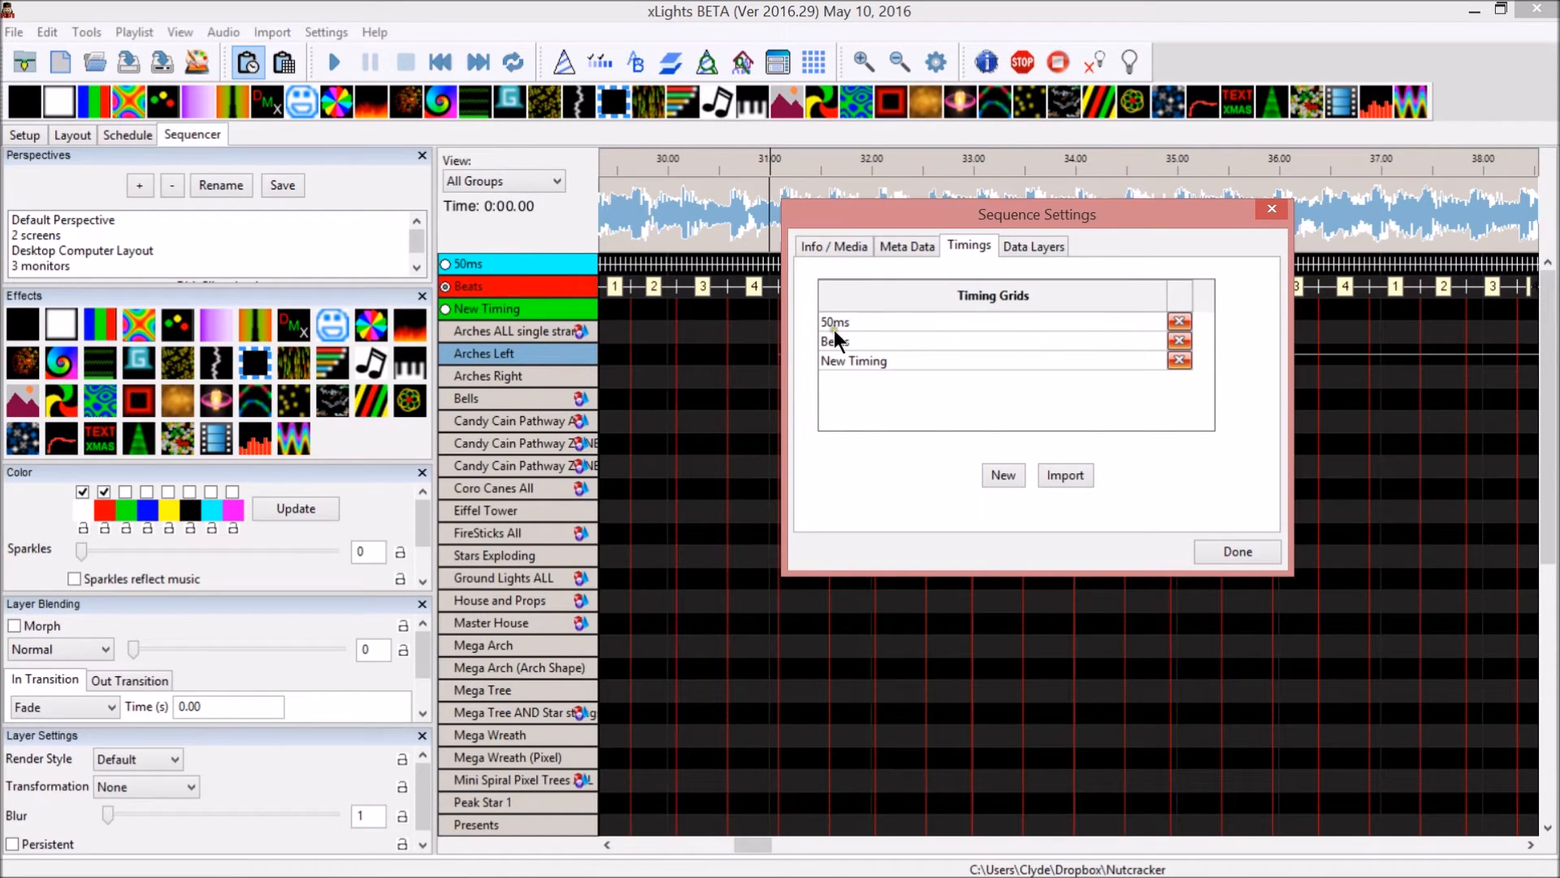
pyautogui.click(1003, 475)
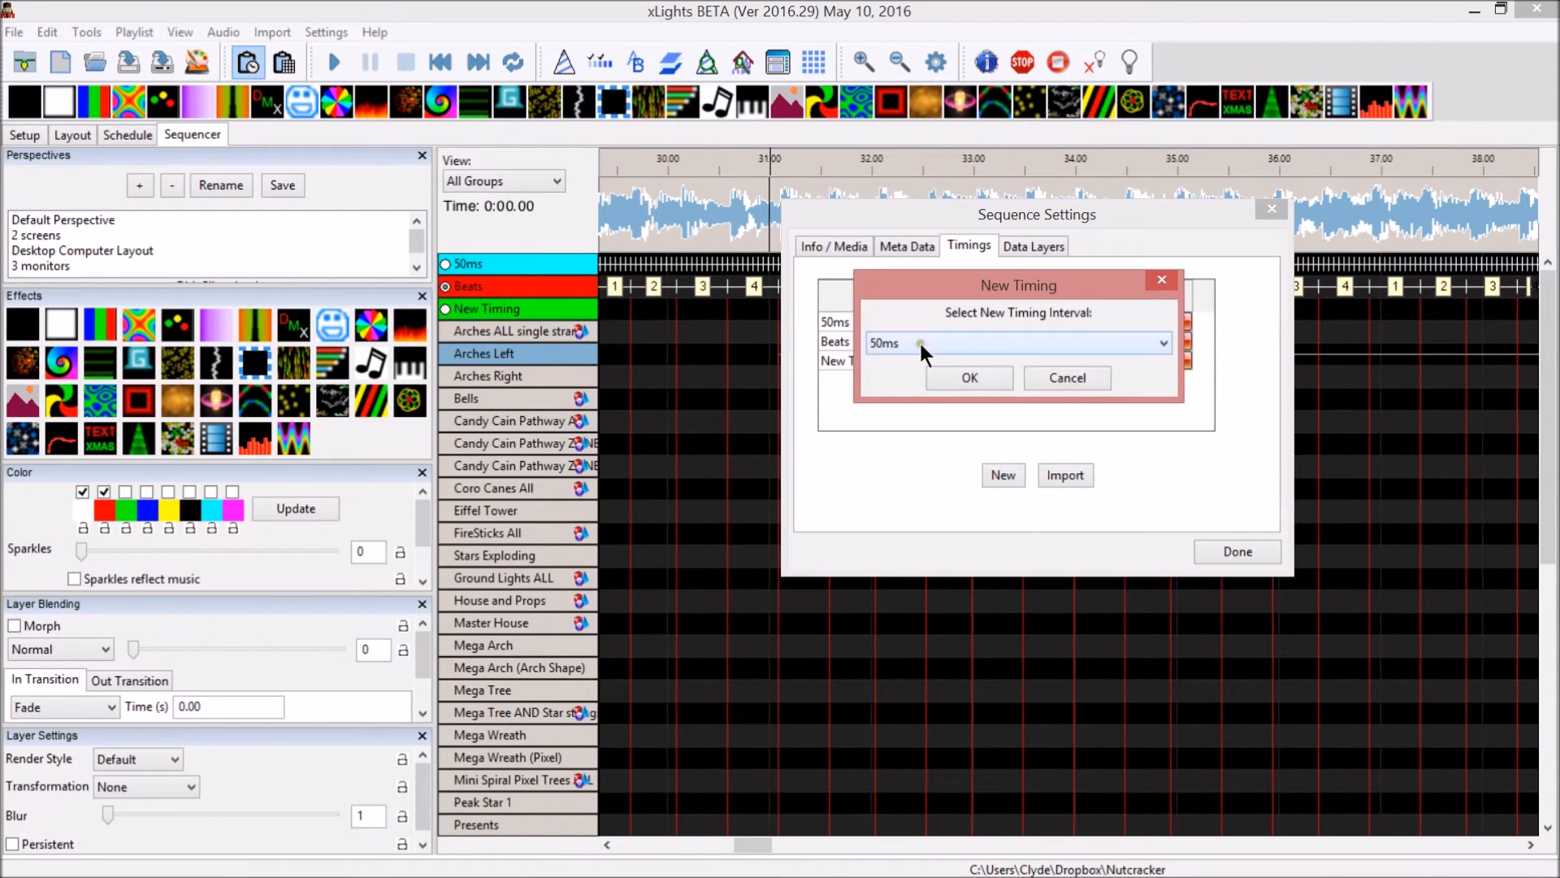
pyautogui.click(1159, 343)
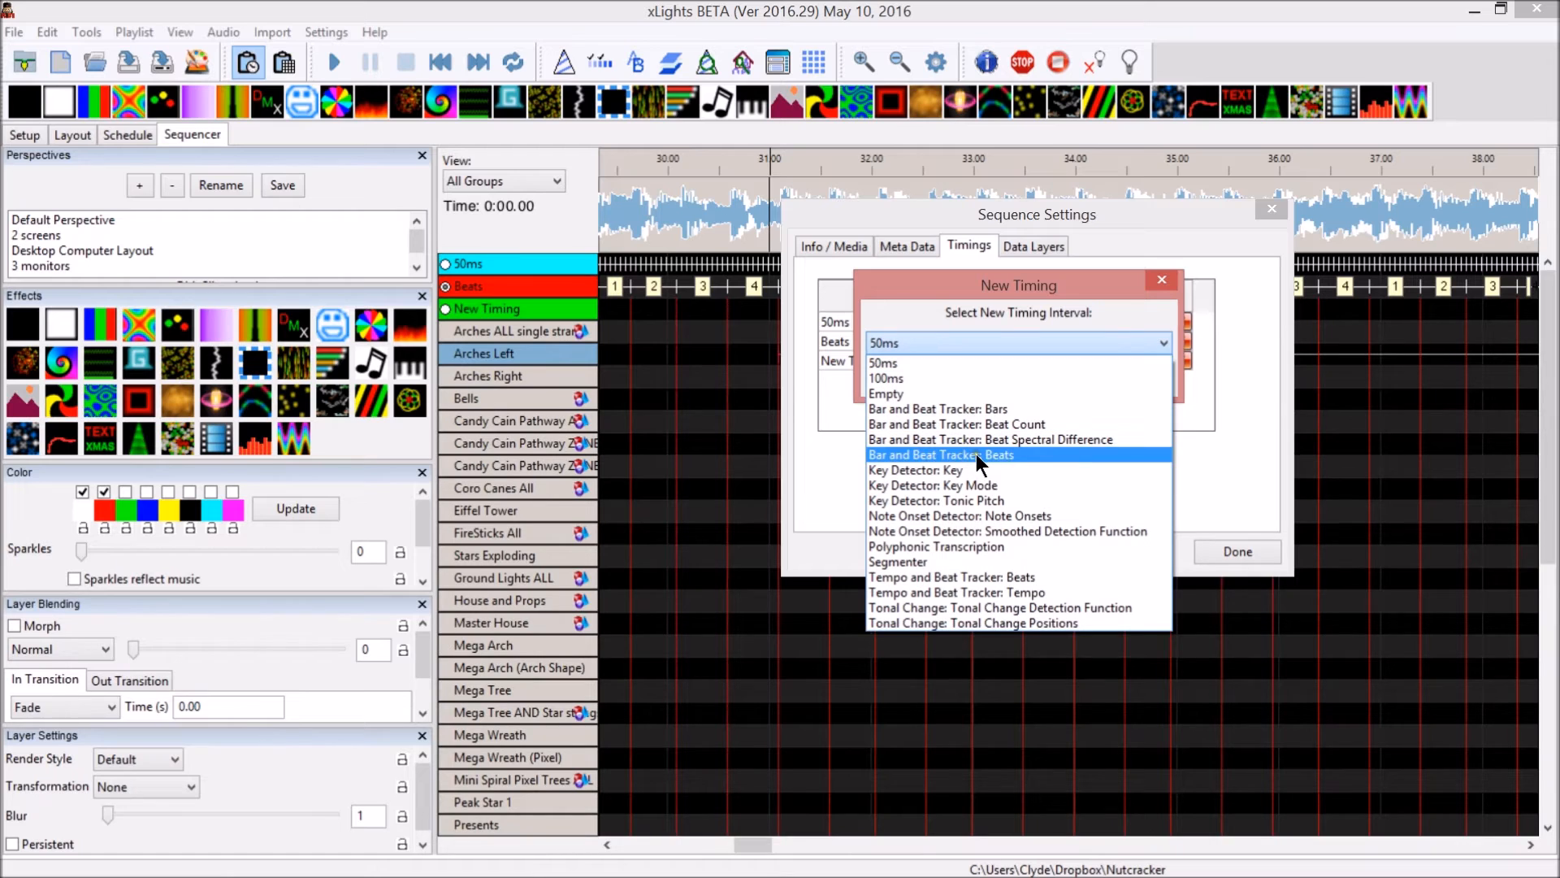
pyautogui.moveTo(996, 417)
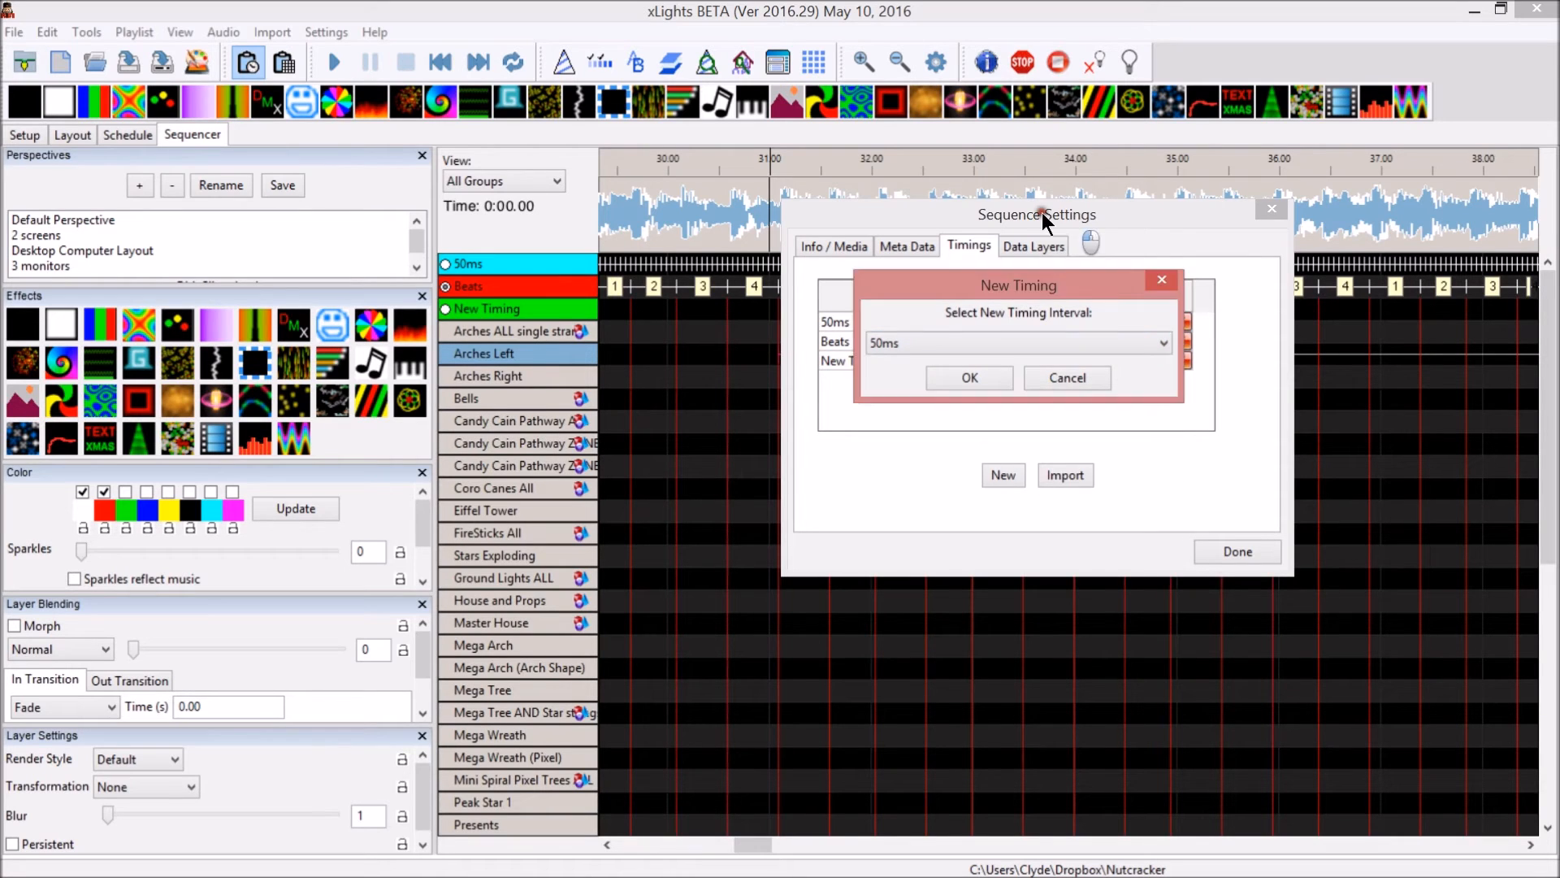
pyautogui.click(965, 377)
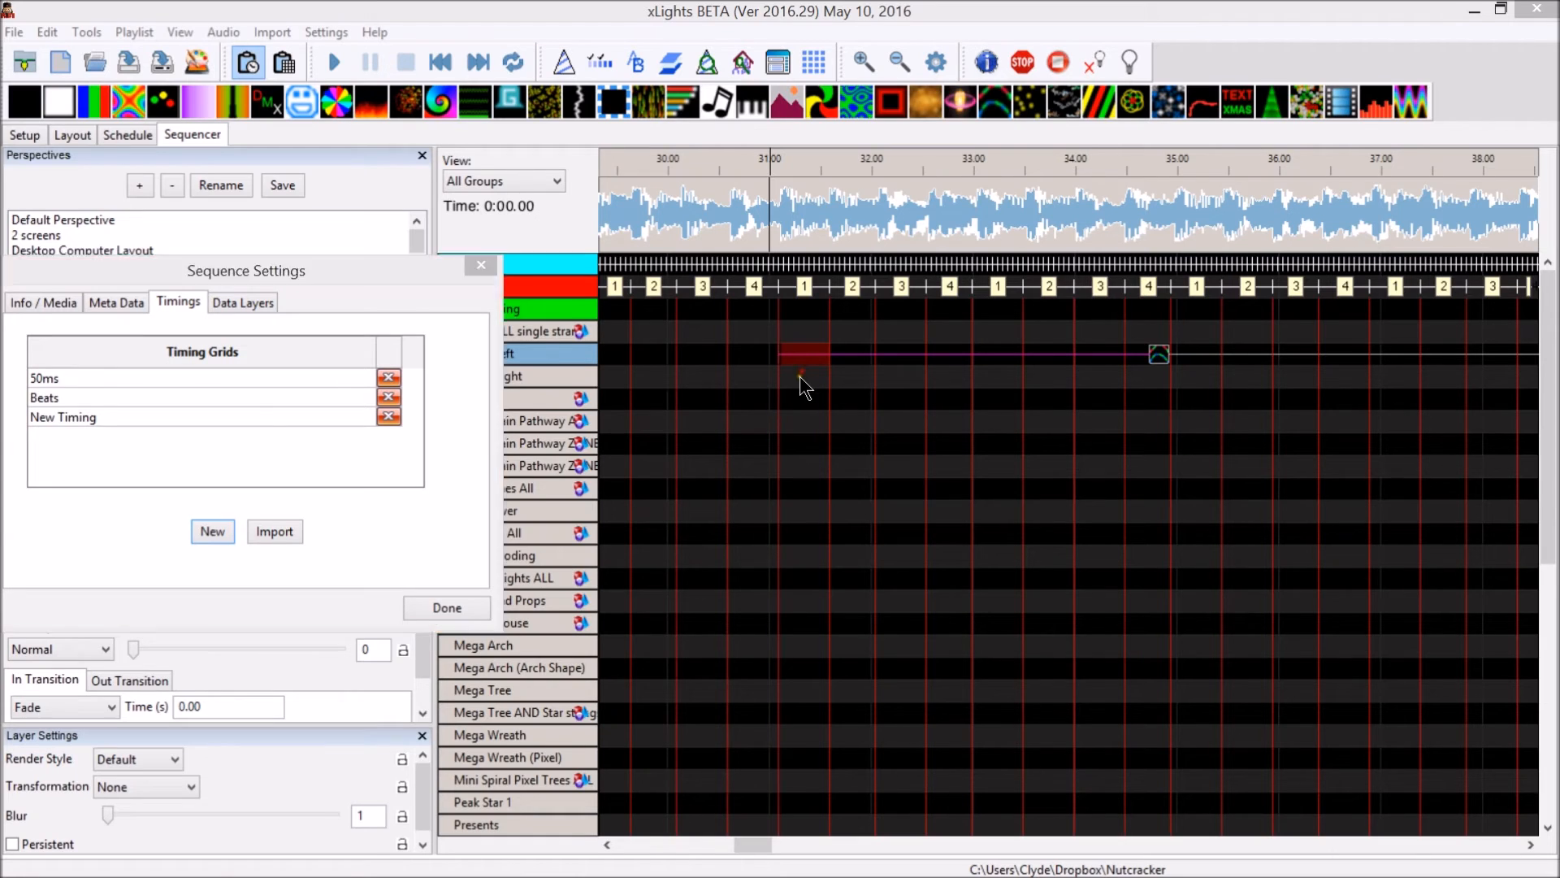
# Close Sequence Settings and expand Arches Left to Strand 1 nodes to see the rendered chase
pyautogui.click(445, 607)
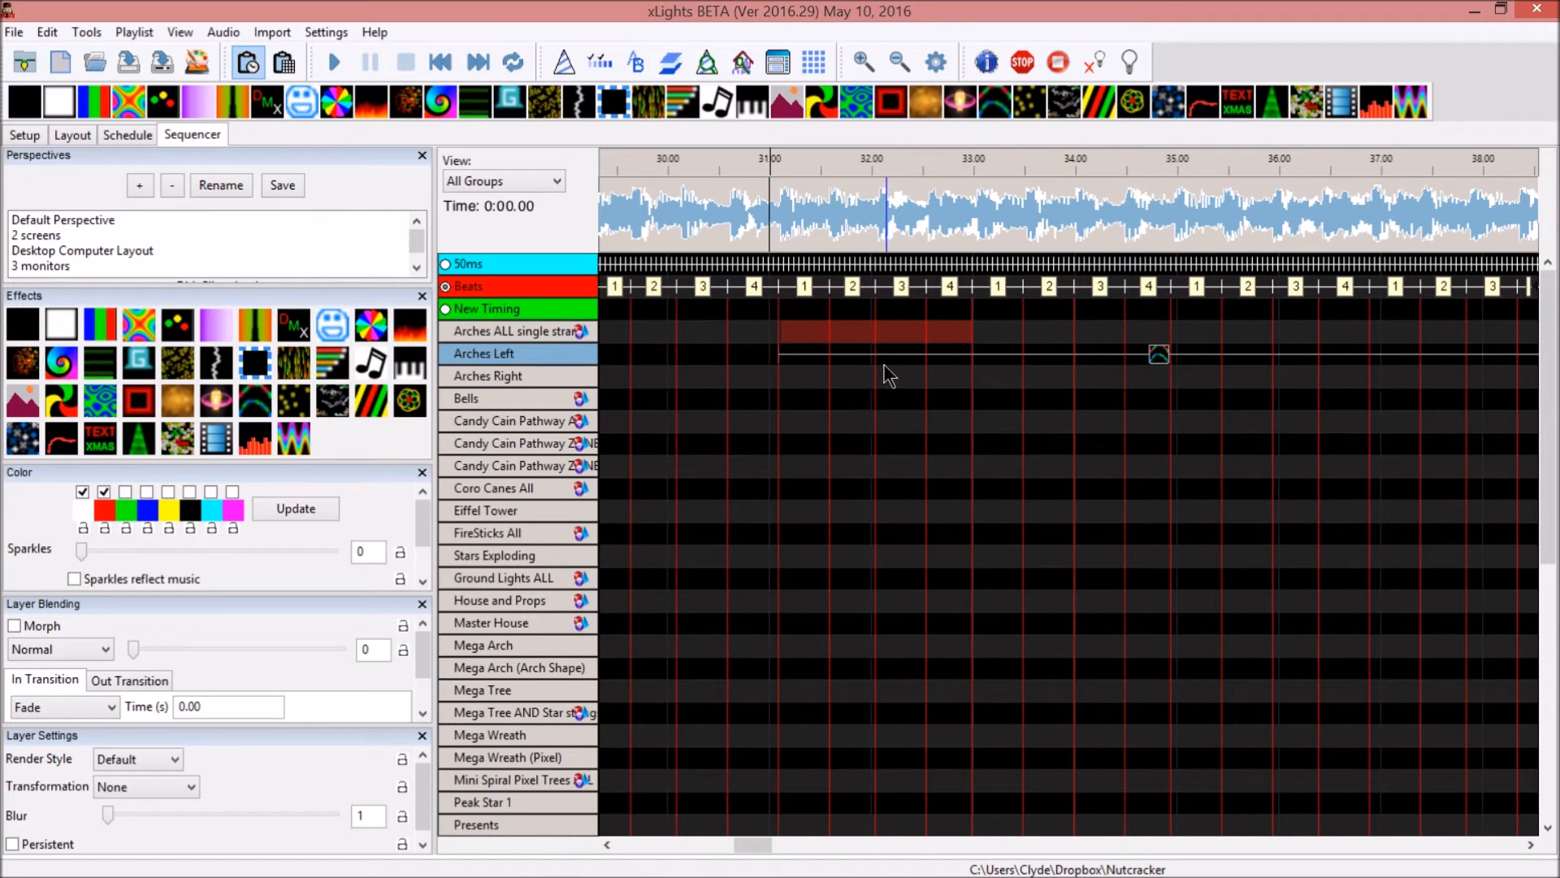
pyautogui.click(835, 258)
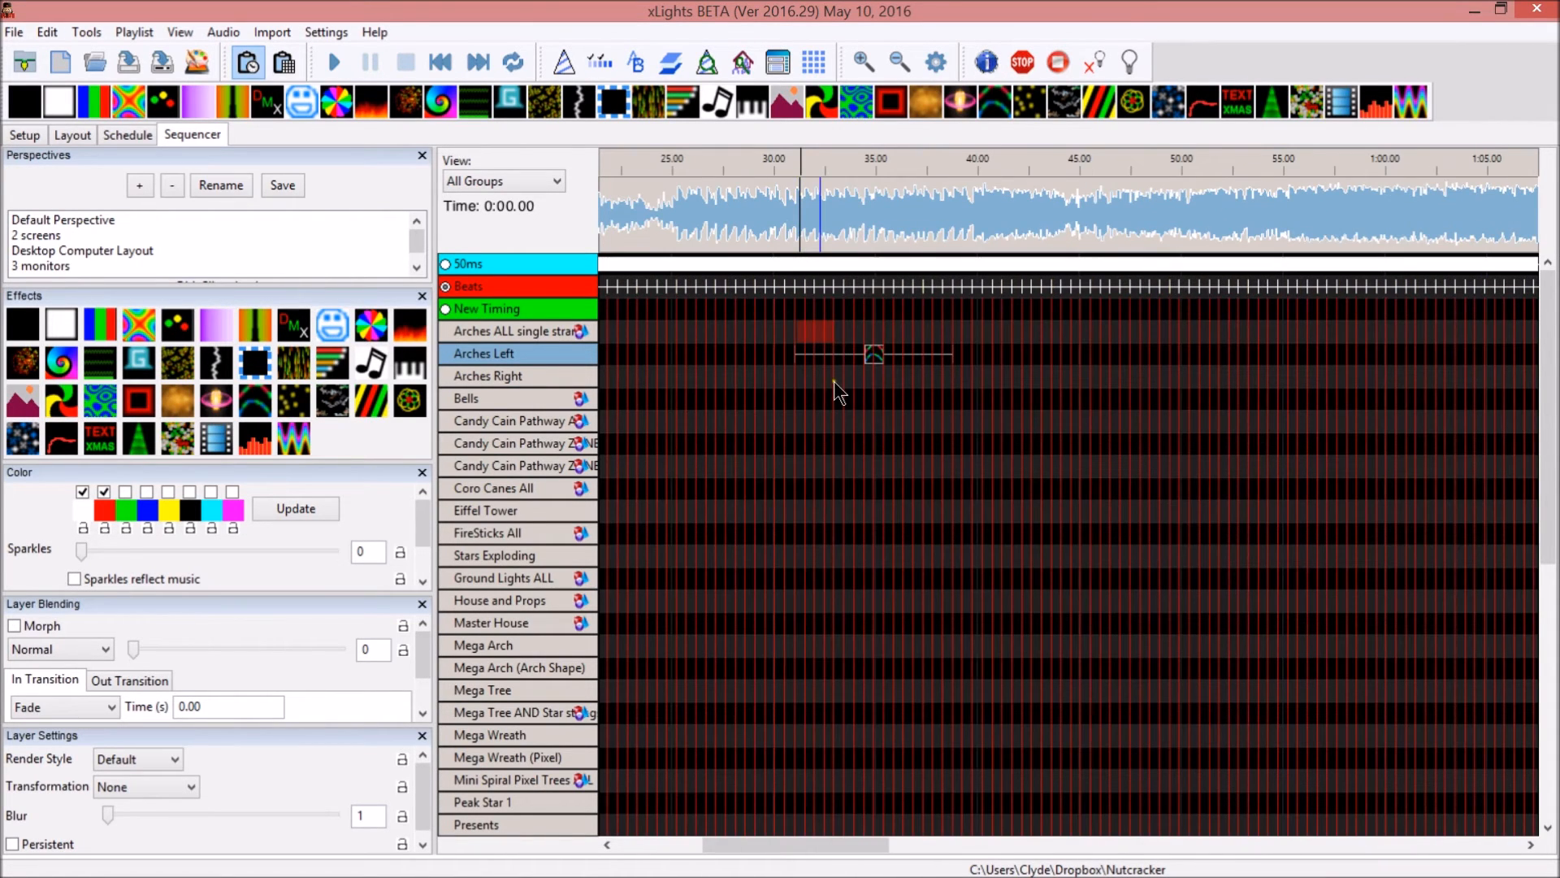
pyautogui.moveTo(867, 361)
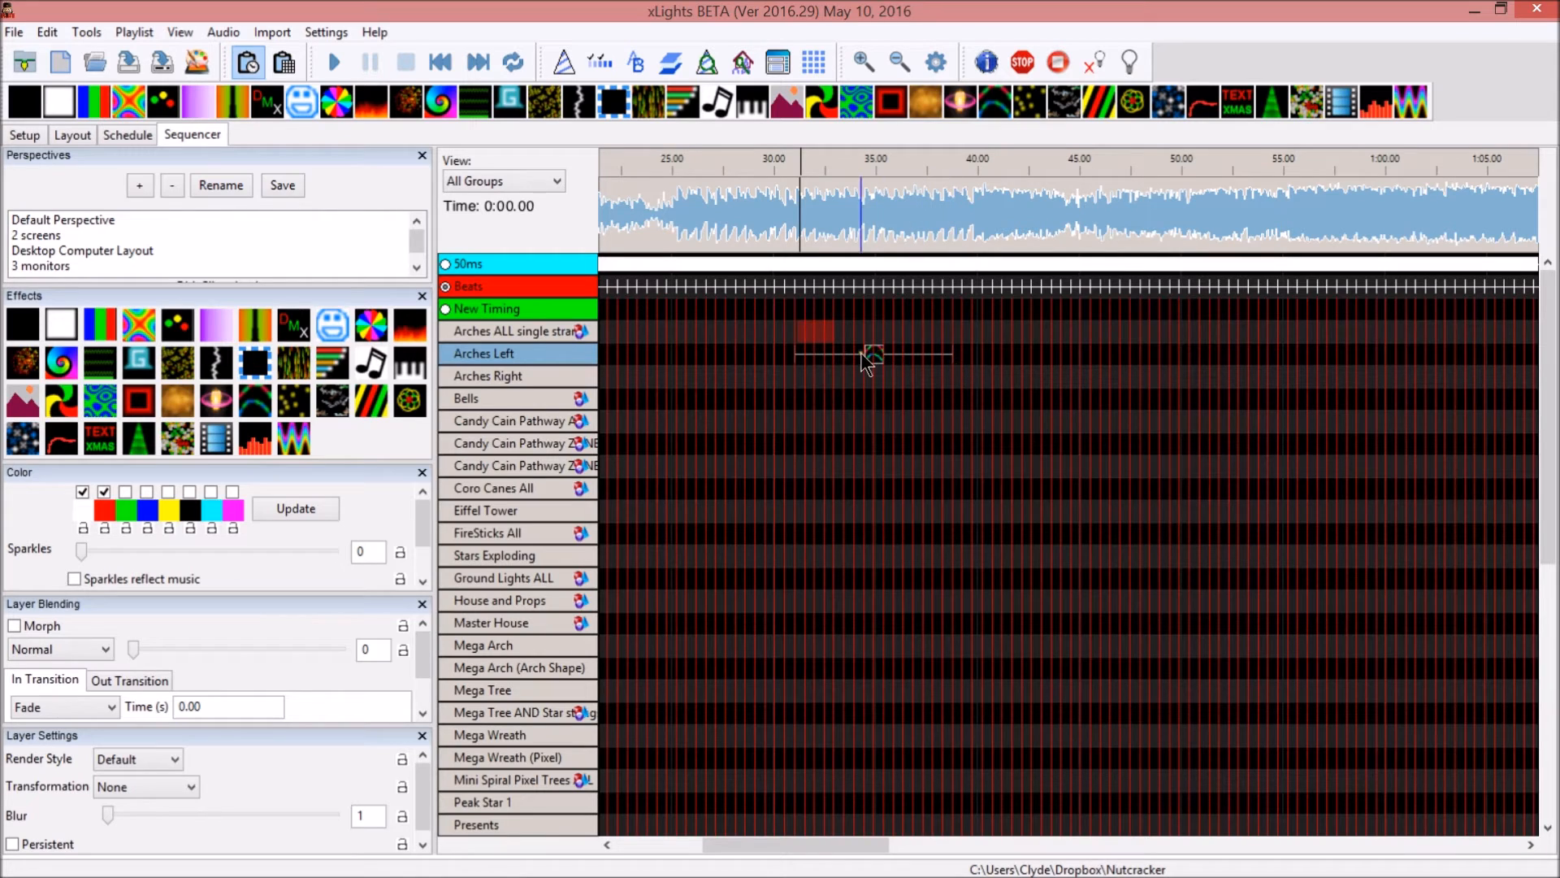
pyautogui.click(764, 239)
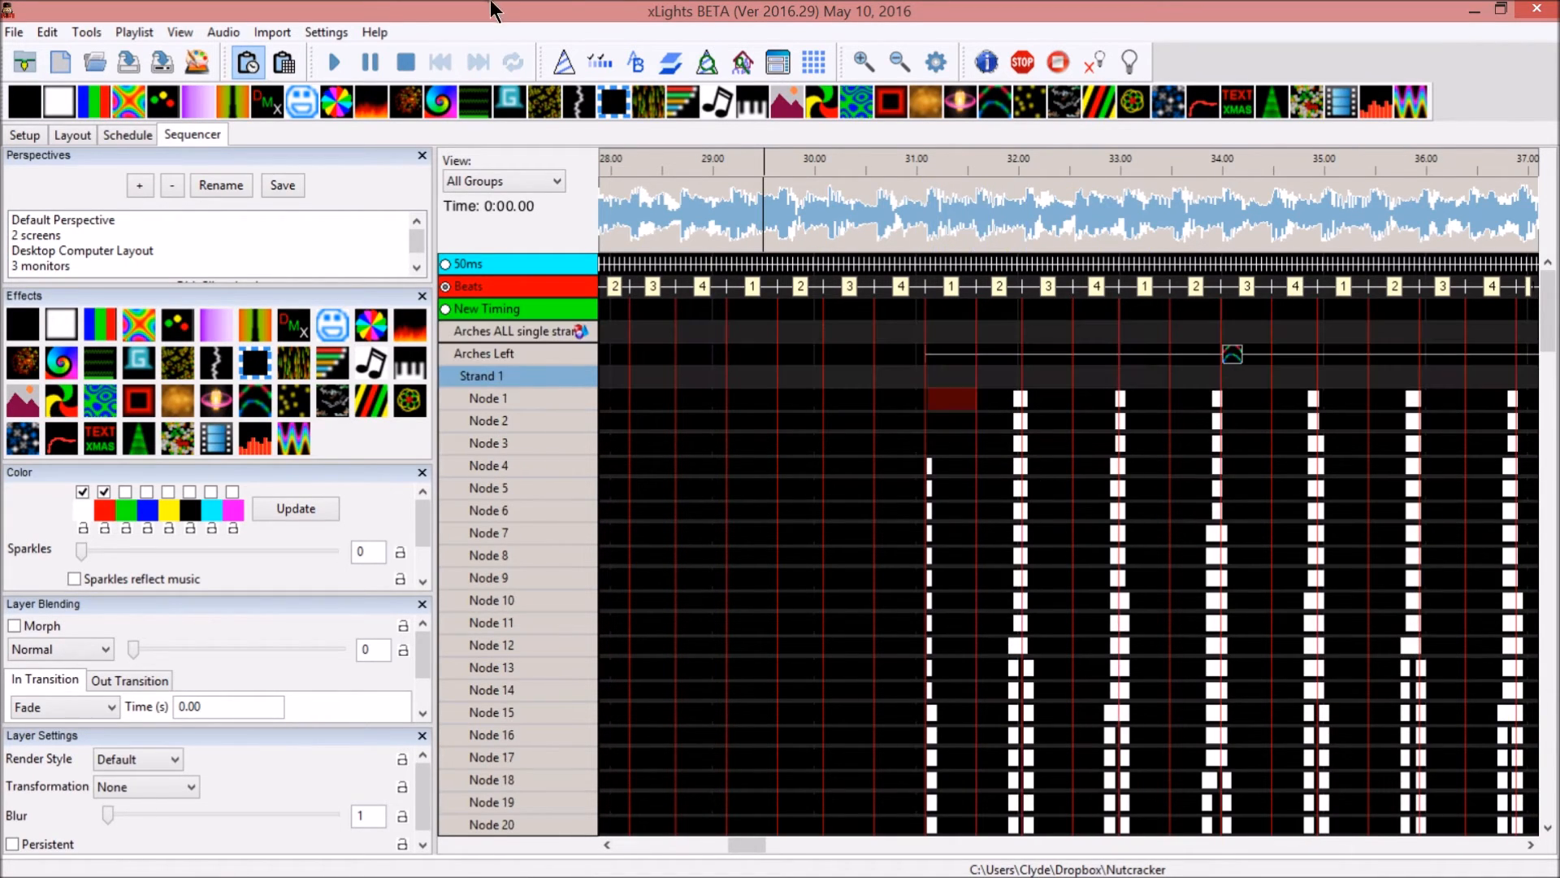
pyautogui.click(325, 33)
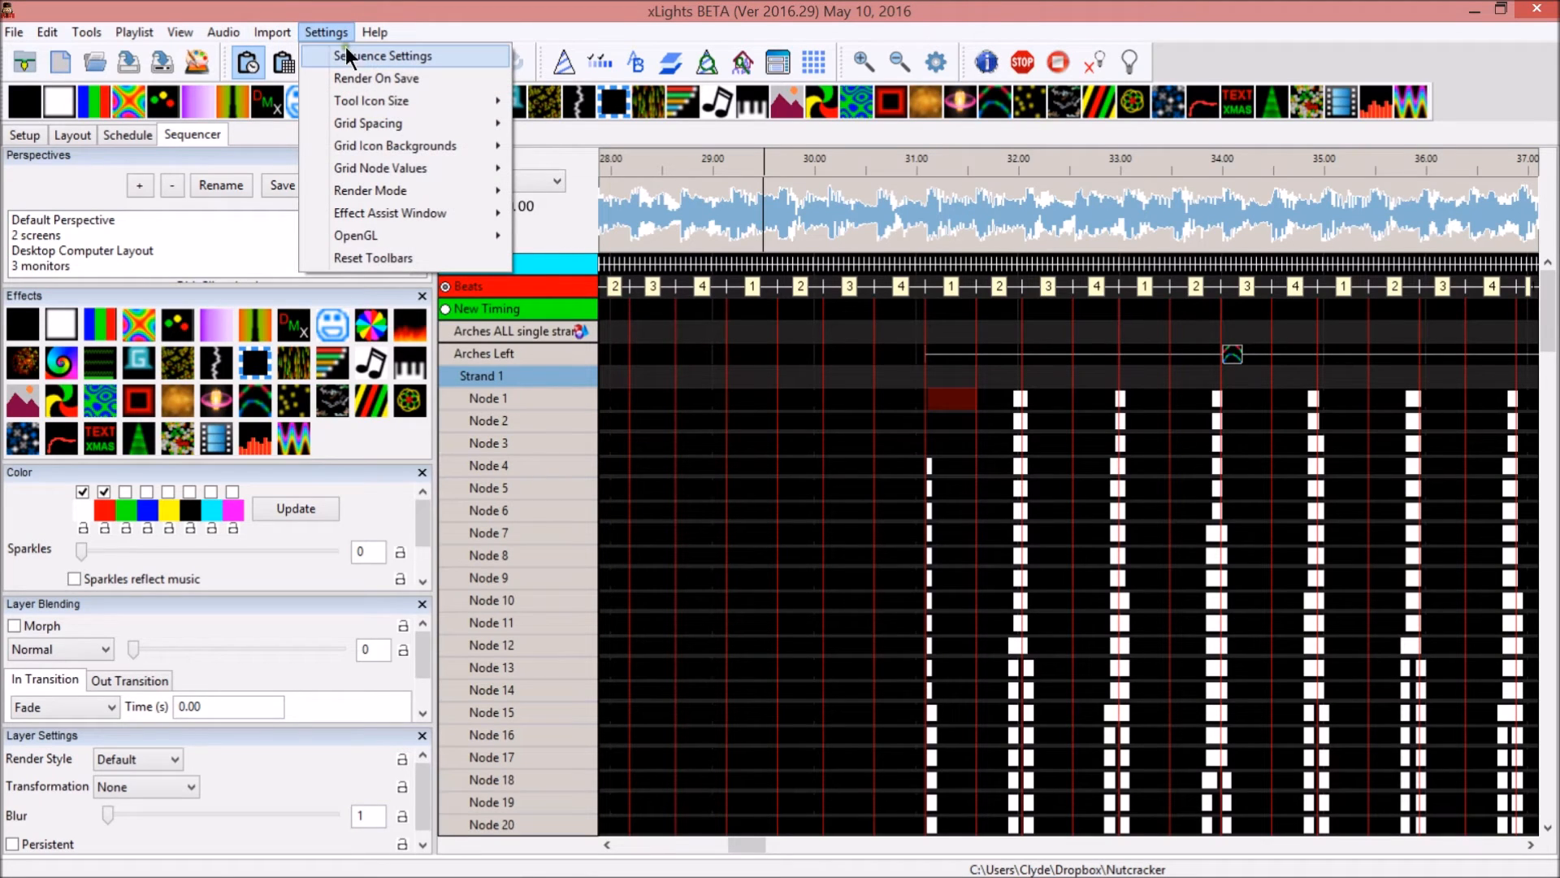
pyautogui.moveTo(384, 65)
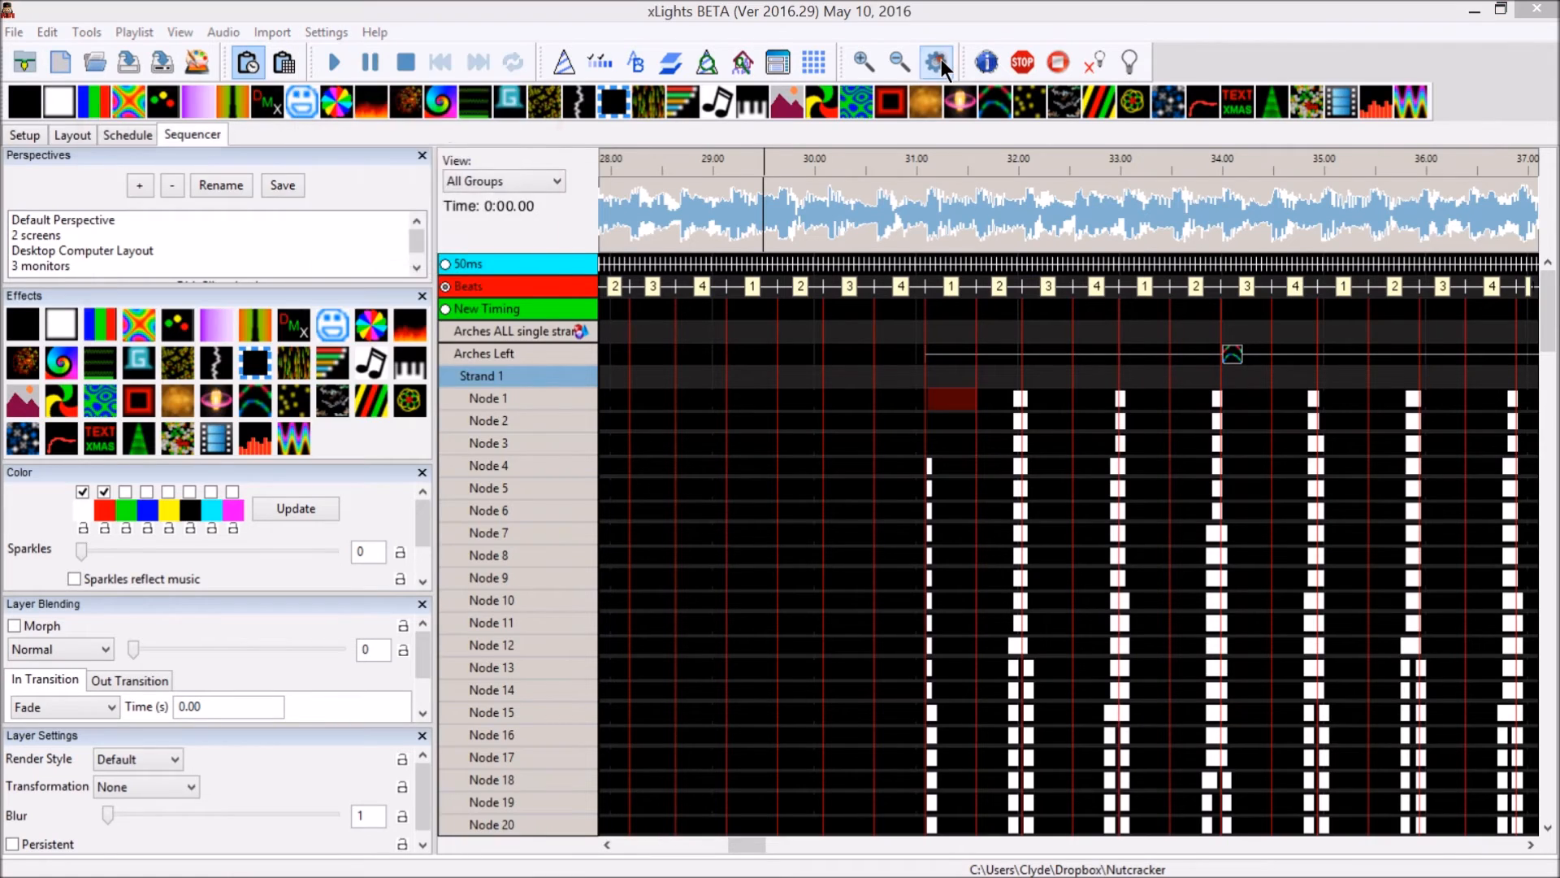
# Create a 'Bars' timing track from Bar and Beat Tracker: Bars with 4 beats per bar
pyautogui.click(935, 61)
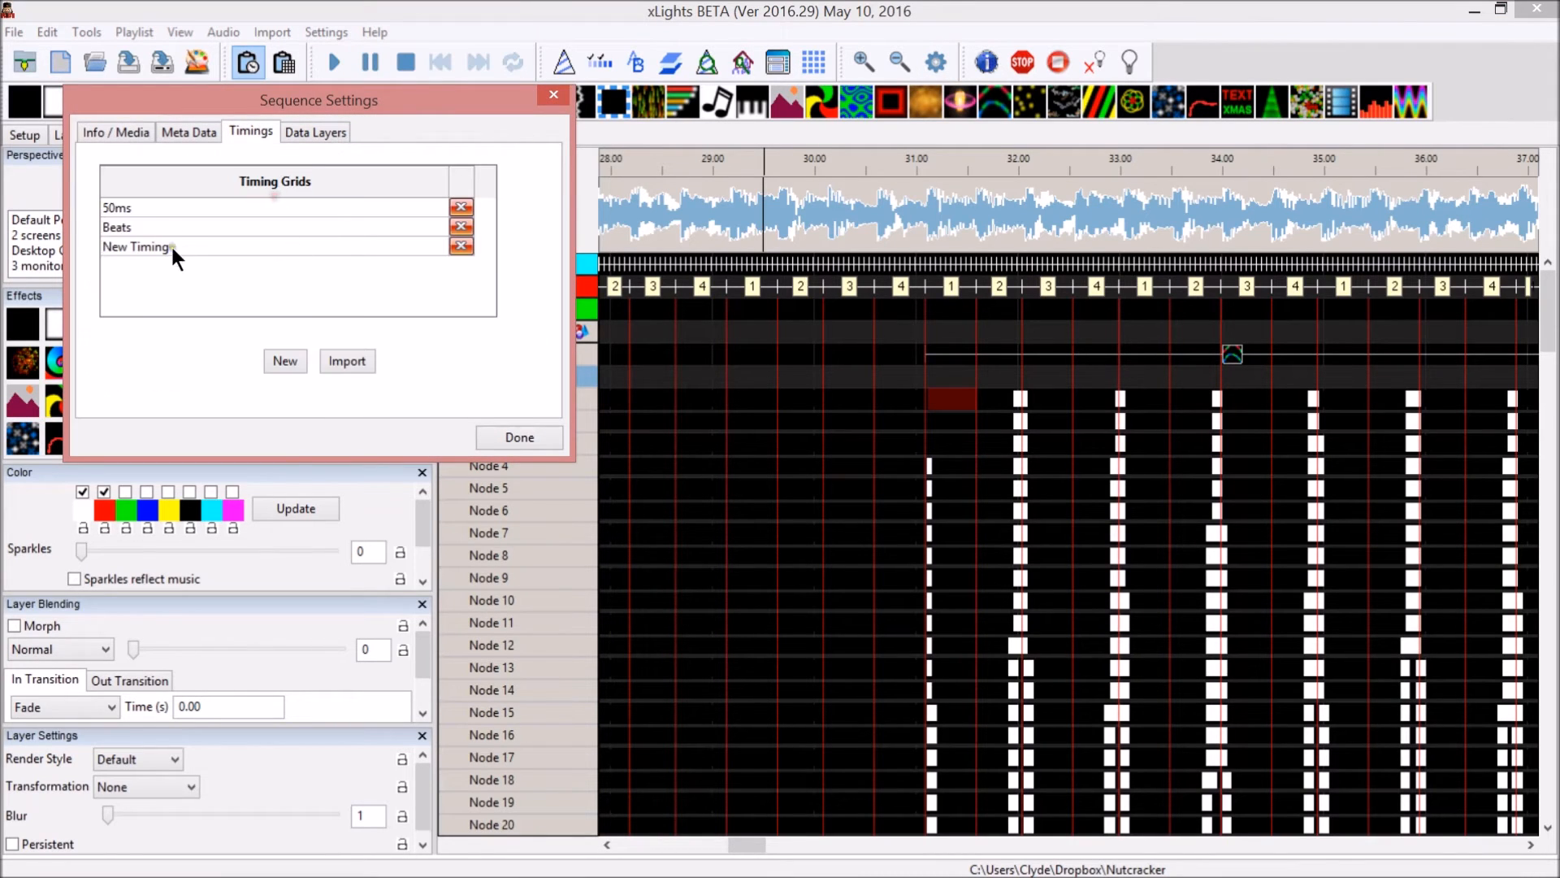
pyautogui.click(287, 361)
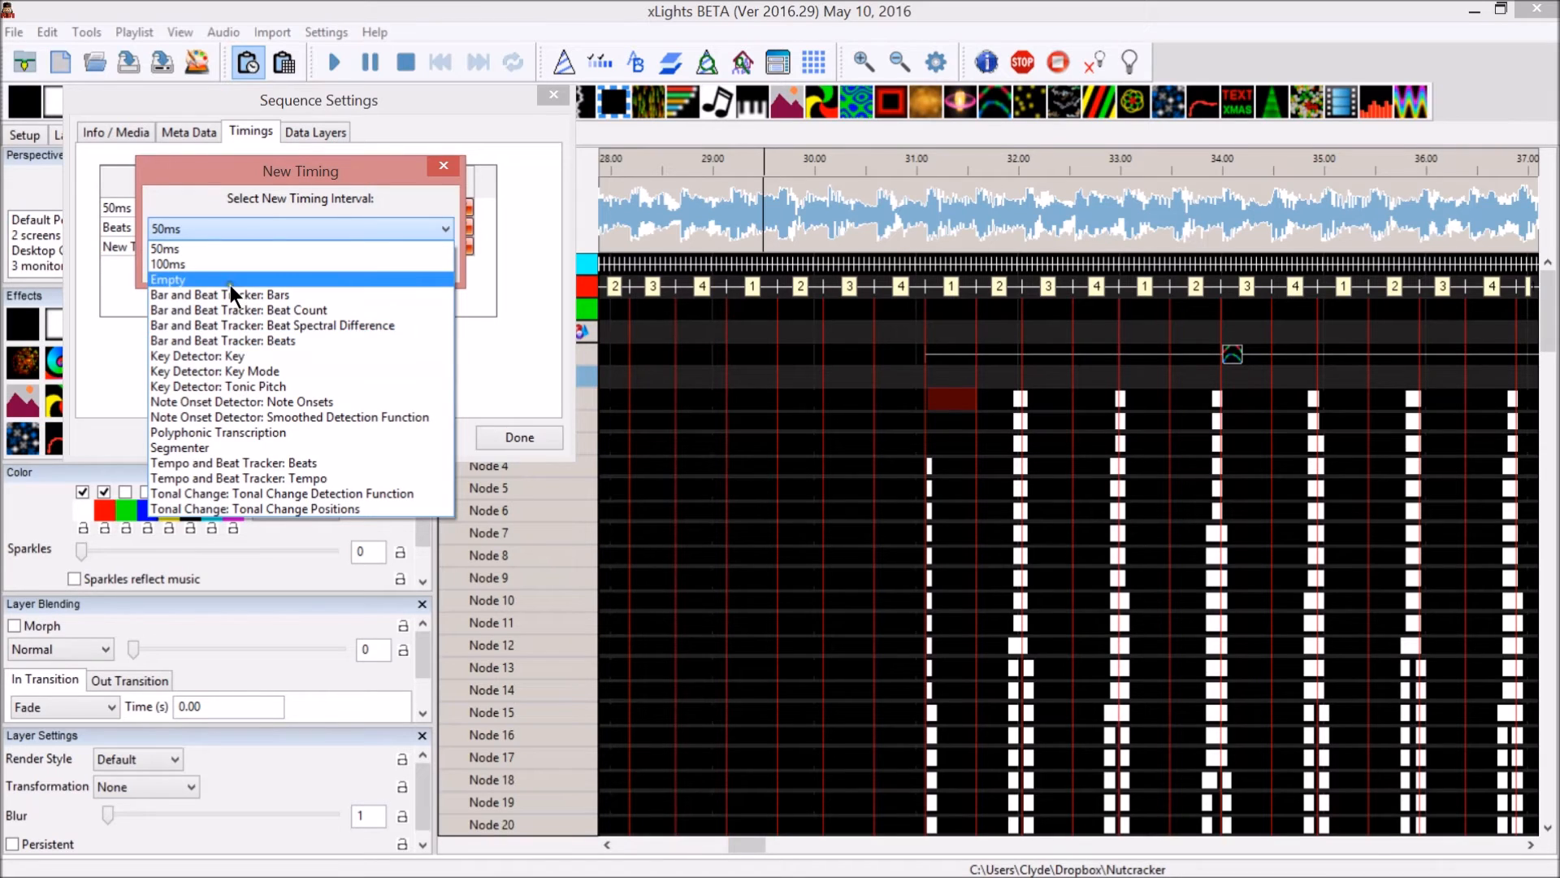
pyautogui.click(220, 294)
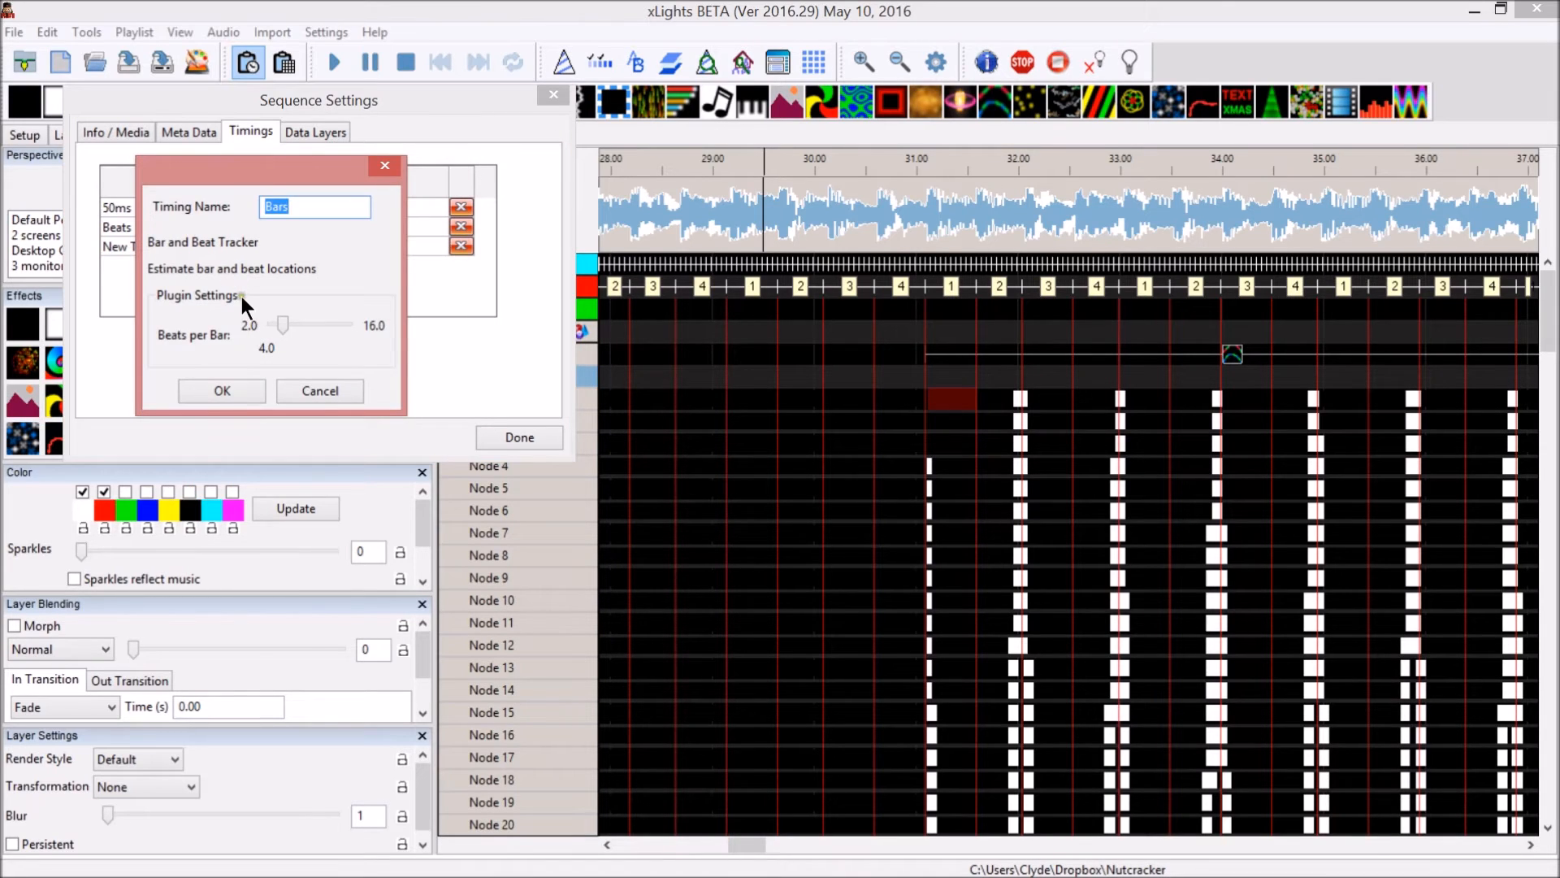
pyautogui.click(221, 390)
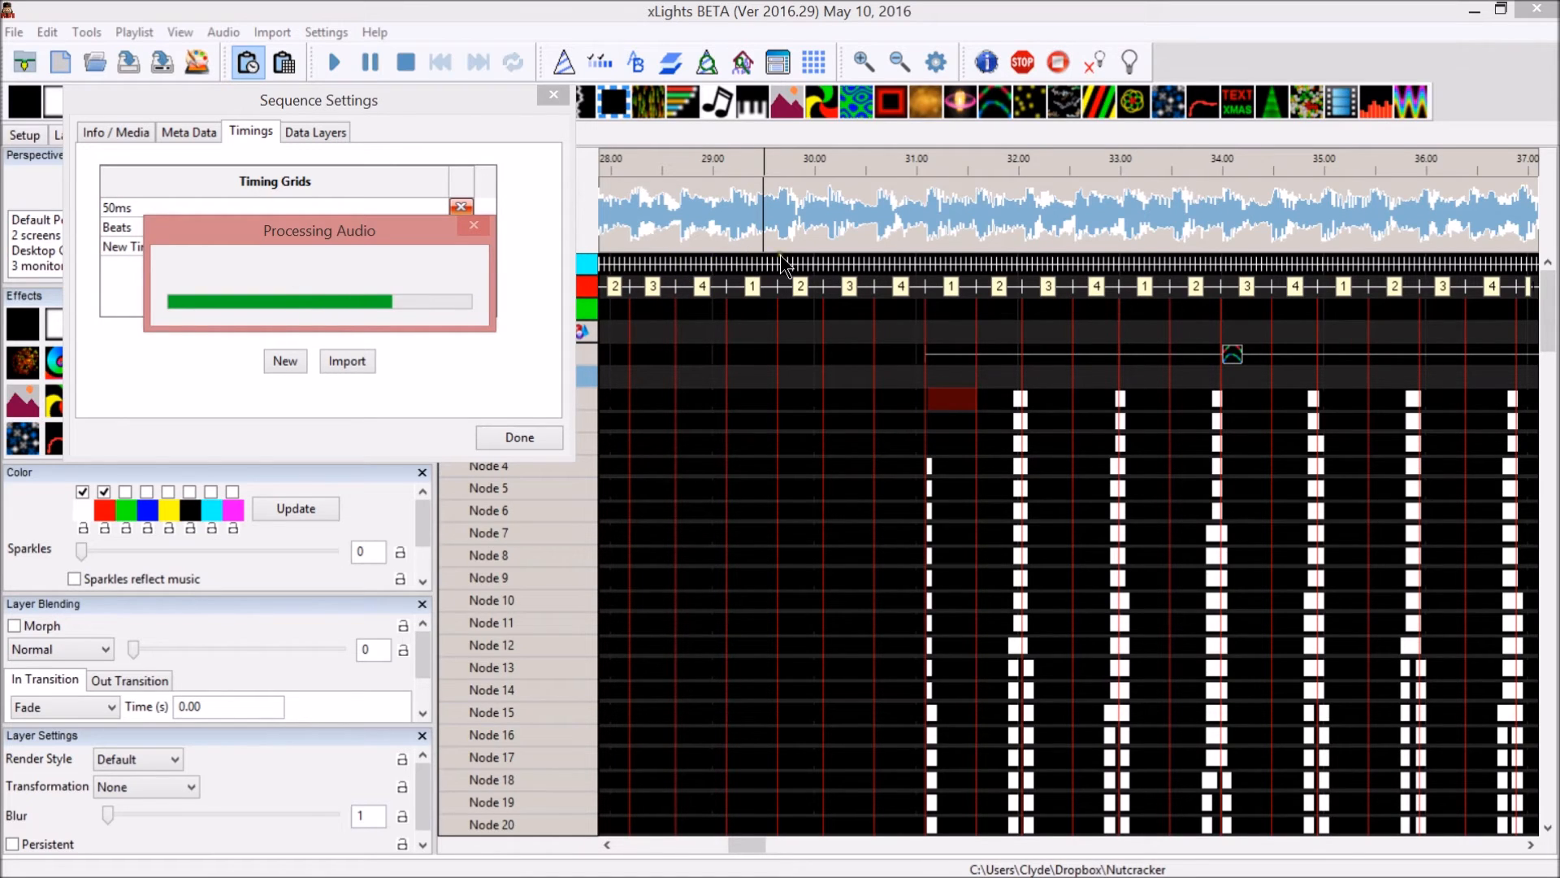
pyautogui.moveTo(403, 264)
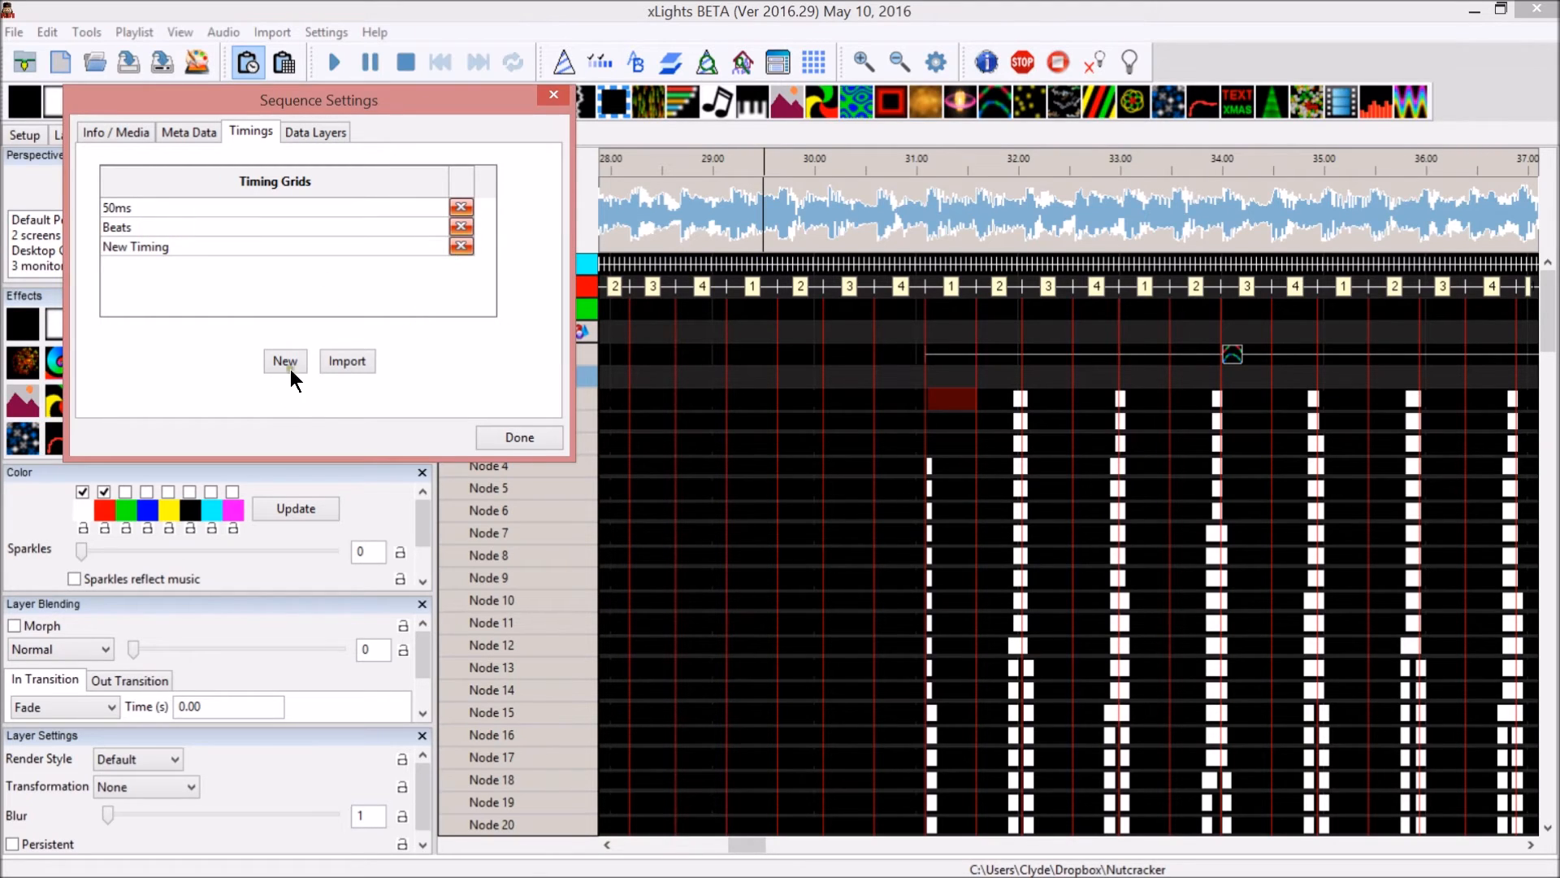
pyautogui.click(285, 361)
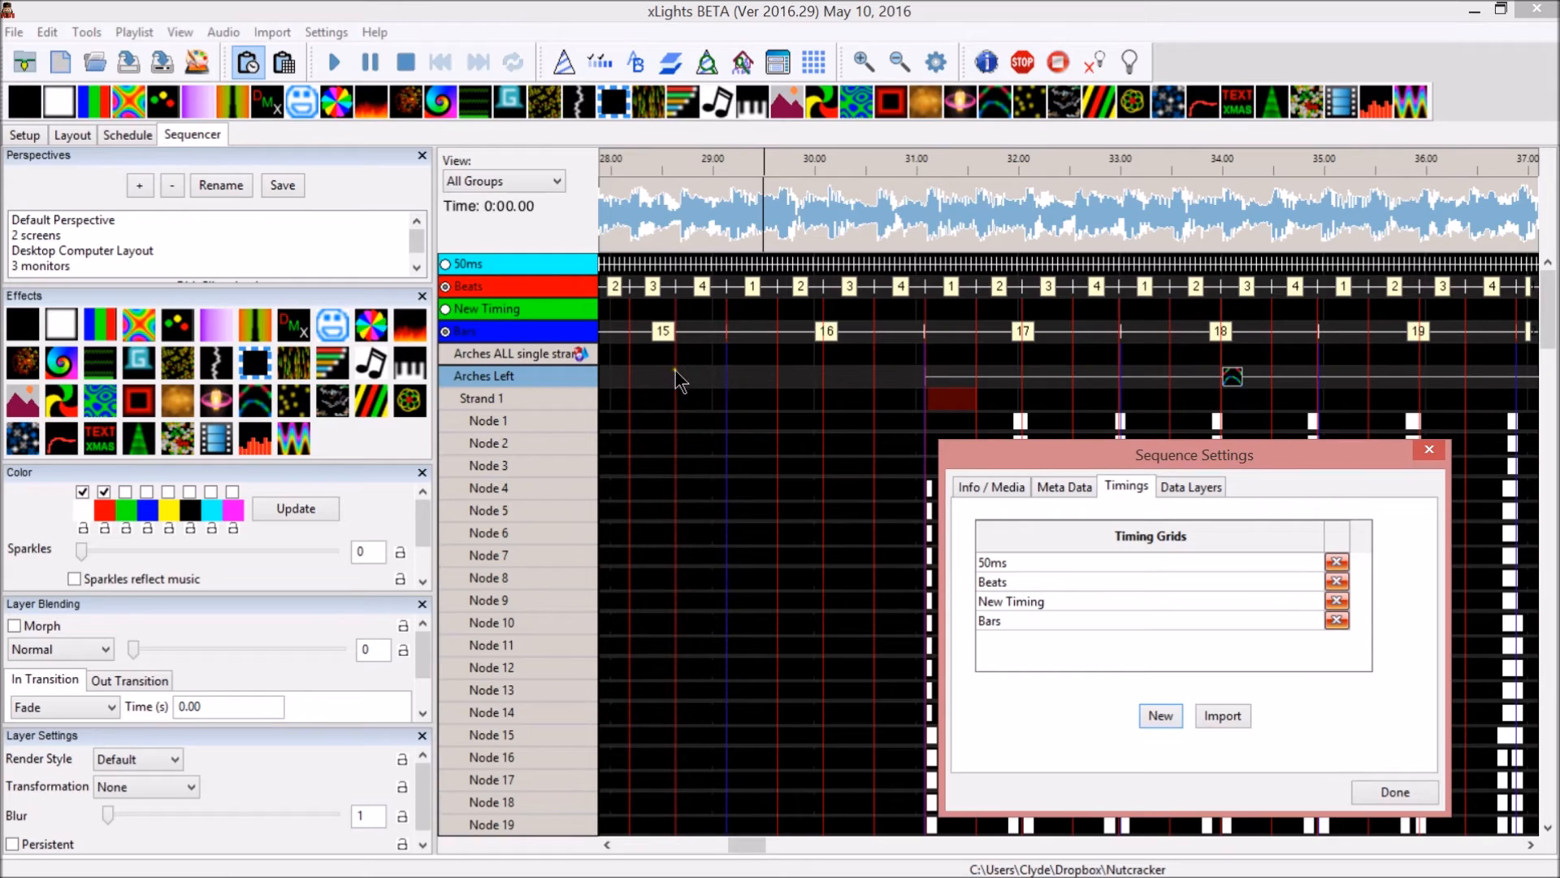
pyautogui.moveTo(1055, 379)
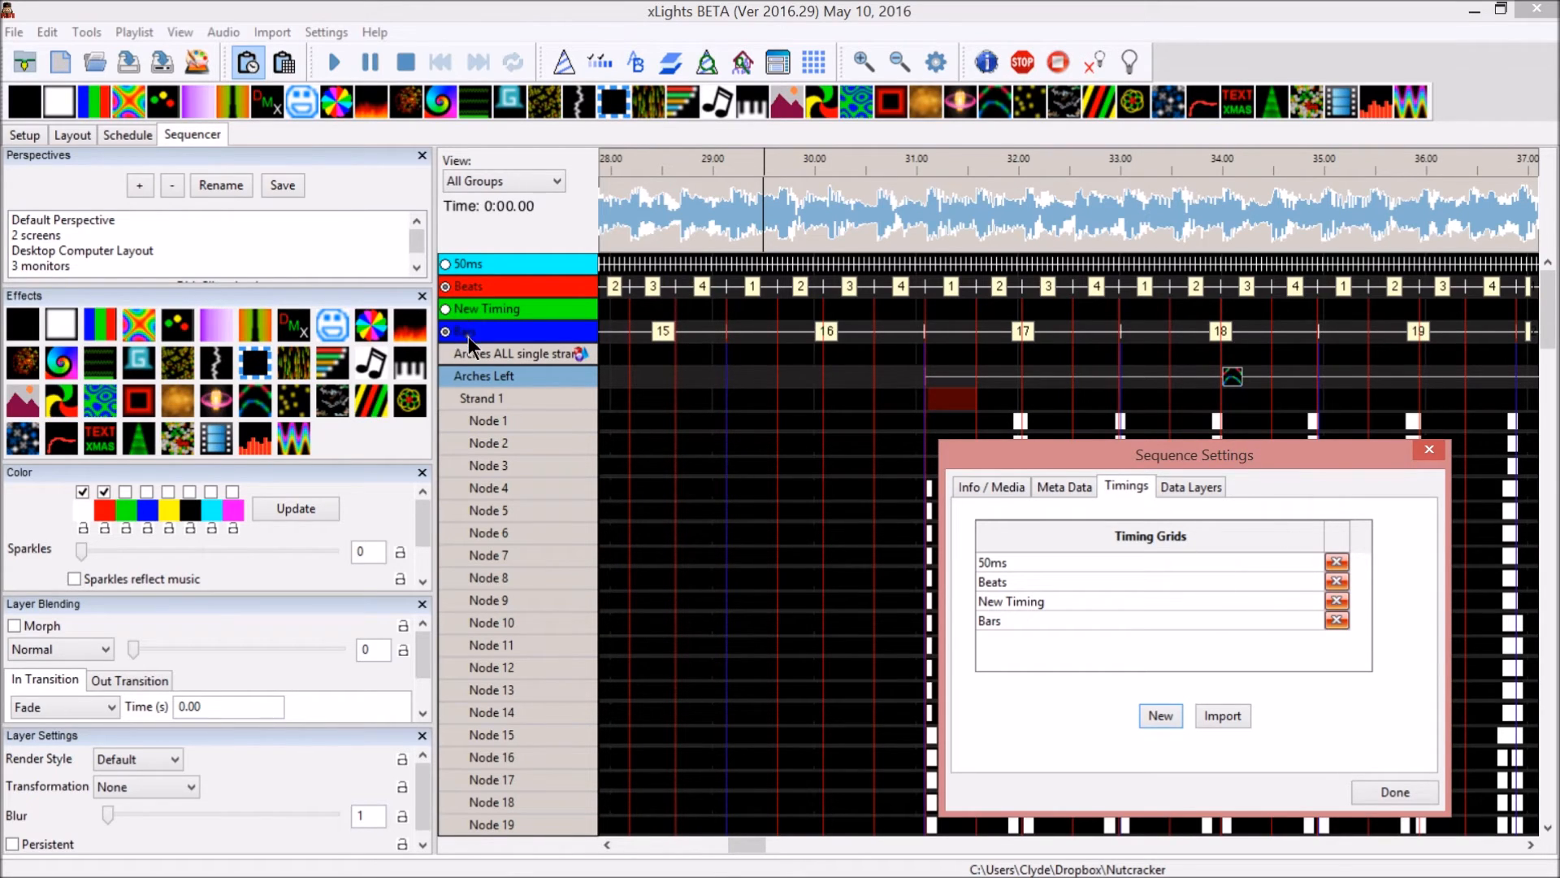
pyautogui.moveTo(1284, 686)
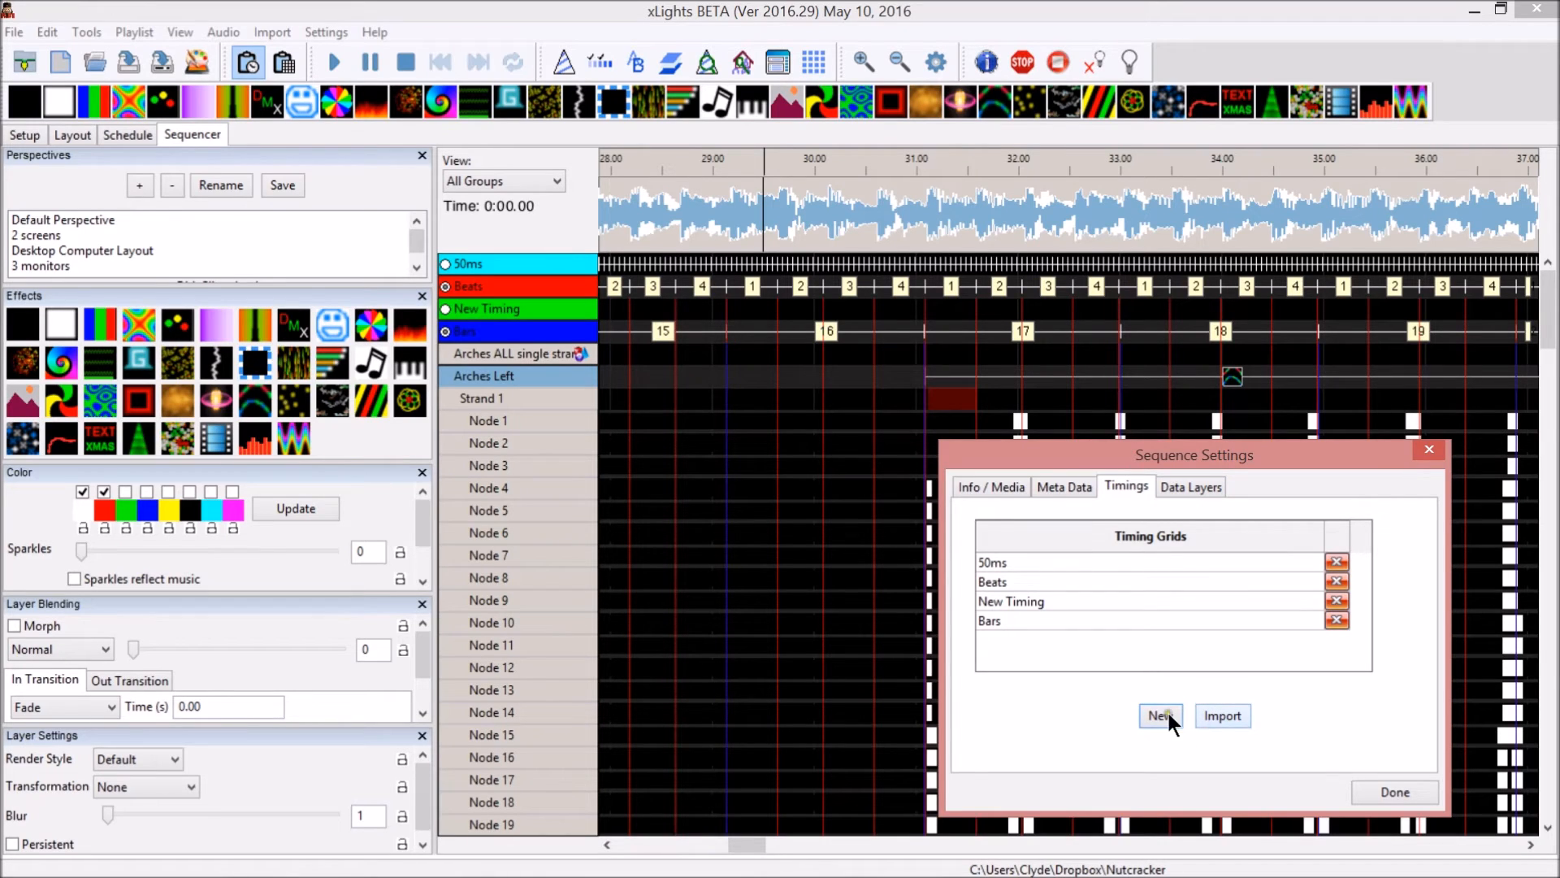
# Create a 'Note Onsets' timing track using Complex Domain detection at sensitivity 50
pyautogui.click(1159, 715)
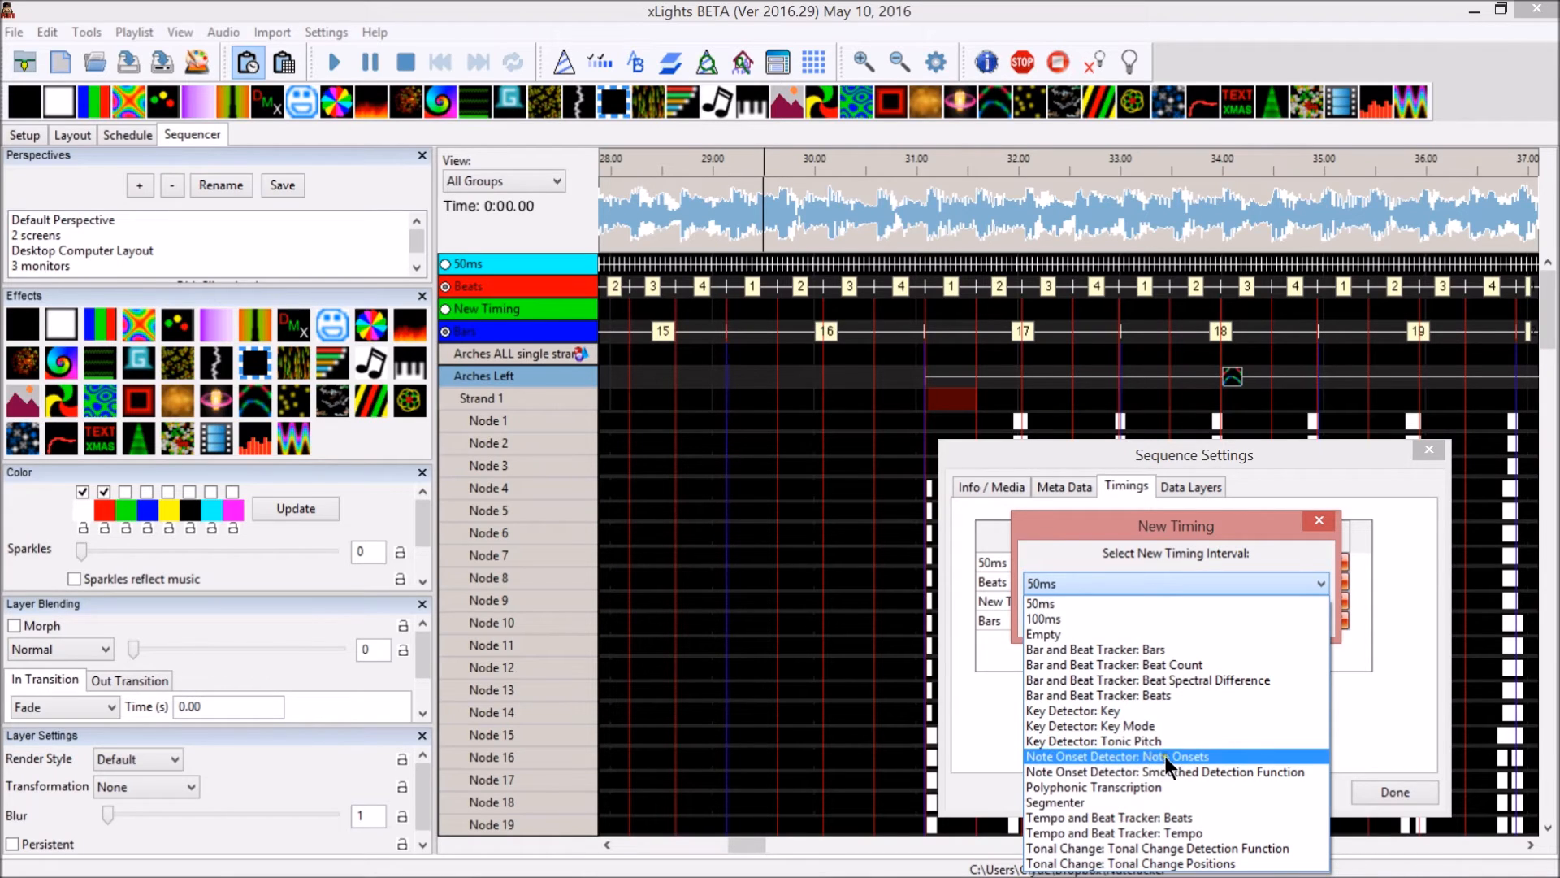
pyautogui.click(1118, 756)
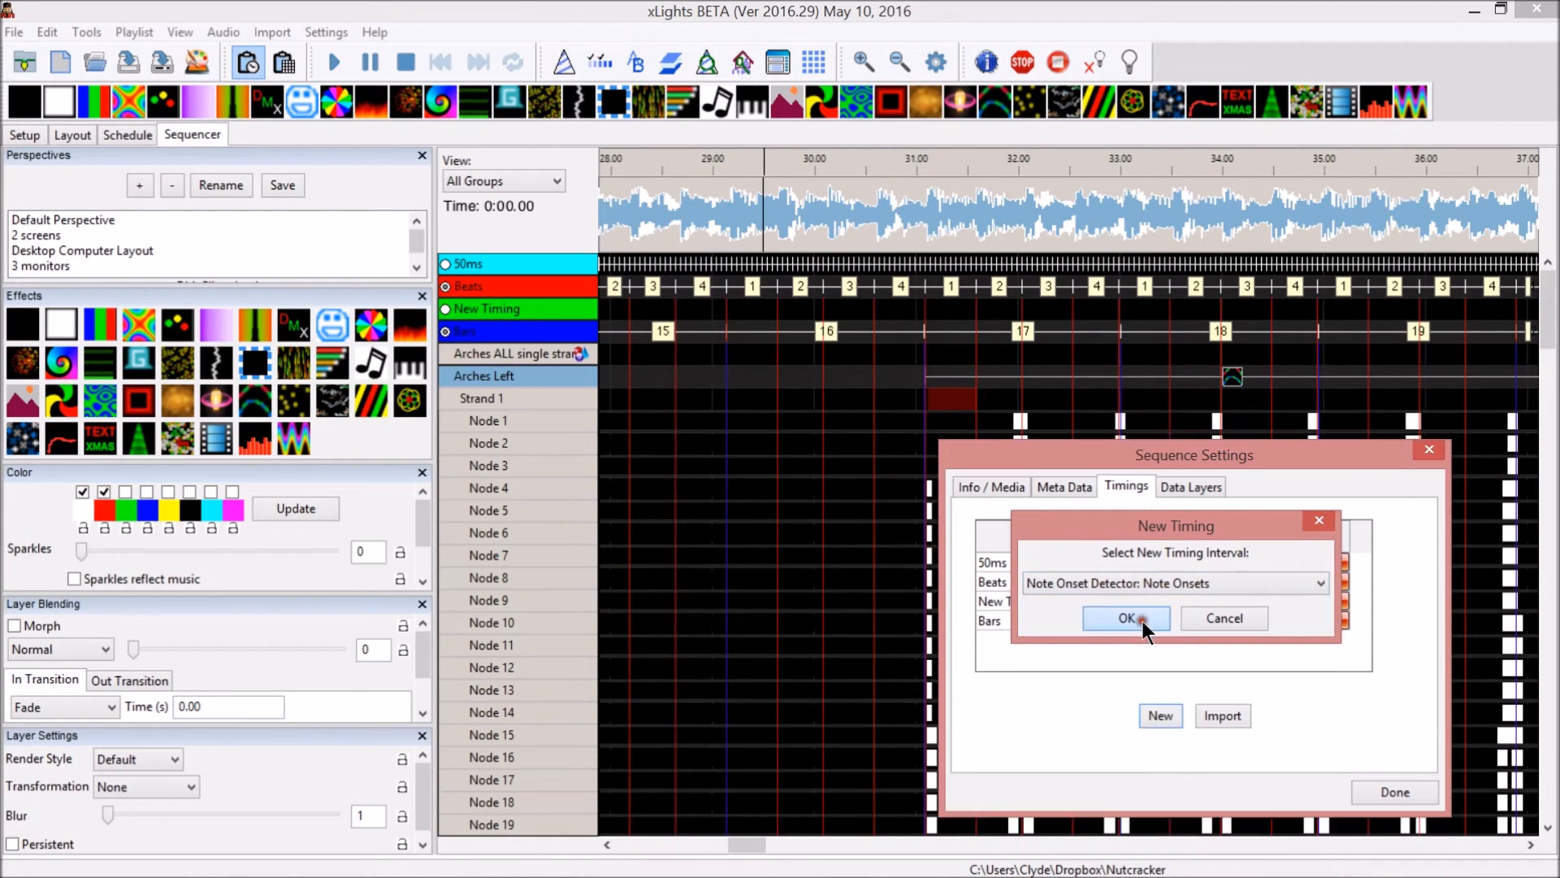
pyautogui.click(1125, 617)
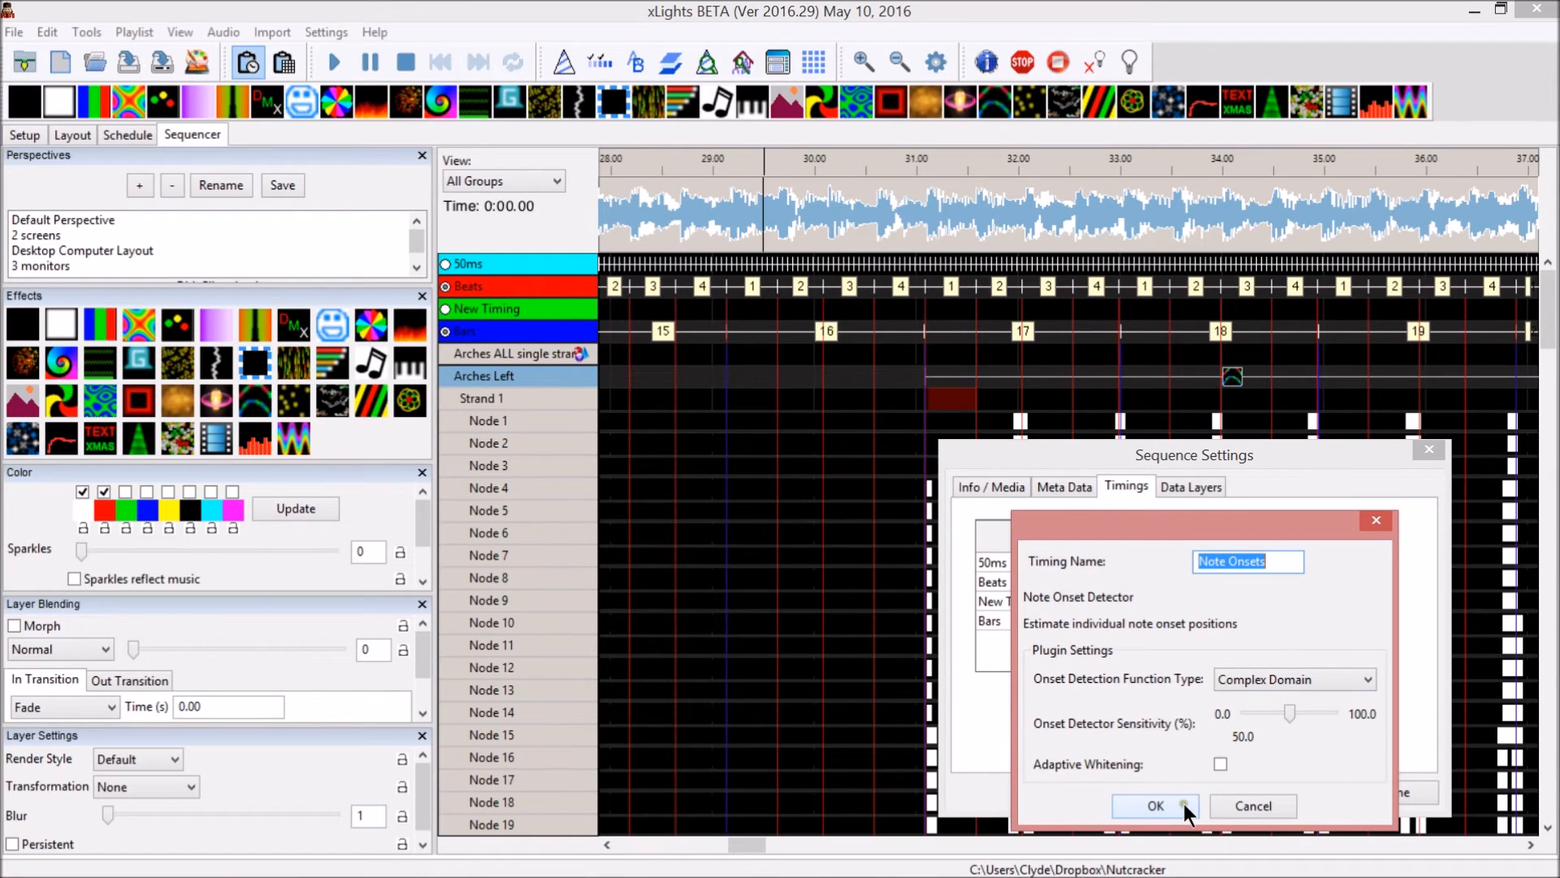
pyautogui.click(1154, 804)
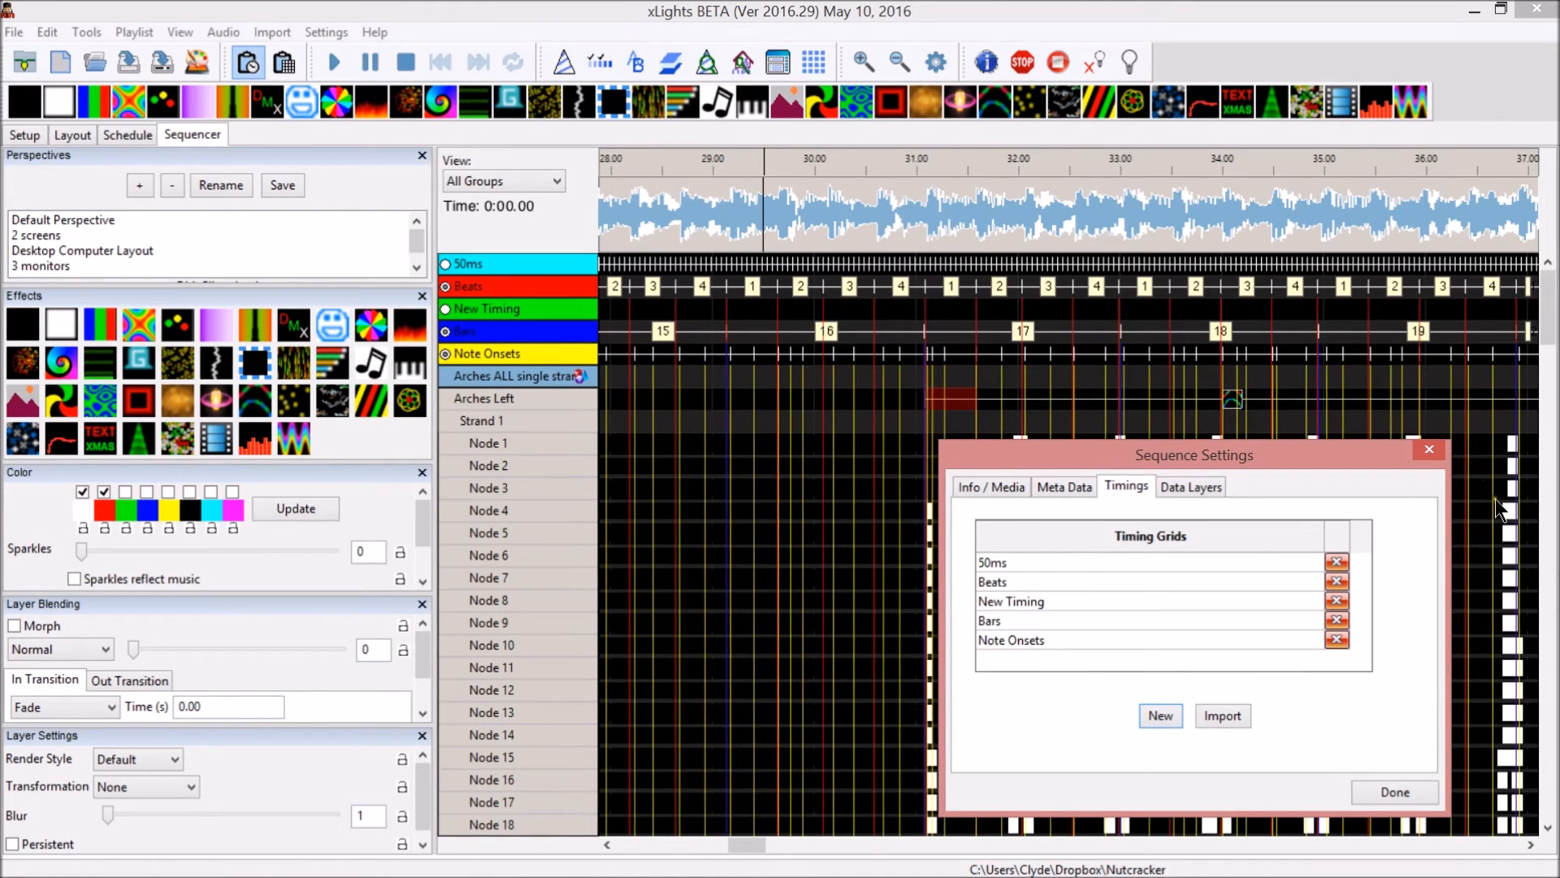
pyautogui.moveTo(811, 513)
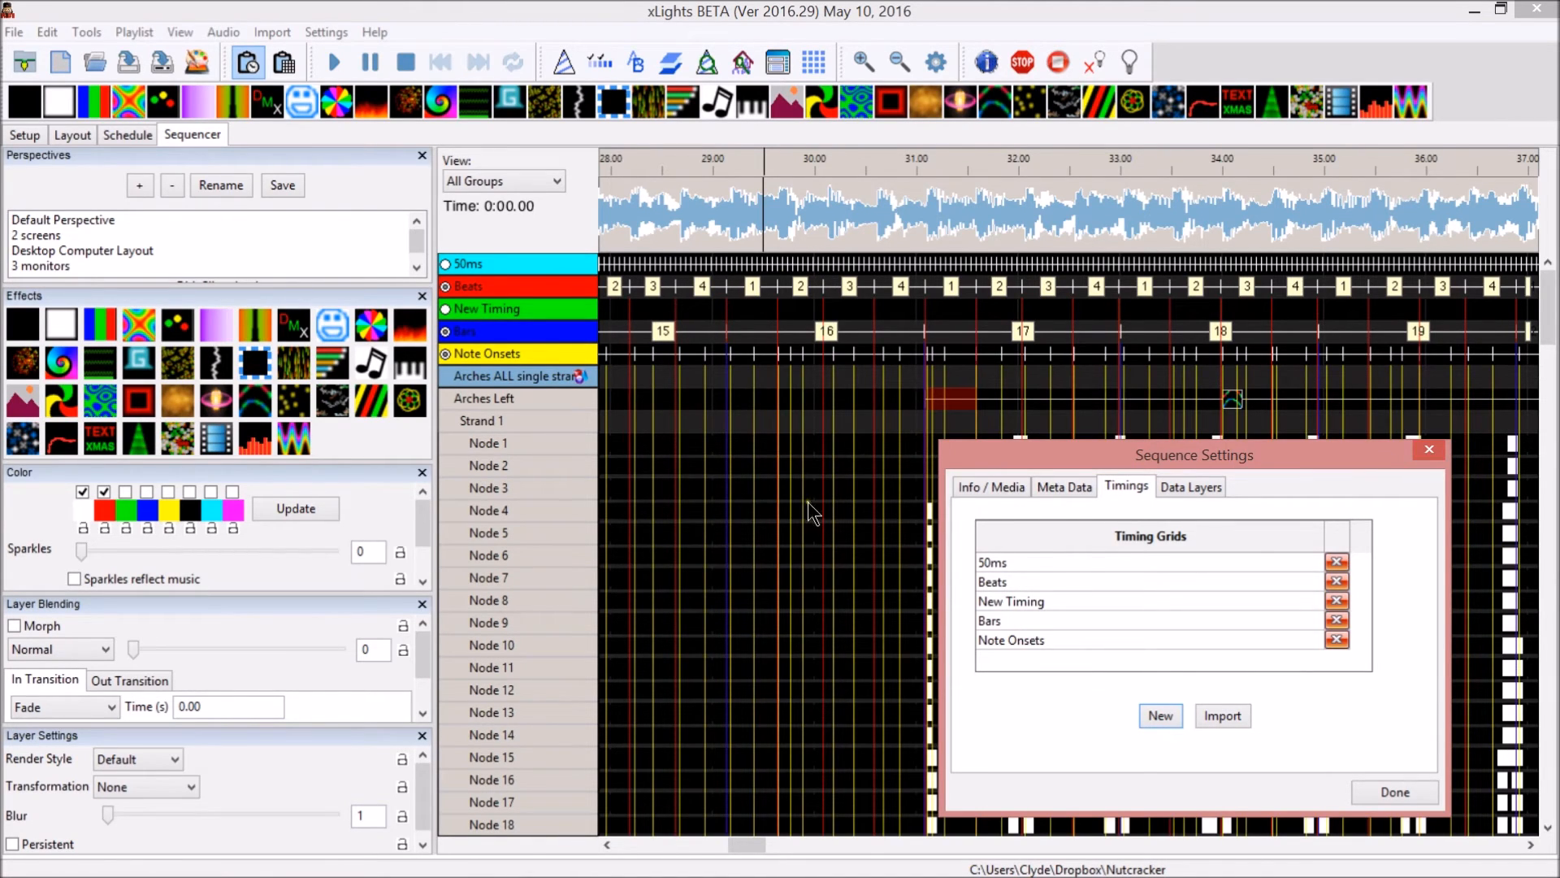
# Close Sequence Settings and scroll the timeline to about 2:41 to review Note Onsets marks
pyautogui.click(1391, 791)
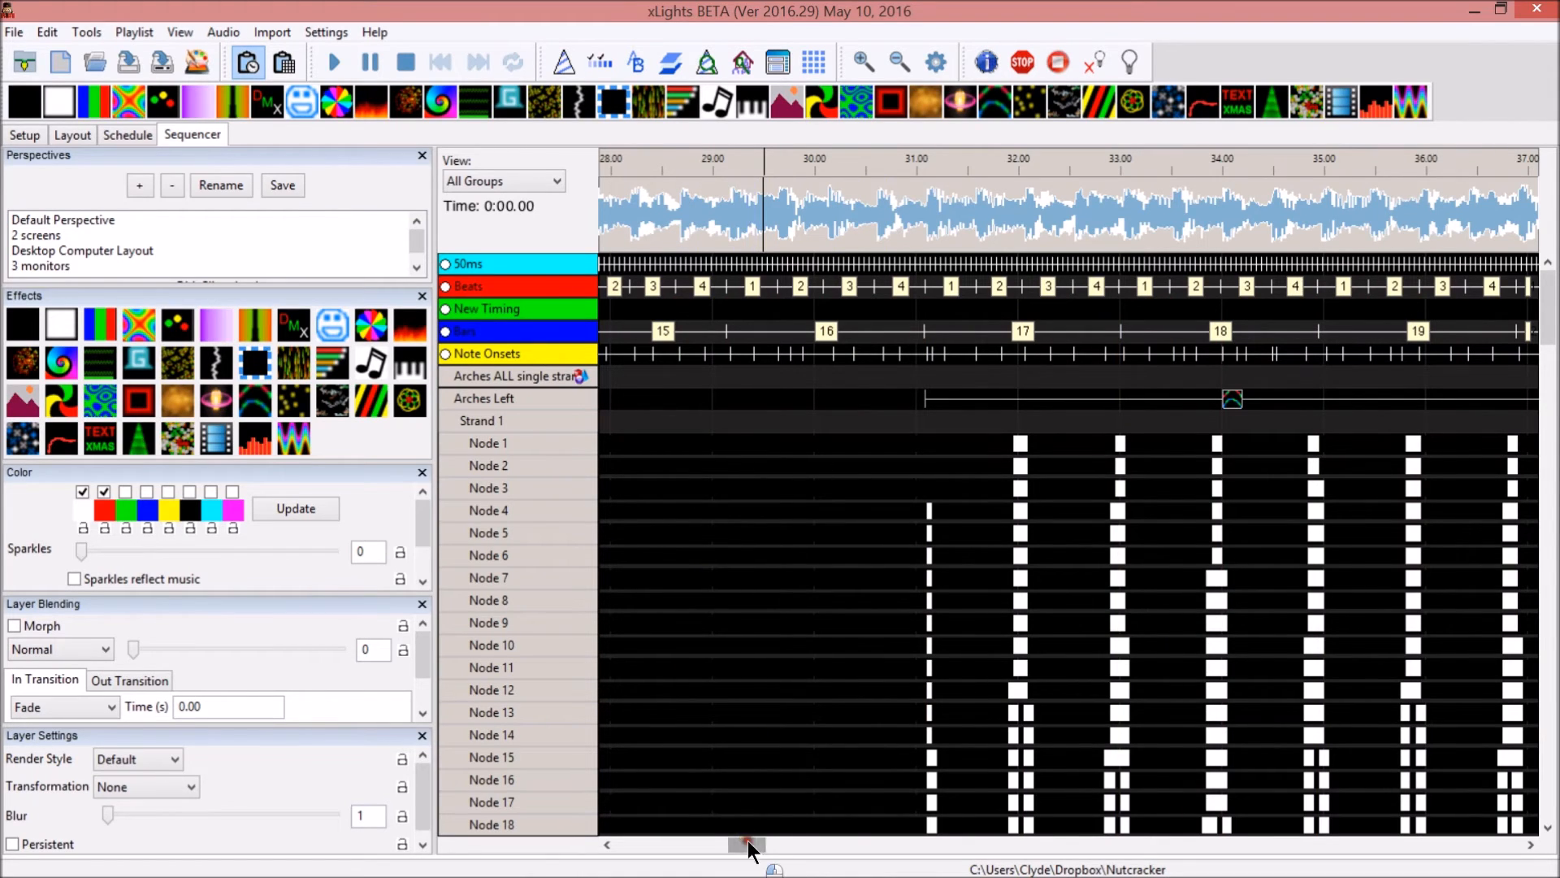
pyautogui.moveTo(746, 845); pyautogui.dragTo(866, 845)
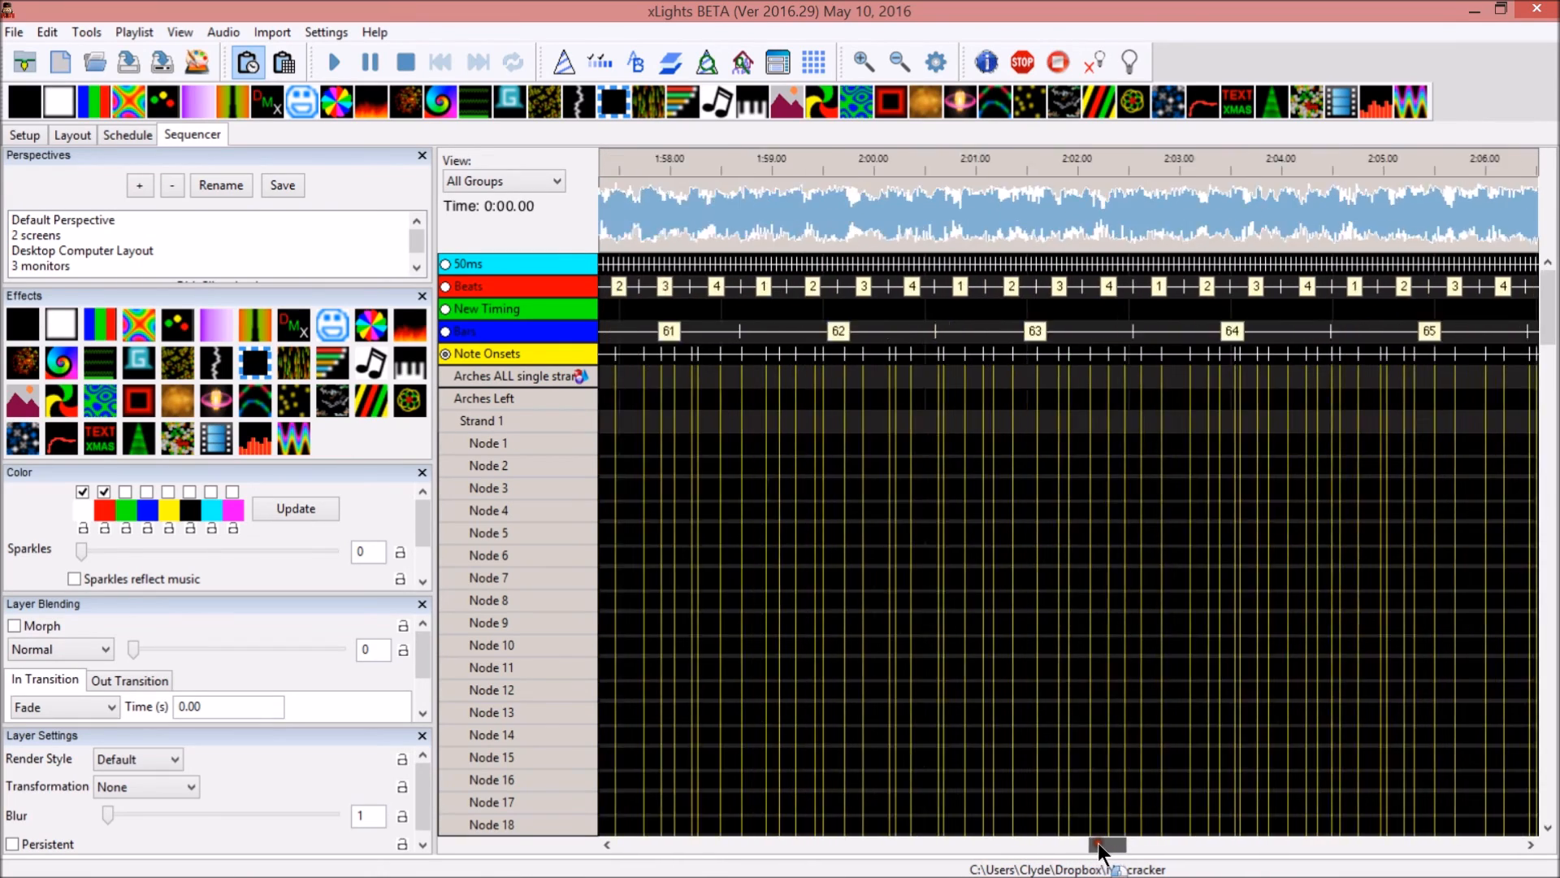
pyautogui.moveTo(1106, 845); pyautogui.dragTo(1219, 846)
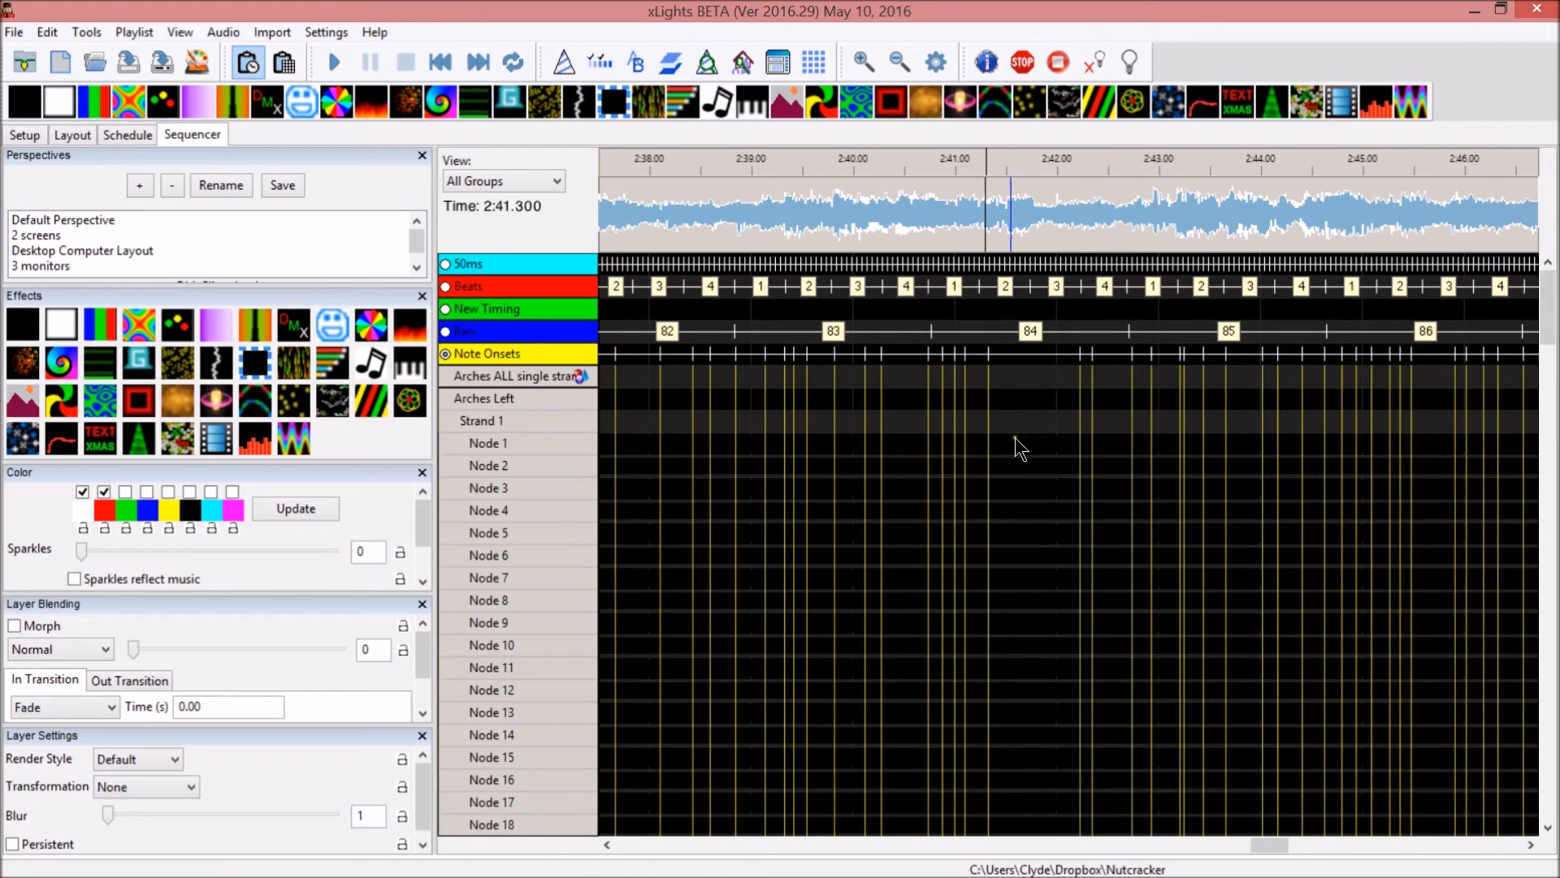
pyautogui.moveTo(965, 371)
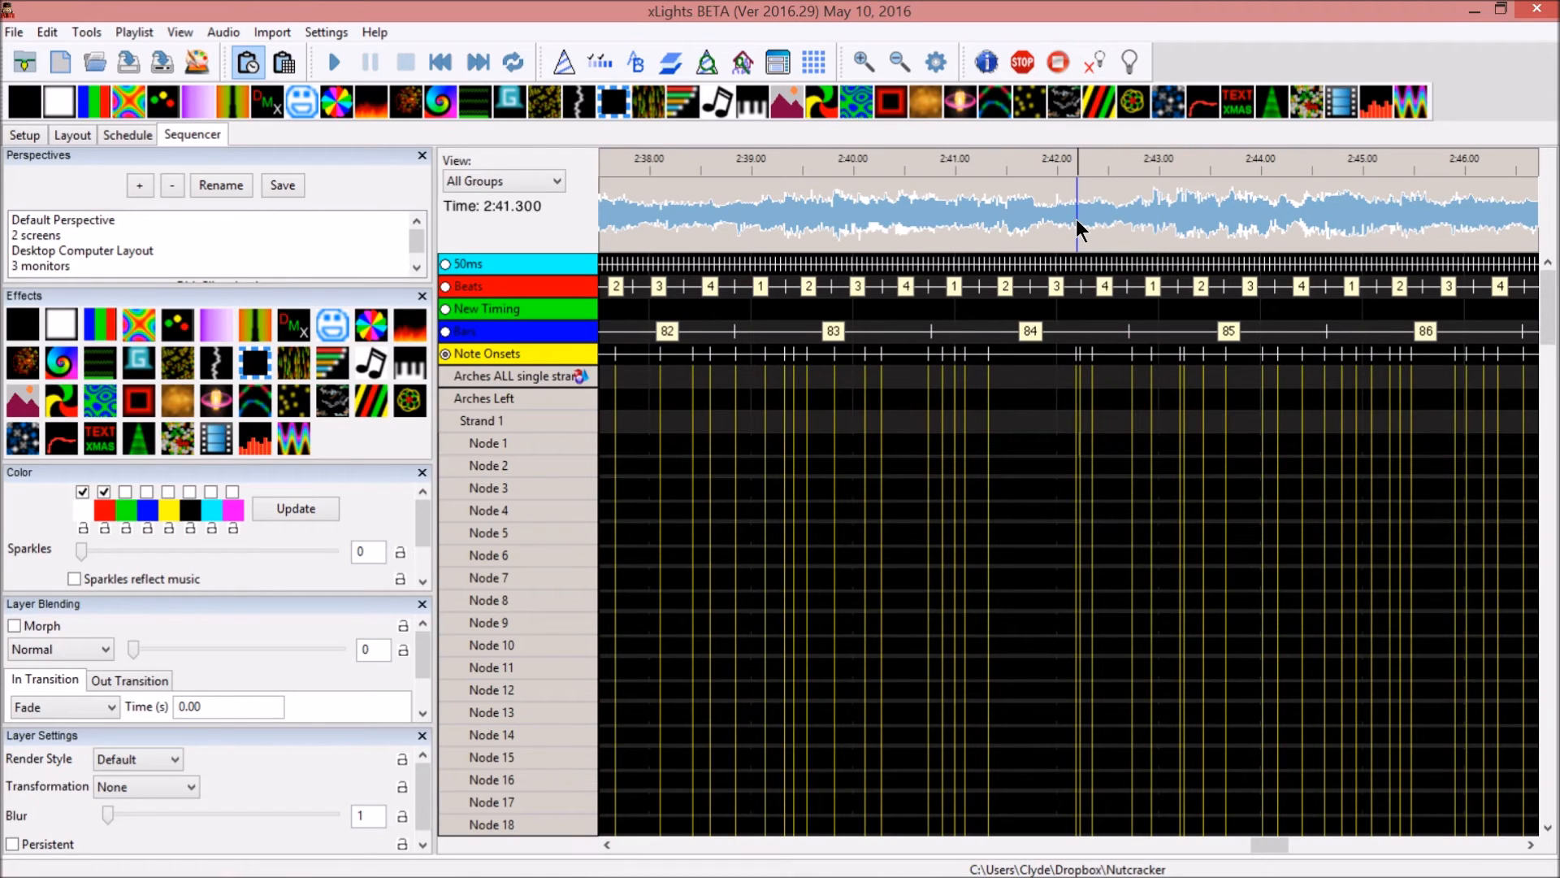
pyautogui.moveTo(1082, 381)
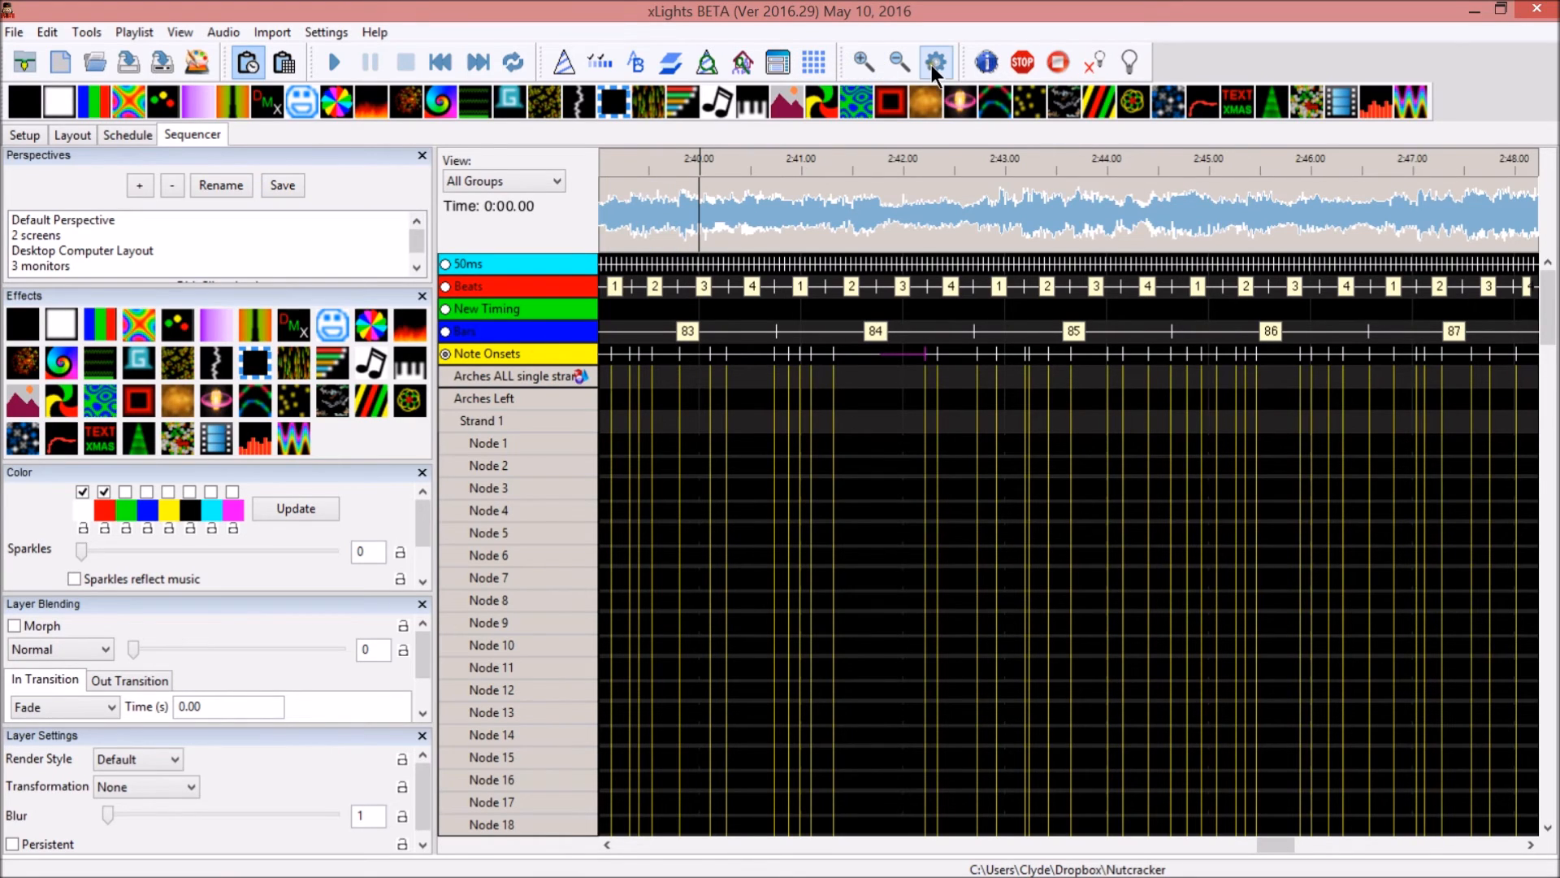
# Create a 'Polyphonic Transcription' timing track from the Timings list in Sequence Settings
pyautogui.click(933, 62)
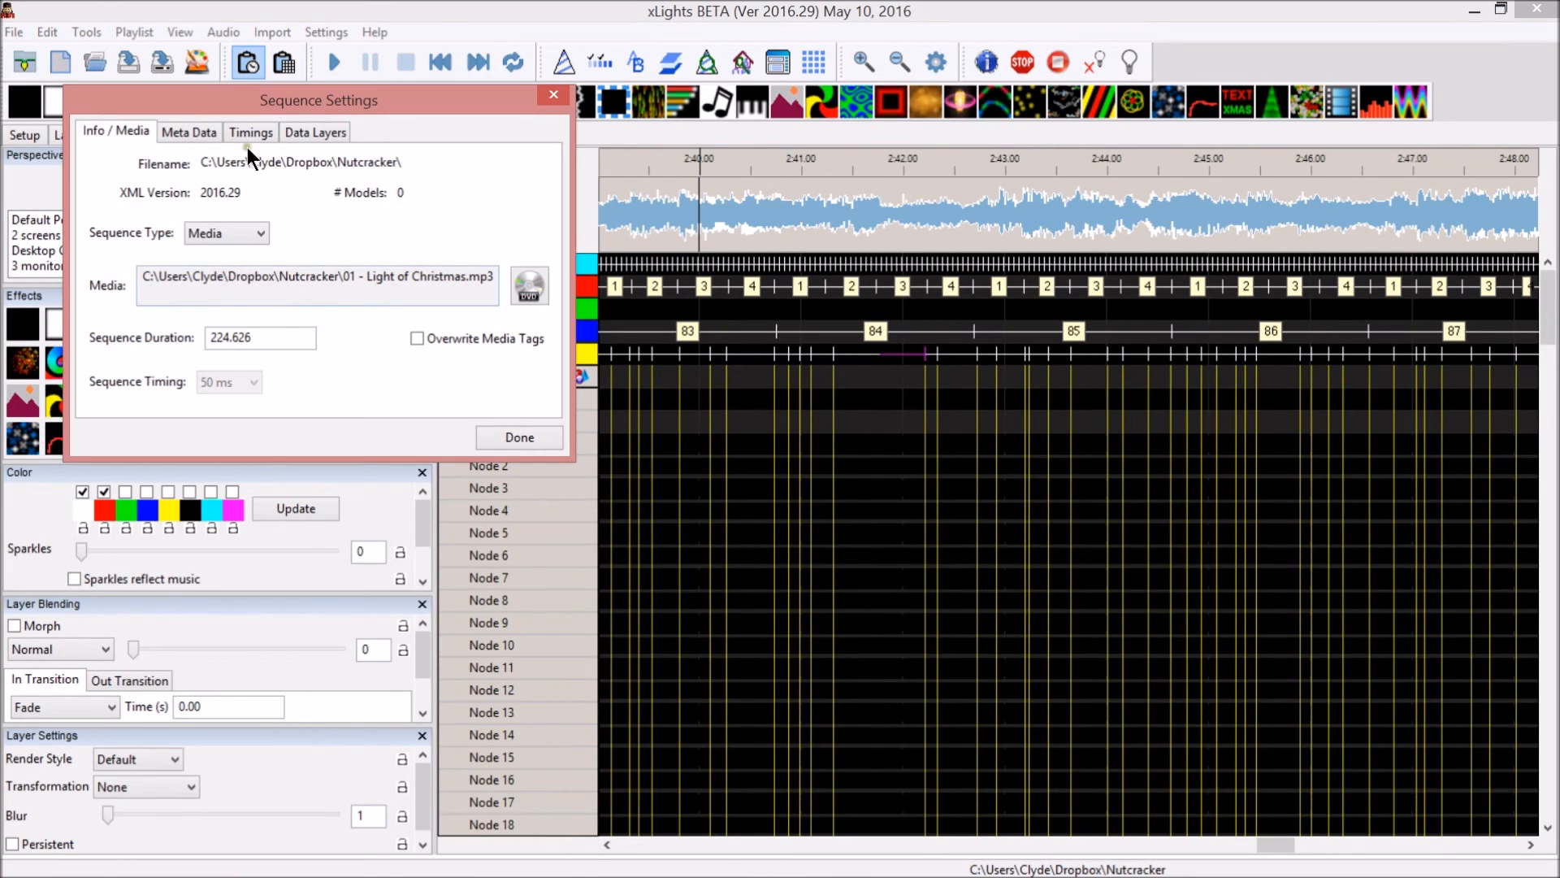
pyautogui.click(250, 132)
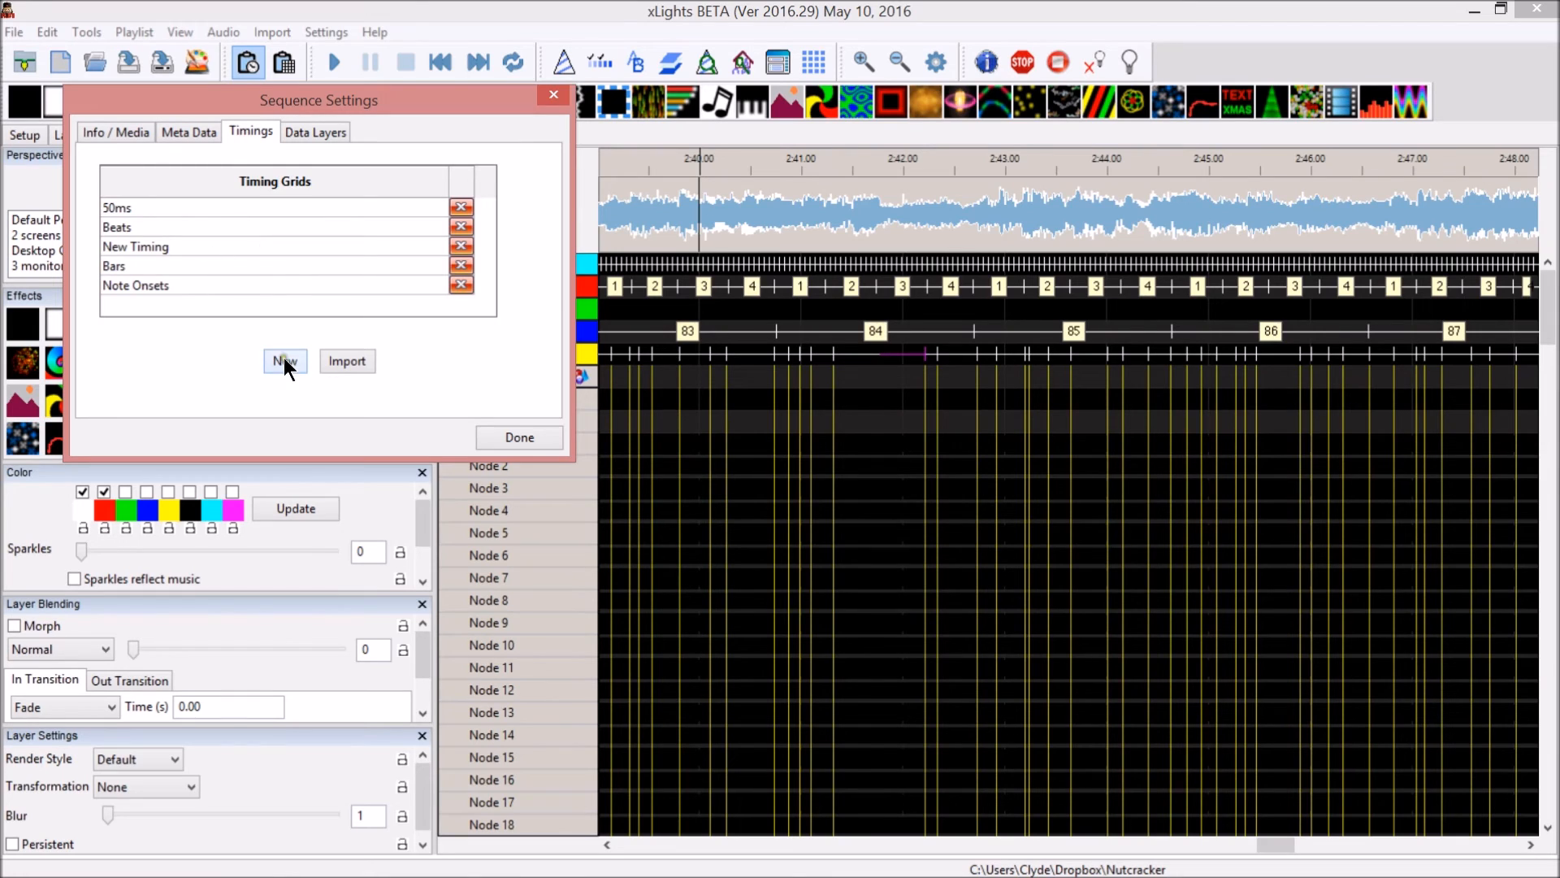
pyautogui.click(283, 361)
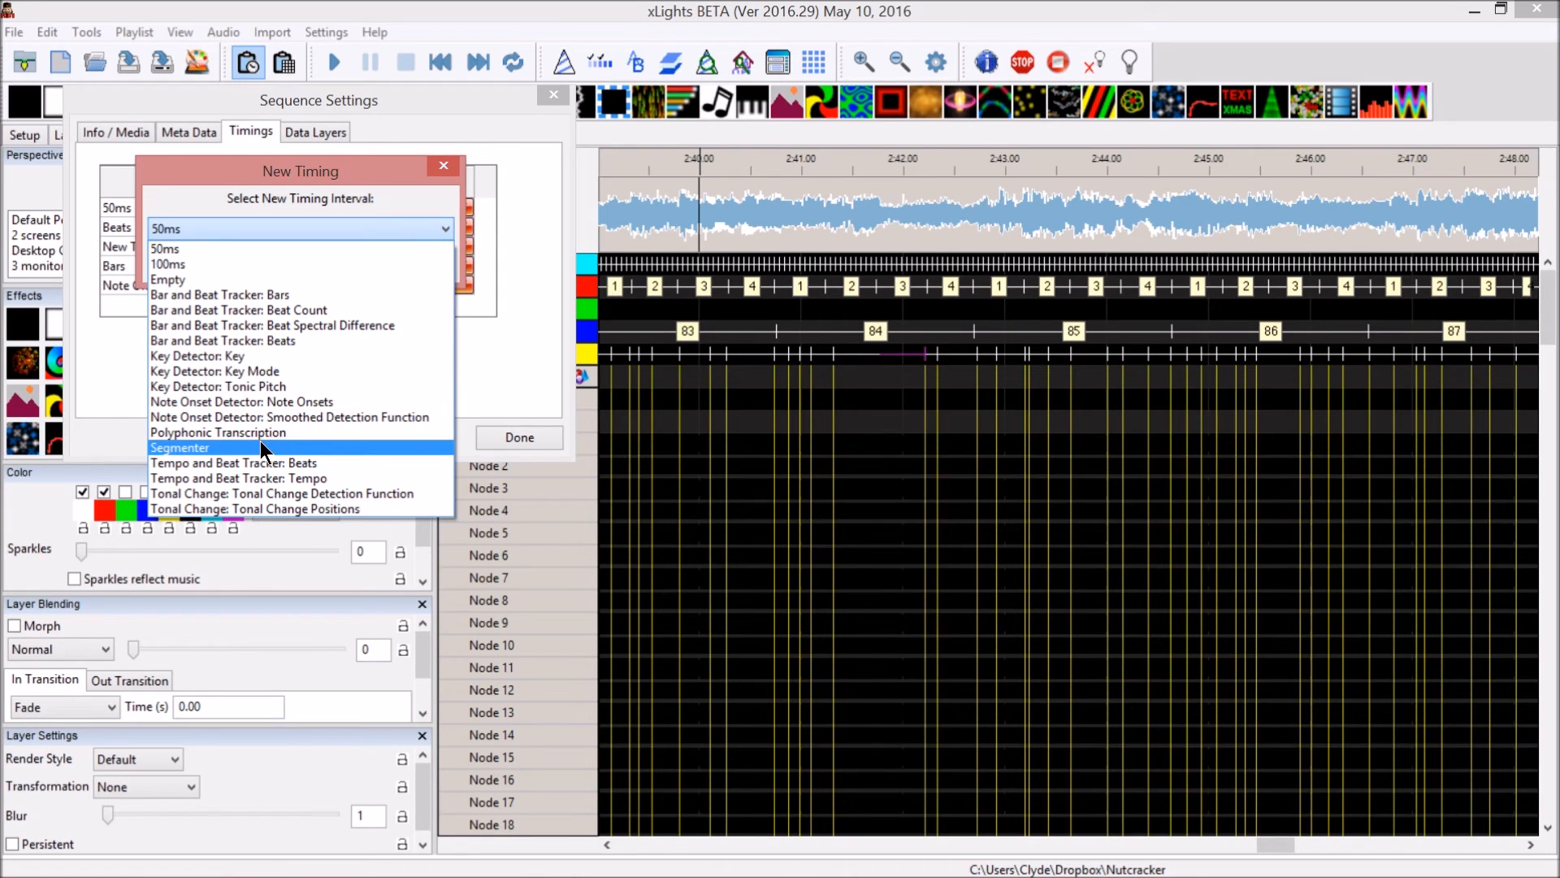
pyautogui.moveTo(273, 463)
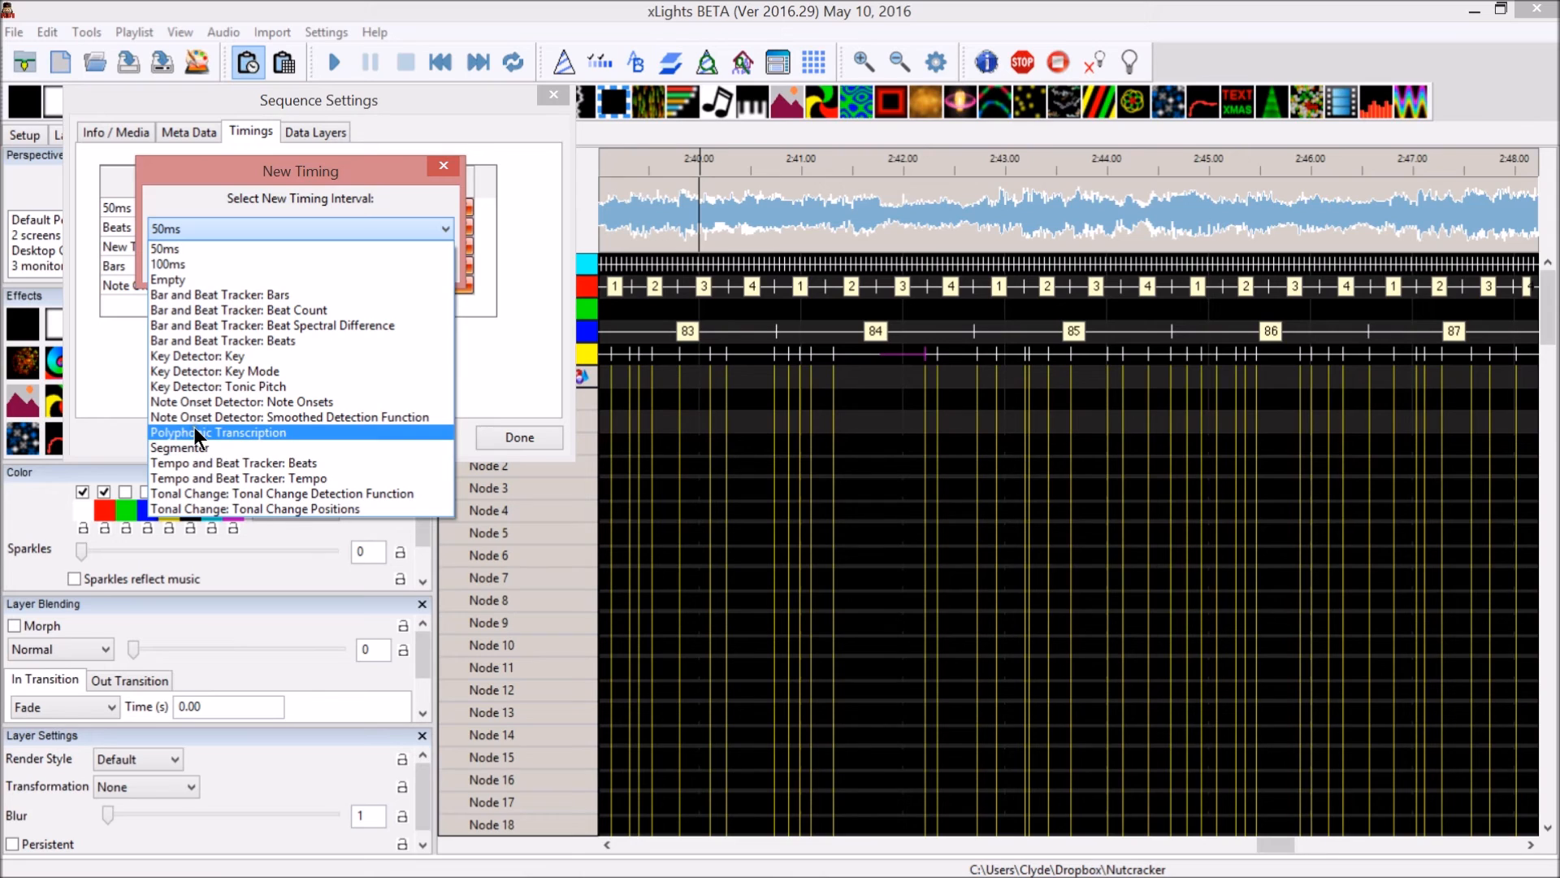
pyautogui.click(218, 432)
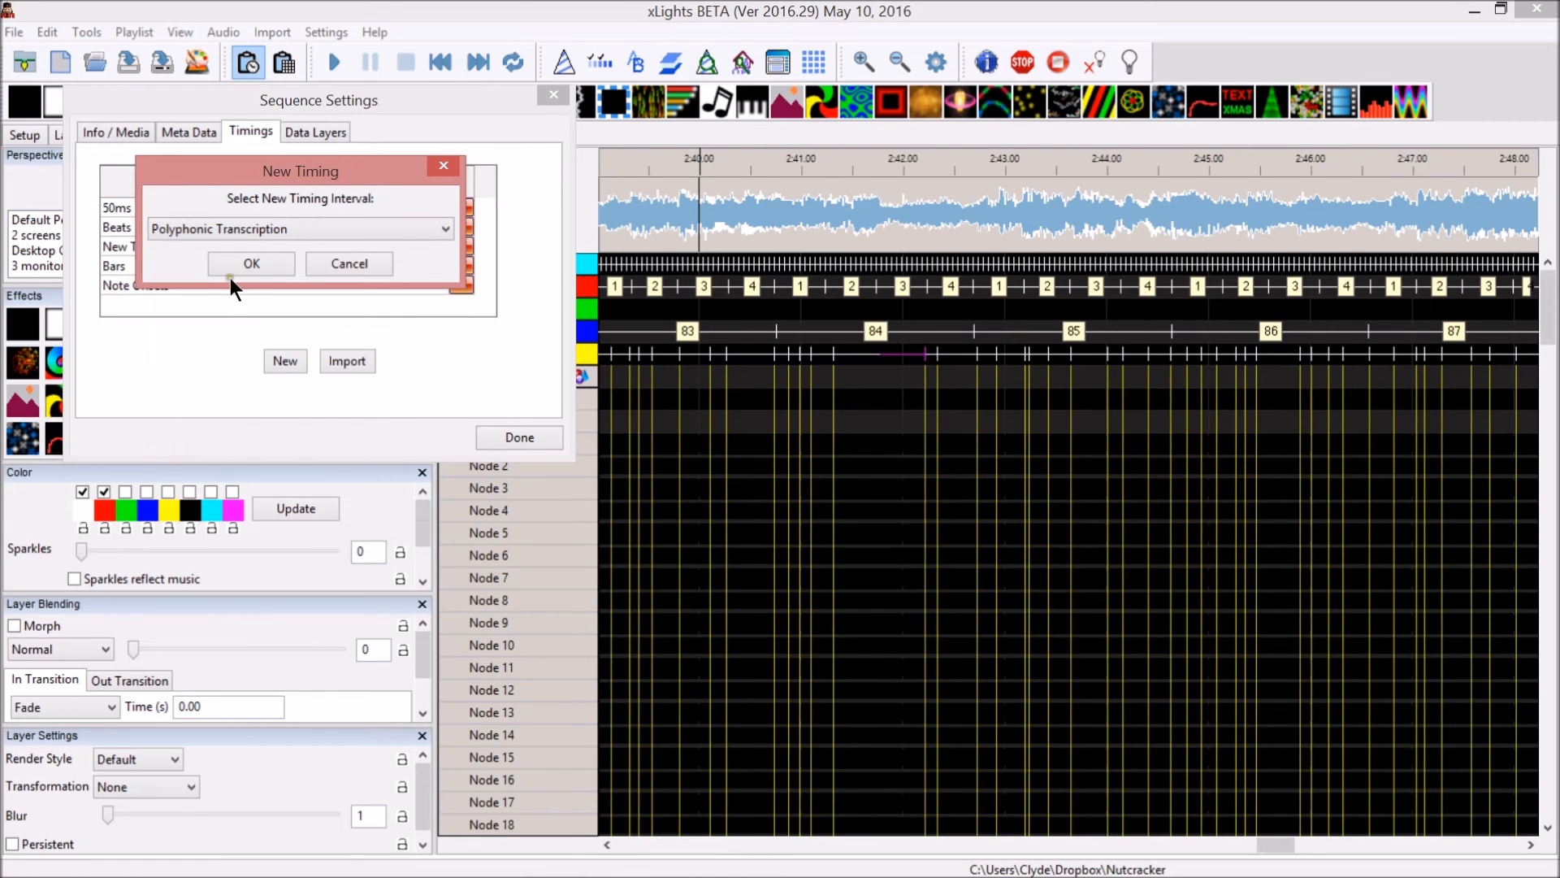
pyautogui.click(252, 264)
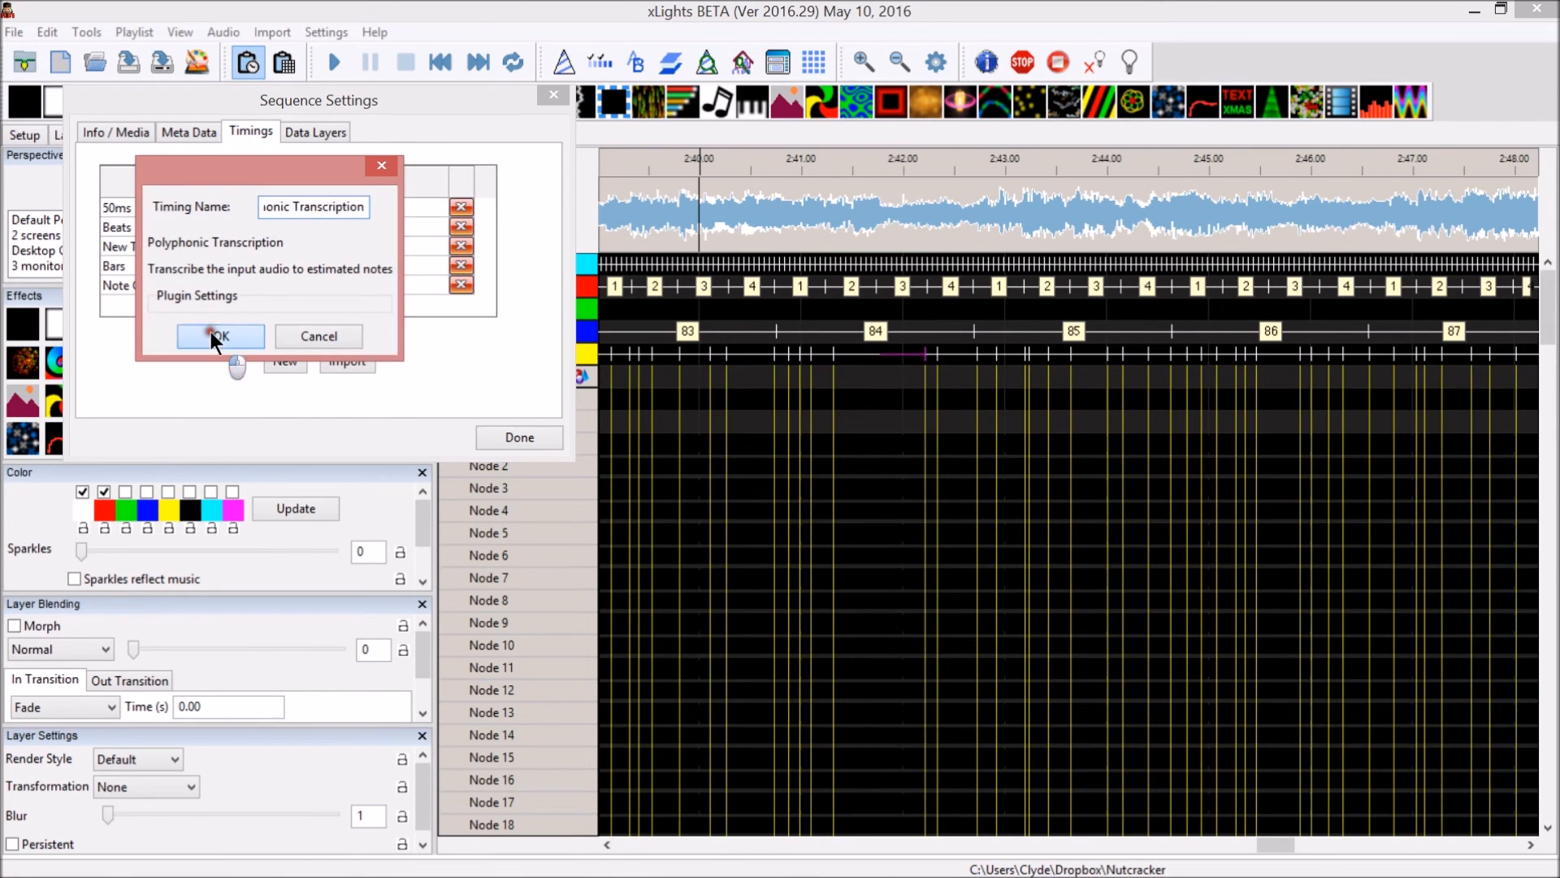
pyautogui.click(219, 334)
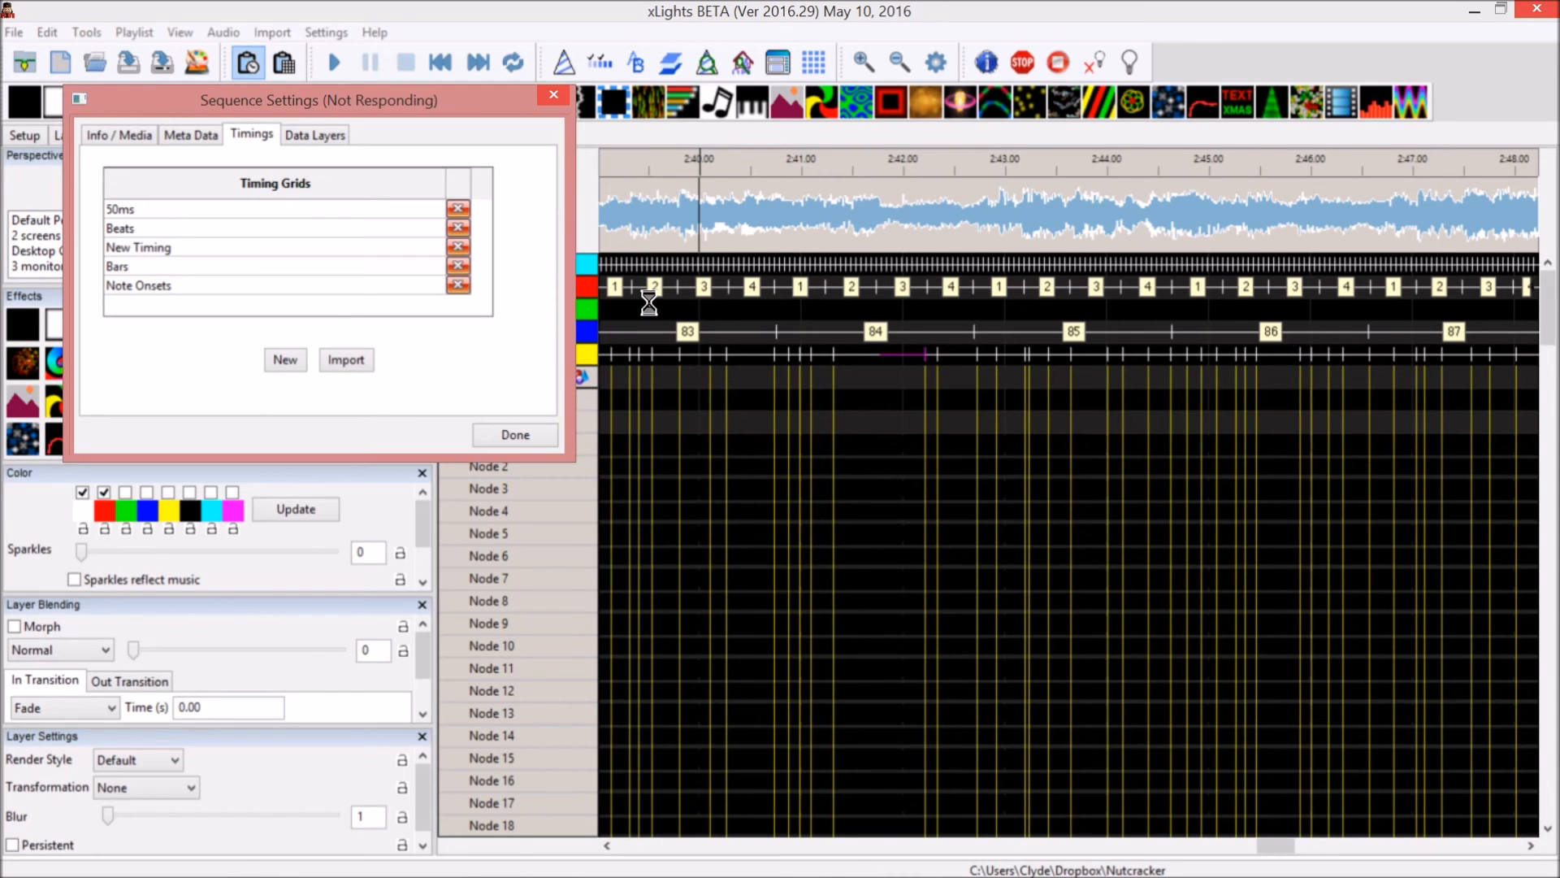
pyautogui.click(286, 360)
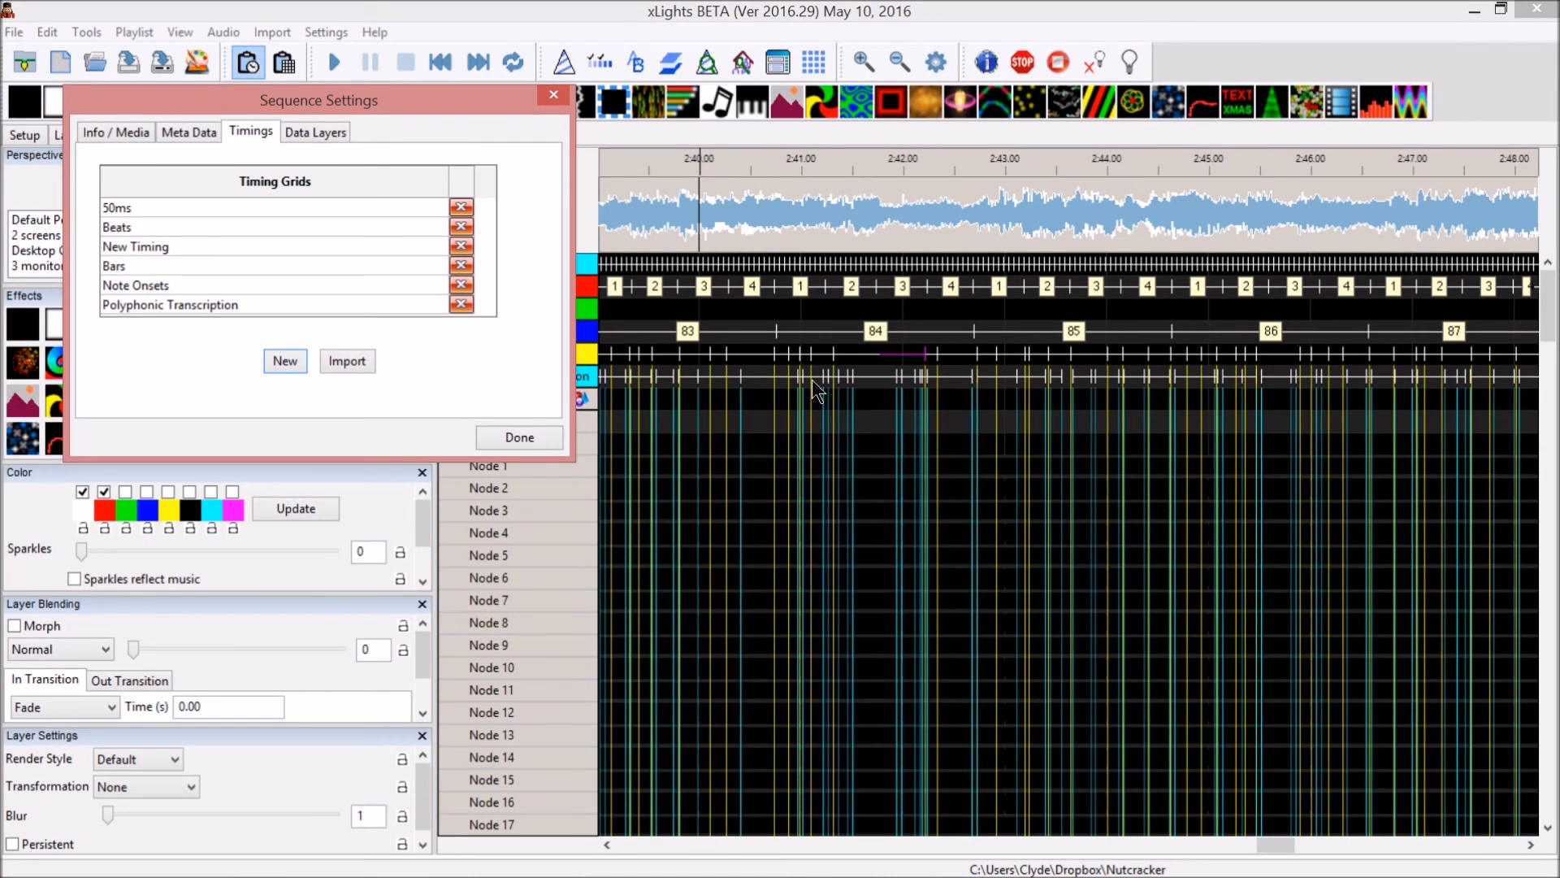
pyautogui.moveTo(509, 106)
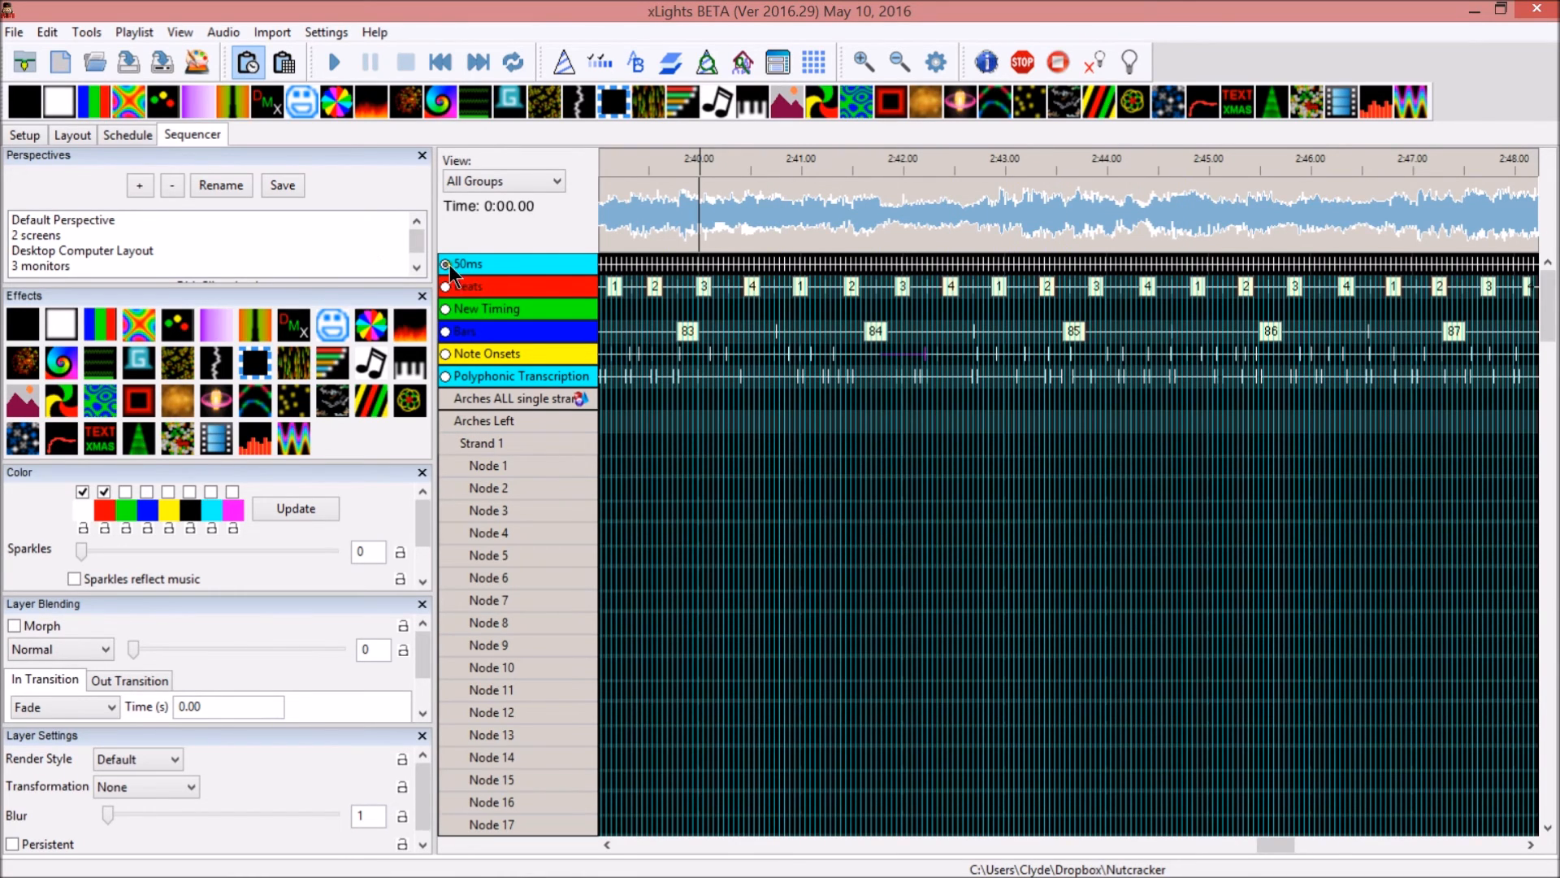
# Hide the 50ms grid lines, select a range on Arches Left near 2:40, and collapse its strand rows
pyautogui.moveTo(677, 247); pyautogui.dragTo(942, 247)
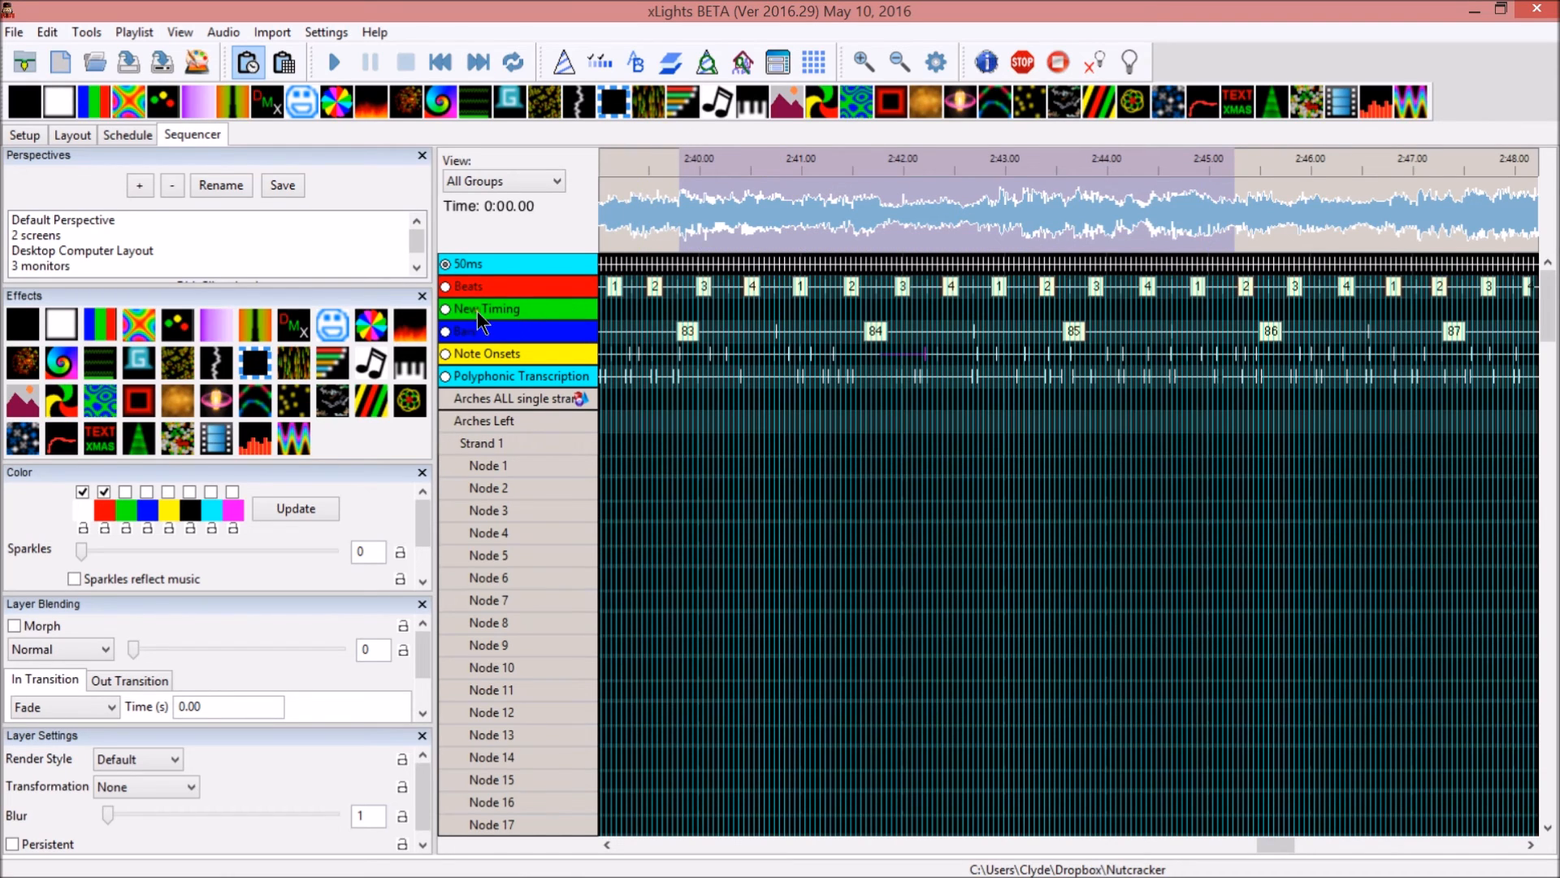
pyautogui.moveTo(477, 324)
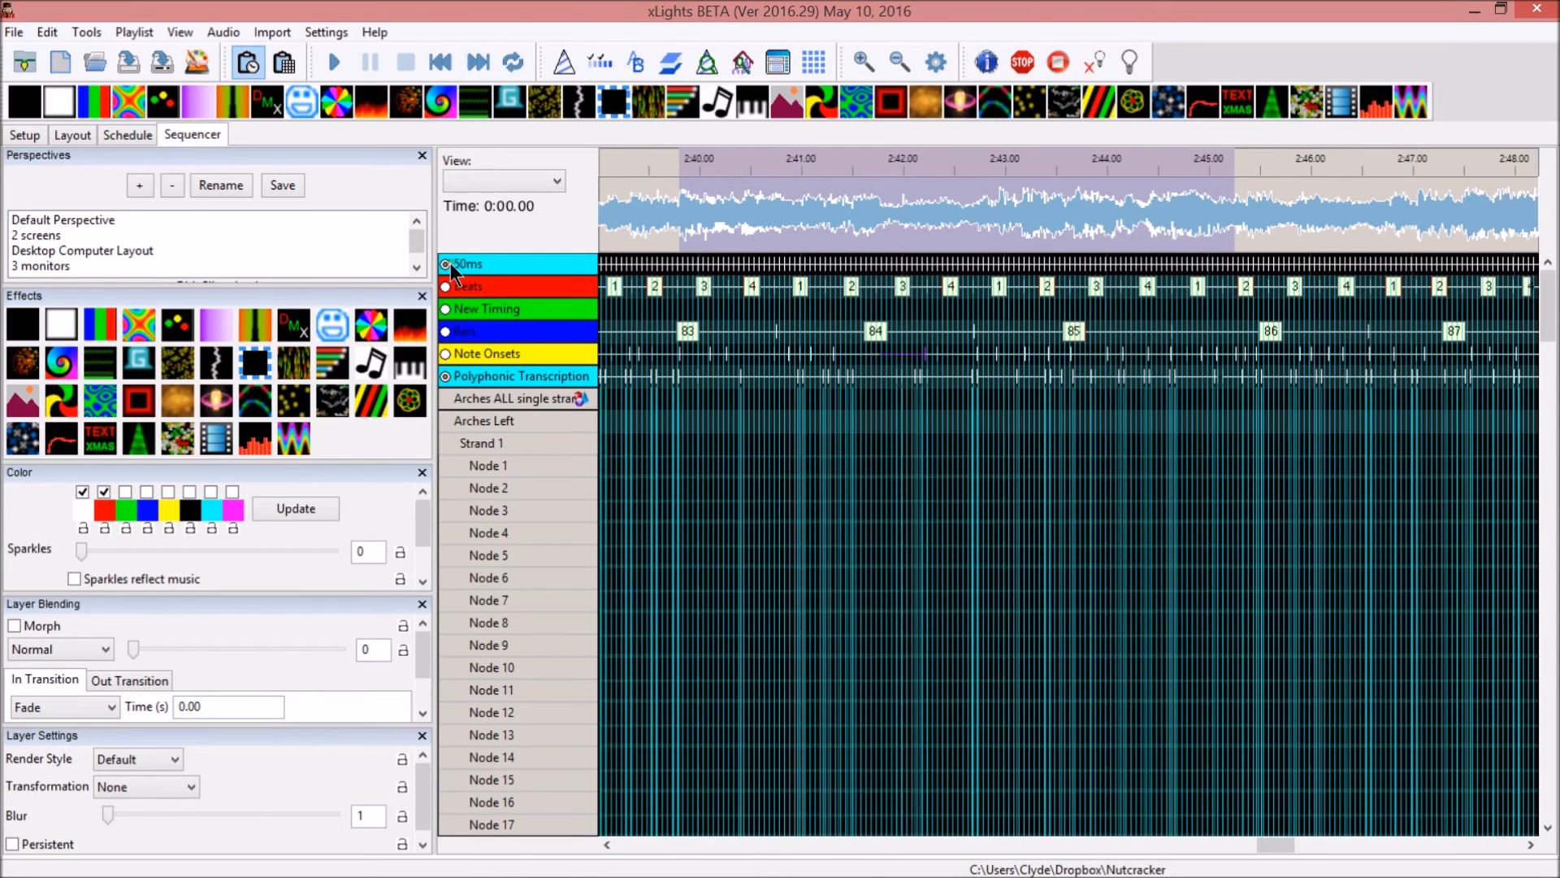
pyautogui.click(503, 181)
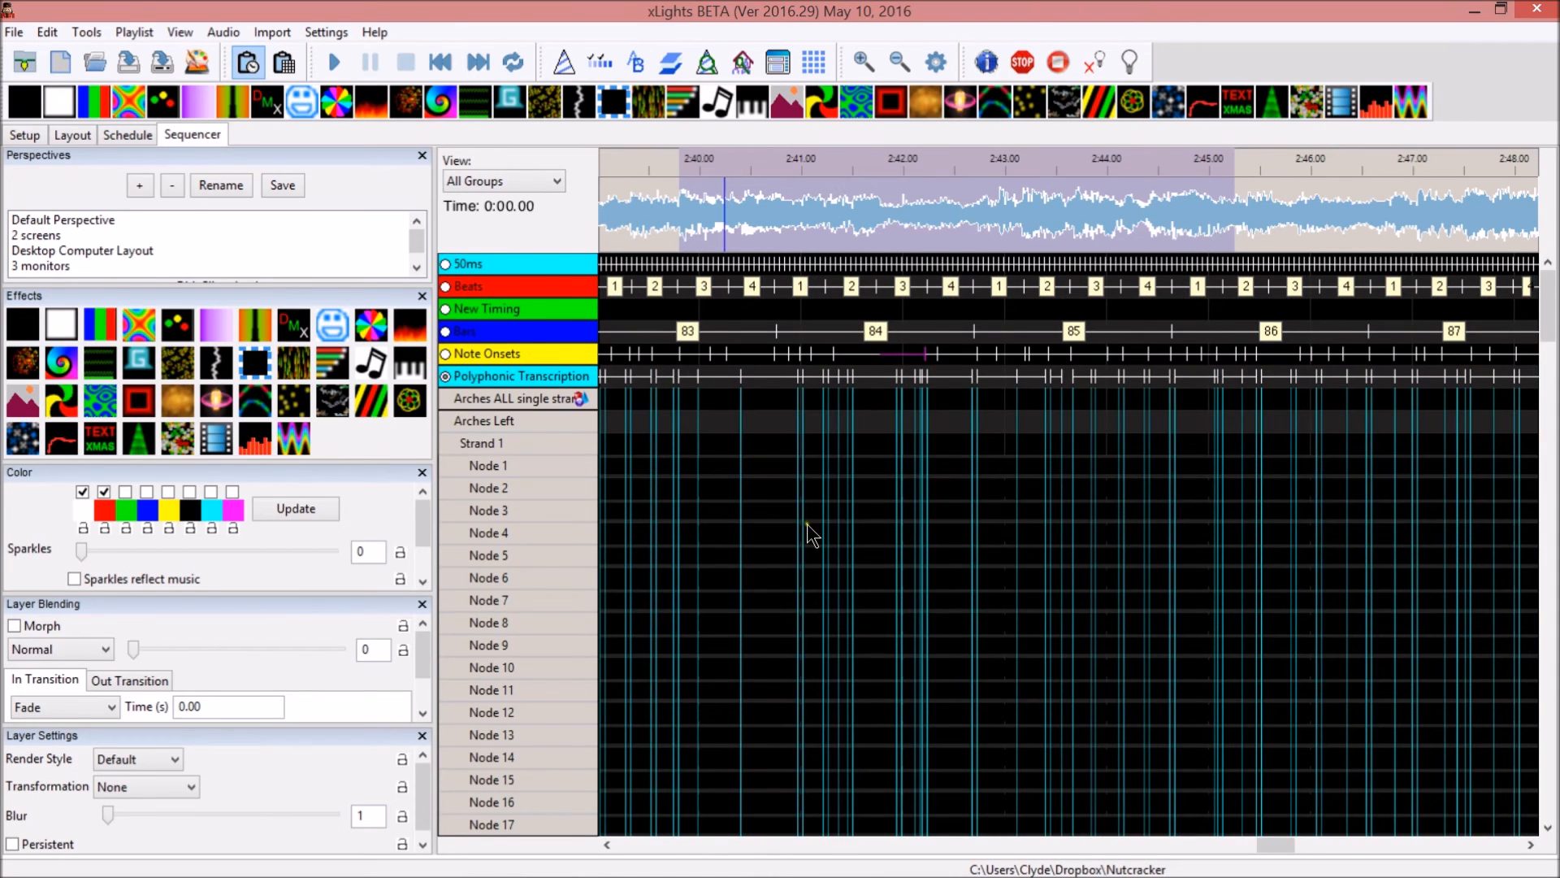
pyautogui.moveTo(724, 450)
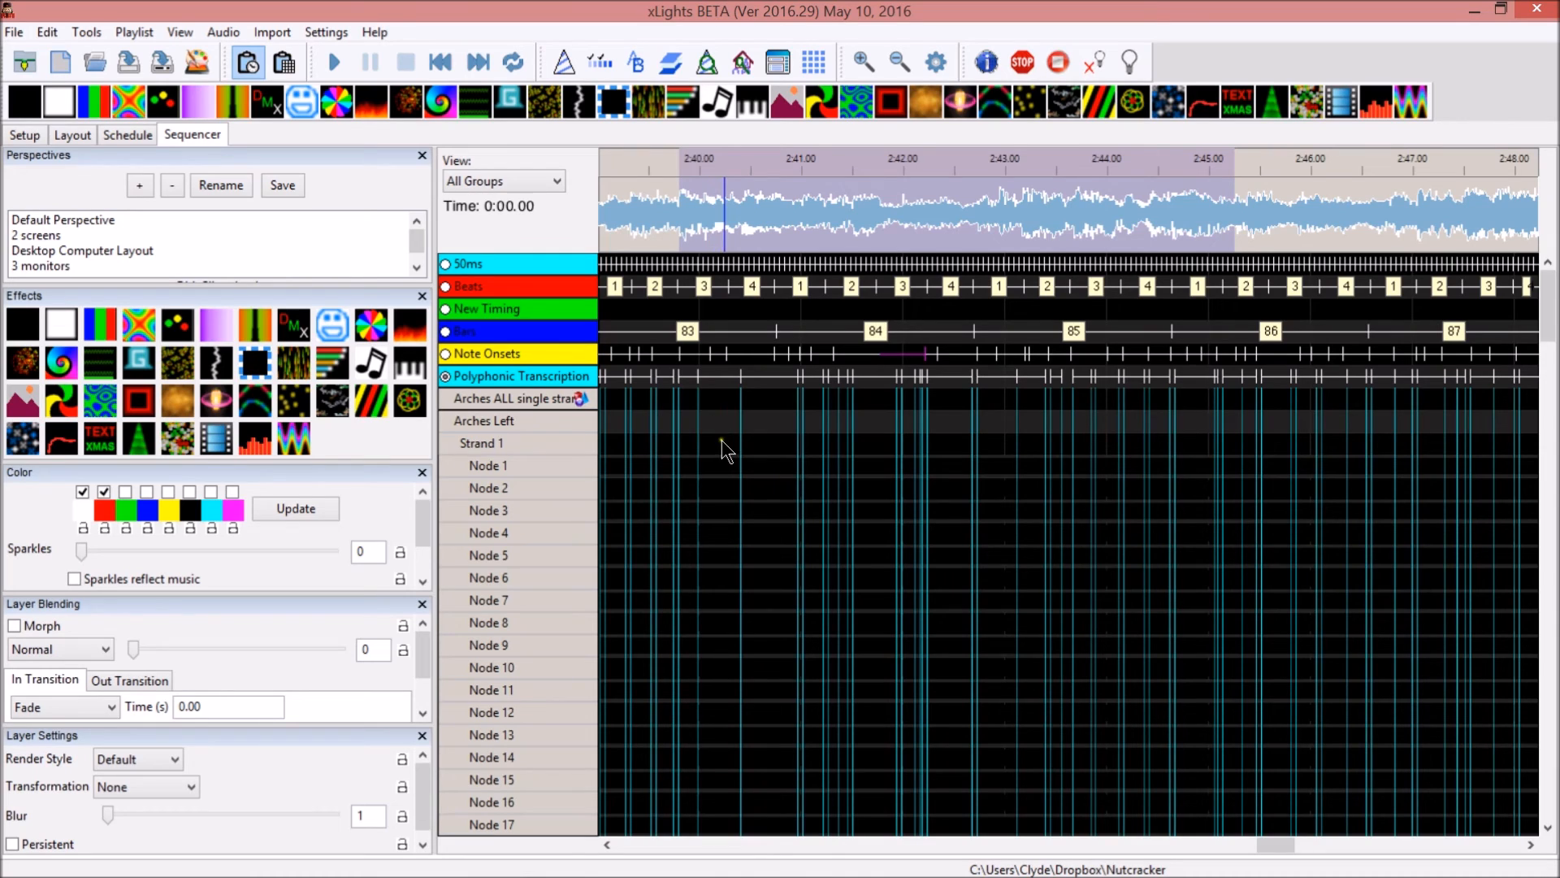
pyautogui.moveTo(681, 419); pyautogui.dragTo(796, 419)
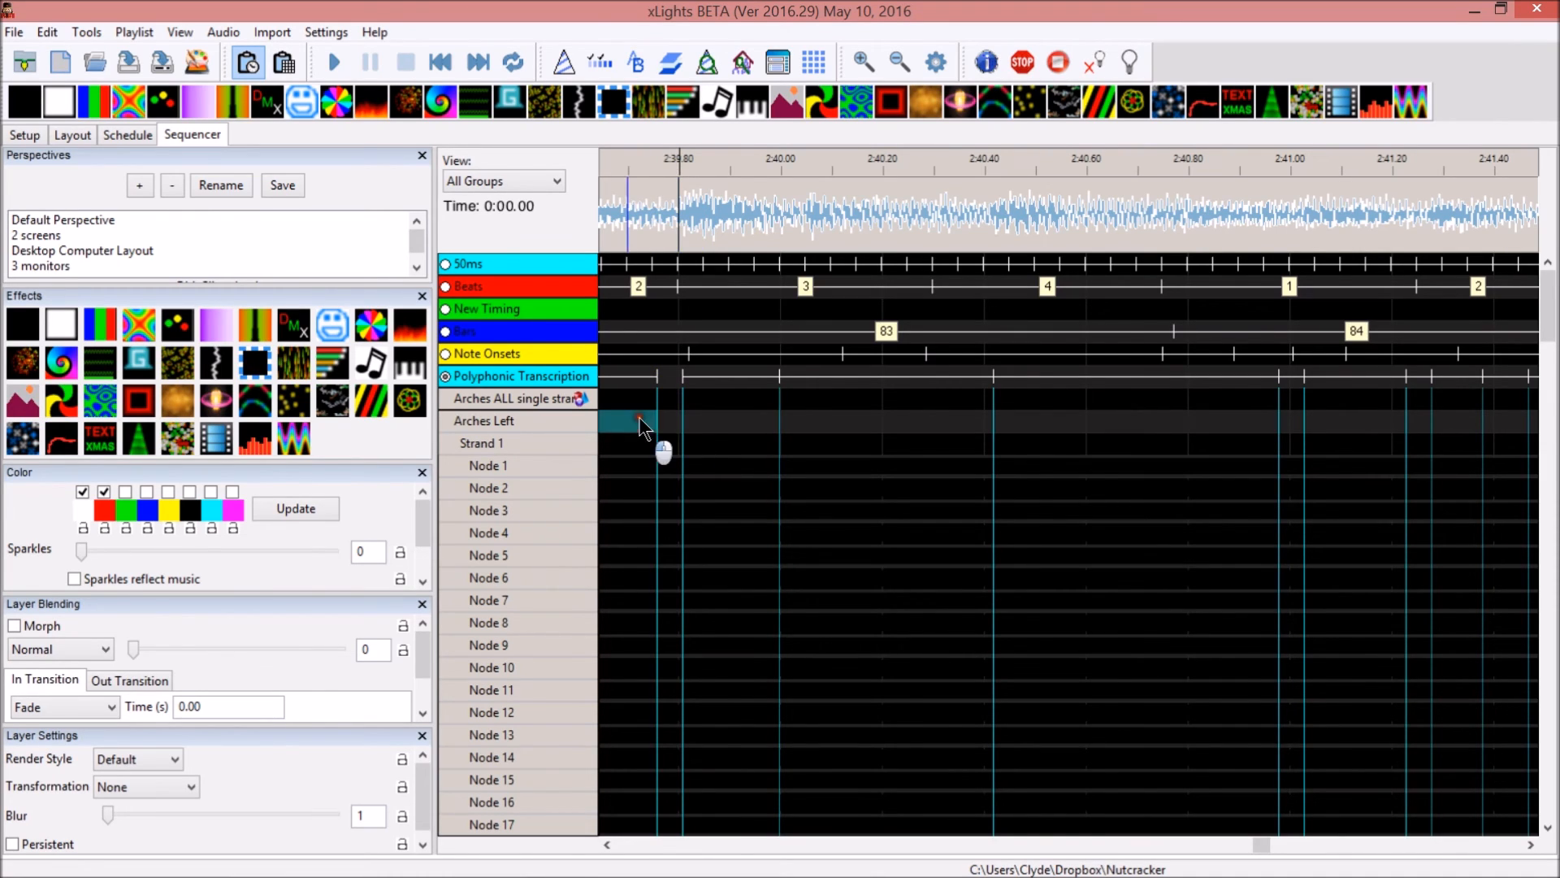
pyautogui.moveTo(642, 421); pyautogui.dragTo(1284, 421)
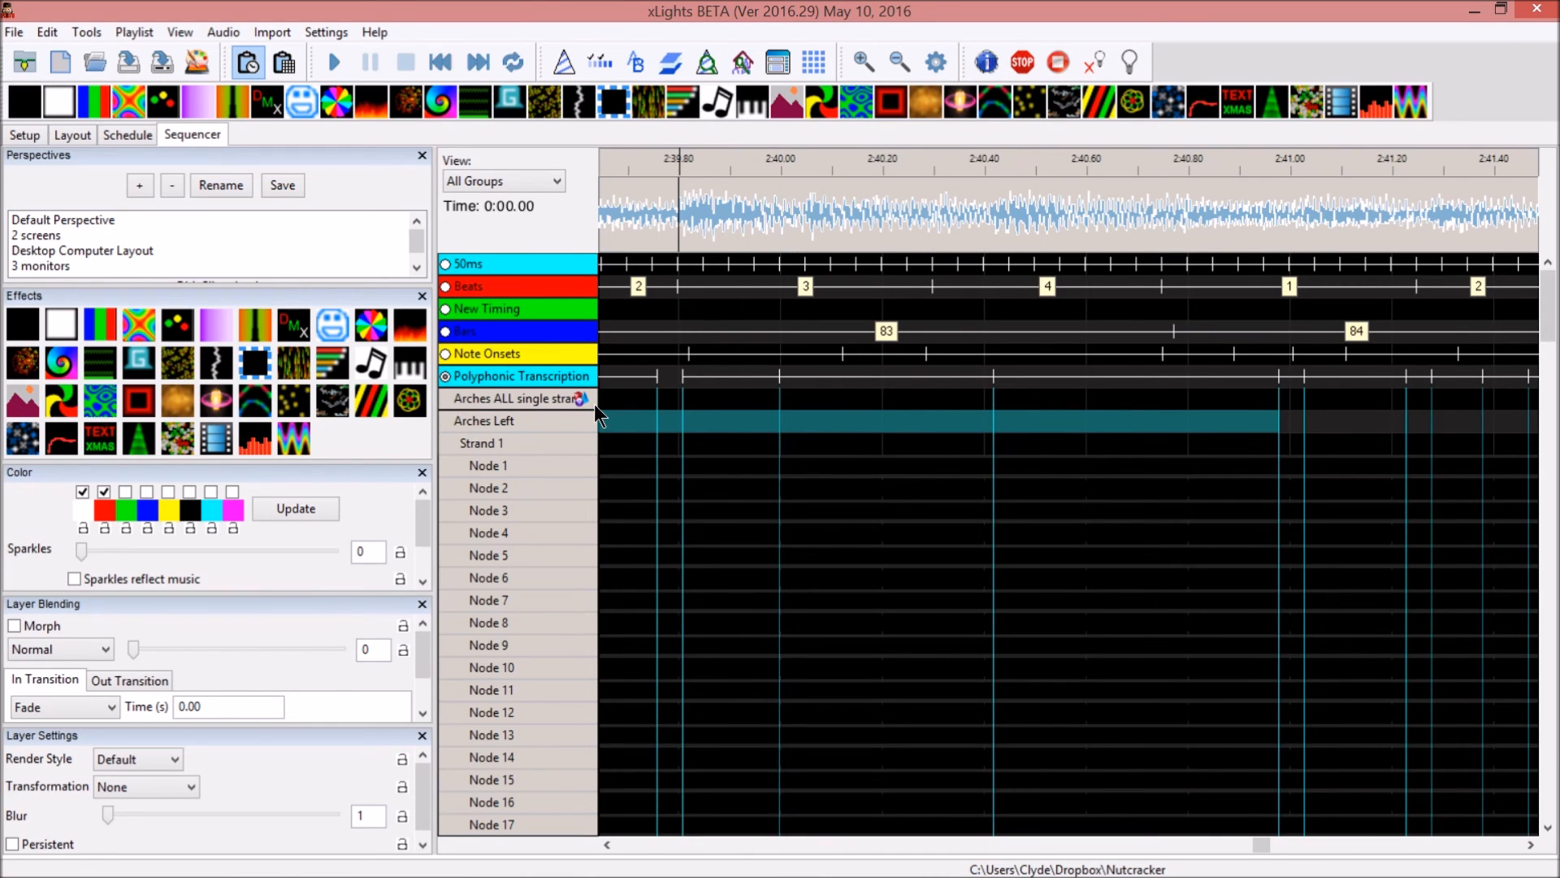
pyautogui.click(335, 62)
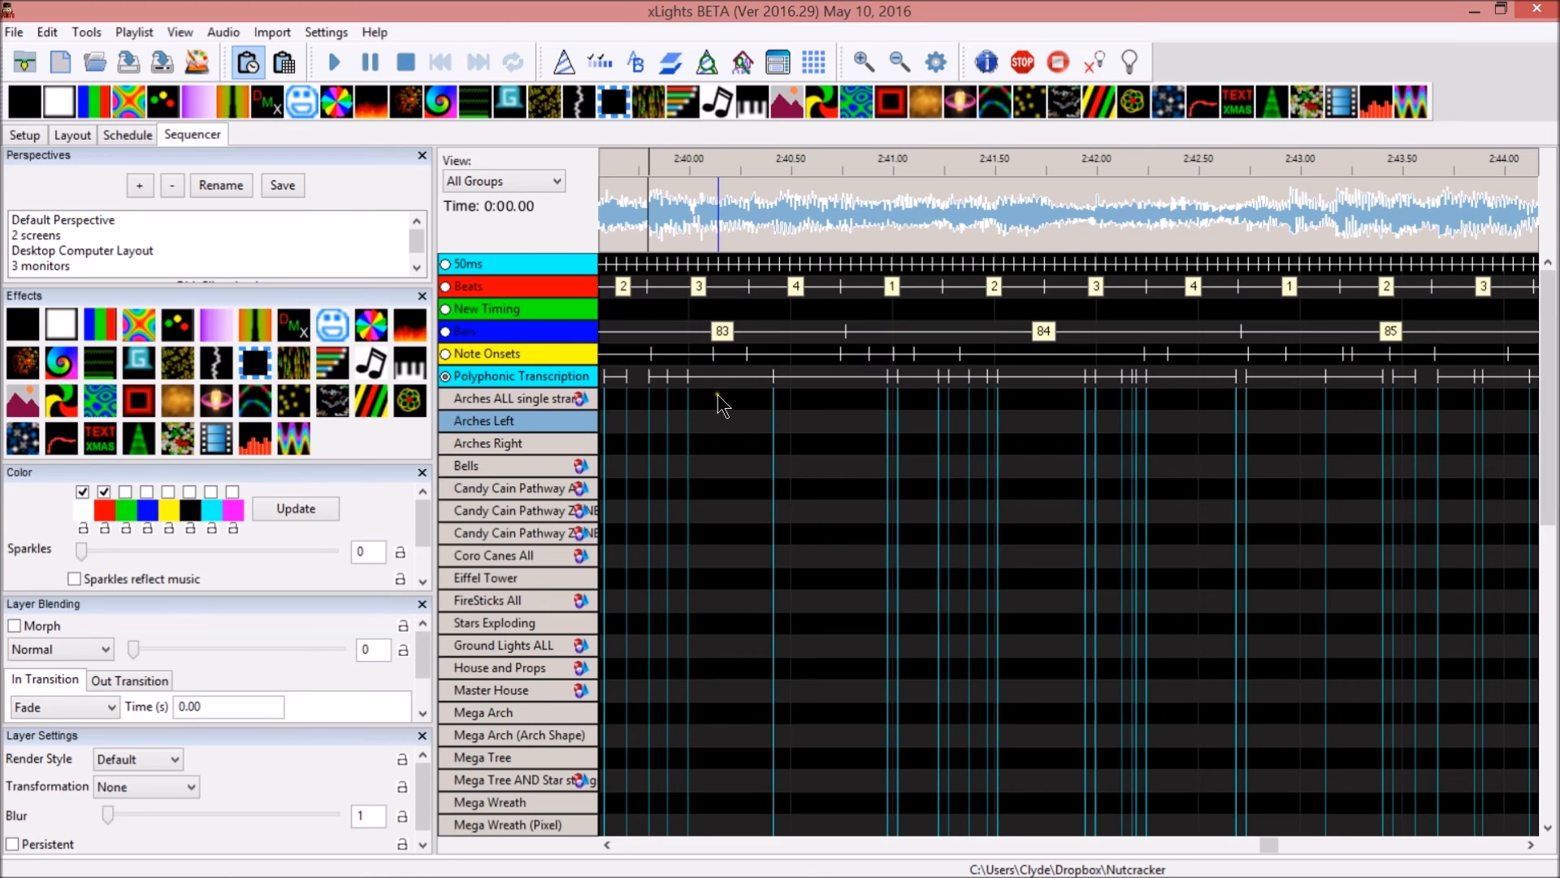
# Select a range on the Arches row and add a New Timing interval around 2:41.2–2:42.7, making it active
pyautogui.moveTo(665, 420); pyautogui.dragTo(891, 419)
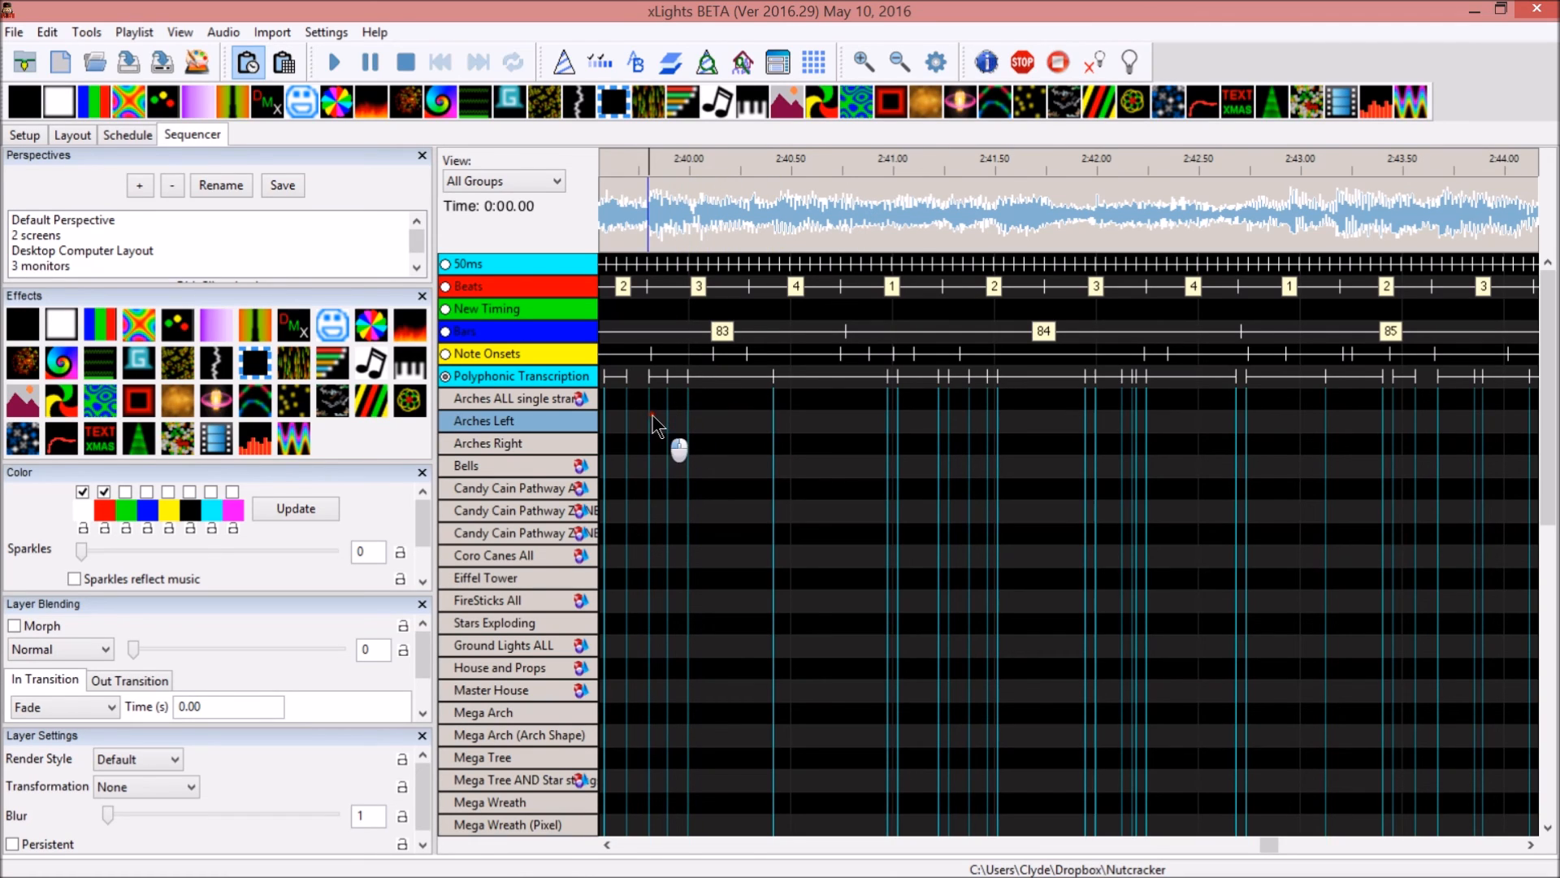
pyautogui.moveTo(657, 419); pyautogui.dragTo(876, 429)
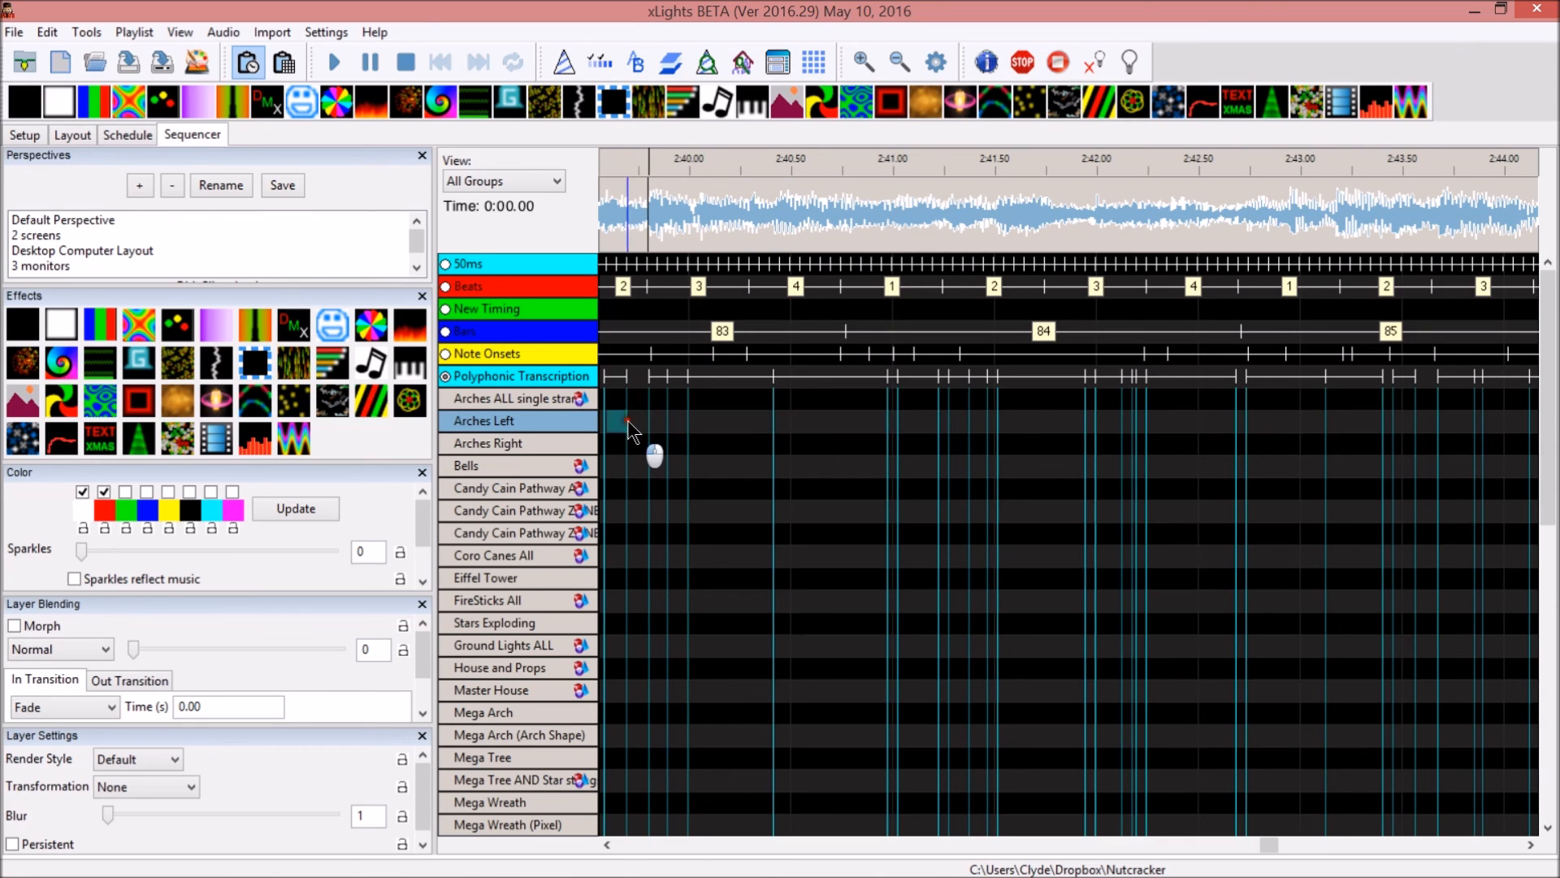
pyautogui.moveTo(629, 420); pyautogui.dragTo(875, 419)
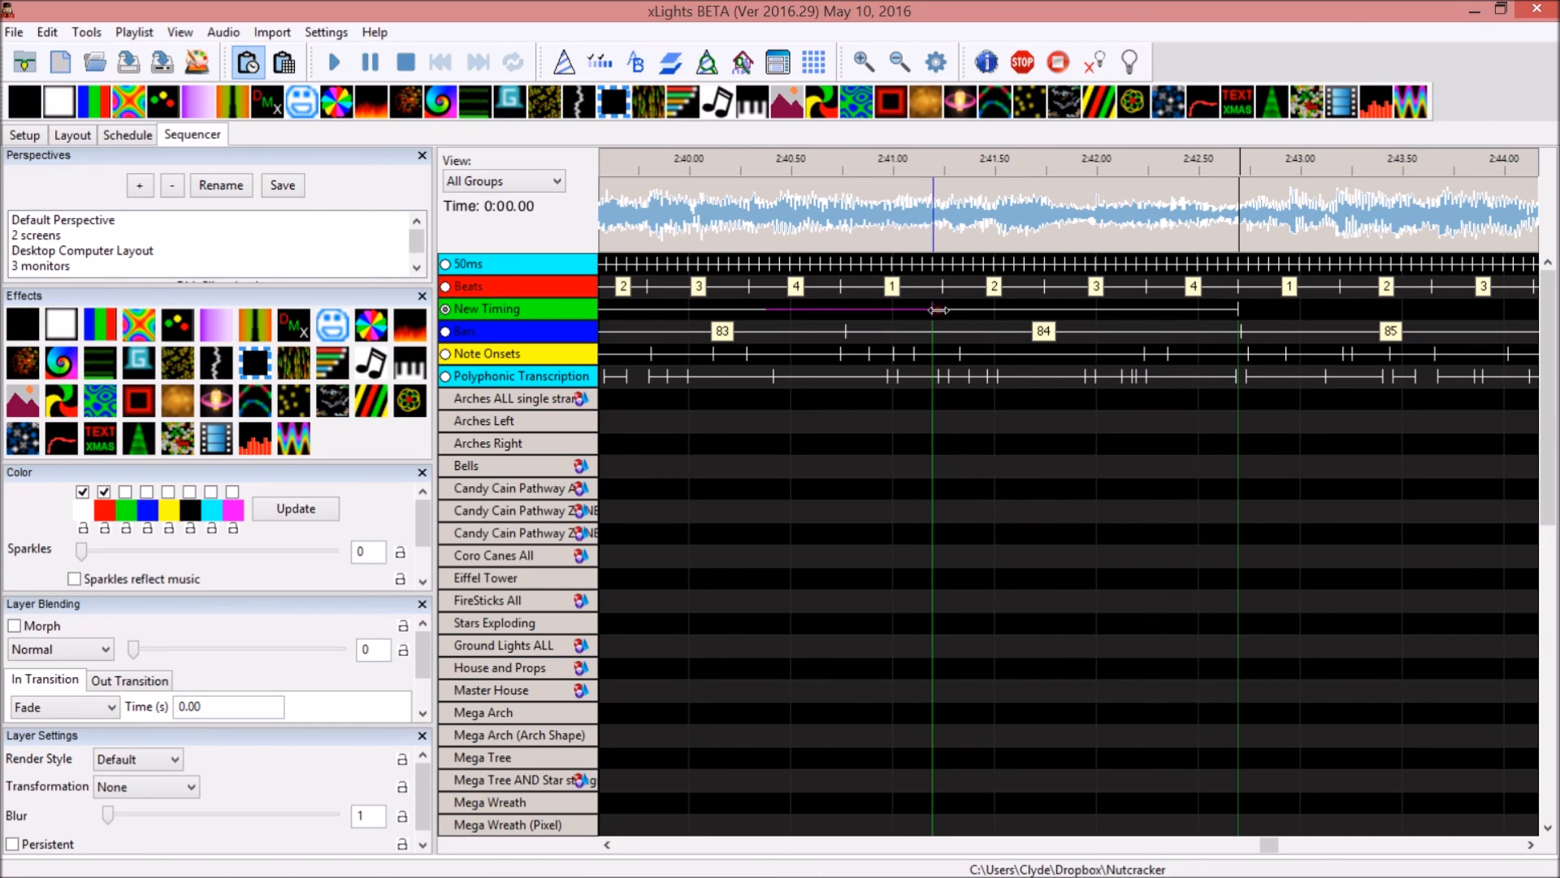
pyautogui.moveTo(936, 400); pyautogui.dragTo(1239, 400)
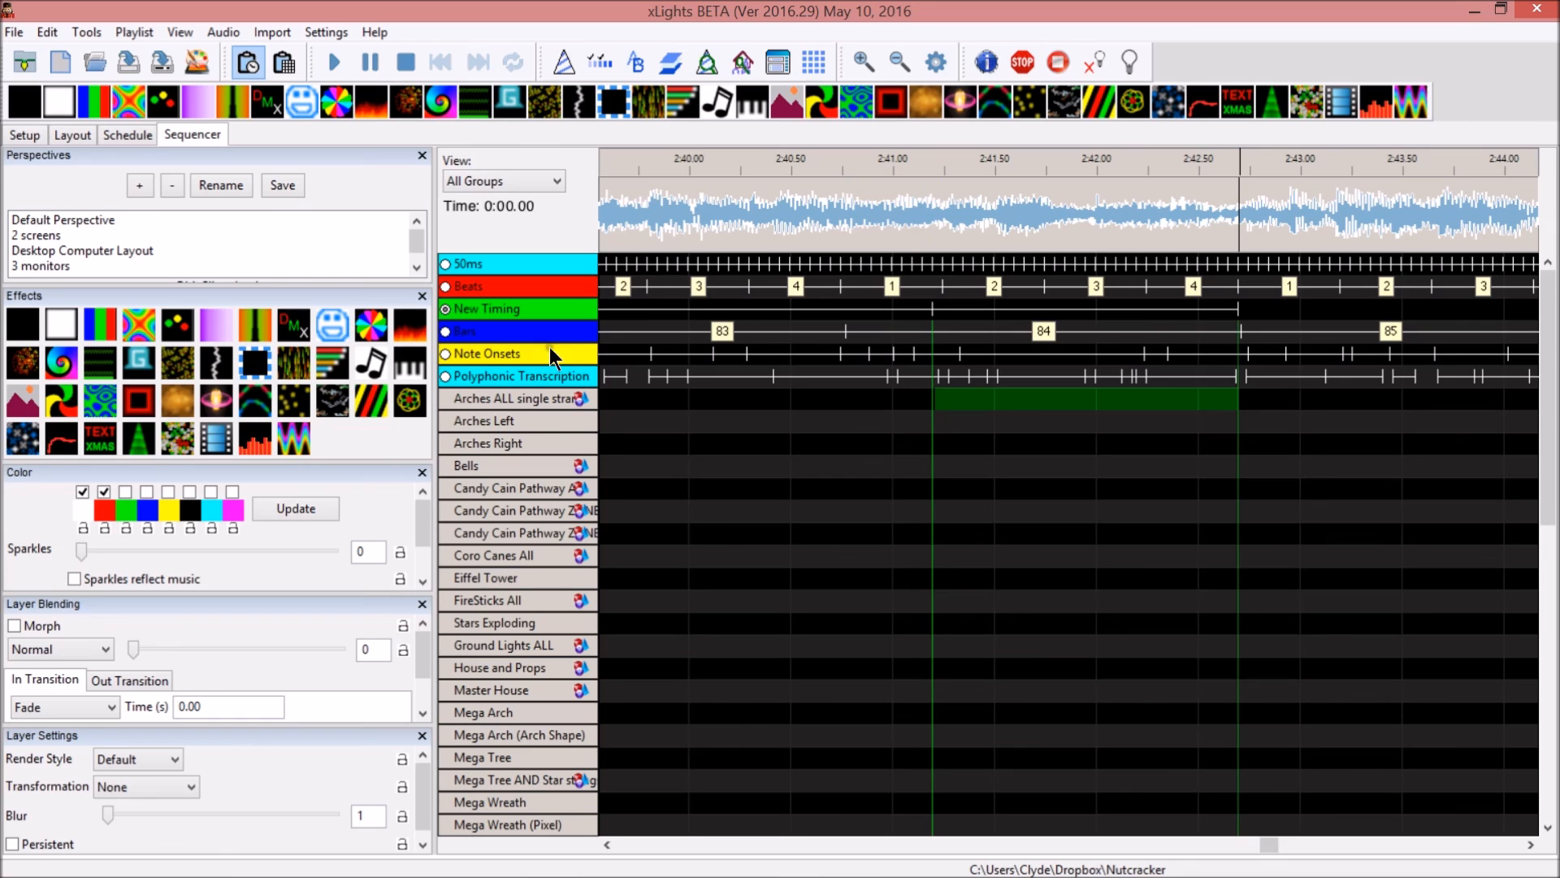
pyautogui.moveTo(483, 366)
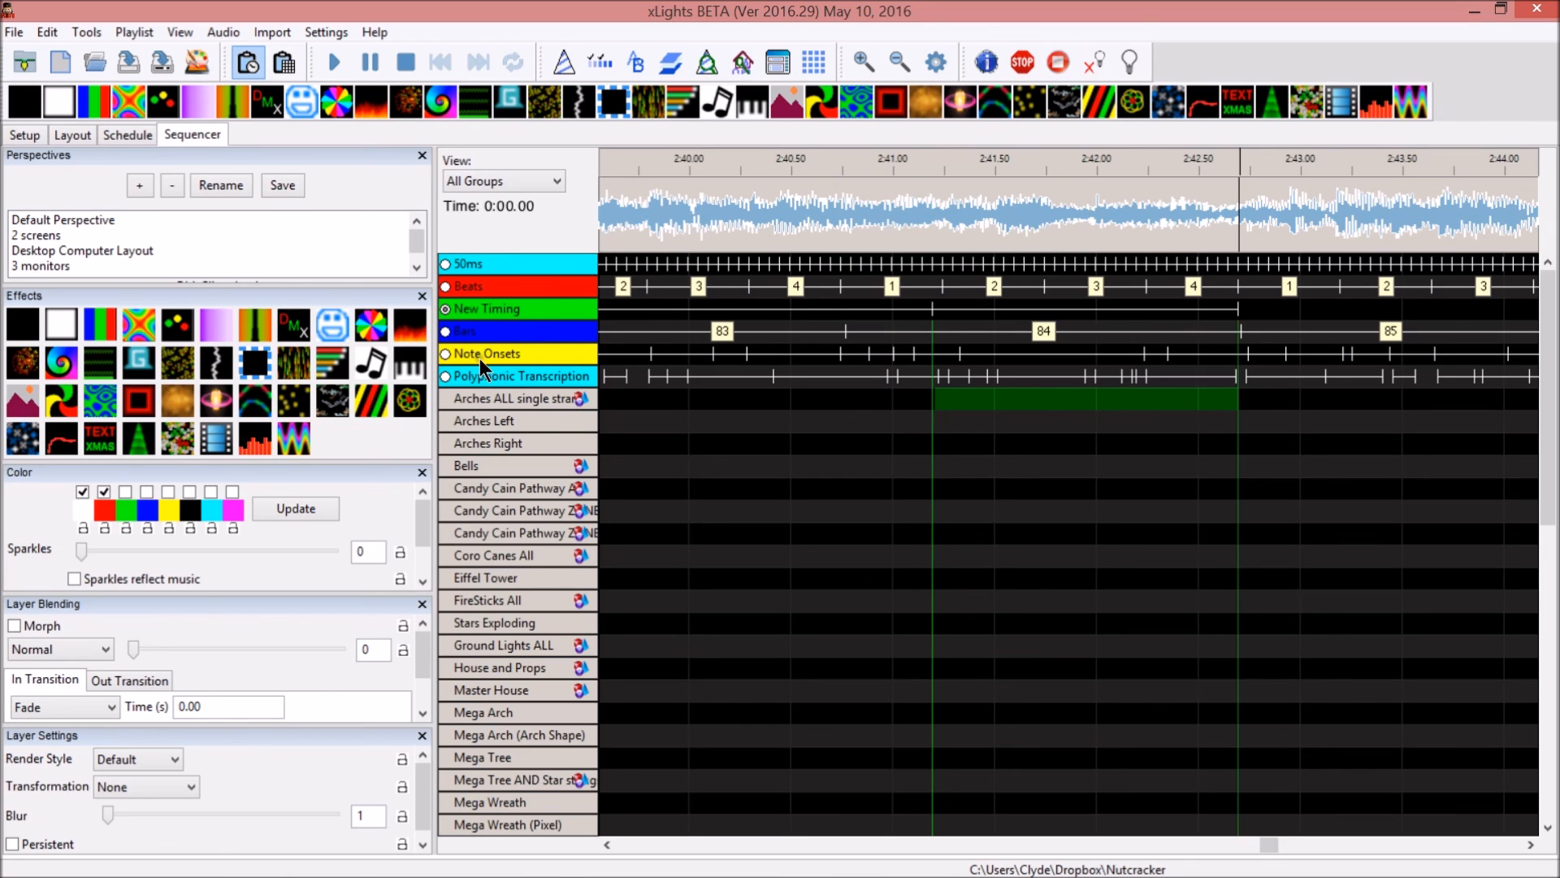
pyautogui.click(445, 353)
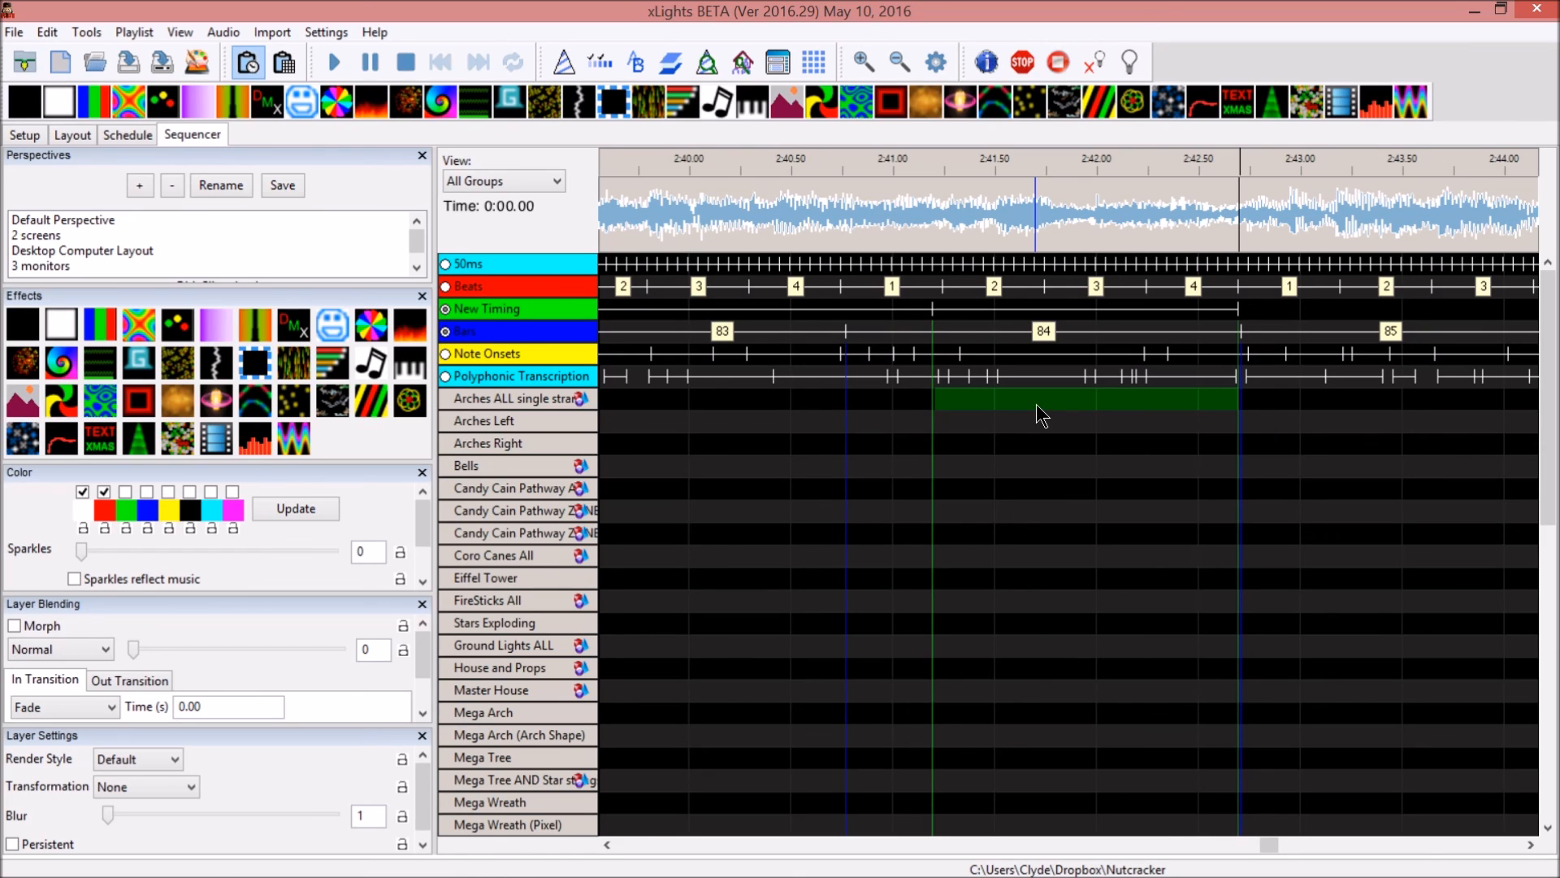
pyautogui.moveTo(1036, 397)
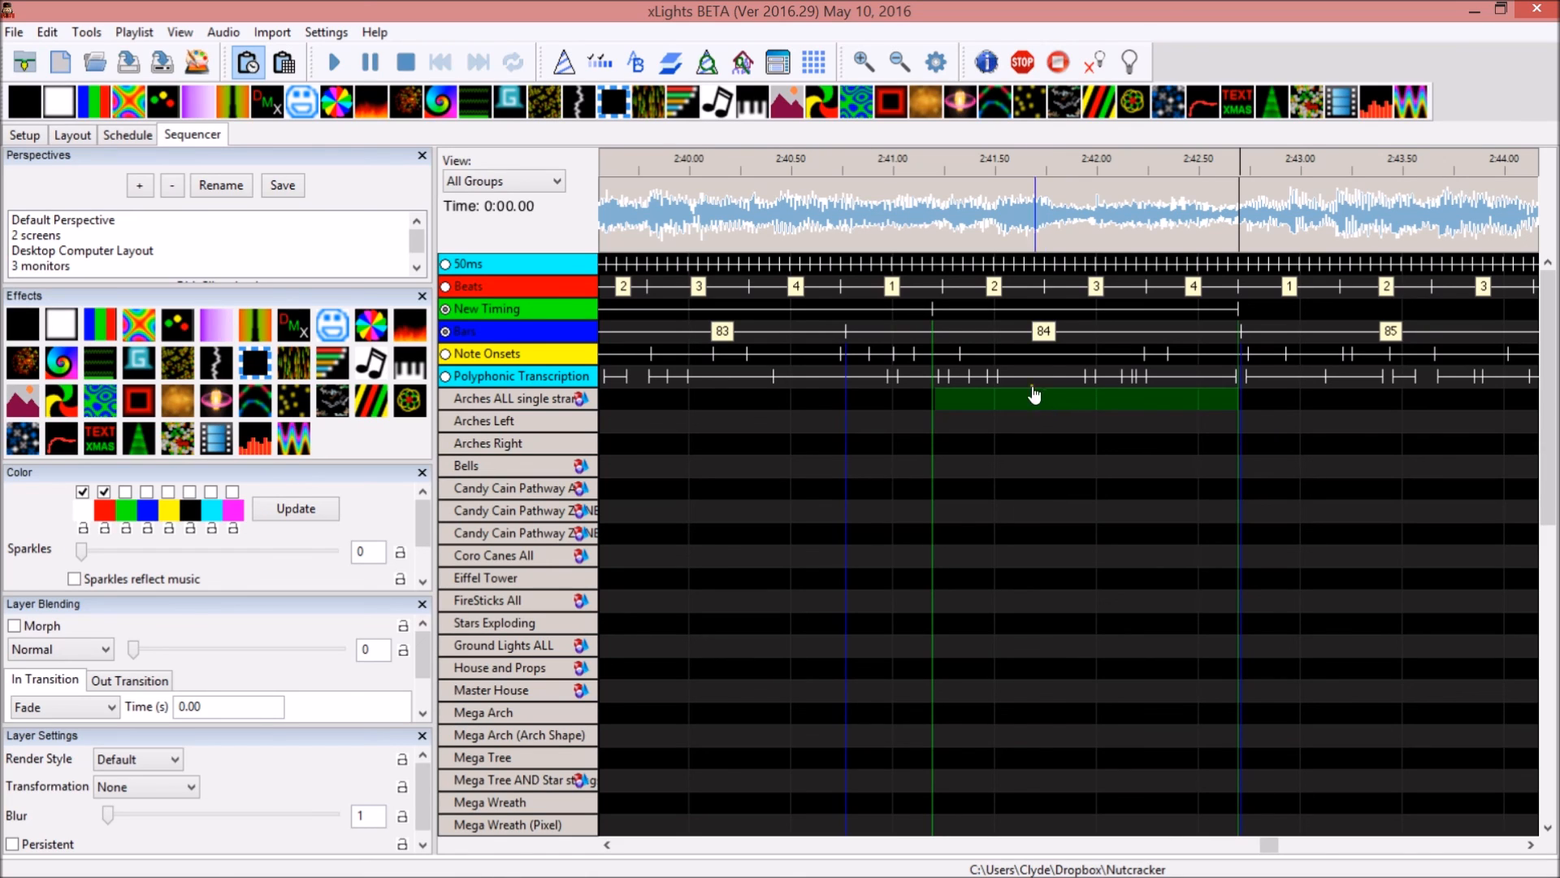